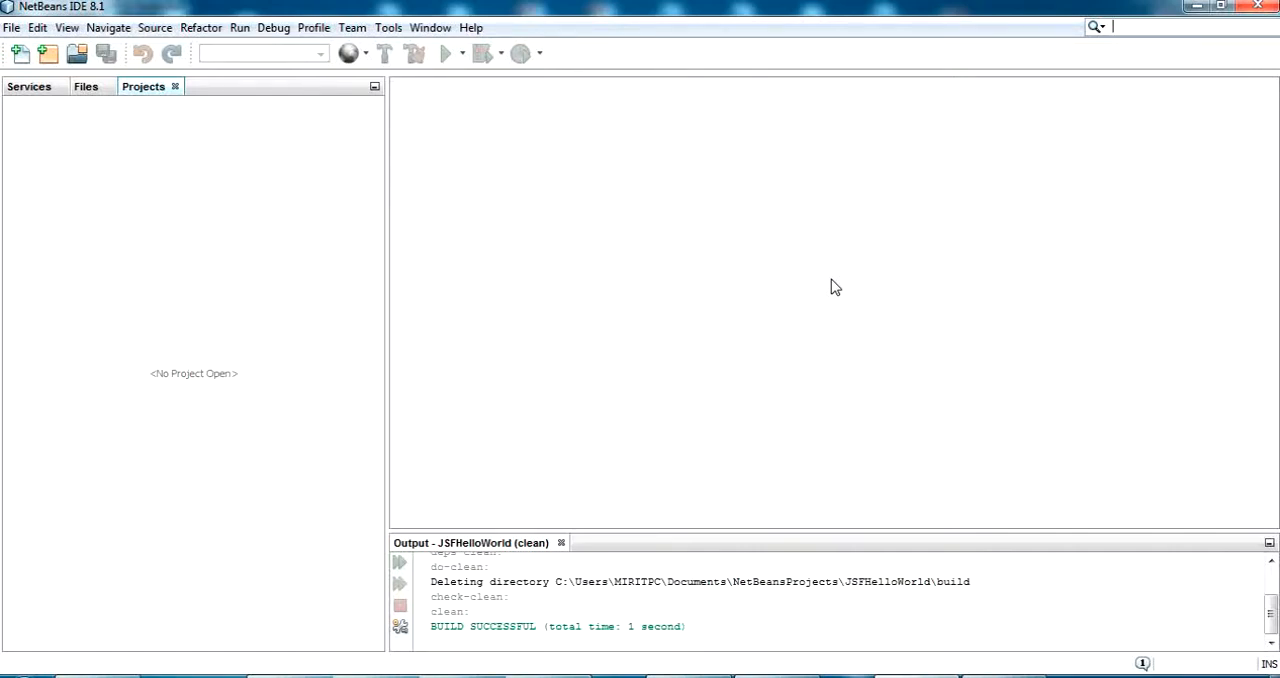
pyautogui.moveTo(805, 290)
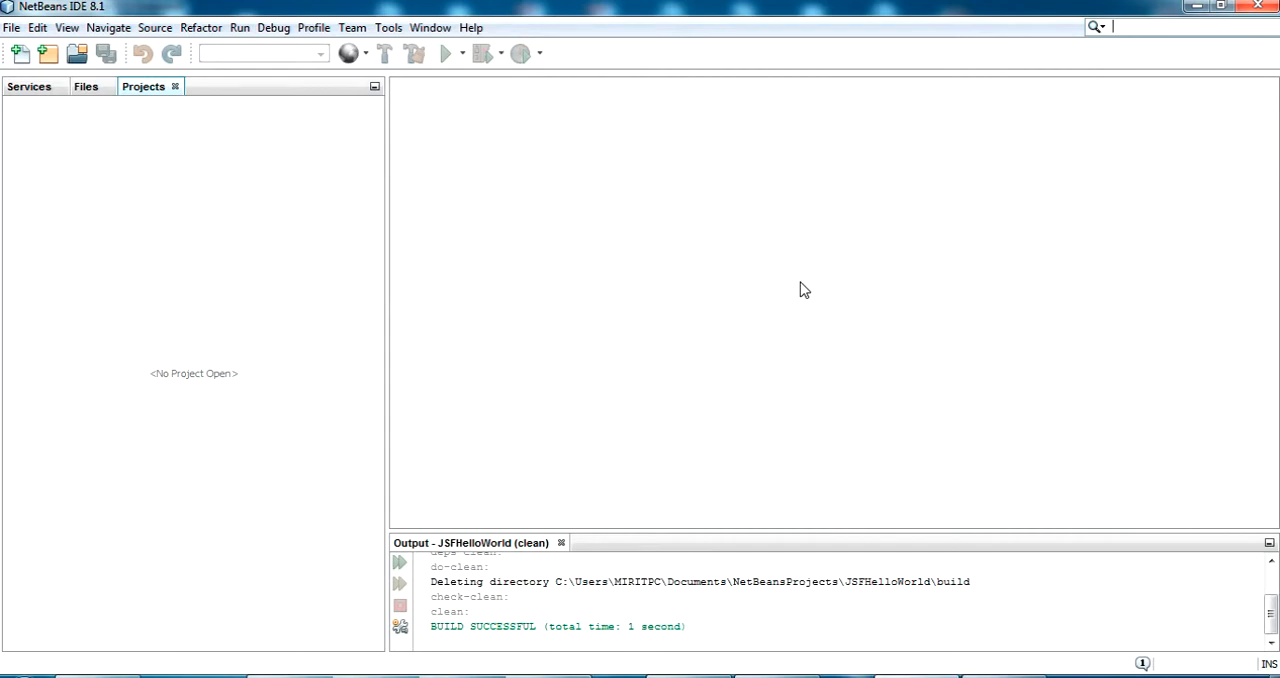
pyautogui.moveTo(800, 297)
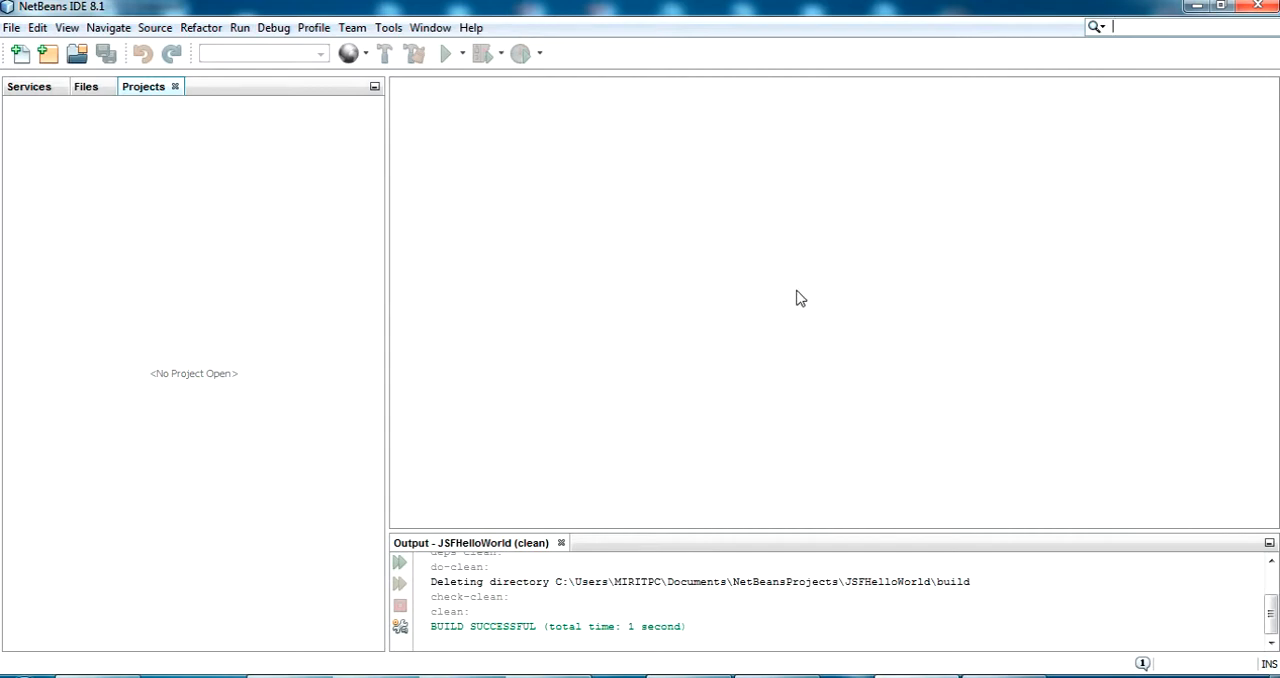
pyautogui.moveTo(724, 274)
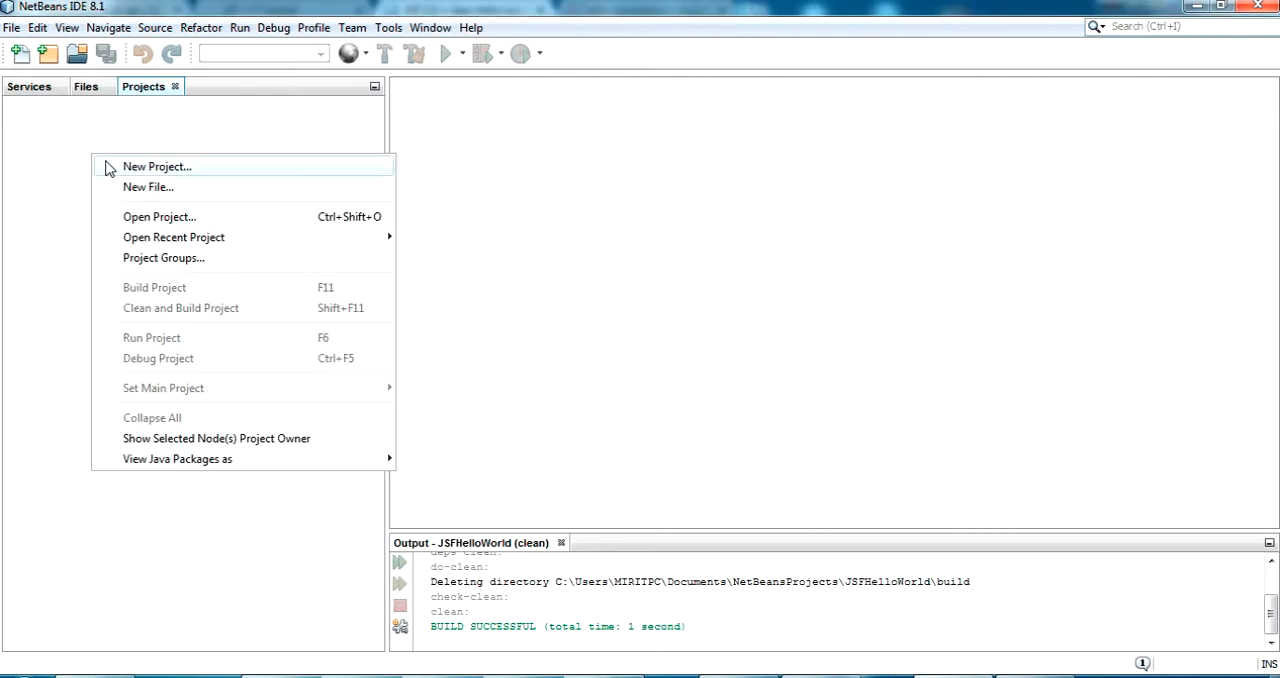
# Step: Create a new Web Application project named HelloWorldAjax and advance to server settings
pyautogui.click(157, 166)
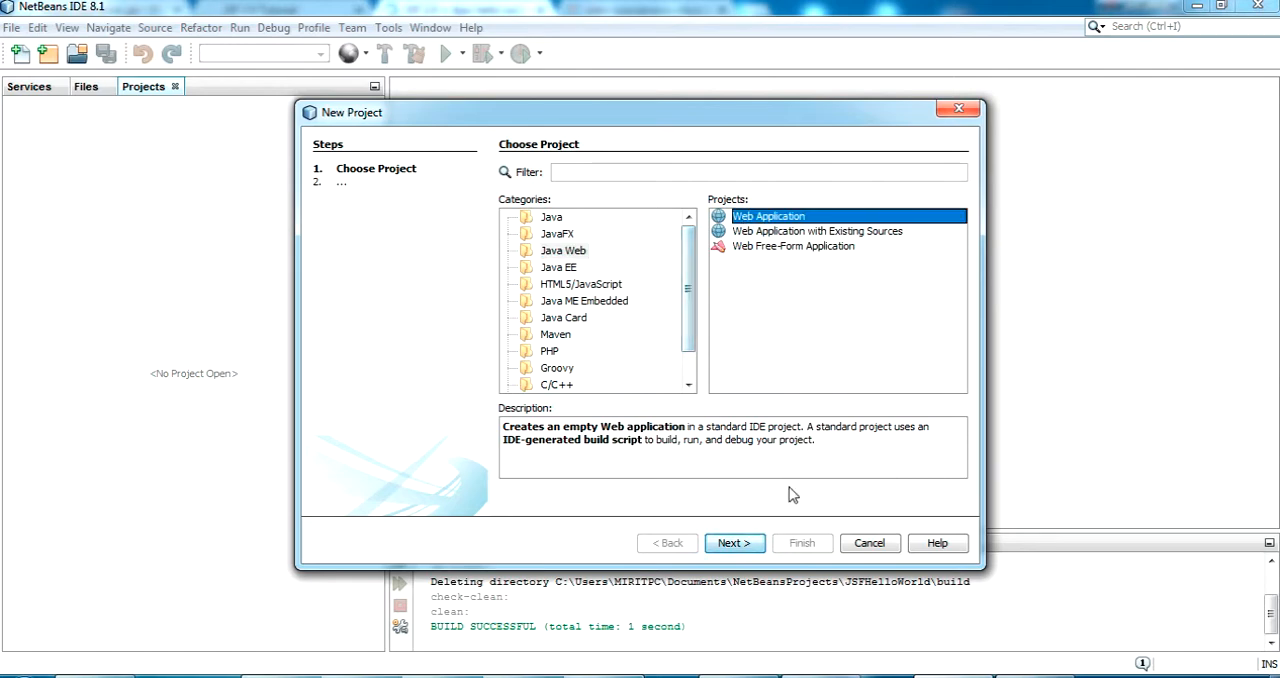
pyautogui.click(734, 542)
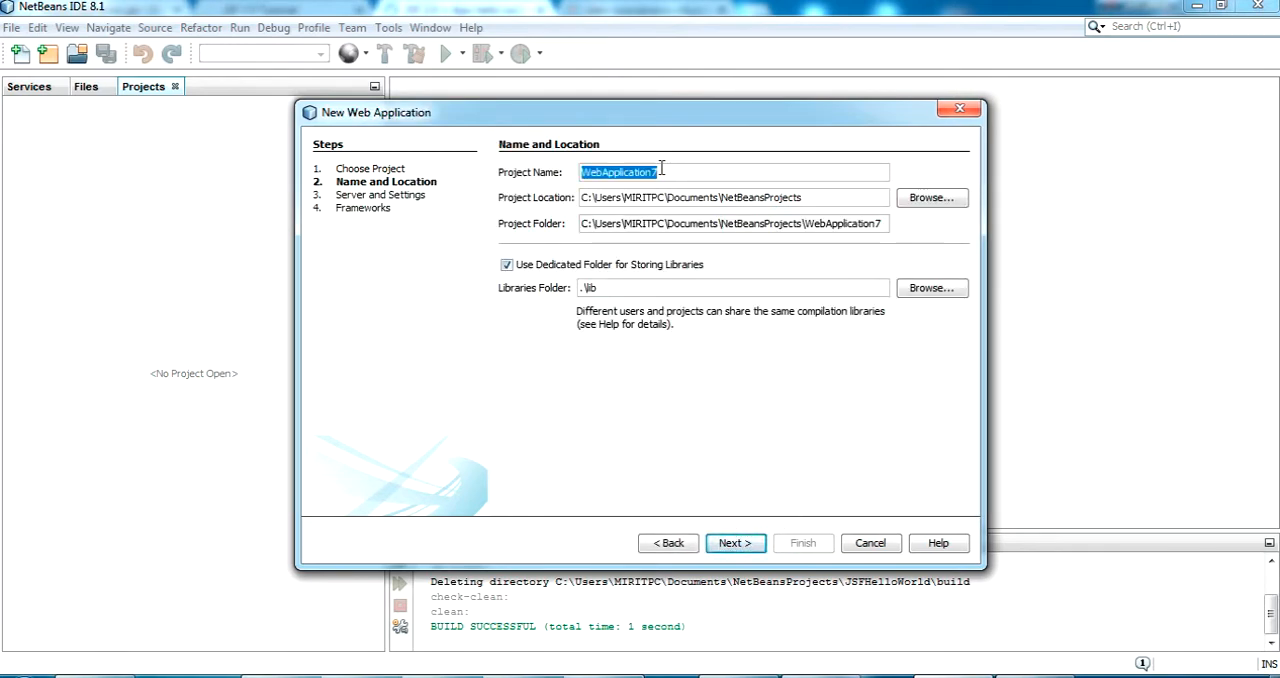
pyautogui.write('HelloA')
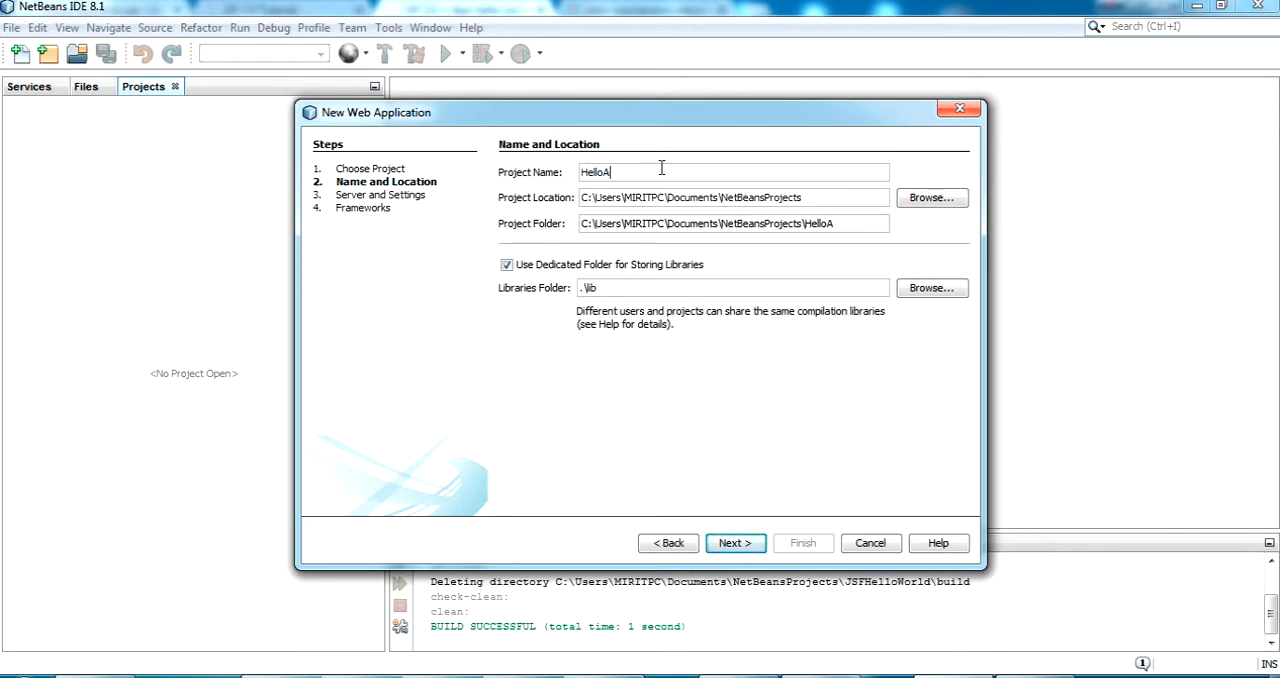
pyautogui.write('Word')
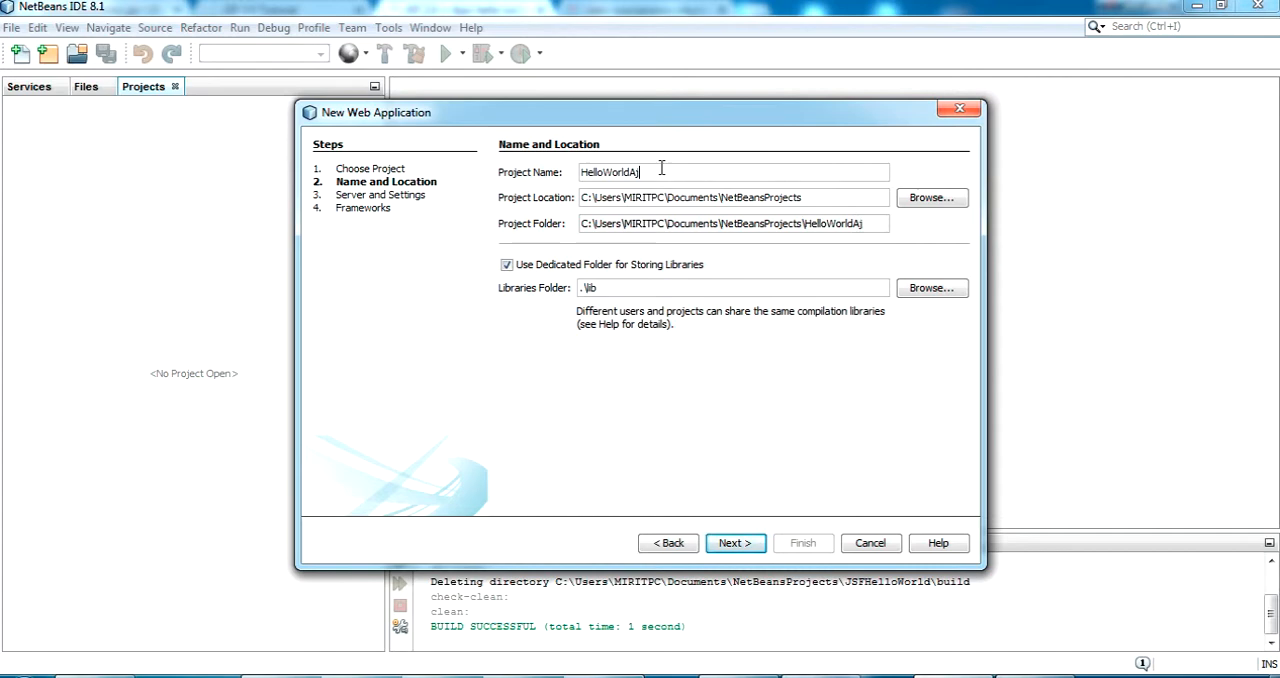
pyautogui.write('ax')
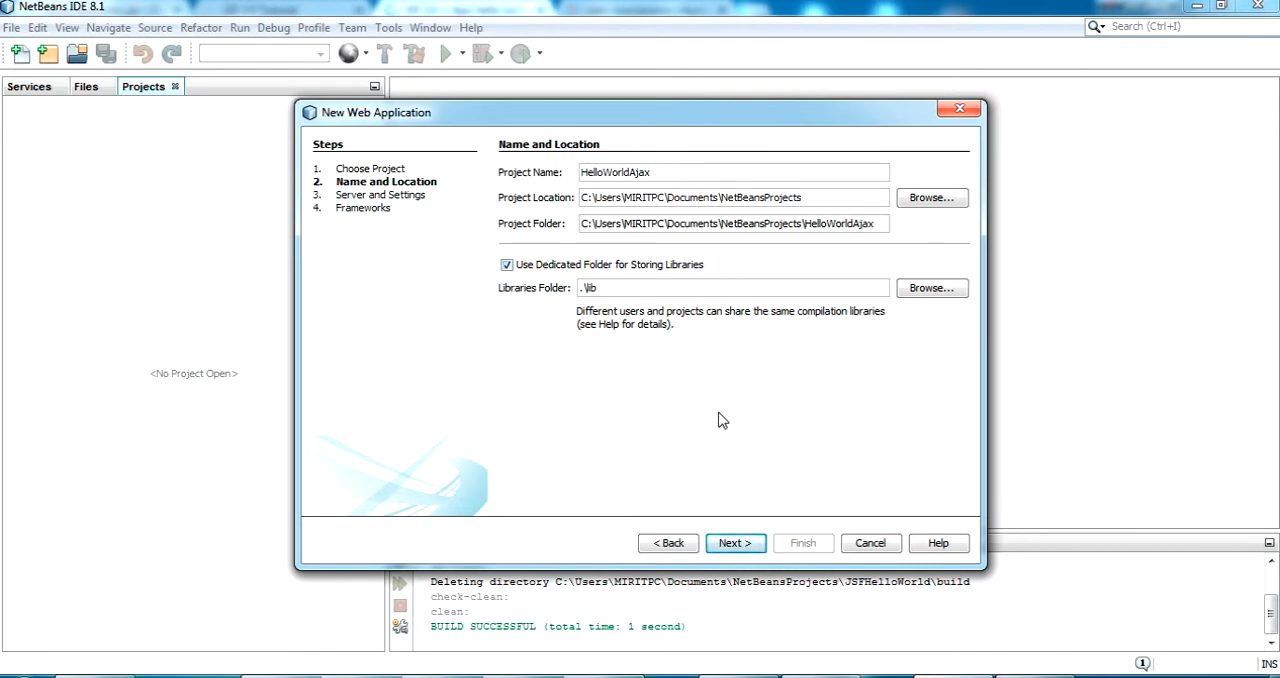
pyautogui.click(735, 542)
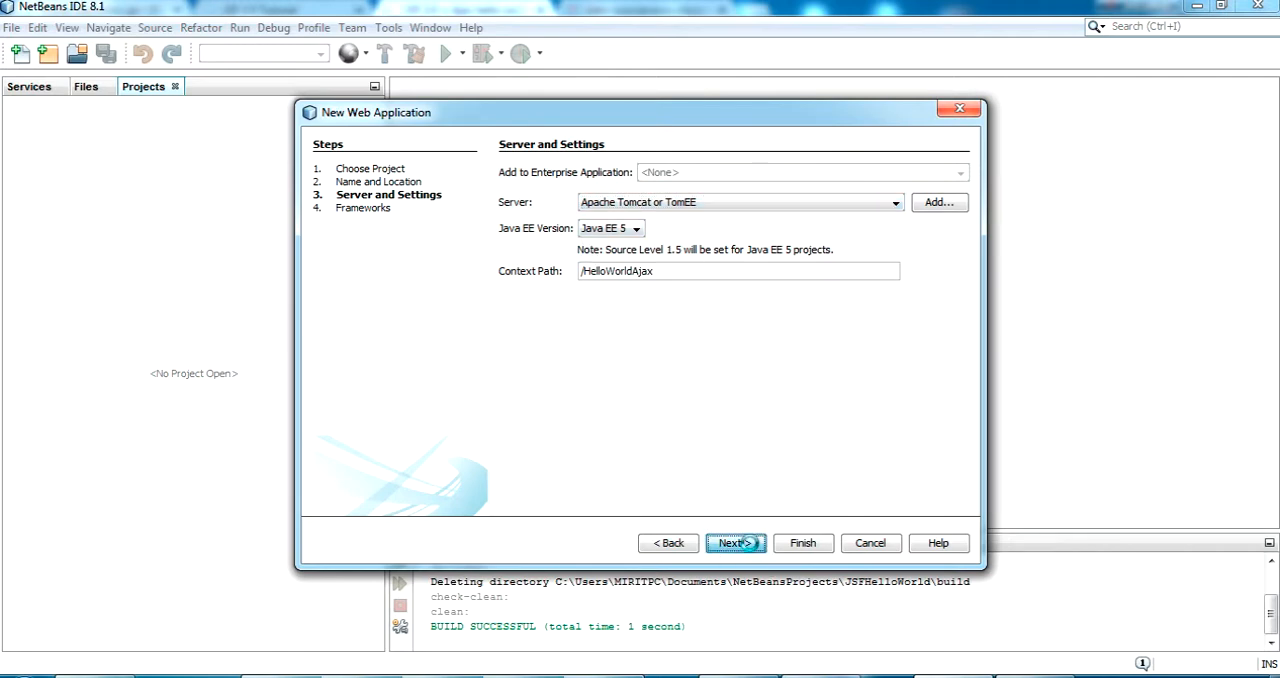
# Step: Tick JavaServer Faces, review its Configuration and Components tabs, then finish the wizard
pyautogui.click(735, 542)
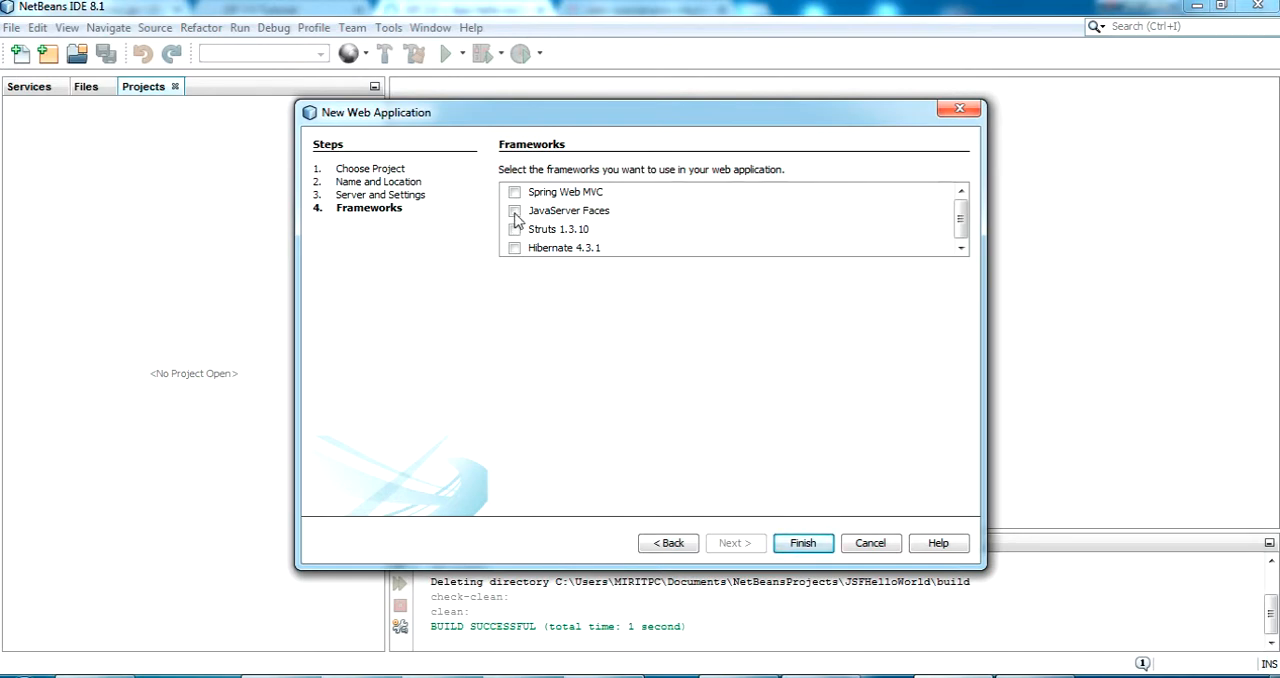
pyautogui.click(514, 210)
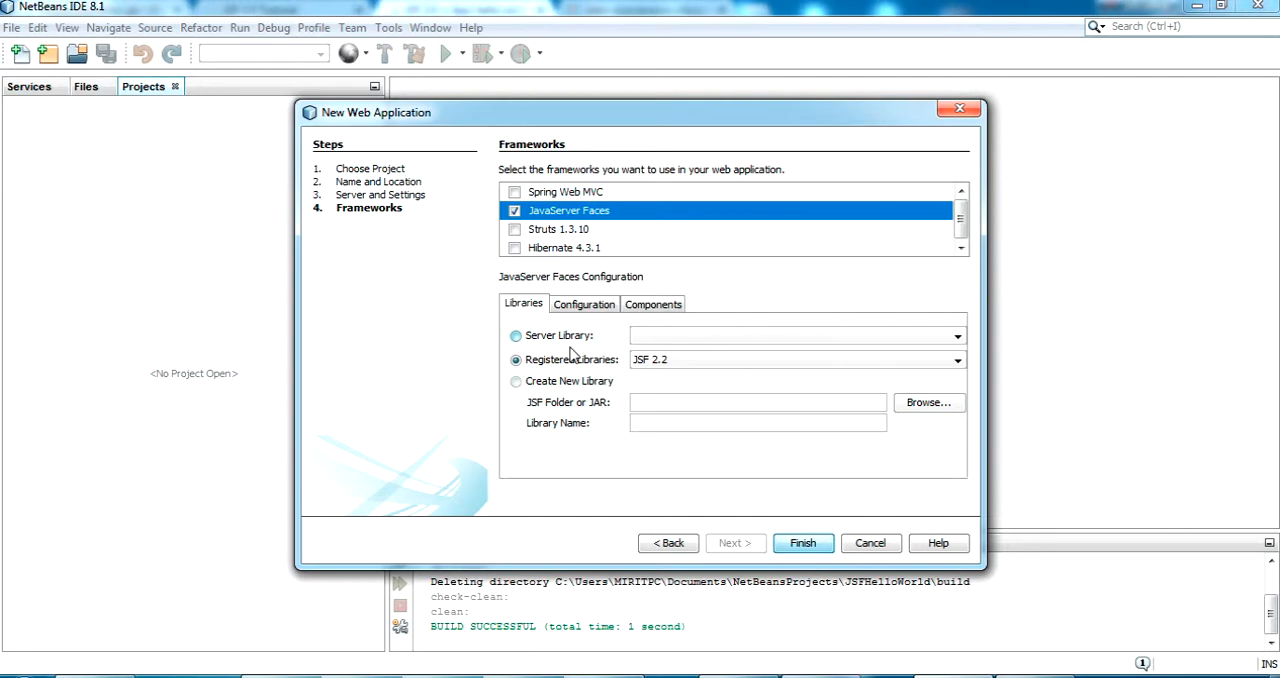
pyautogui.click(584, 304)
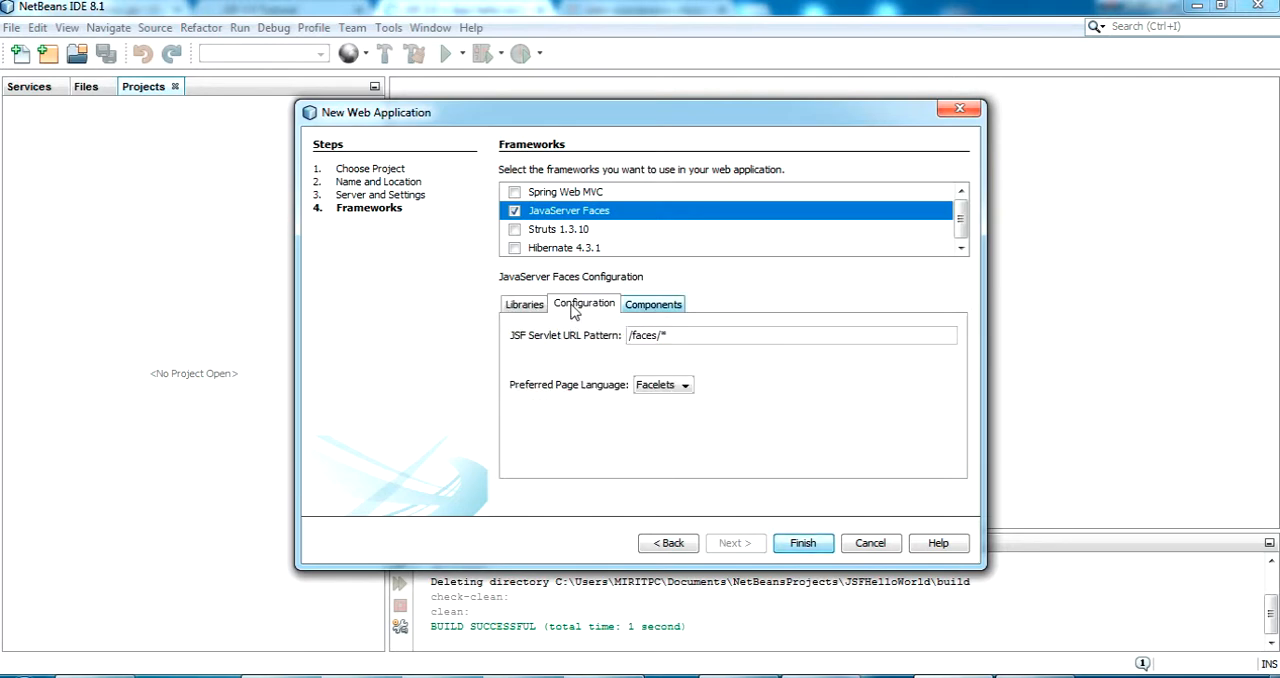
pyautogui.click(652, 304)
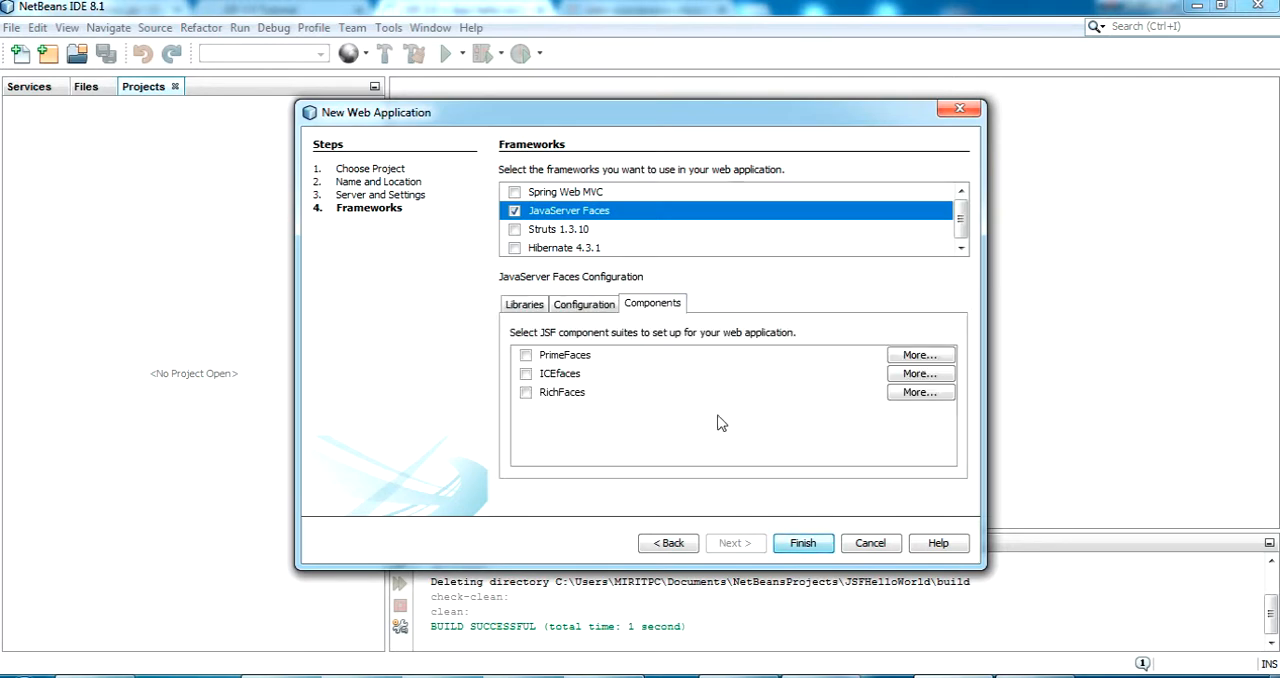
pyautogui.click(584, 303)
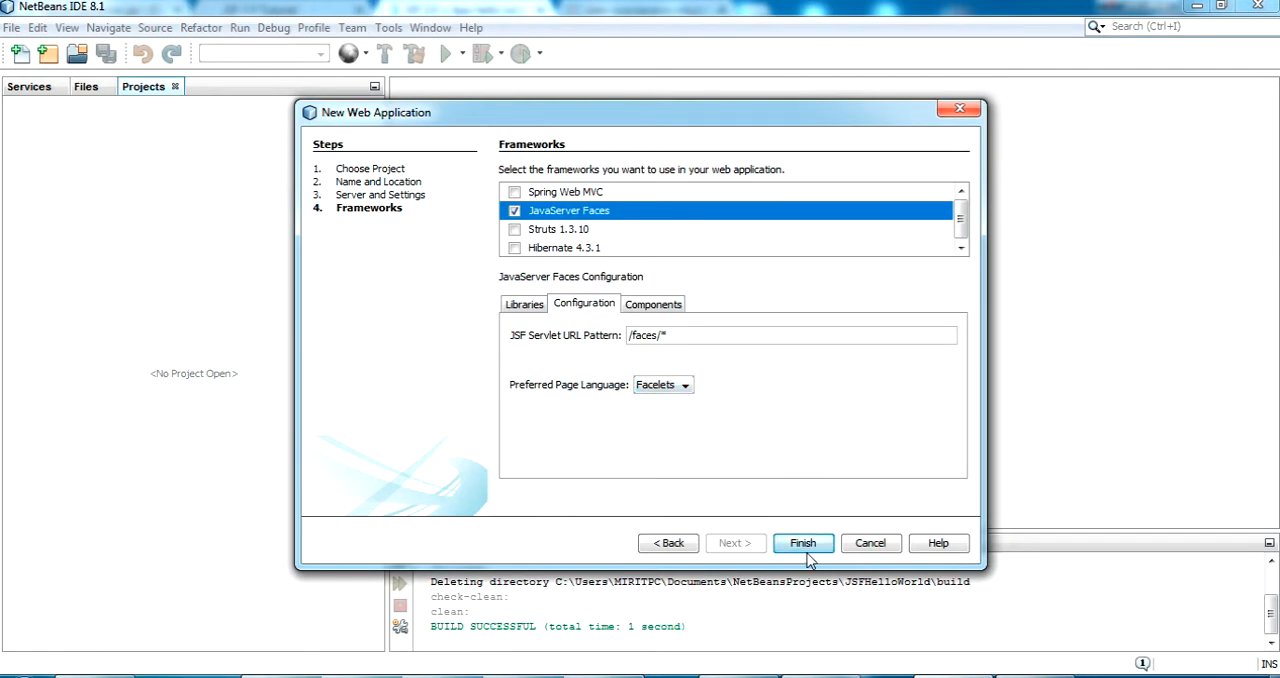
pyautogui.click(803, 543)
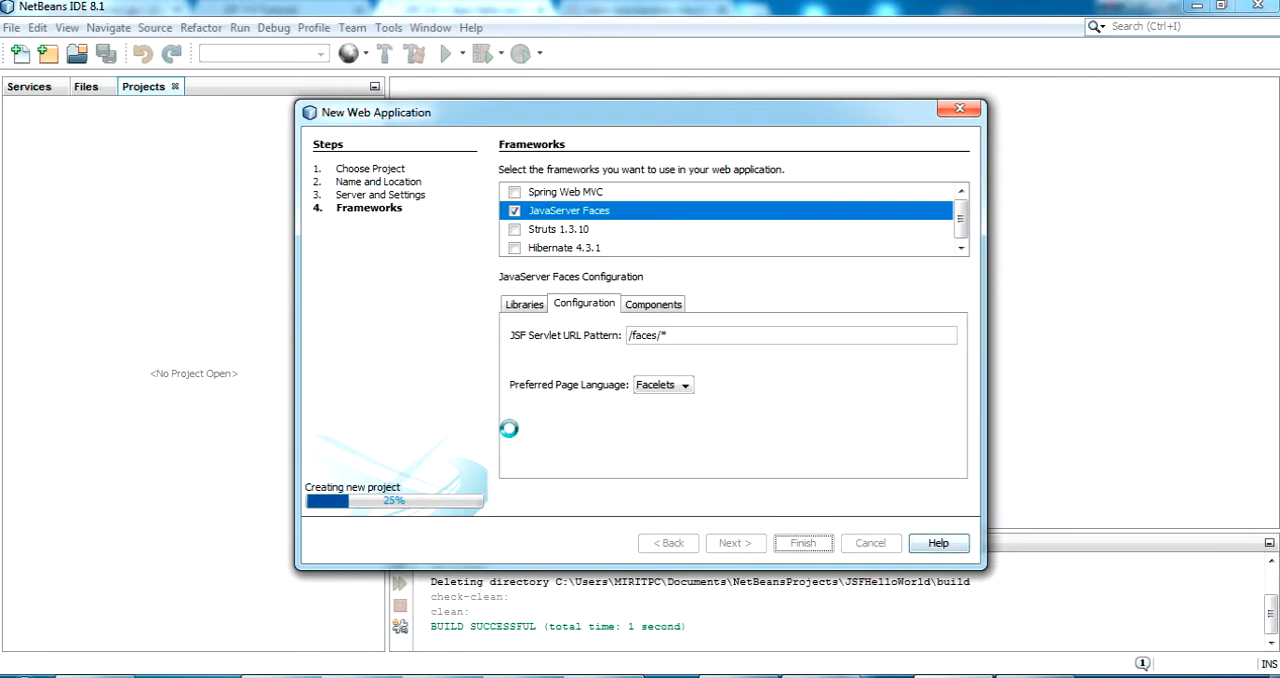
# Step: Confirm project creation, then expand the HelloWorldAjax node and its Source Packages folder
pyautogui.click(802, 542)
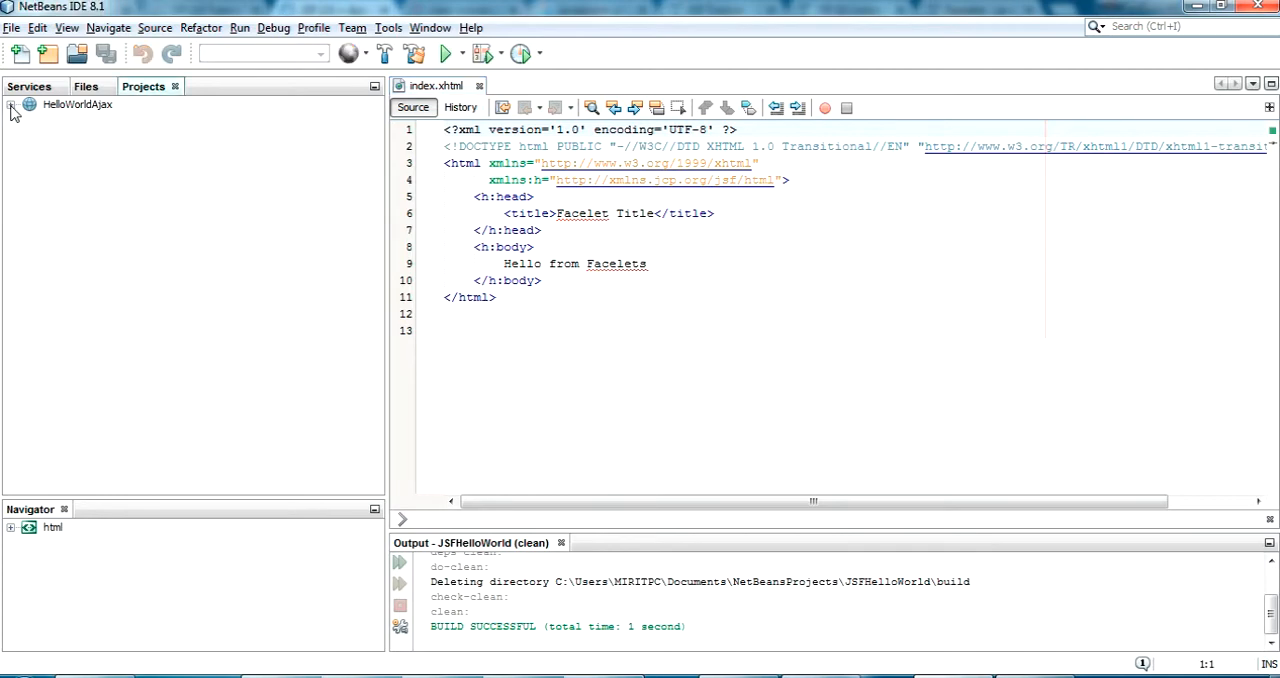
pyautogui.click(11, 104)
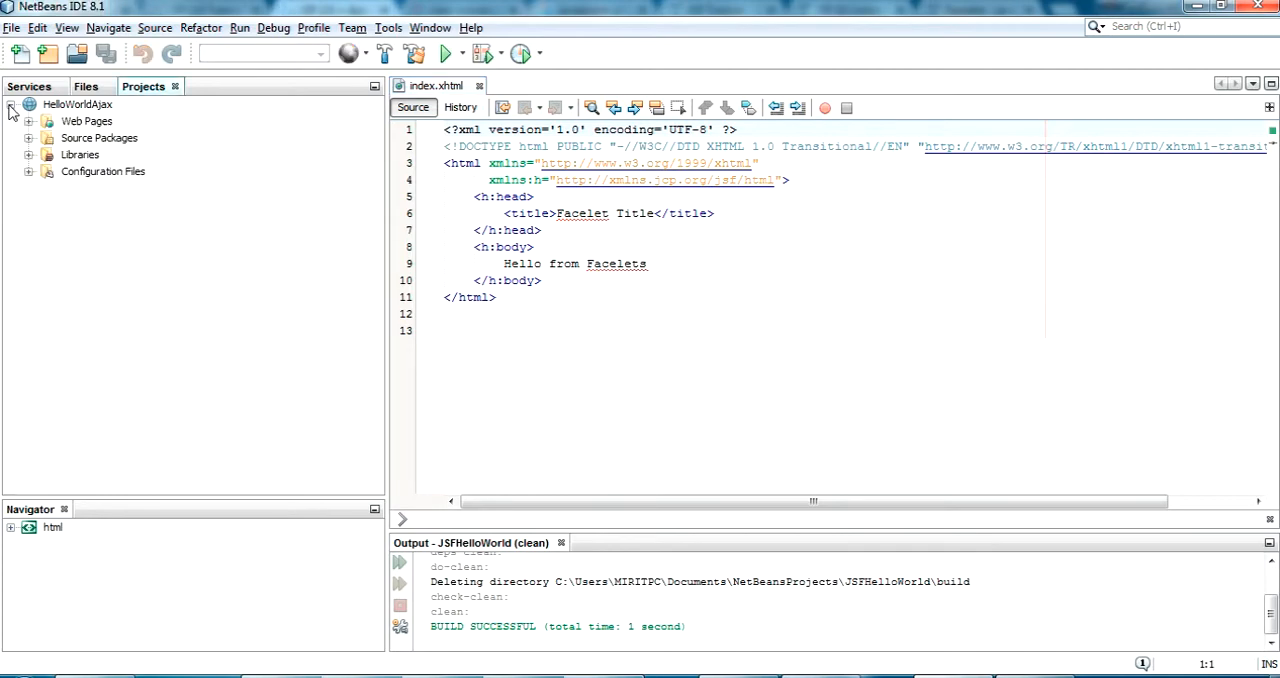
pyautogui.click(29, 137)
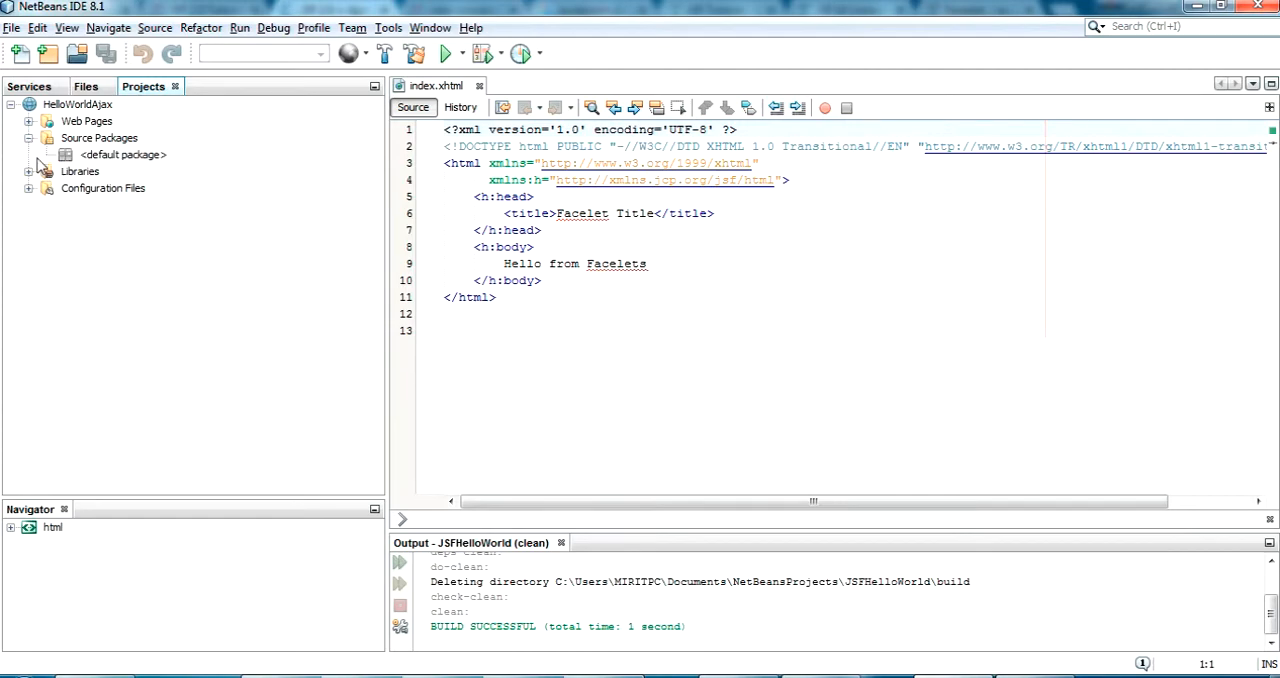
# Step: Create the Java package com.chillyfacts.com under Source Packages
pyautogui.rightClick(98, 137)
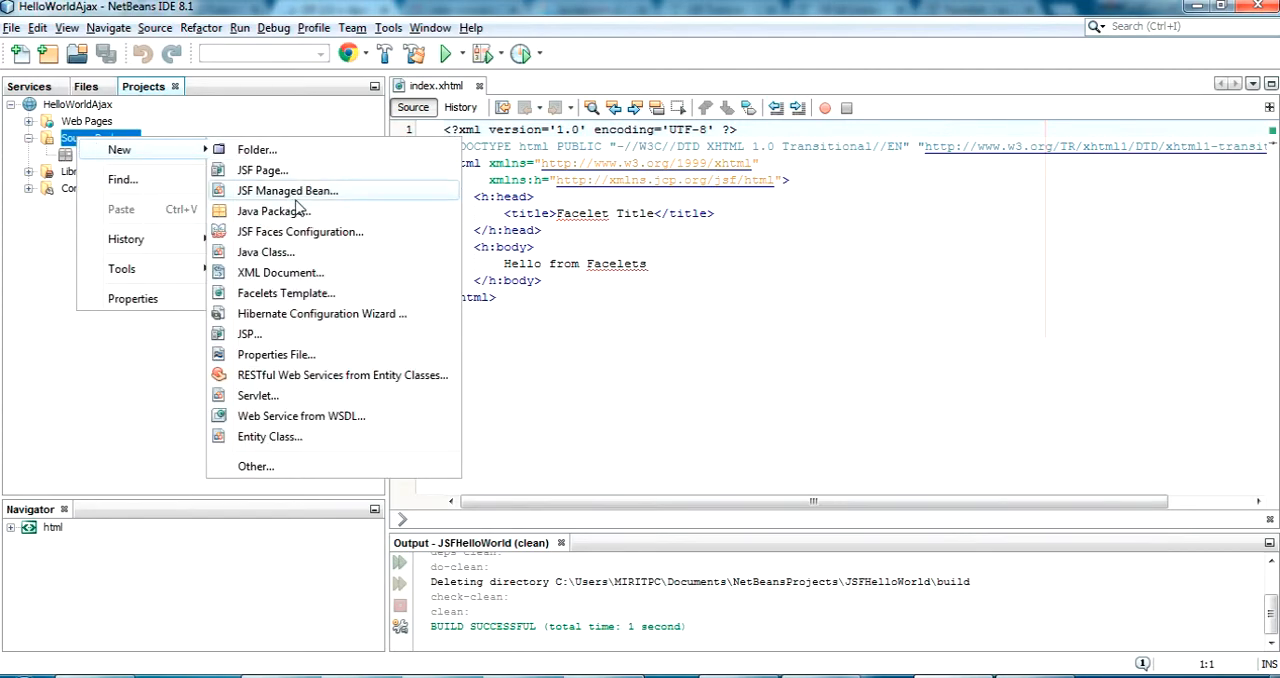
pyautogui.click(273, 210)
pyautogui.write('c')
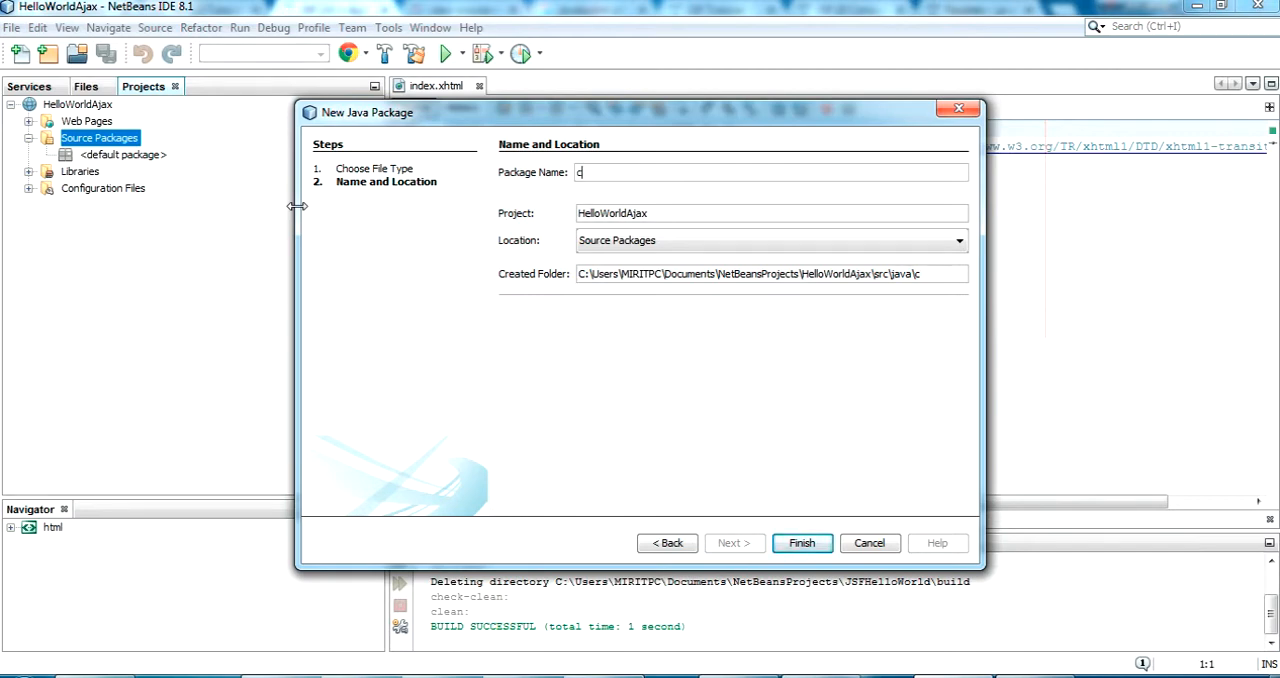
pyautogui.write('om.')
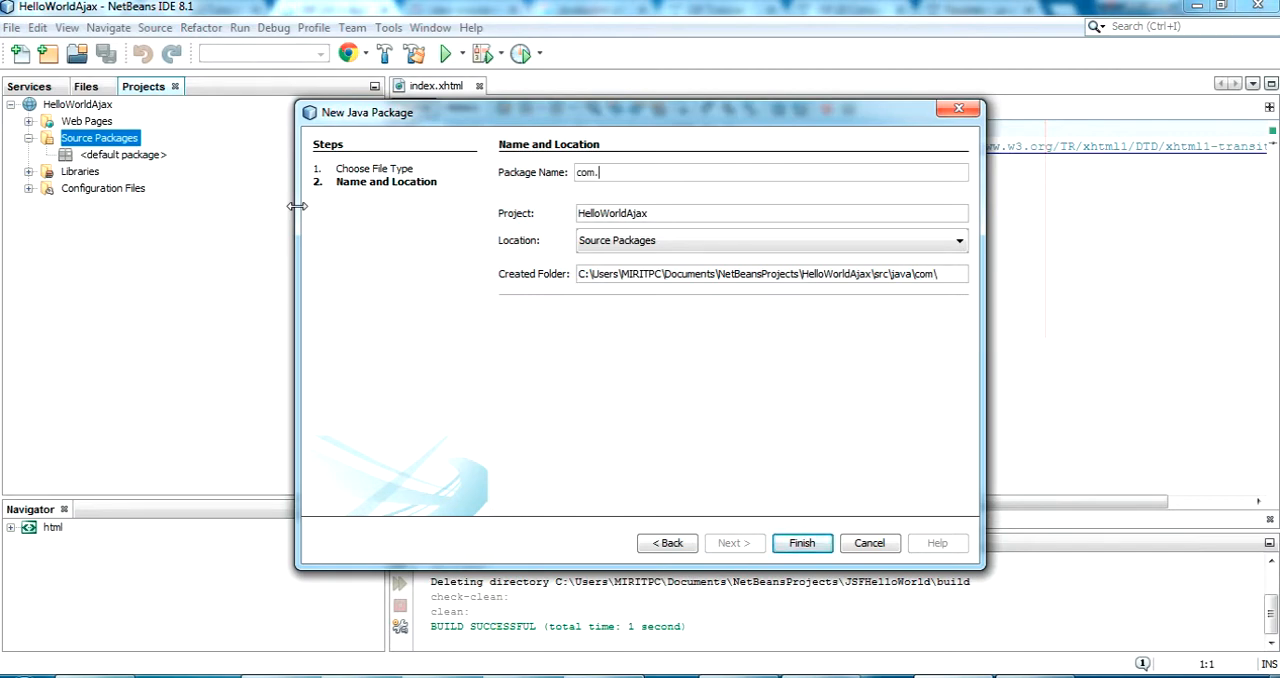
pyautogui.write('chillyfacts.co')
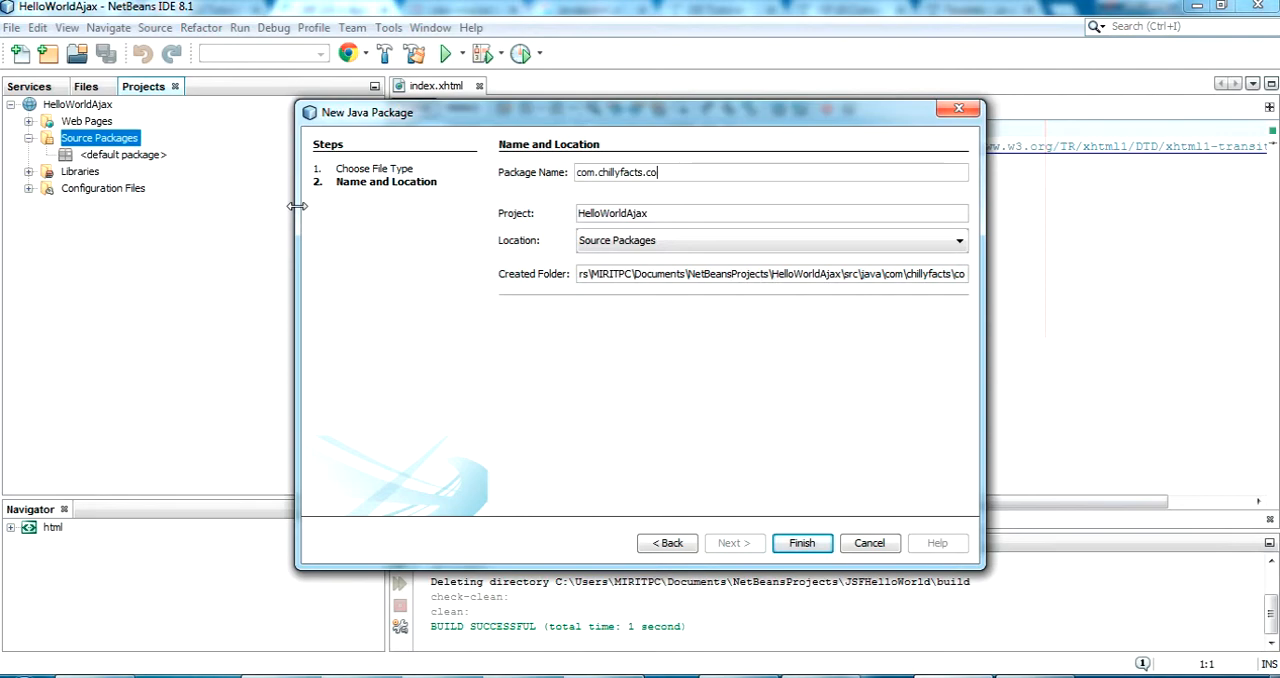
pyautogui.write('m')
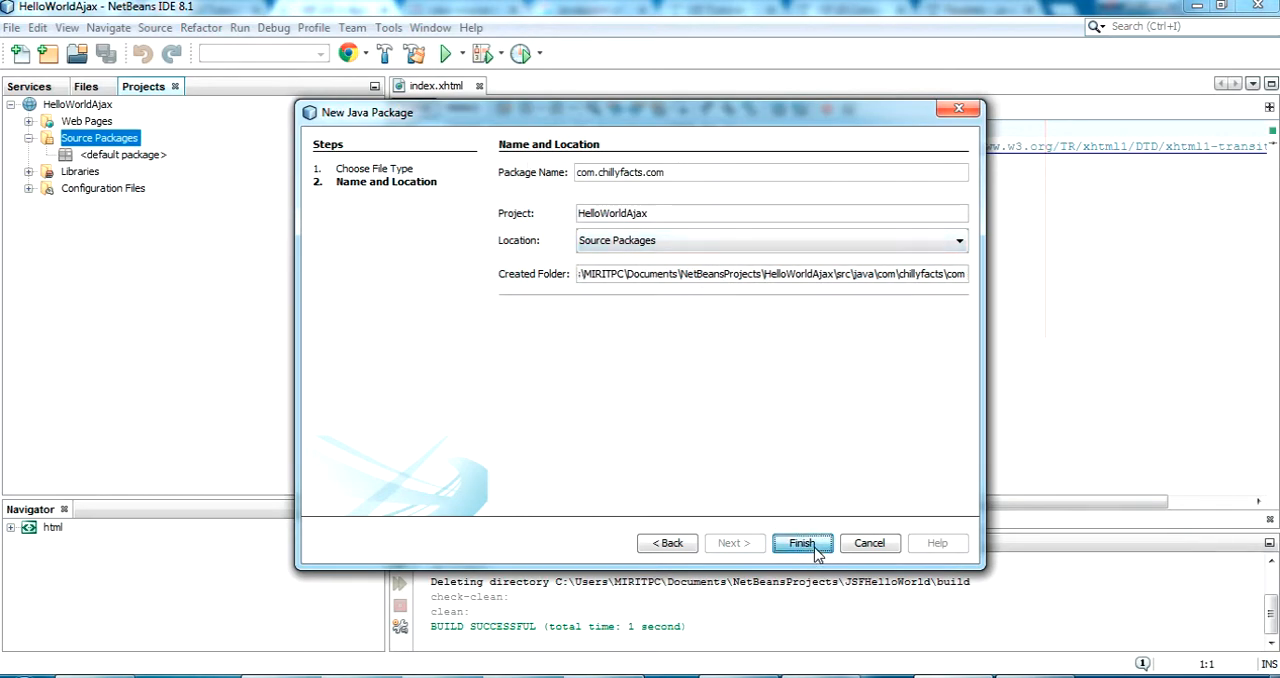
pyautogui.click(800, 543)
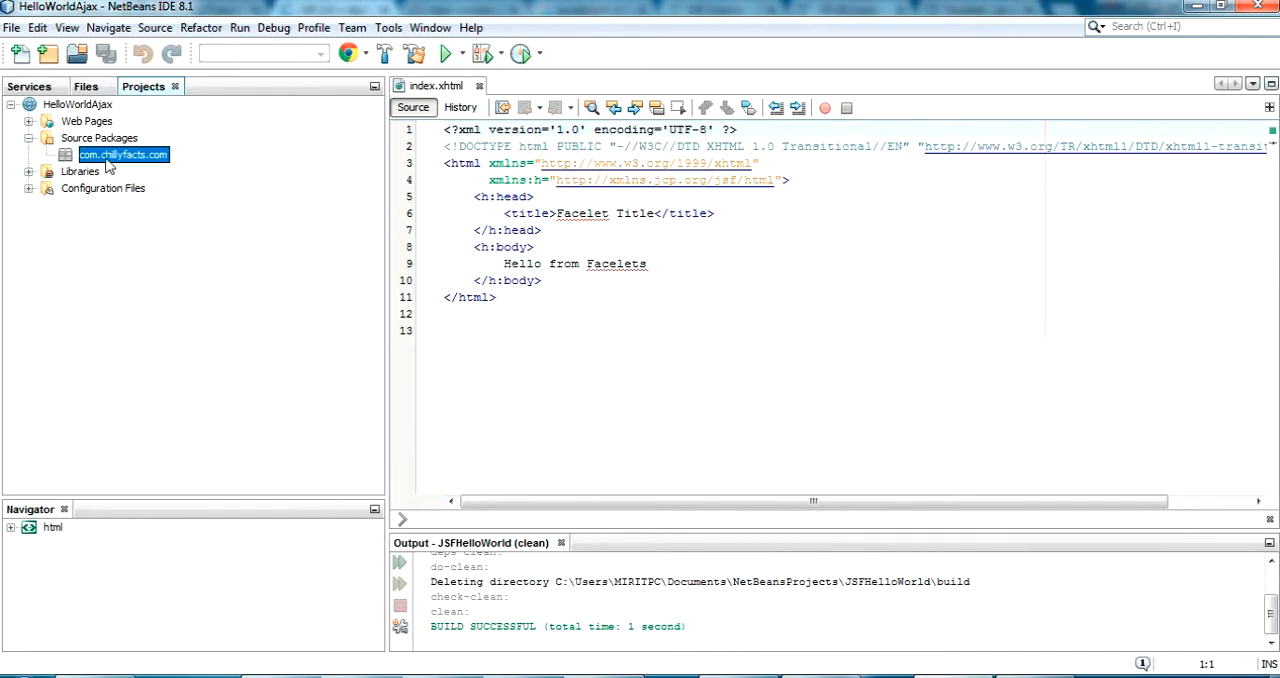
# Step: Add a JSF managed bean class HelloAjax with request scope to com.chillyfacts.com
pyautogui.rightClick(123, 154)
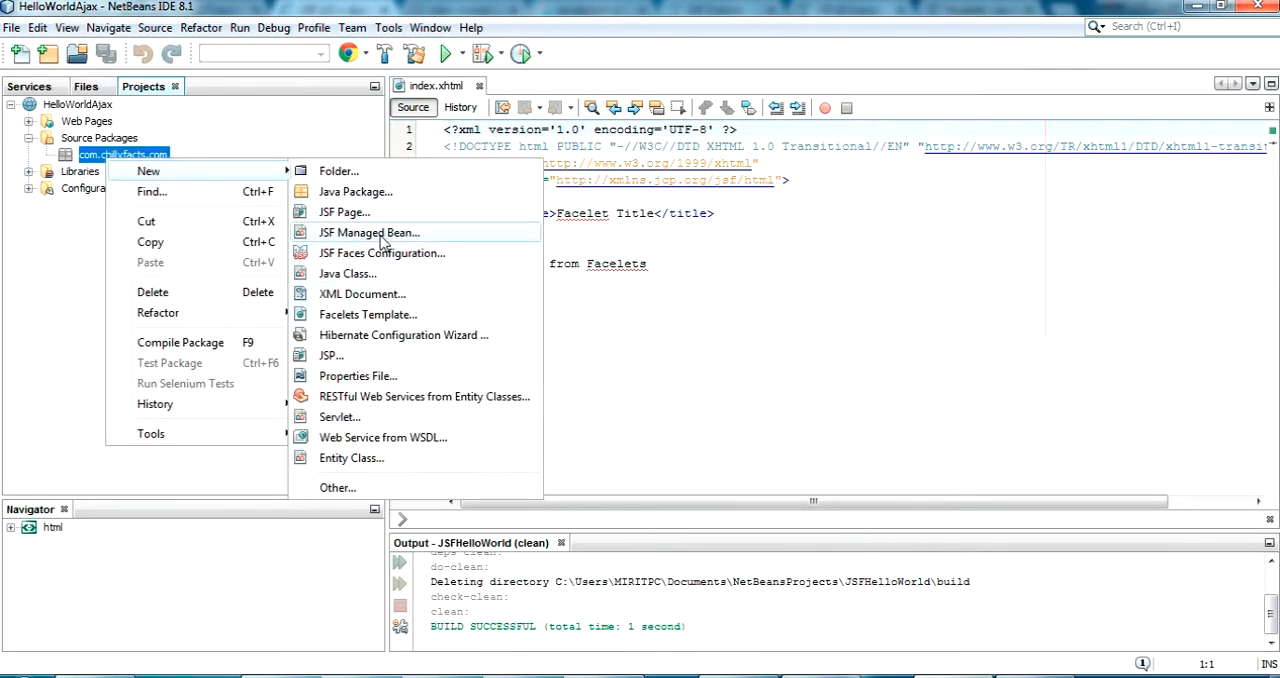
pyautogui.click(369, 232)
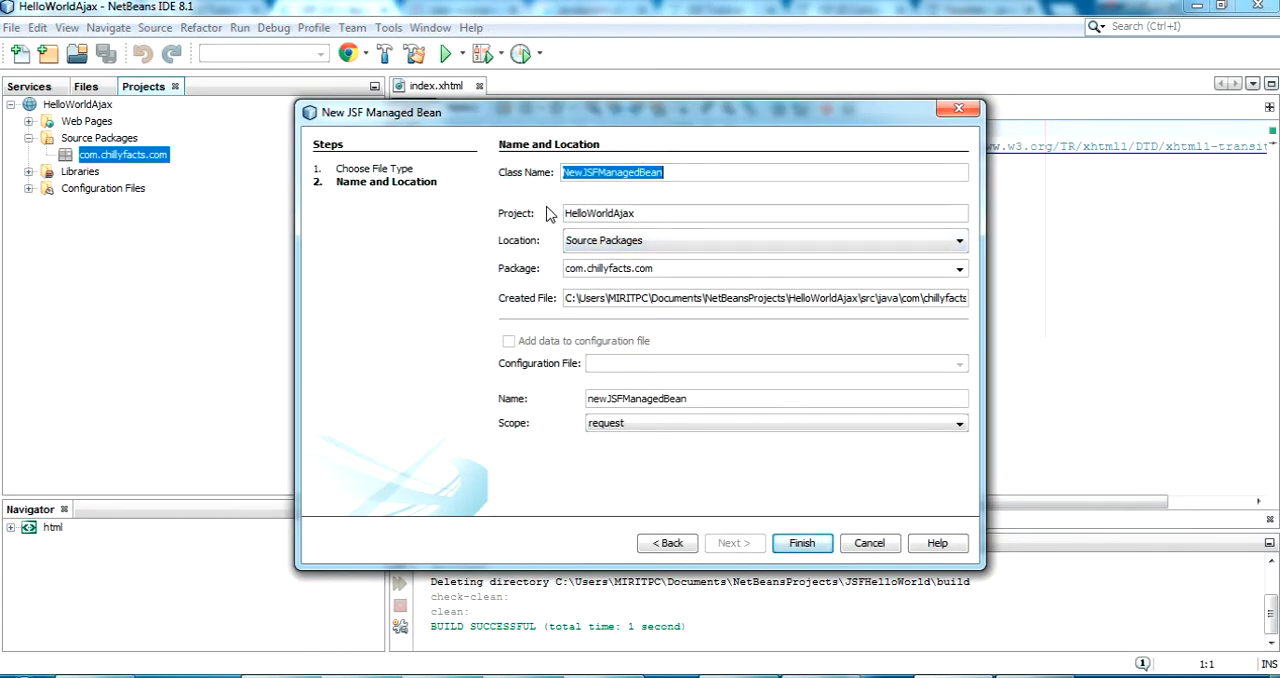
pyautogui.write('H')
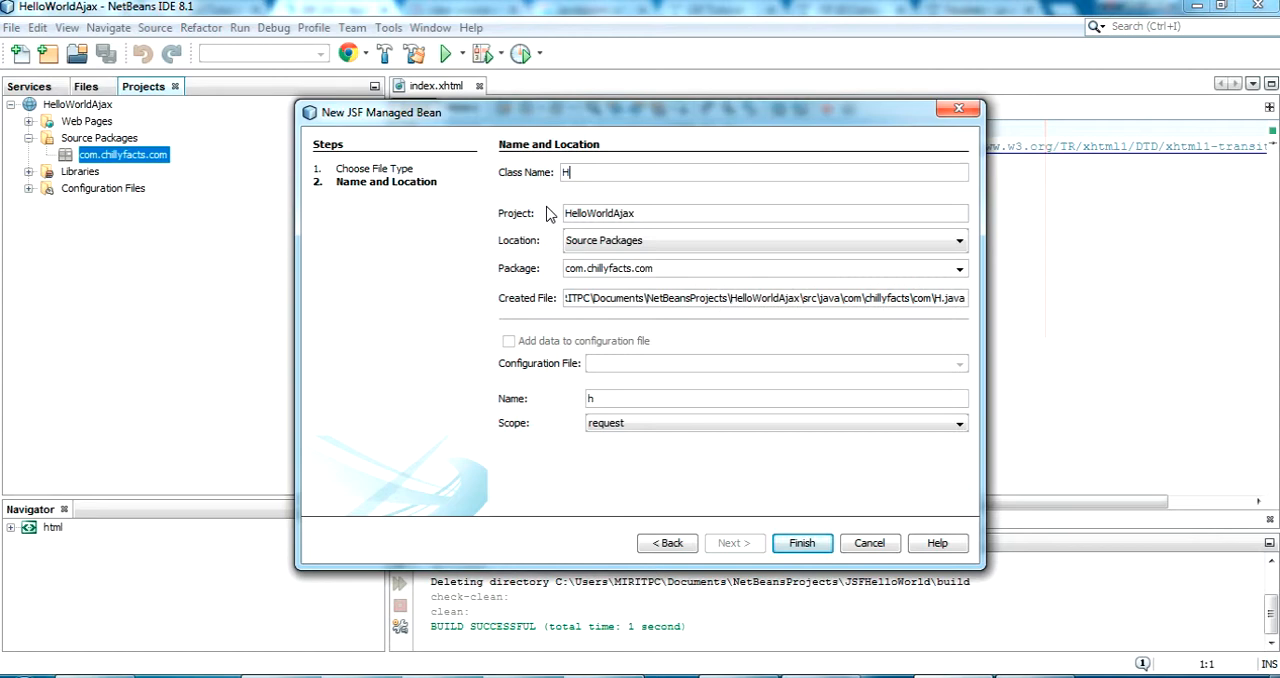
pyautogui.write('elloAja')
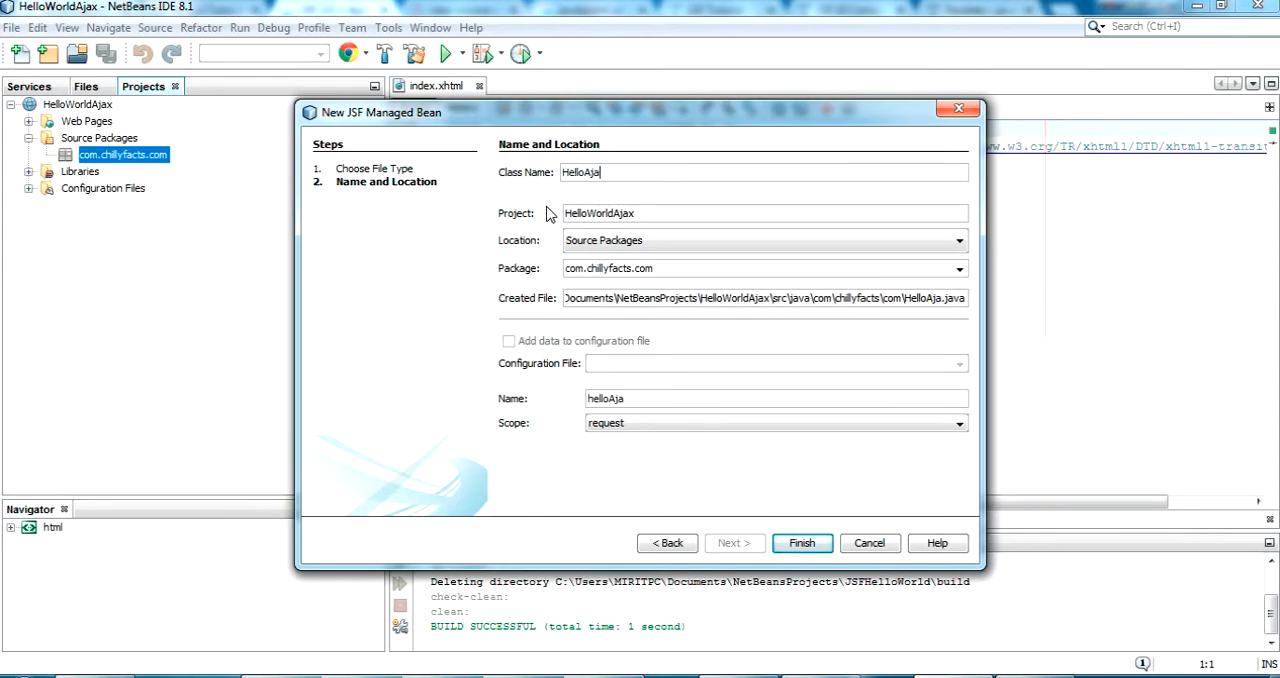
pyautogui.write('x')
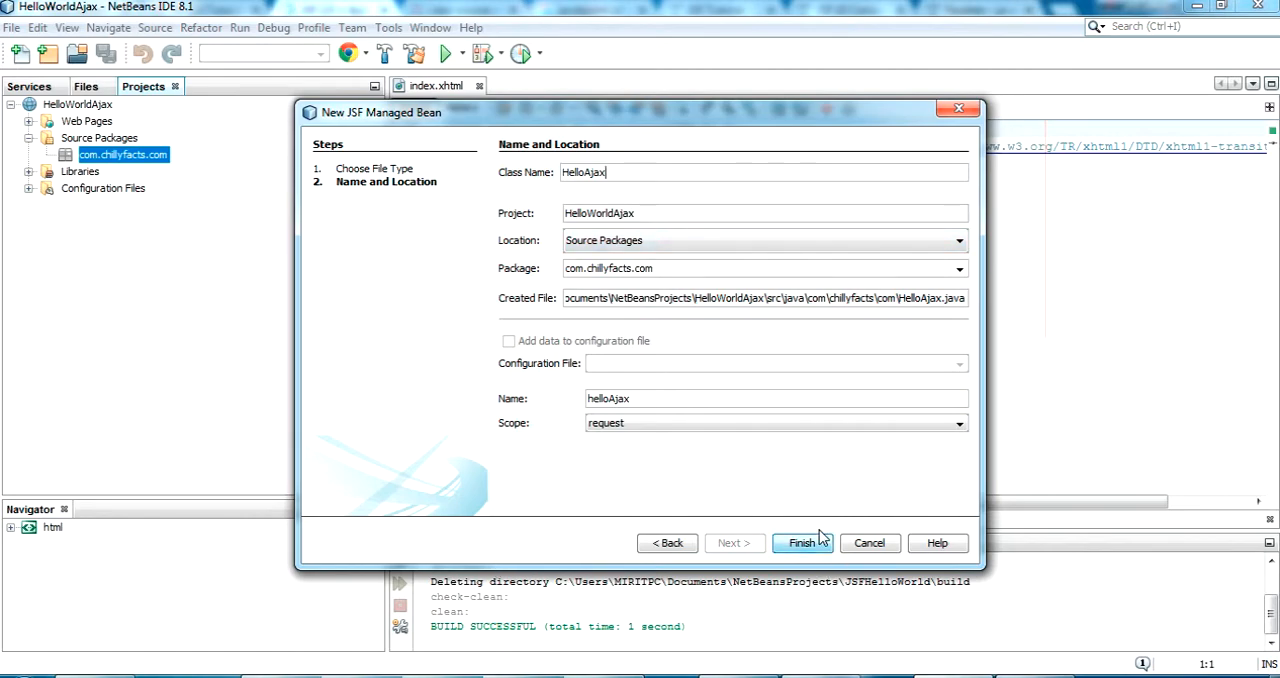
pyautogui.click(802, 542)
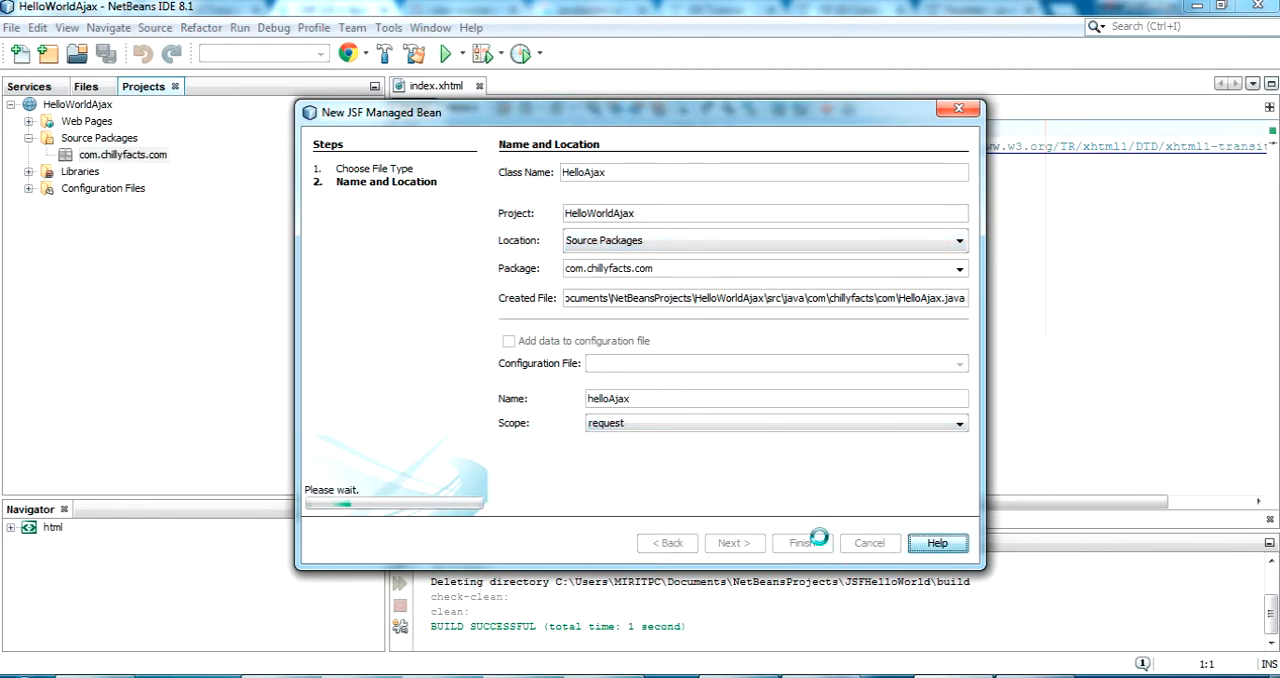
pyautogui.click(800, 543)
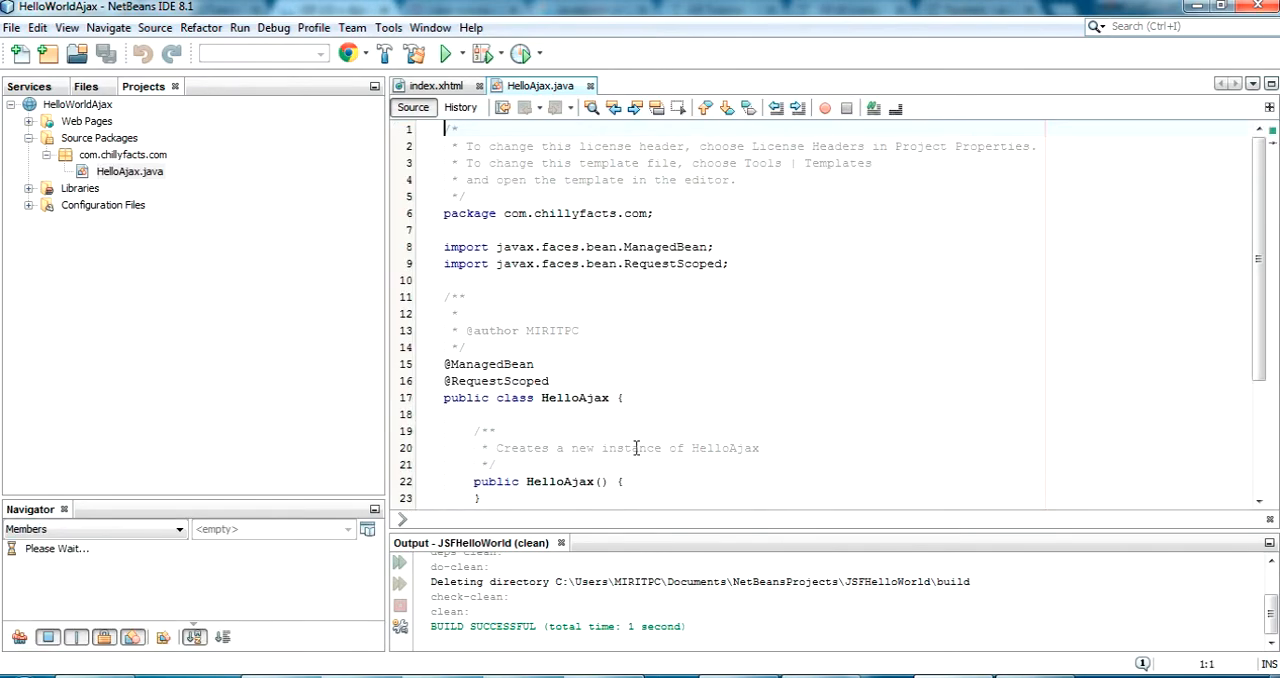
# Step: Type the field declaration 'private String name;' into HelloAjax
pyautogui.scroll(-3)
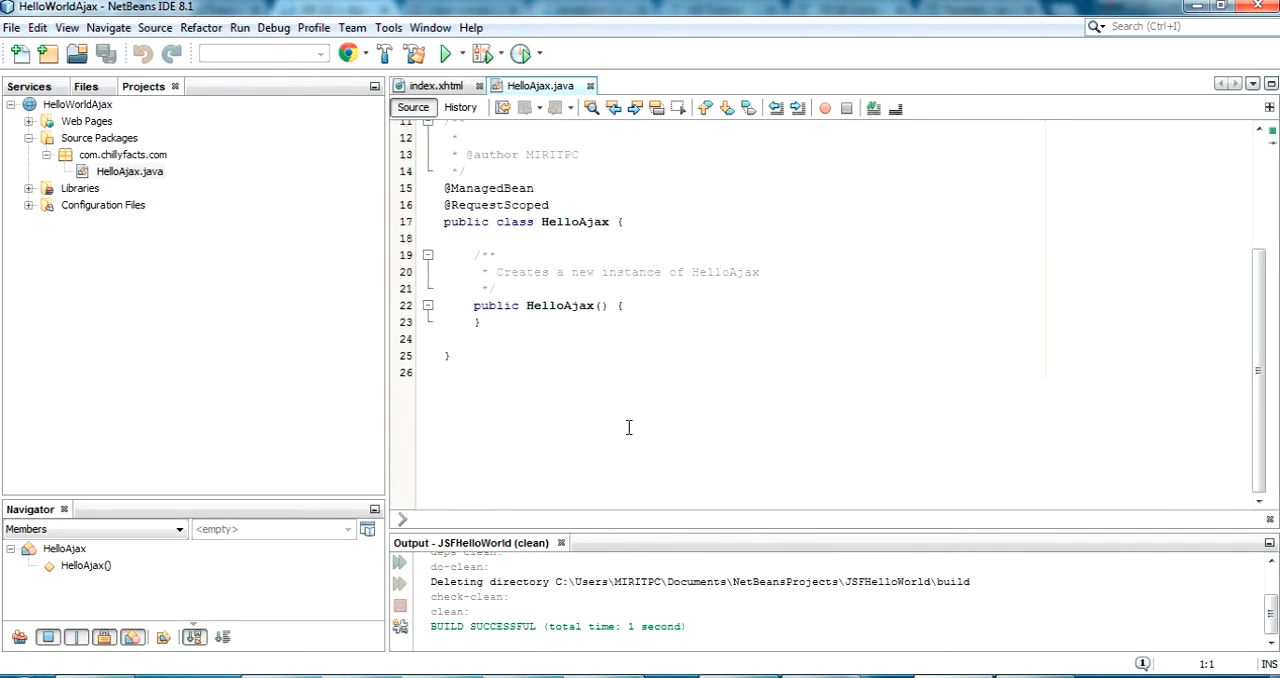
pyautogui.scroll(3)
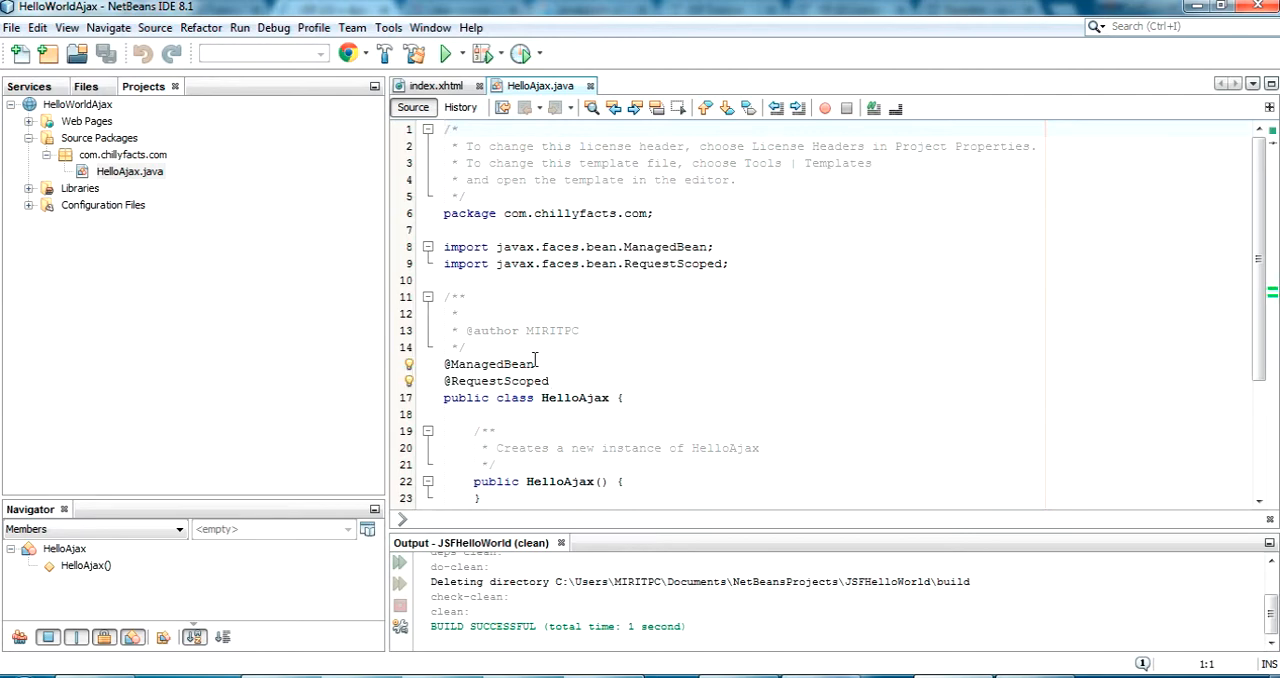
pyautogui.scroll(-3)
pyautogui.write('pr')
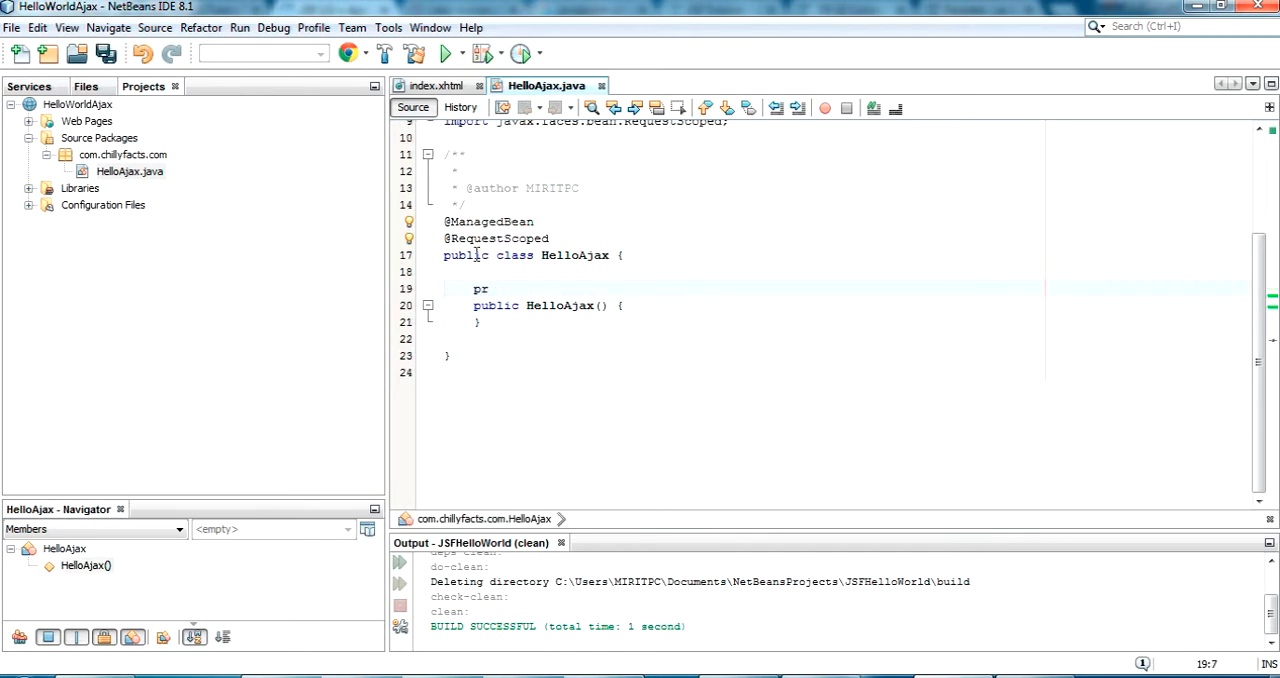
pyautogui.press('Backspace')
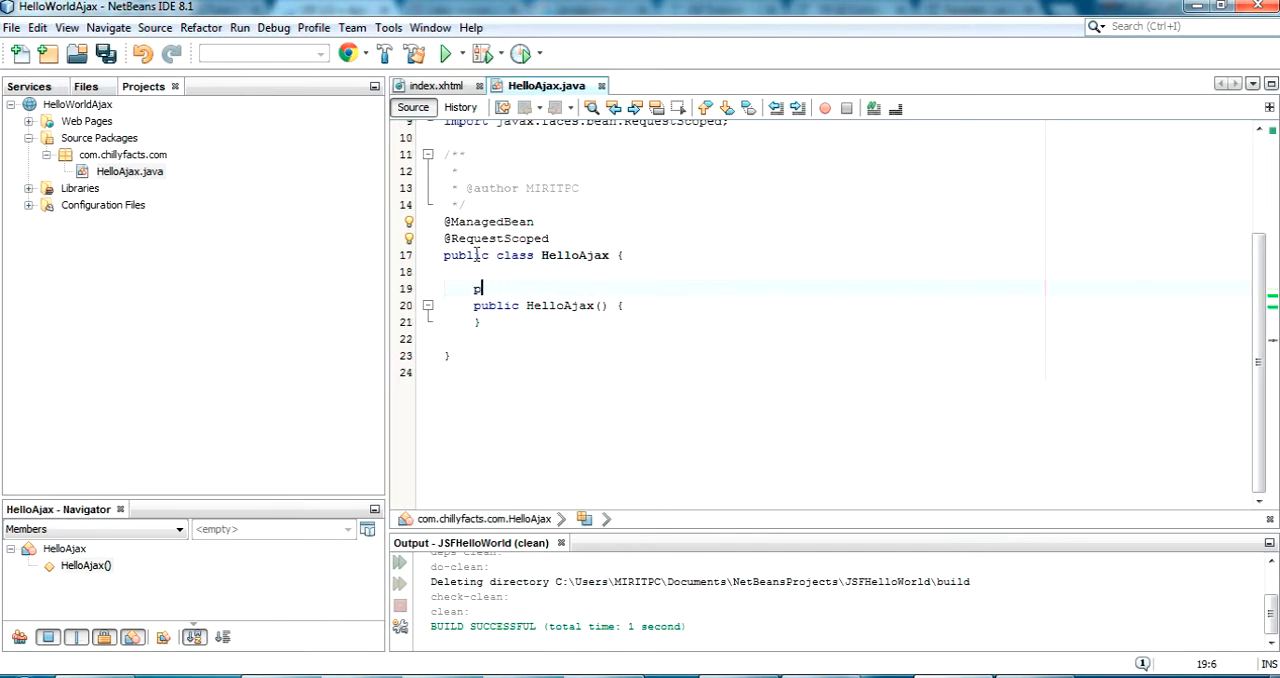
pyautogui.write('rivate St')
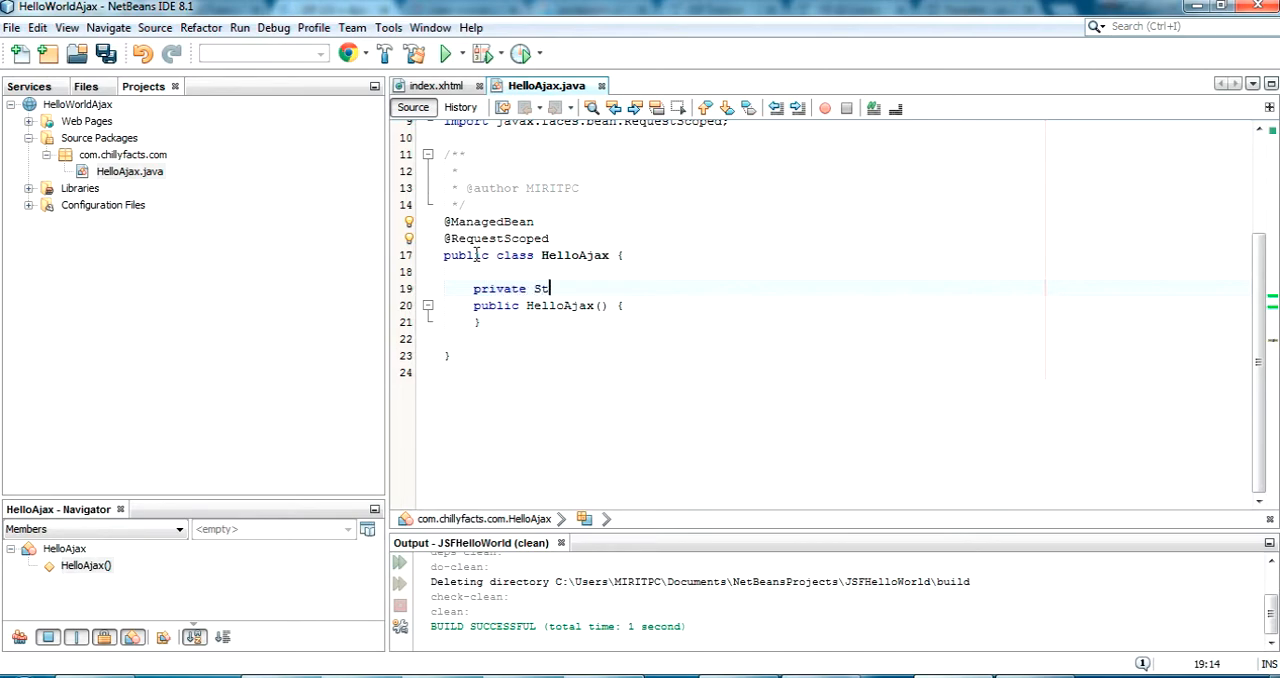
pyautogui.write('rig na')
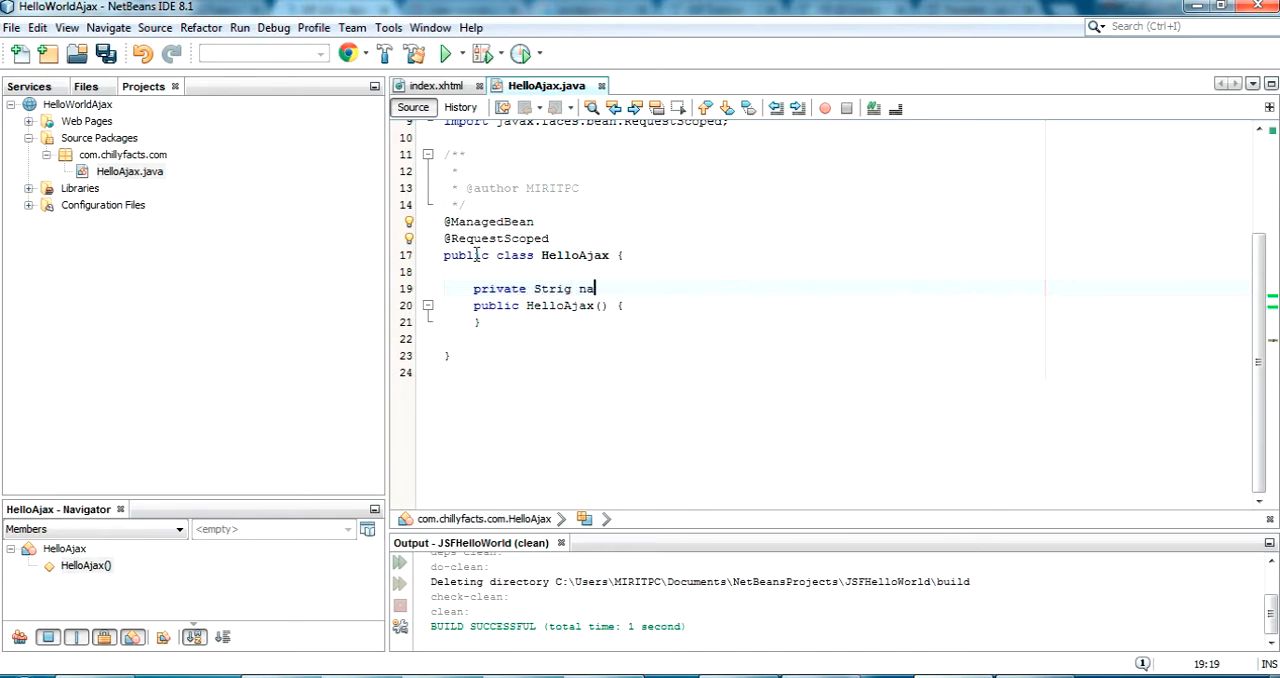
pyautogui.write('me;')
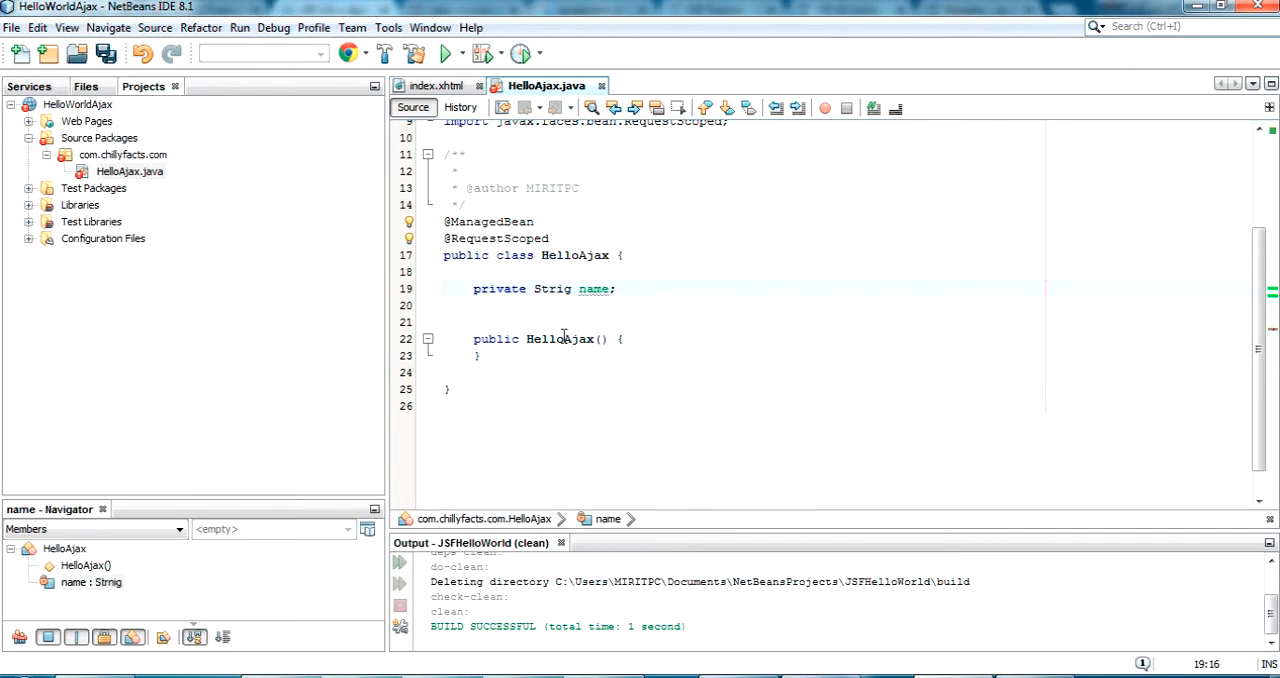
# Step: Fix the 'Strig' typo and generate getName() and setName() via code completion
pyautogui.doubleClick(550, 289)
pyautogui.write('n')
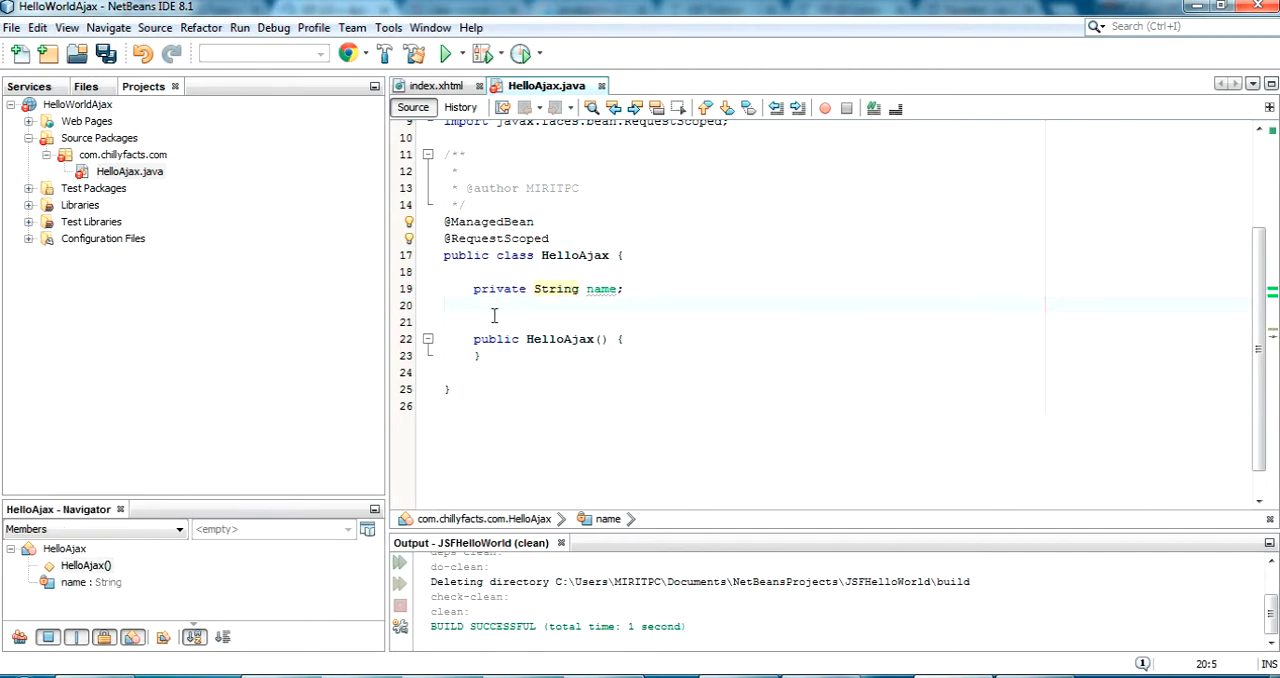
pyautogui.write('gets')
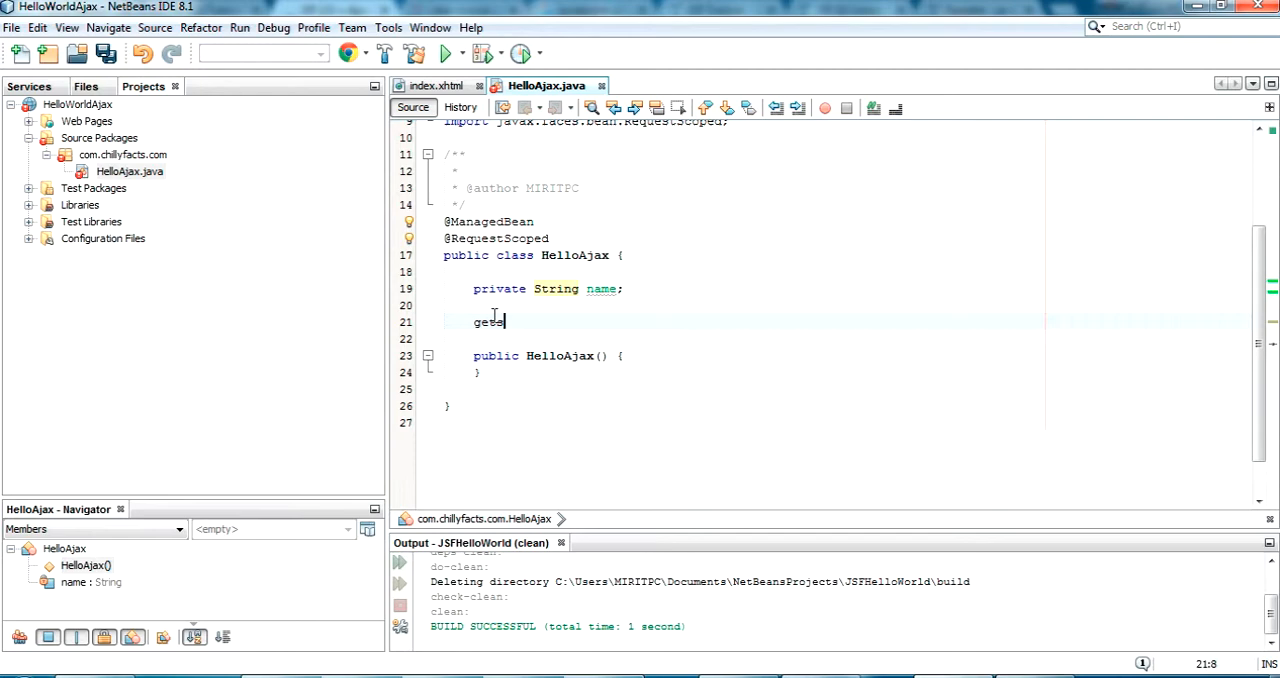
pyautogui.write('net')
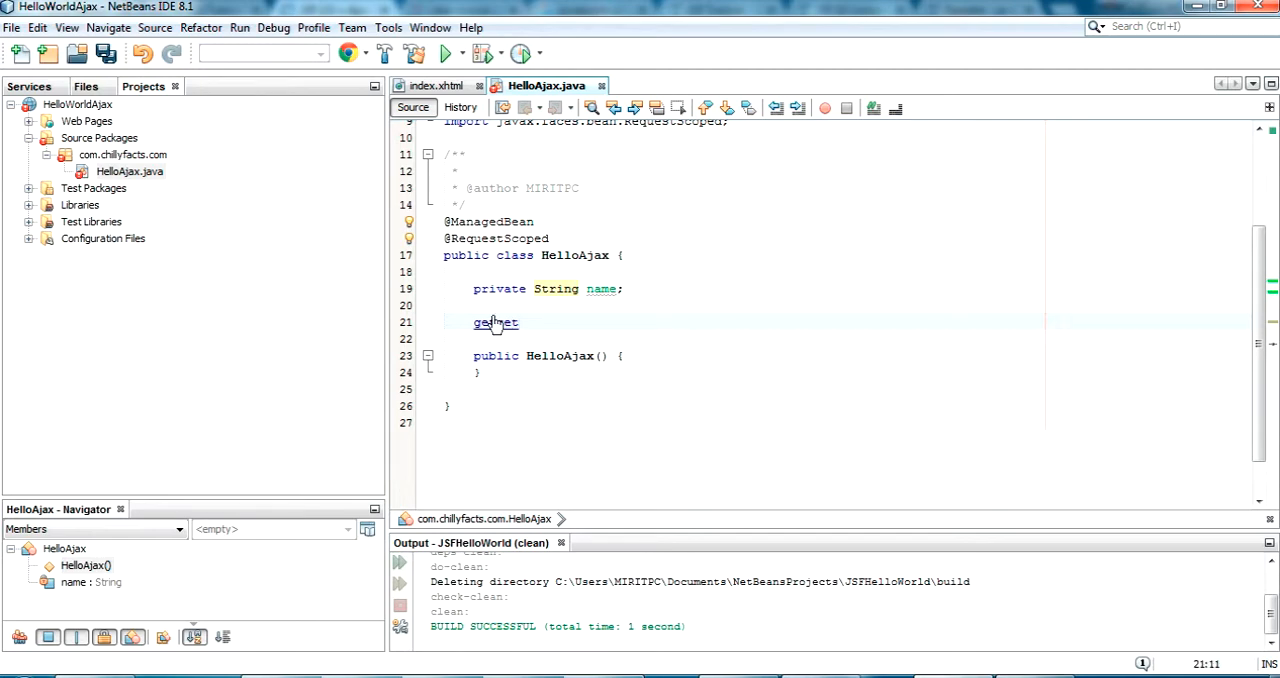
pyautogui.press('BackSpace')
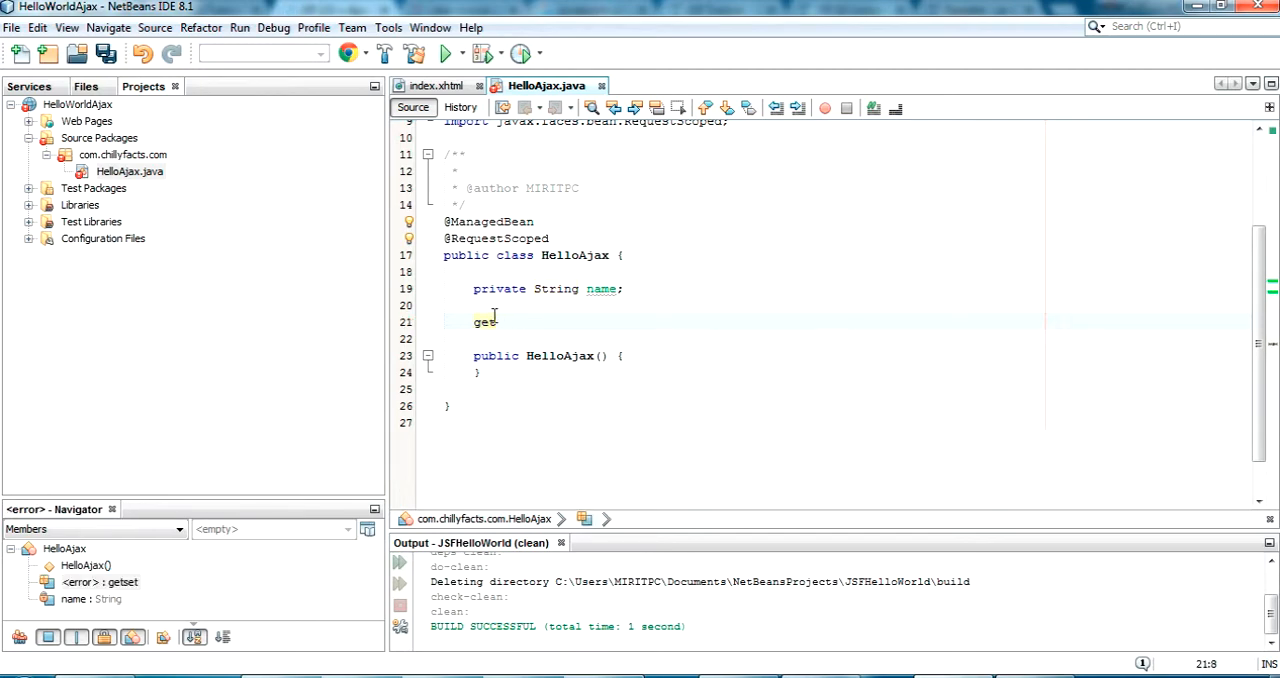
pyautogui.write('nam')
pyautogui.write('setn')
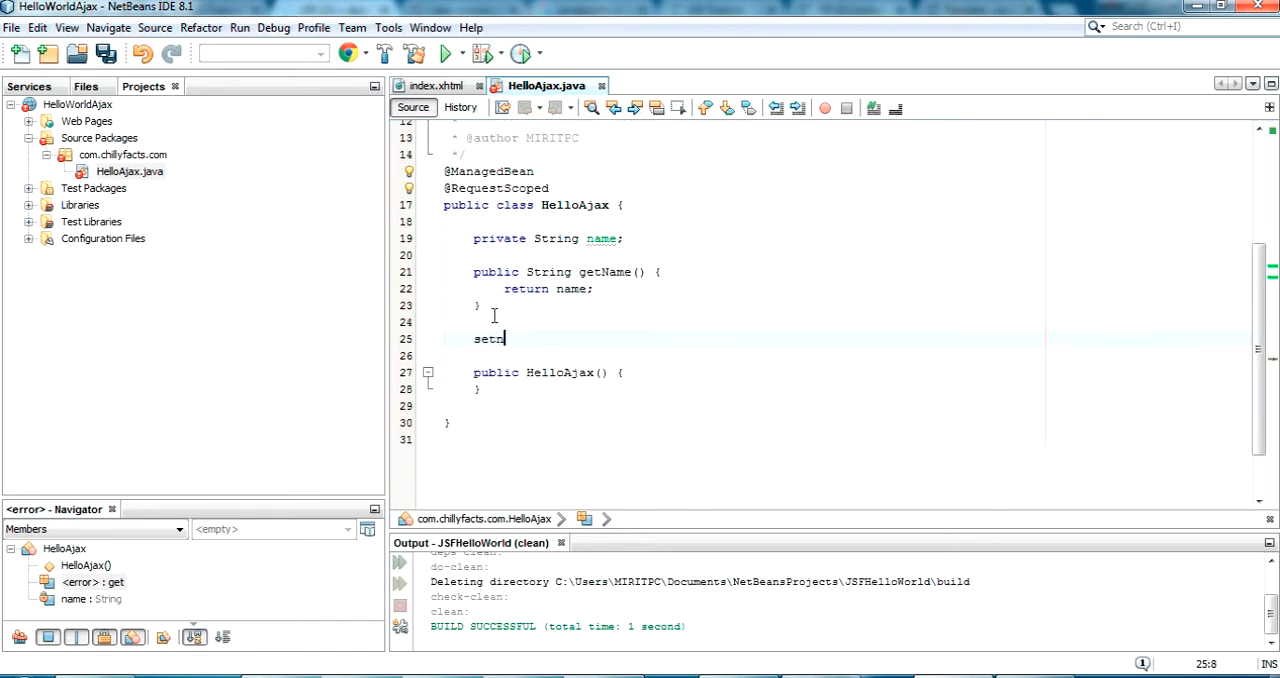
pyautogui.write('ame(String name) {')
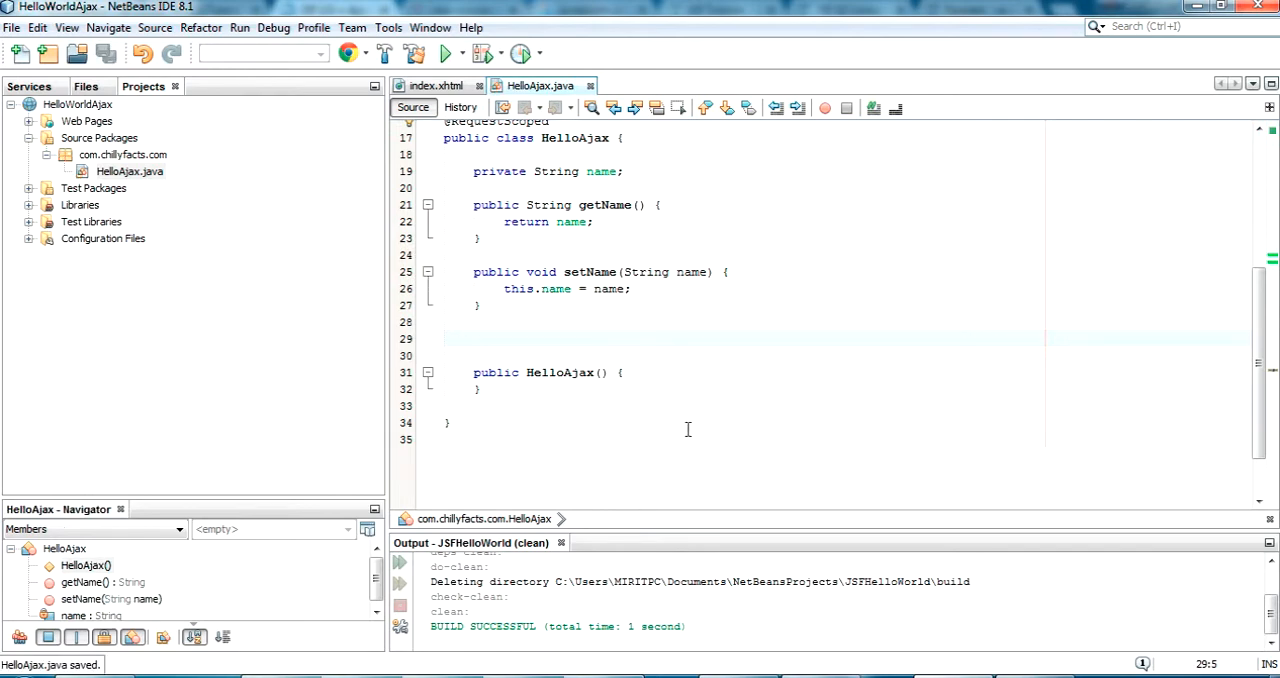
pyautogui.scroll(3)
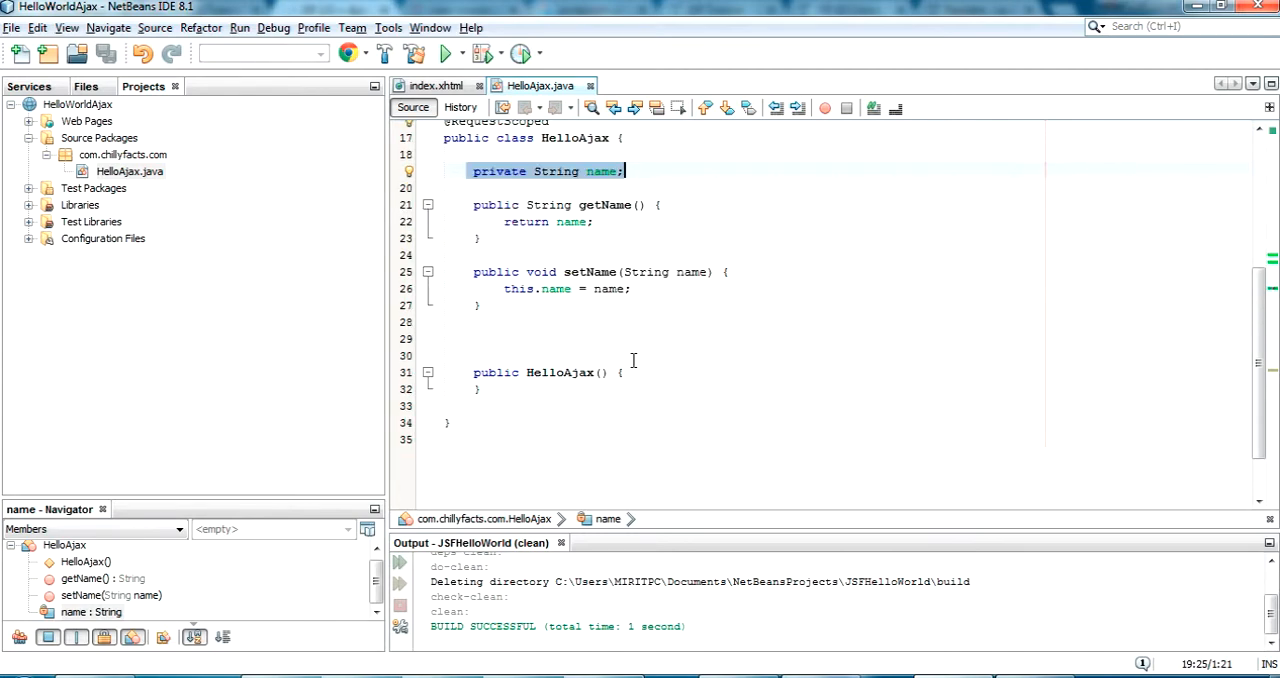
# Step: Declare the method public String say_welcome_ajax() on blank line 29
pyautogui.click(595, 339)
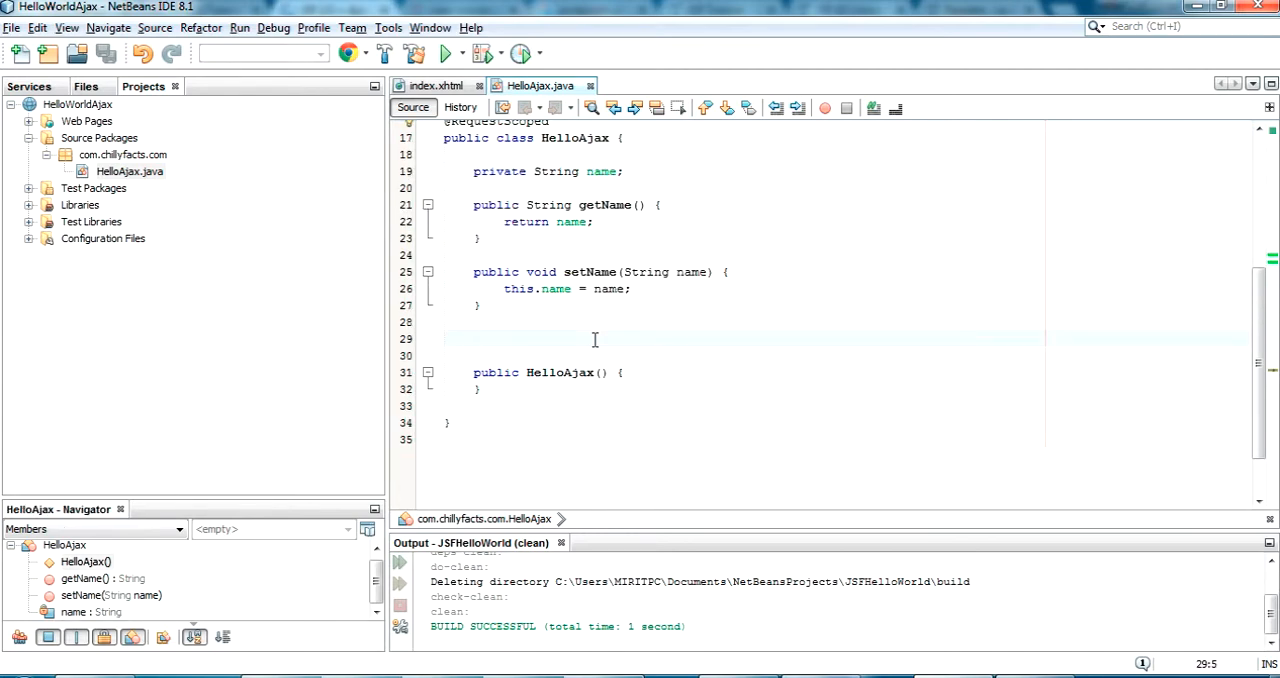
pyautogui.write('public')
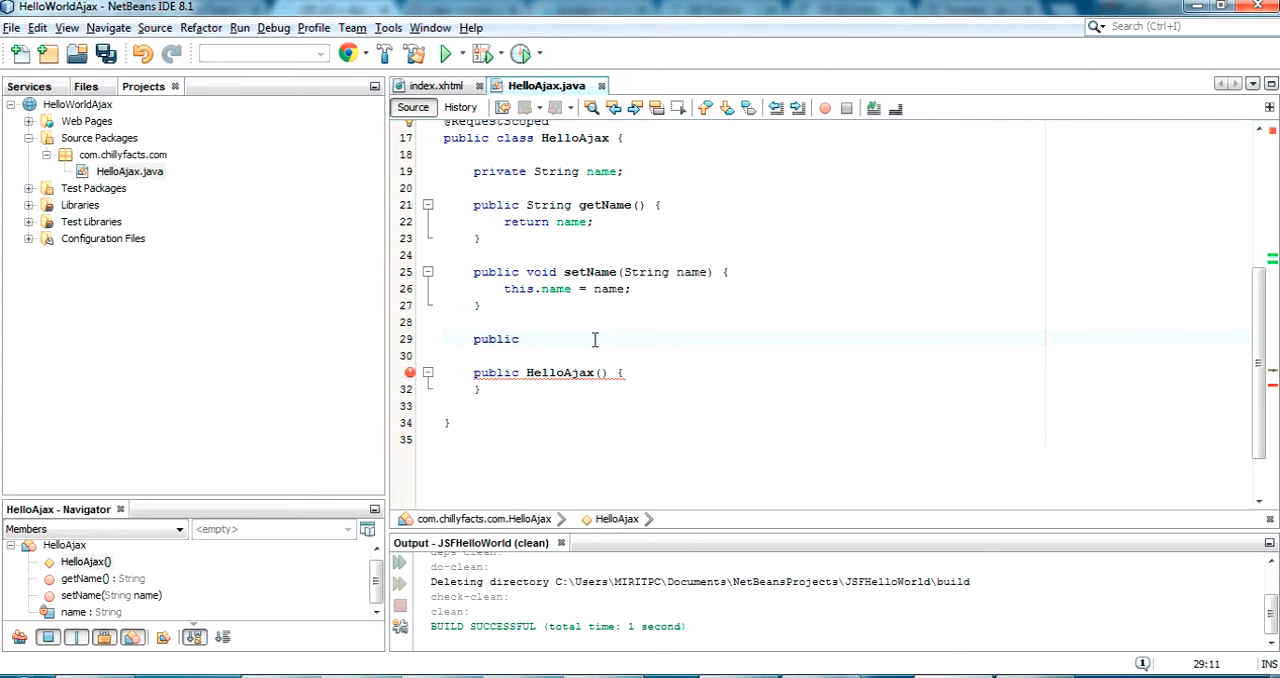
pyautogui.write('String')
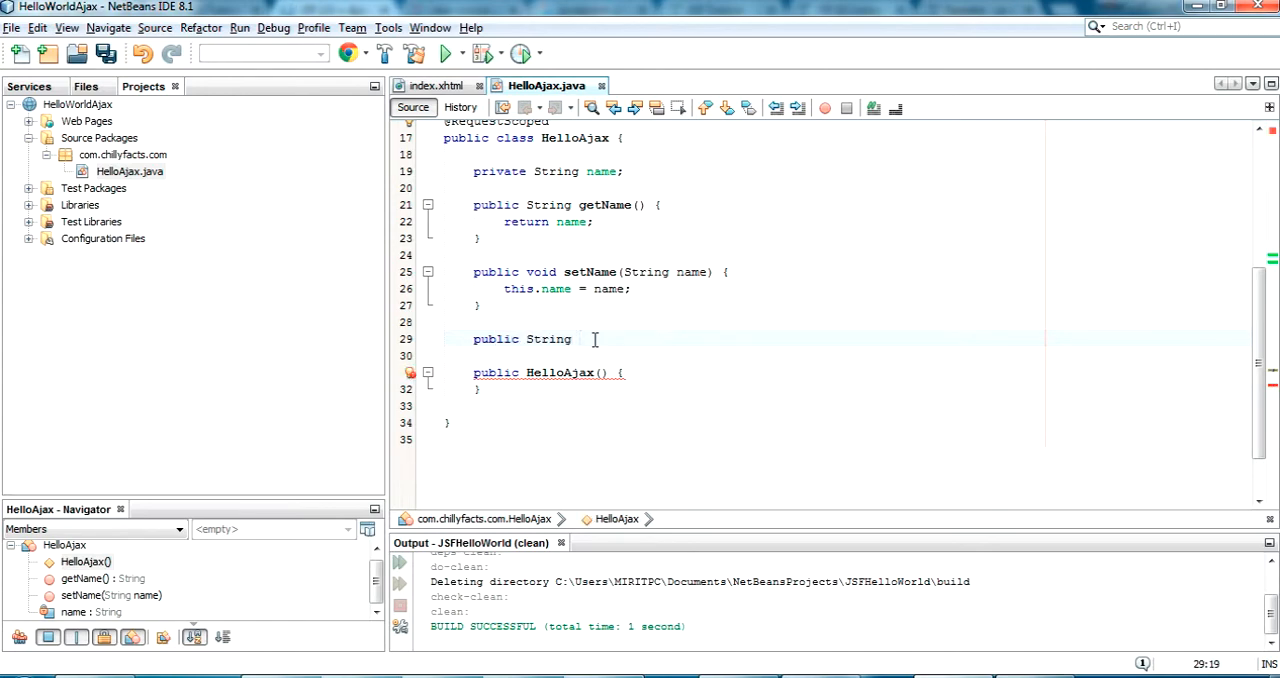
pyautogui.write('say')
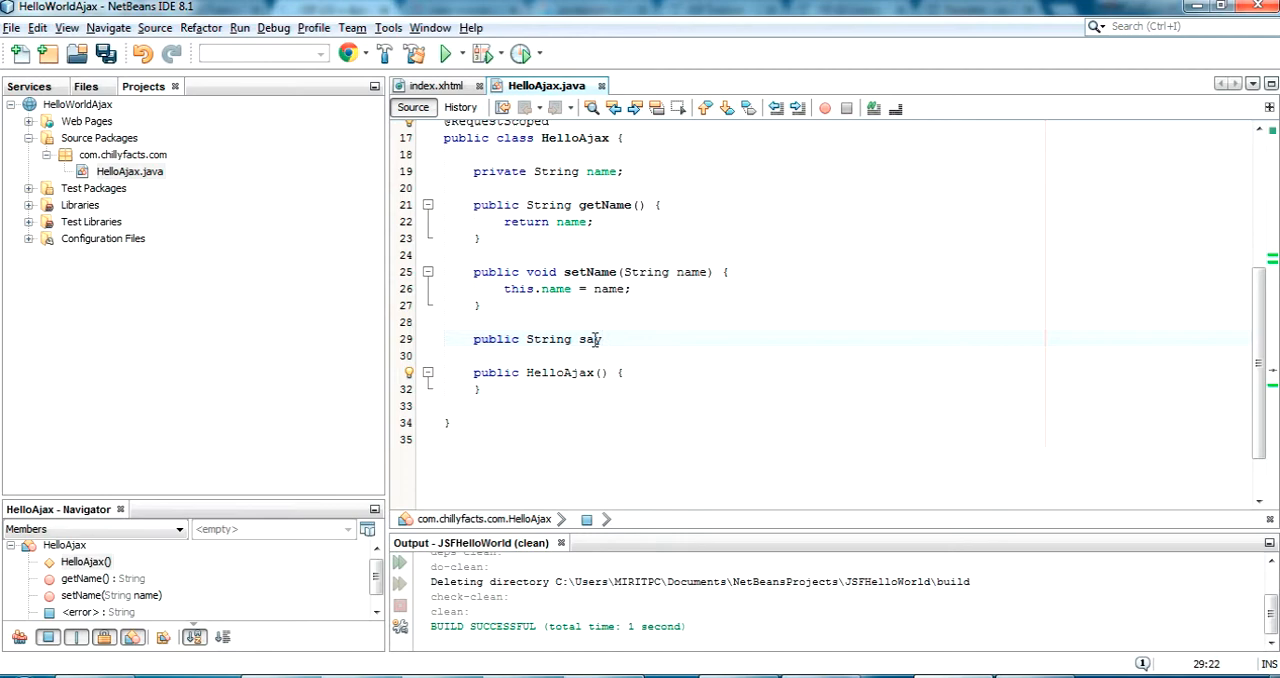
pyautogui.write('y_welcom')
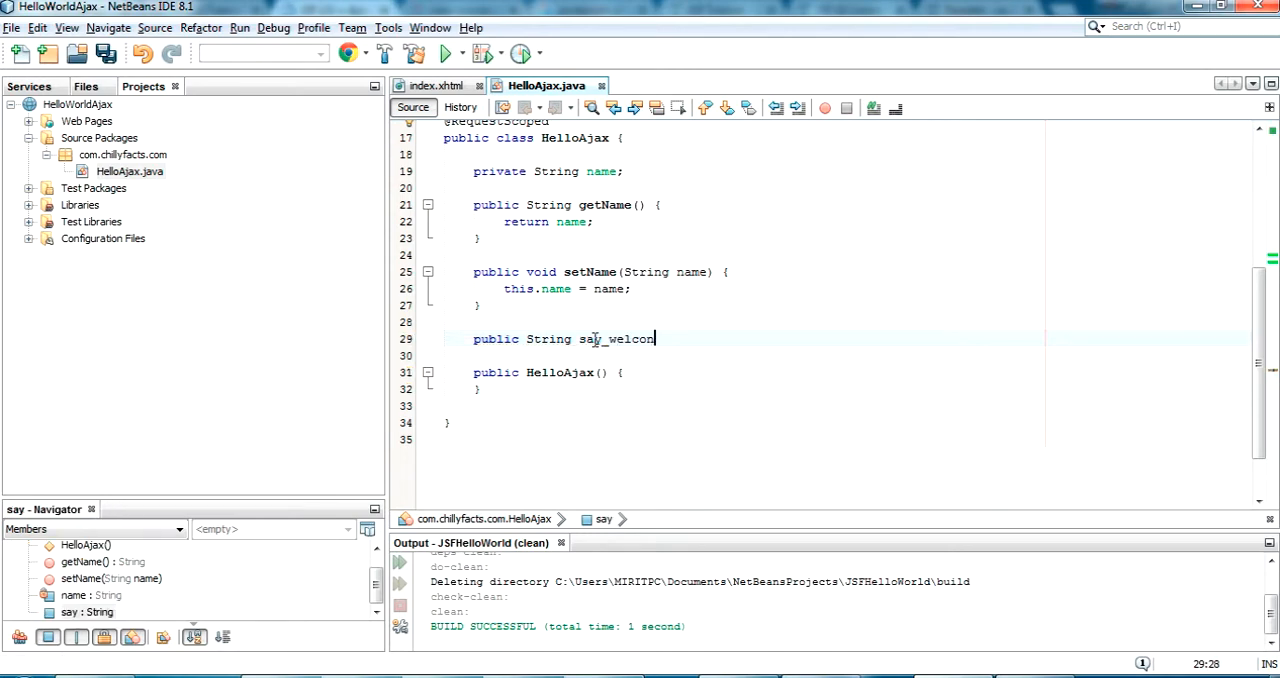
pyautogui.write('me:')
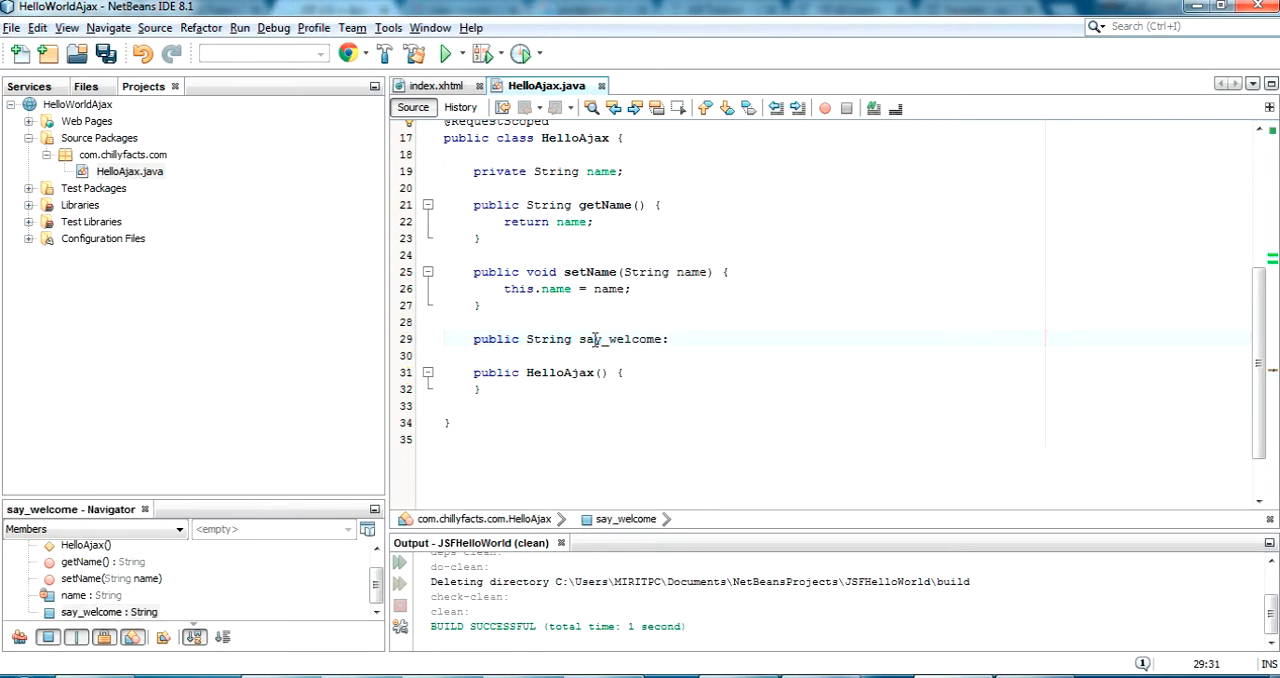
pyautogui.write('_aja')
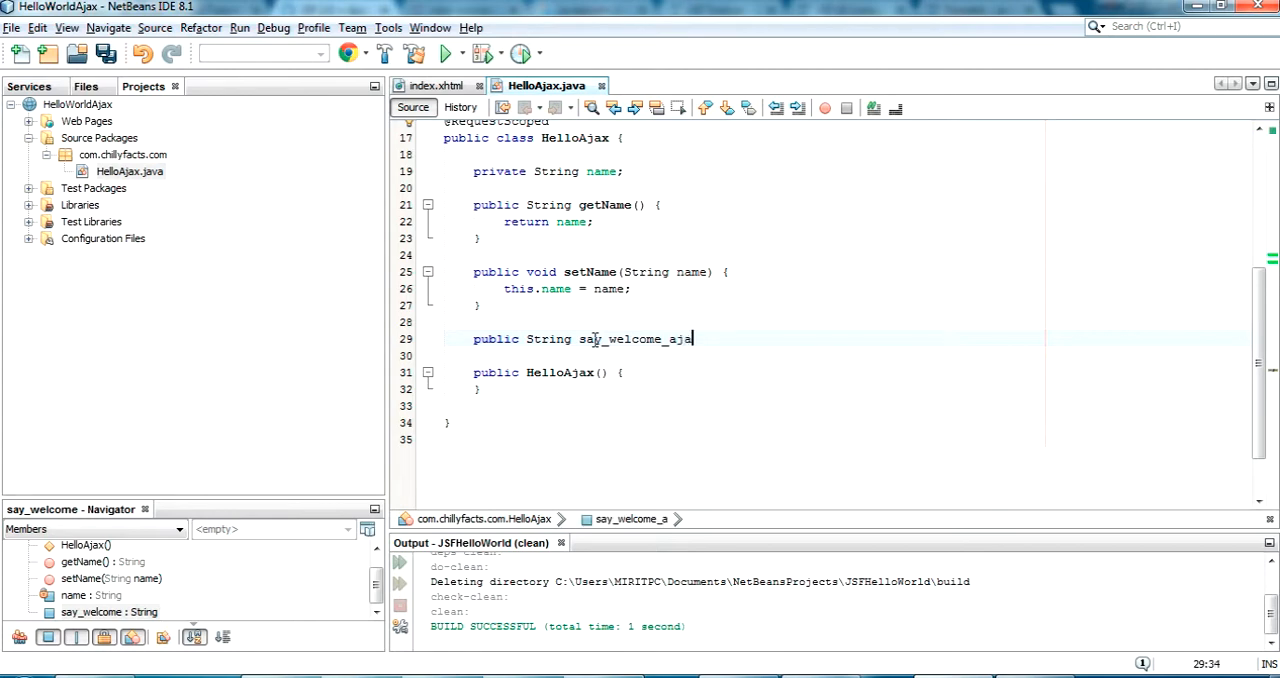
pyautogui.write('x()')
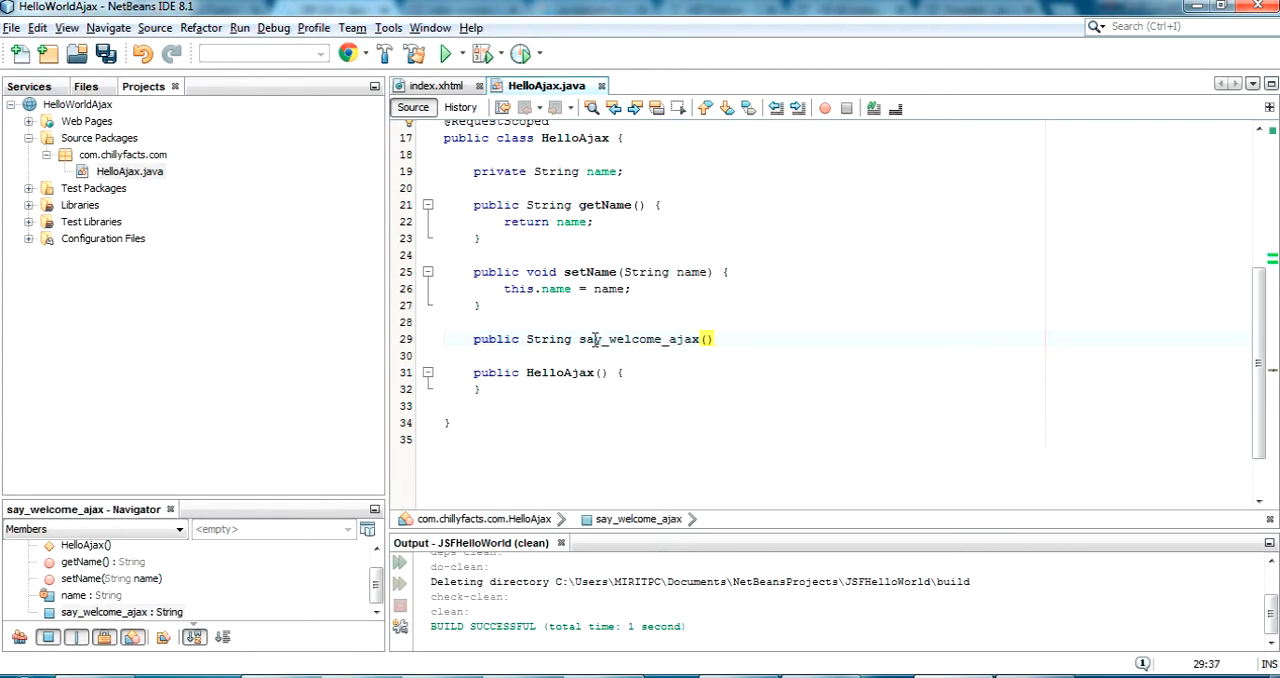
pyautogui.write('{')
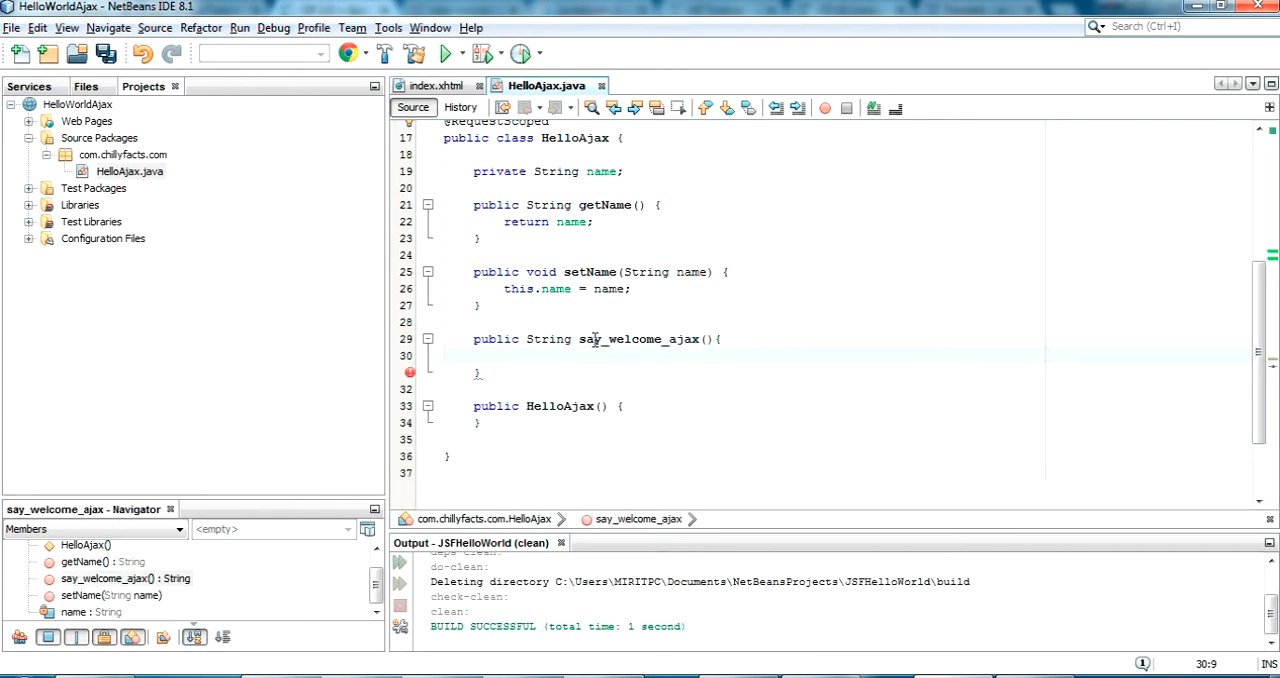
# Step: Write its body to return "Hello Ajax " + name
pyautogui.write('retu')
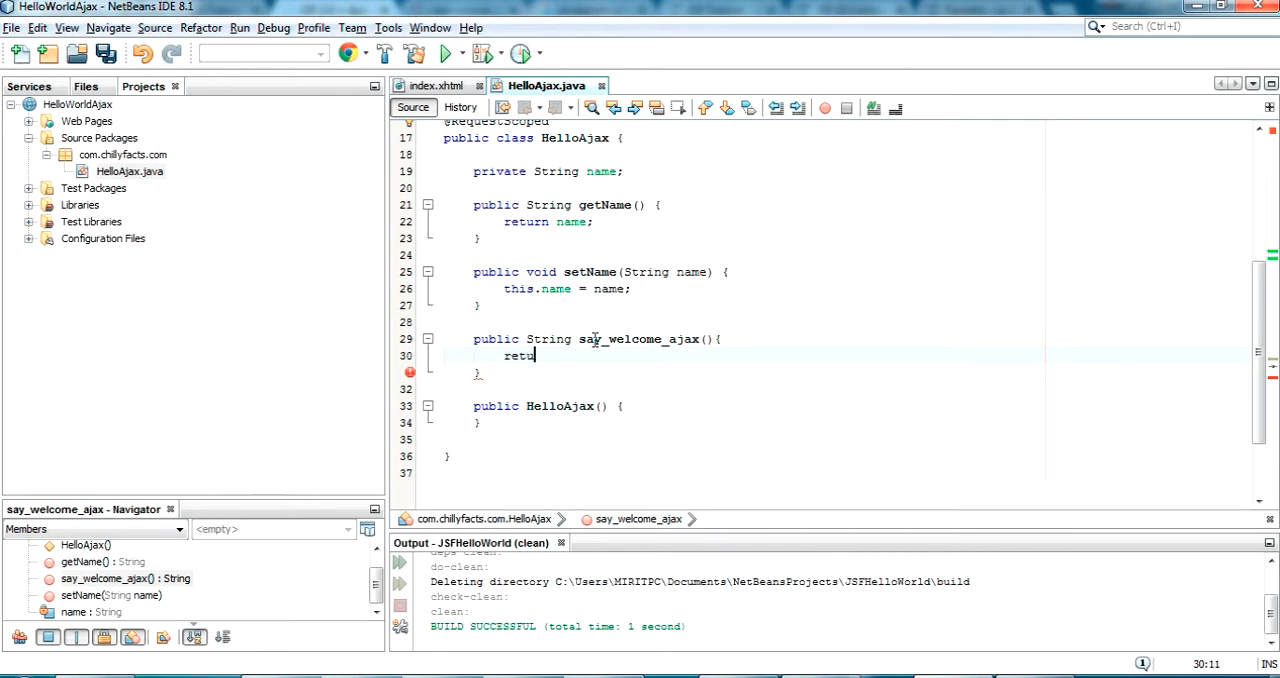
pyautogui.write('rn "')
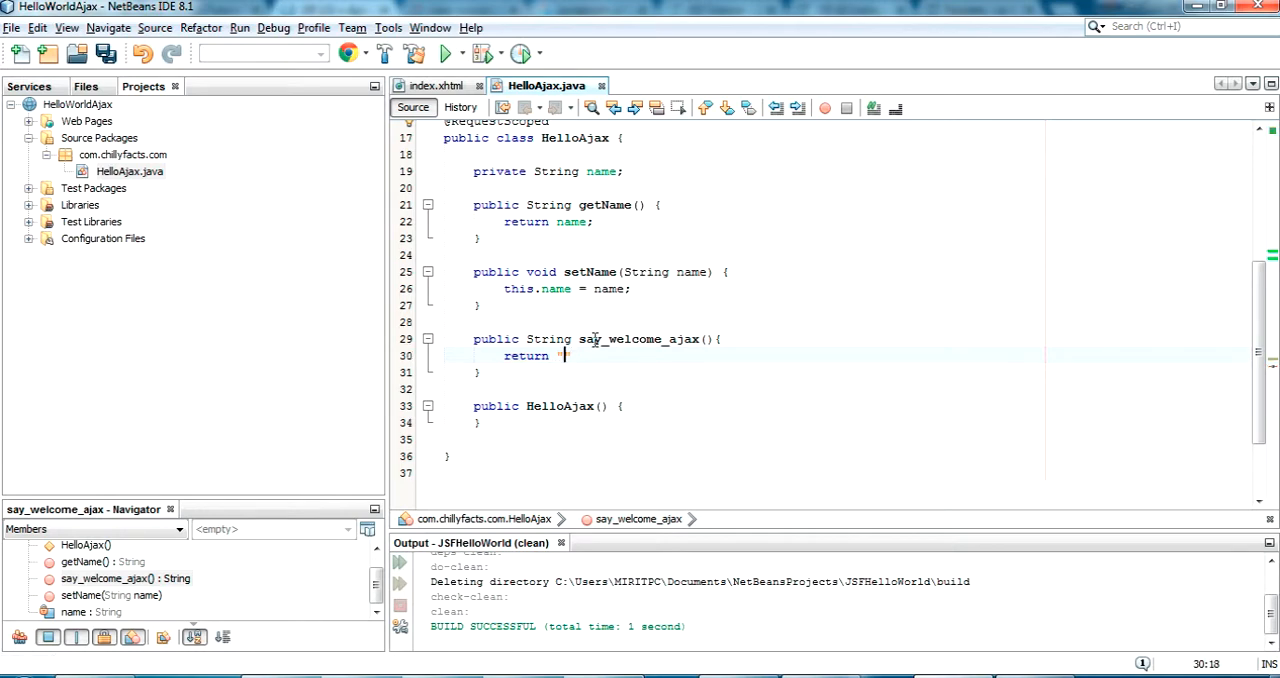
pyautogui.write('Hello Ajax')
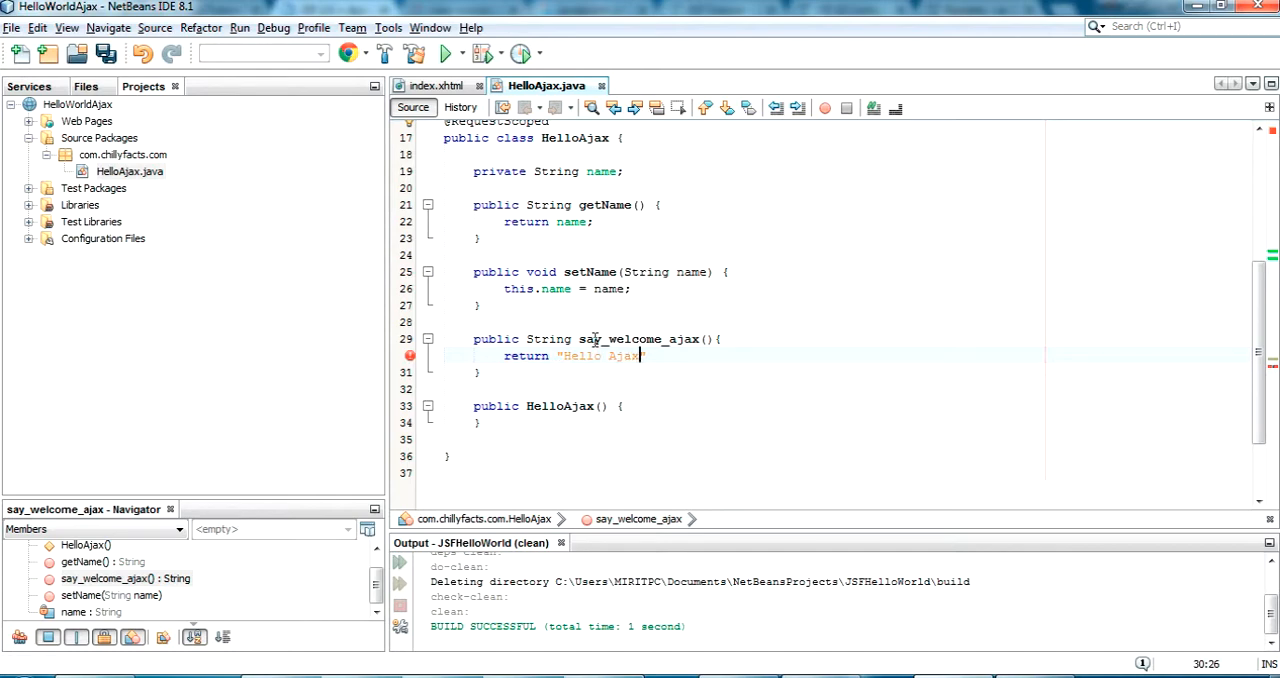
pyautogui.write('" "')
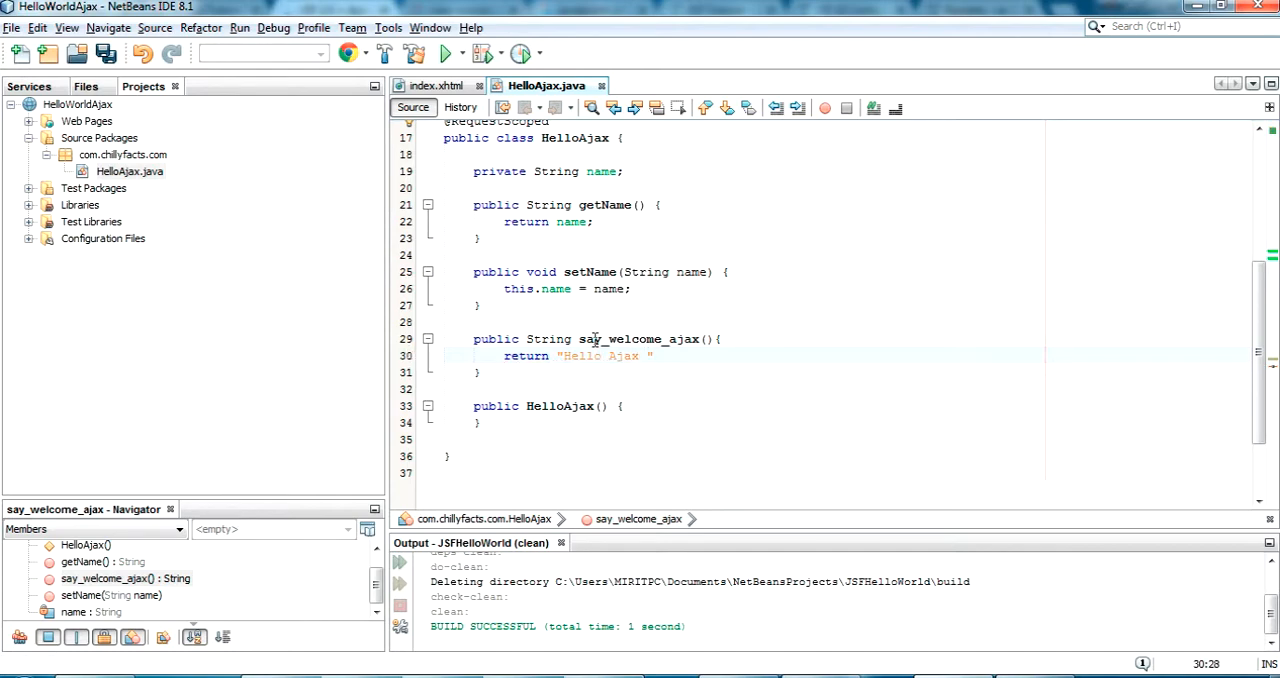
pyautogui.write('+name;')
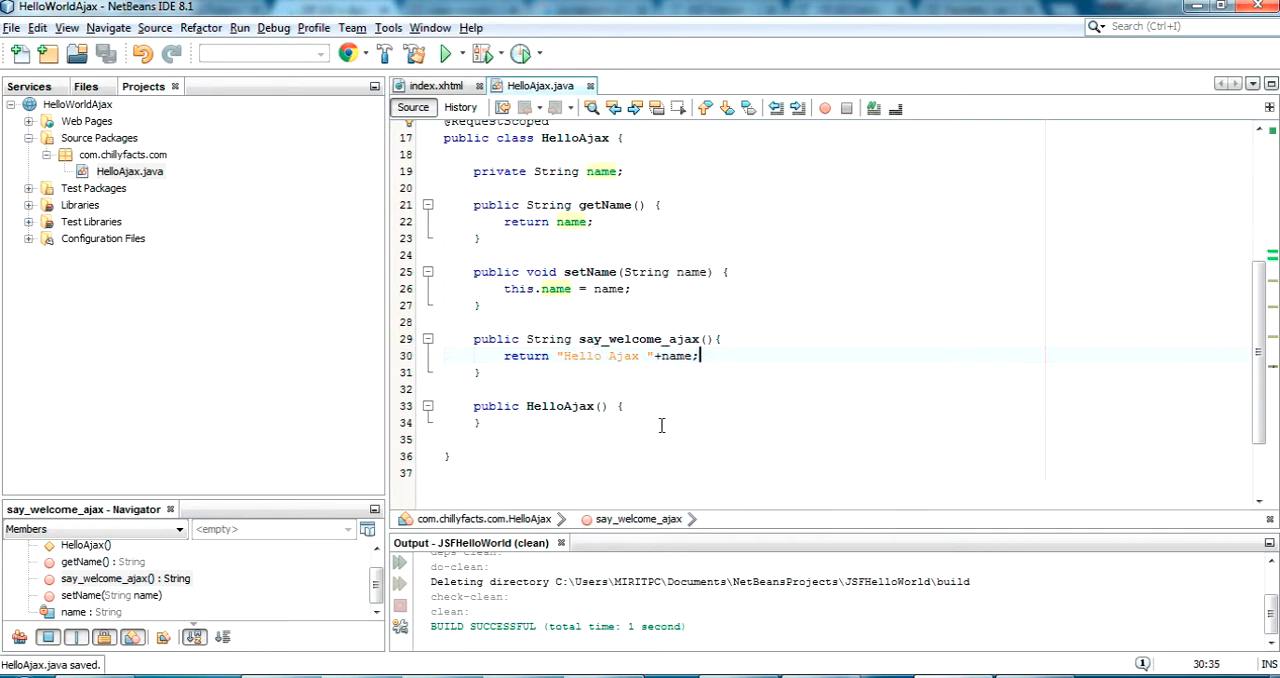
pyautogui.scroll(3)
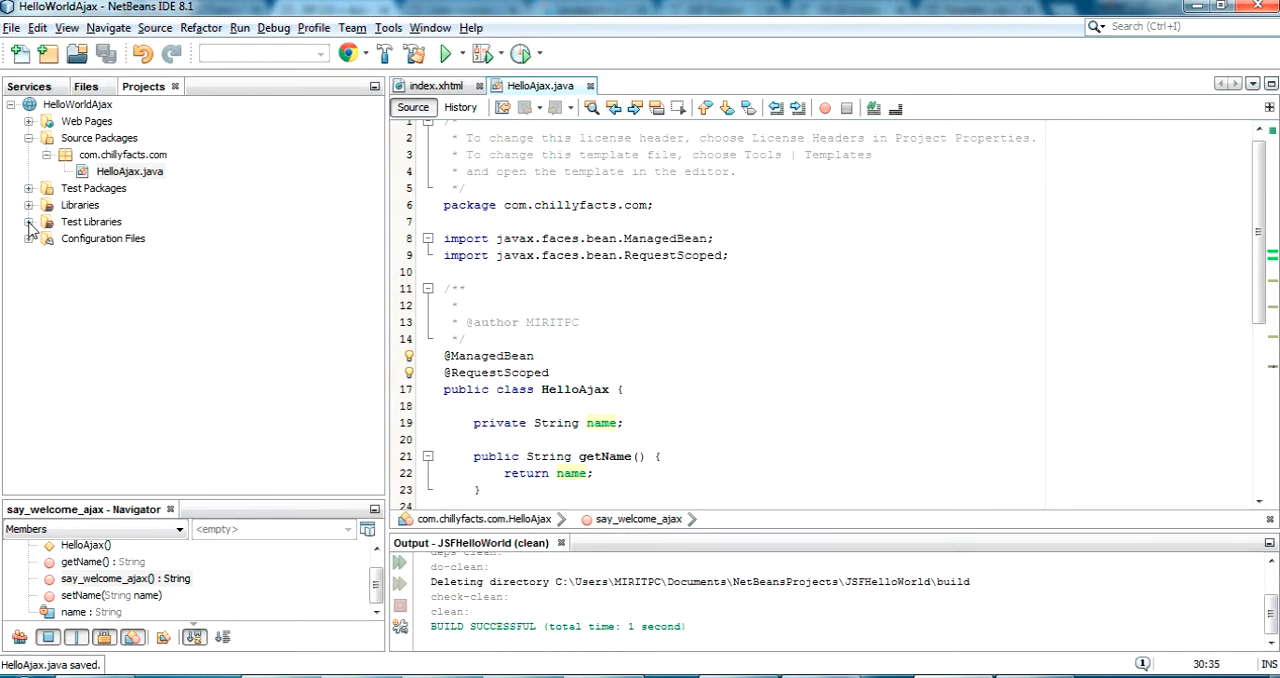
# Step: Open index.xhtml from Web Pages and delete the Hello from Facelets placeholder line
pyautogui.click(29, 121)
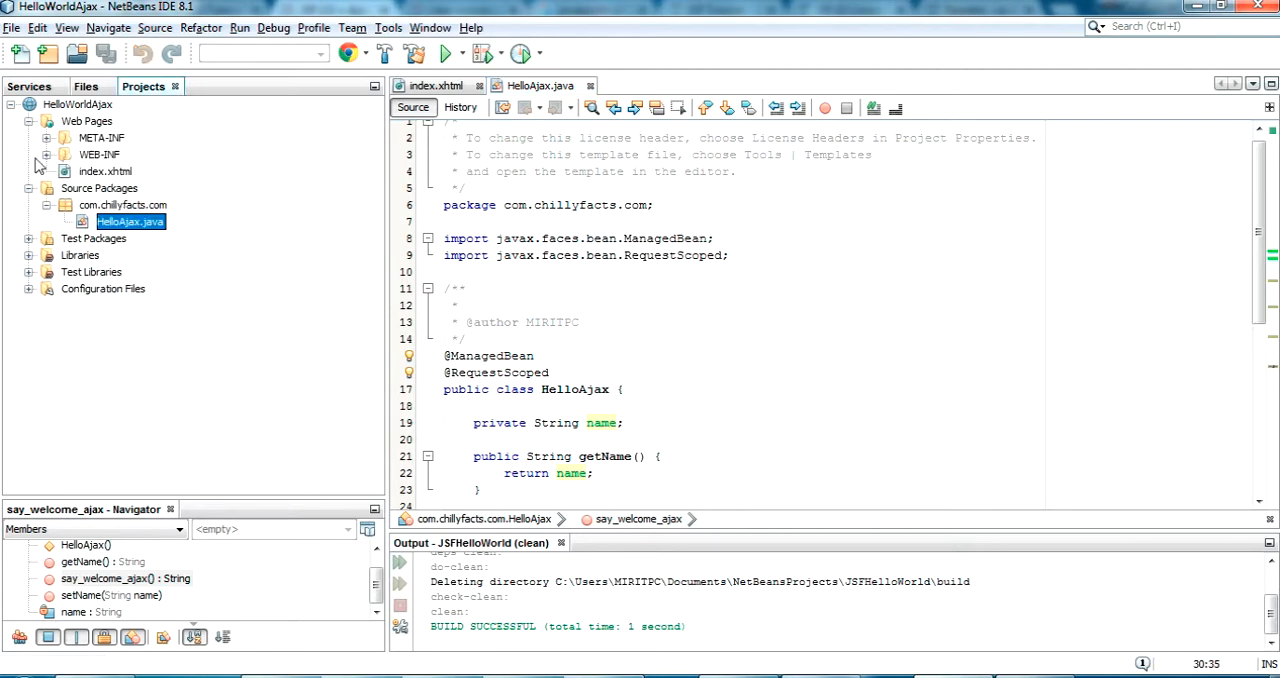
pyautogui.click(104, 171)
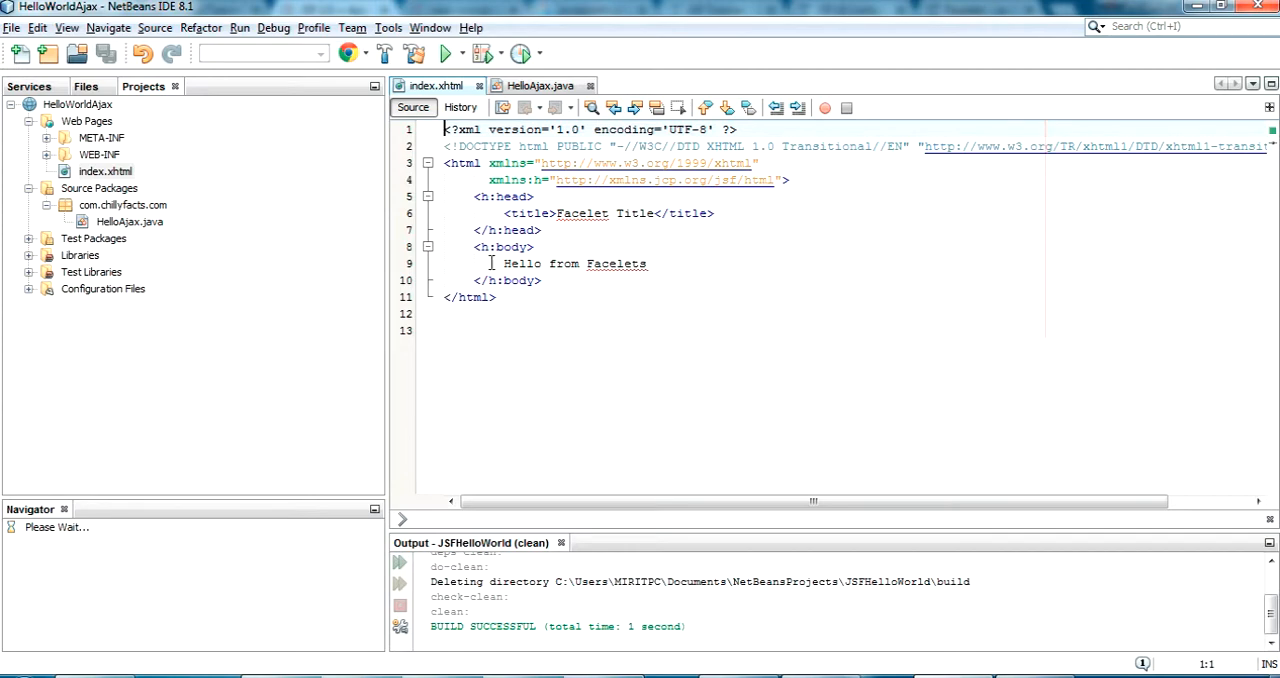
pyautogui.tripleClick(573, 263)
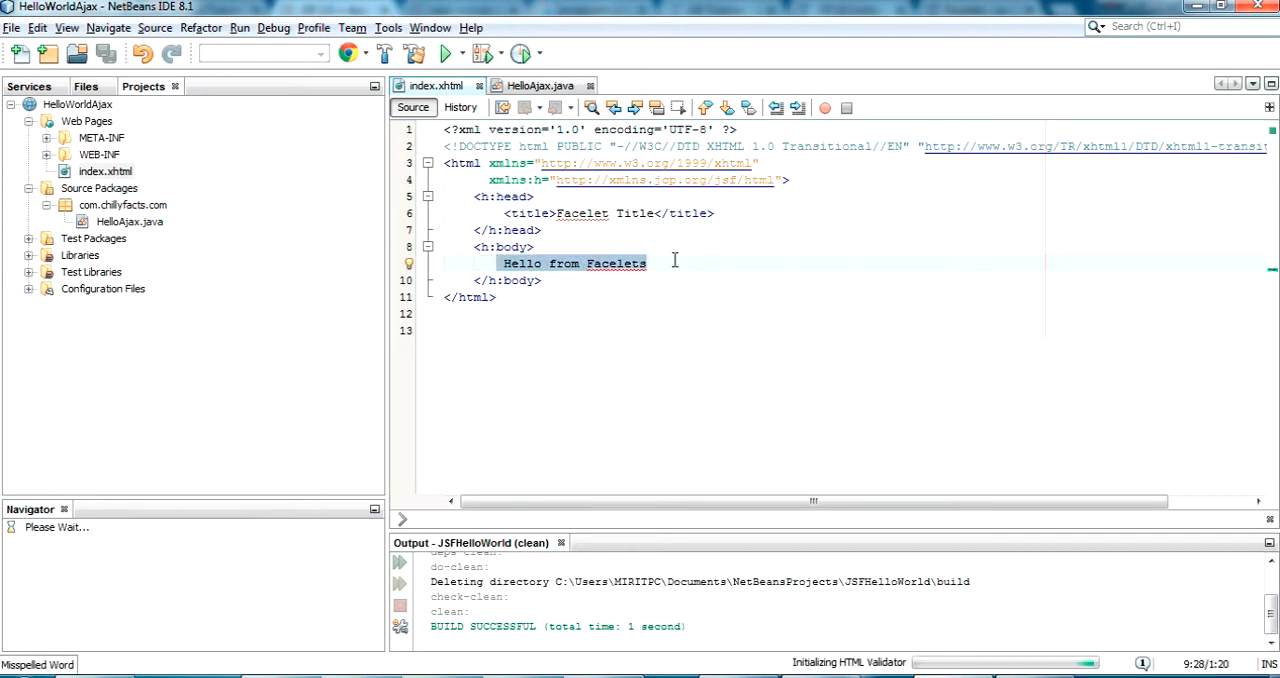
pyautogui.press('Delete')
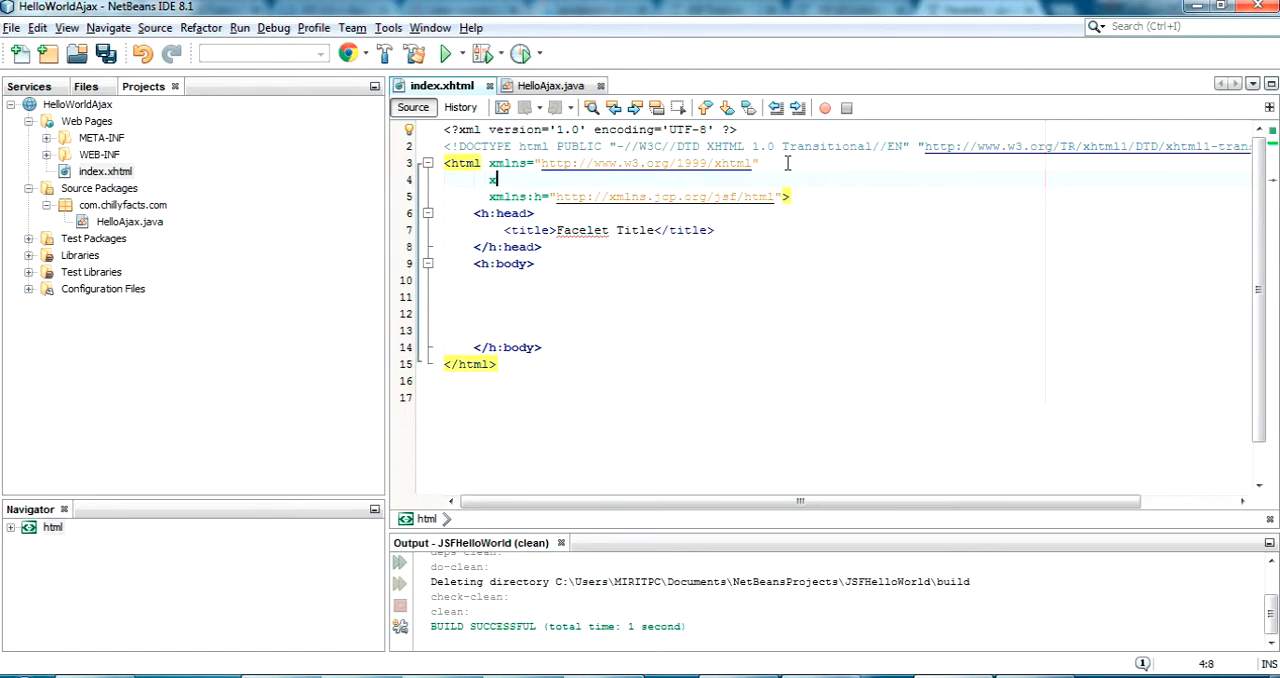
pyautogui.write('xmlns')
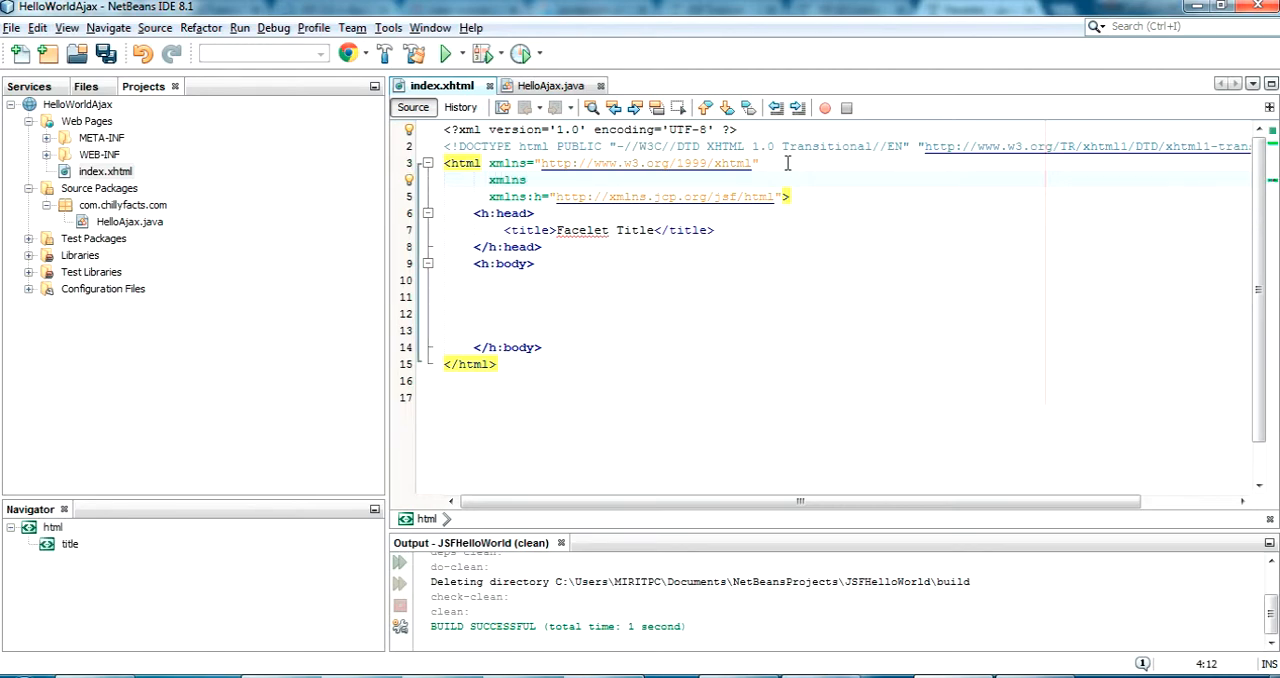
pyautogui.write('f')
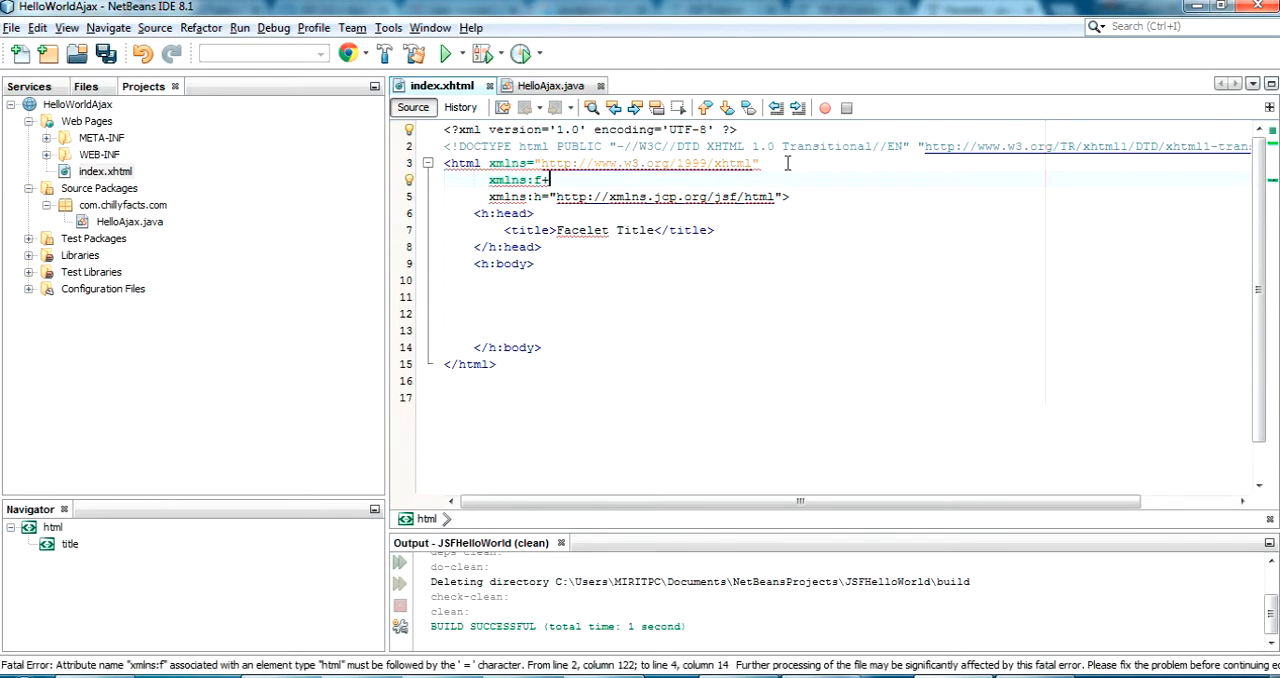
pyautogui.write('="')
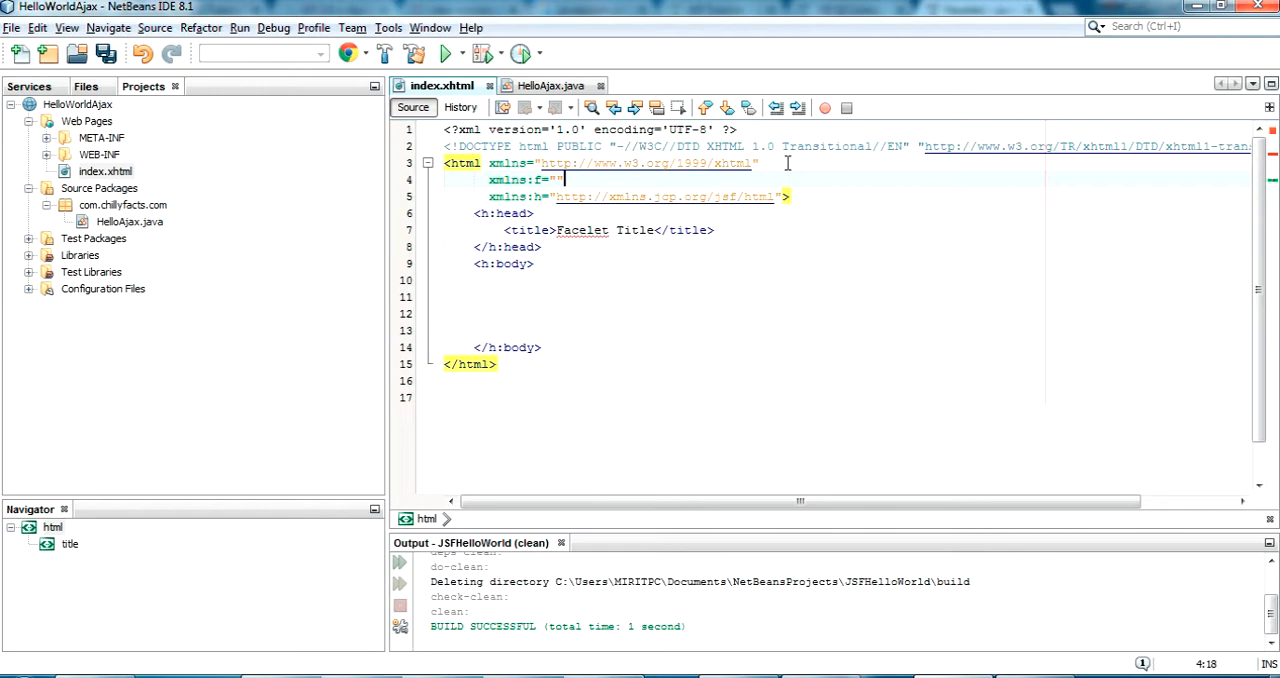
pyautogui.write('http://xmlns.jcp.org/jsf/core')
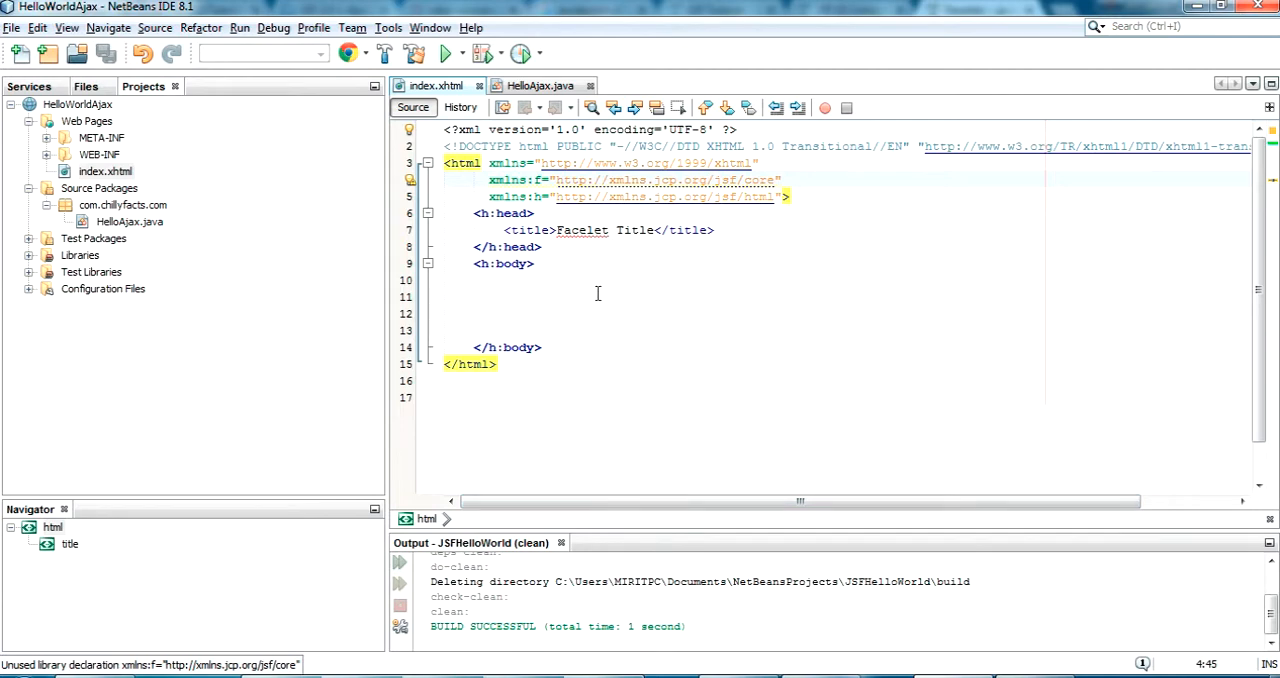
# Step: Insert an <h:form> element inside the page body
pyautogui.click(597, 297)
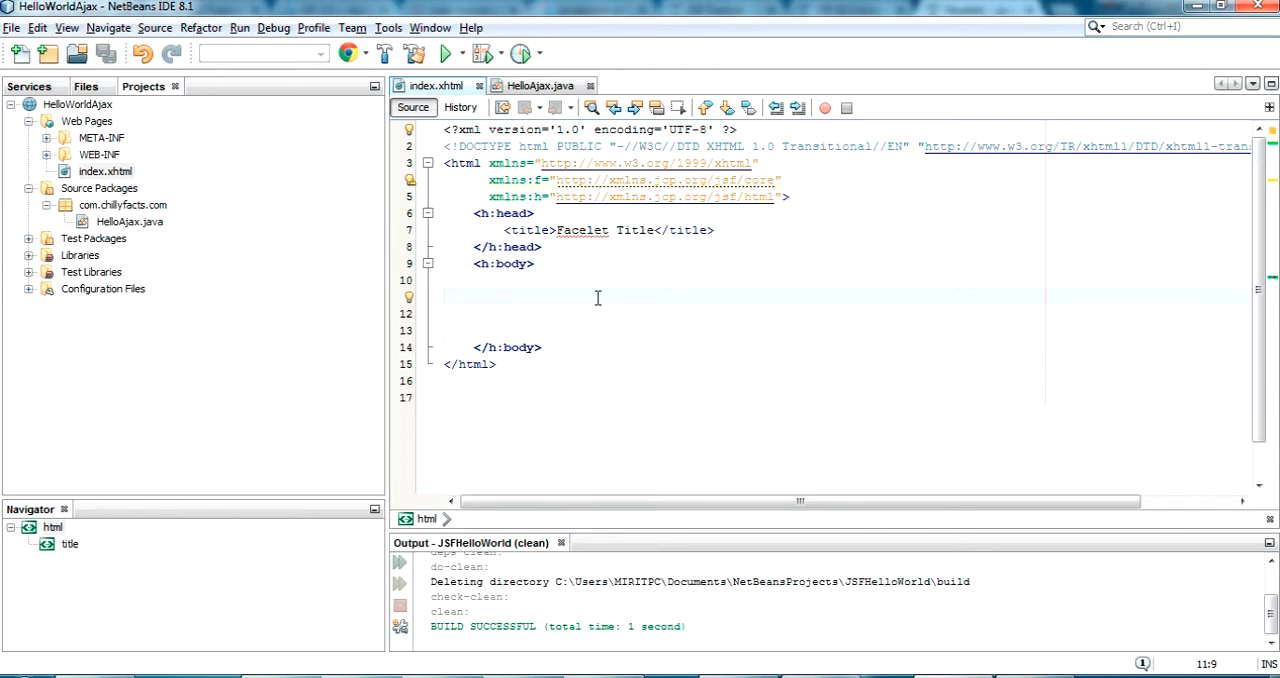
pyautogui.write('<f')
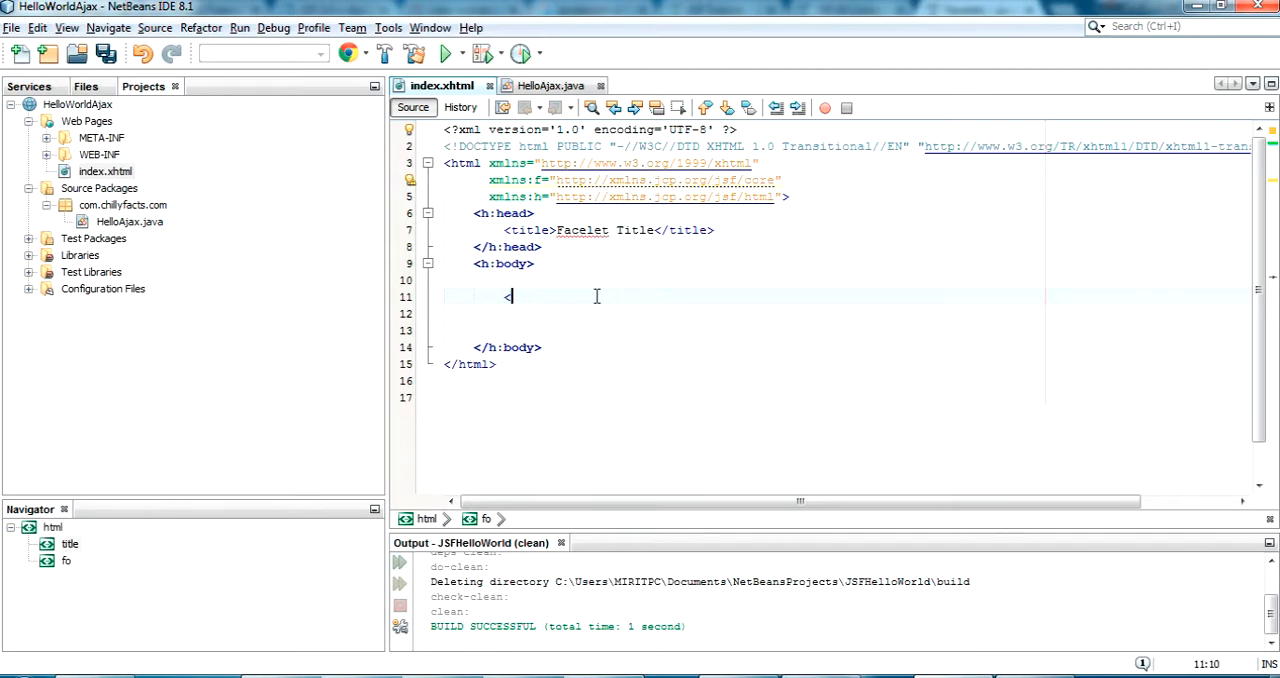
pyautogui.write('h')
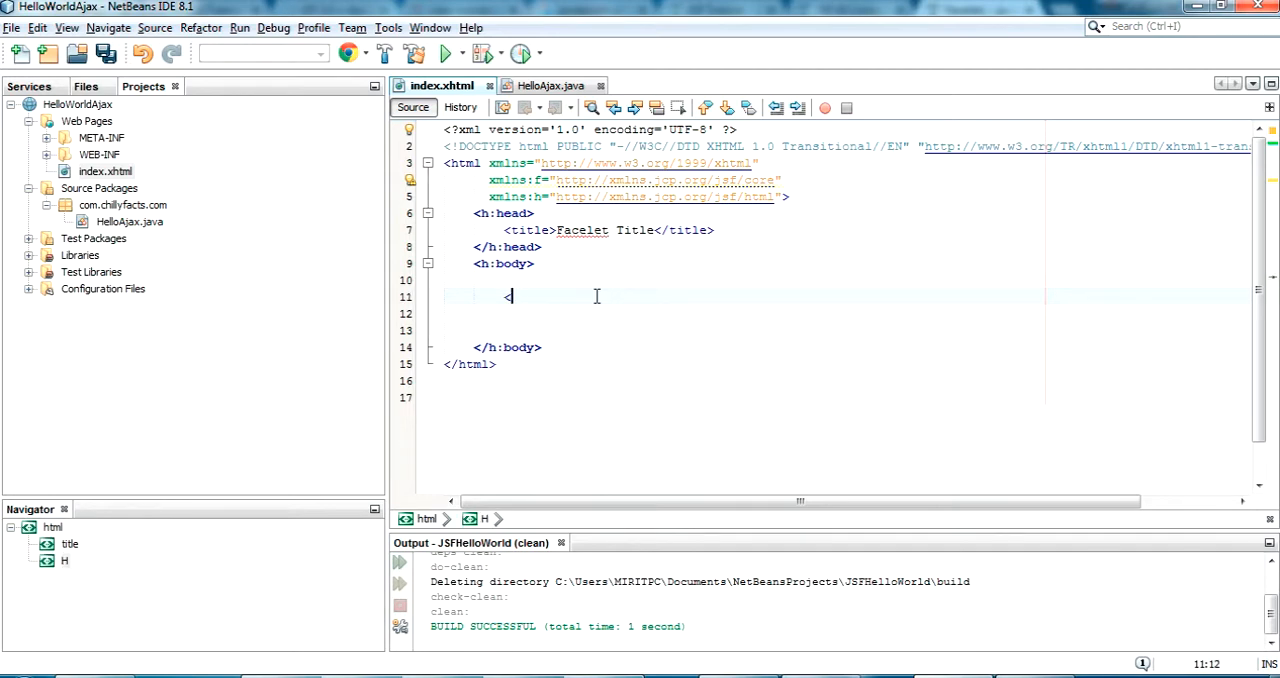
pyautogui.write('h:')
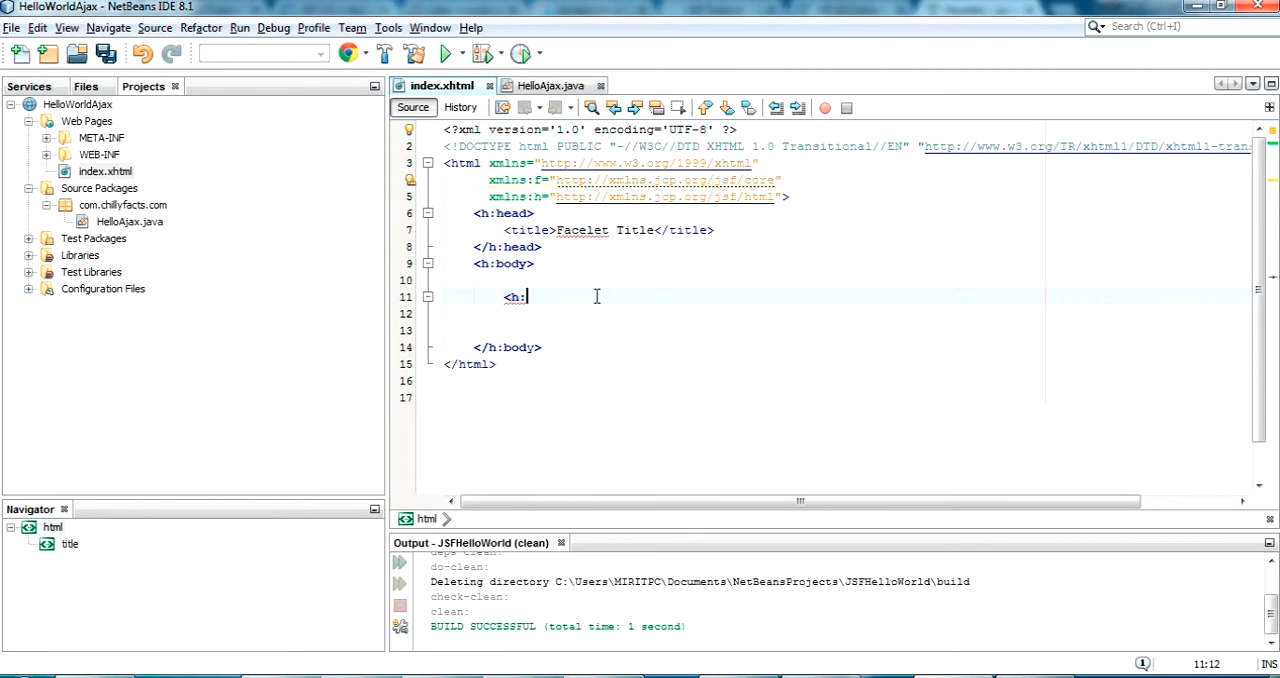
pyautogui.write('fo')
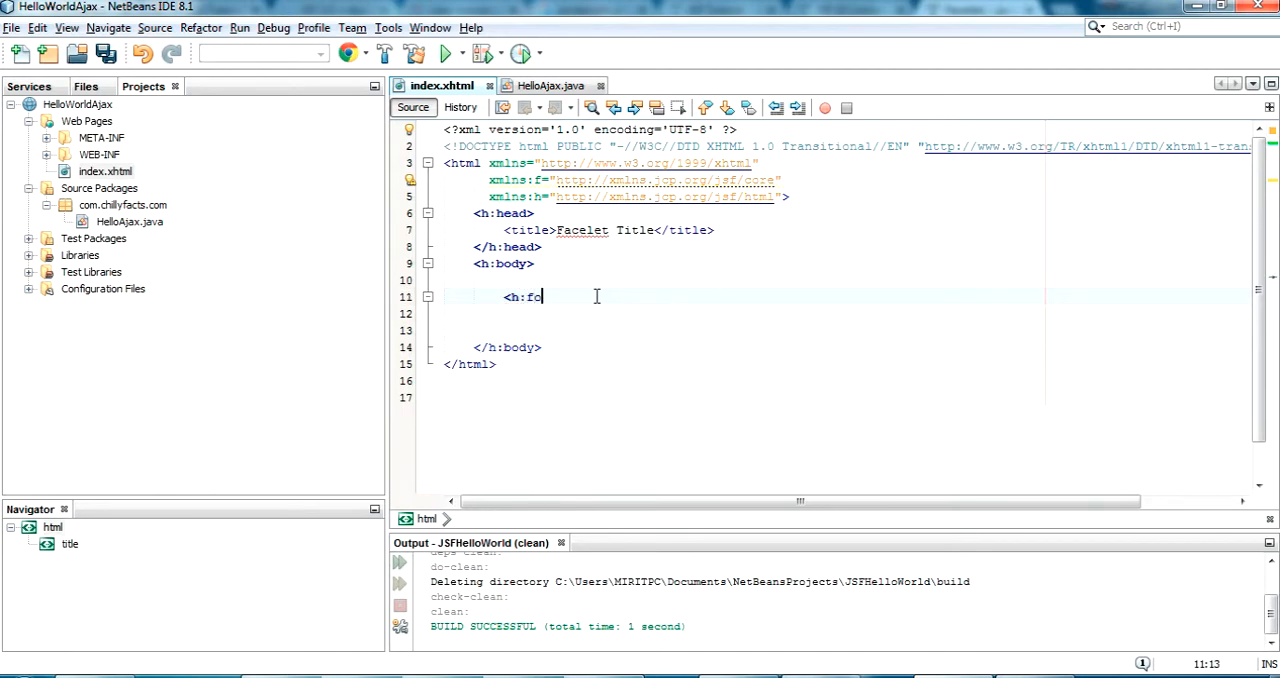
pyautogui.write('rm')
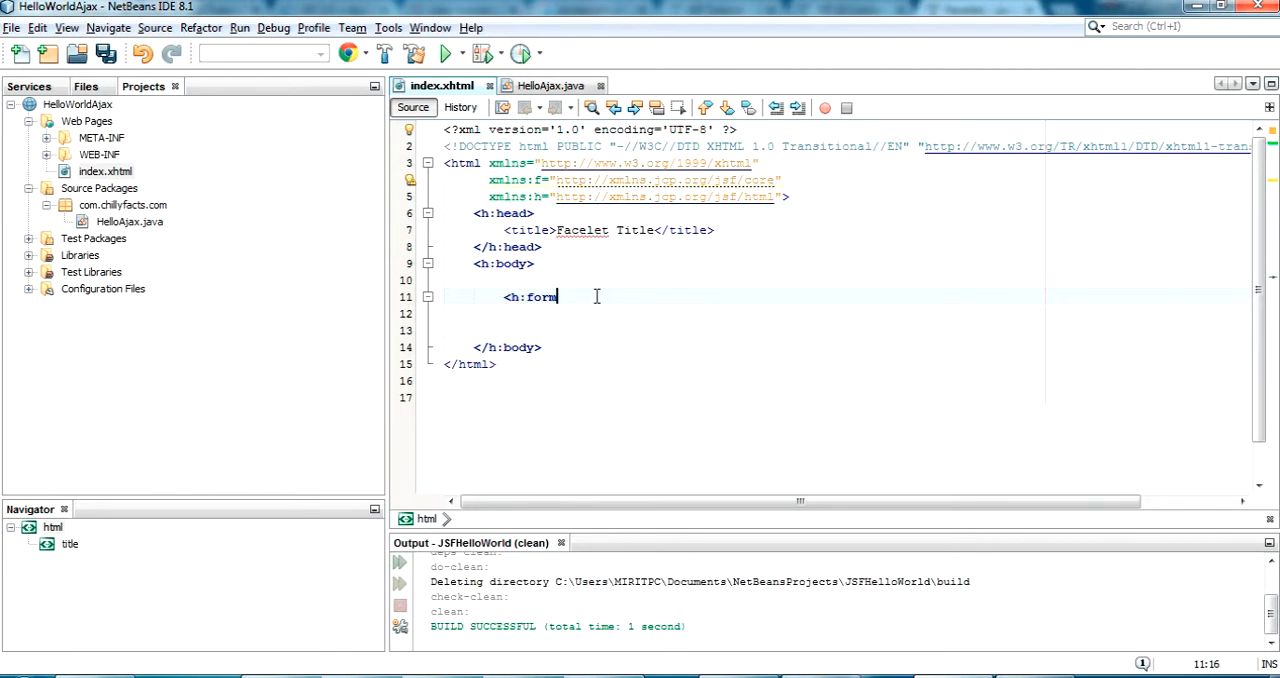
pyautogui.write('>')
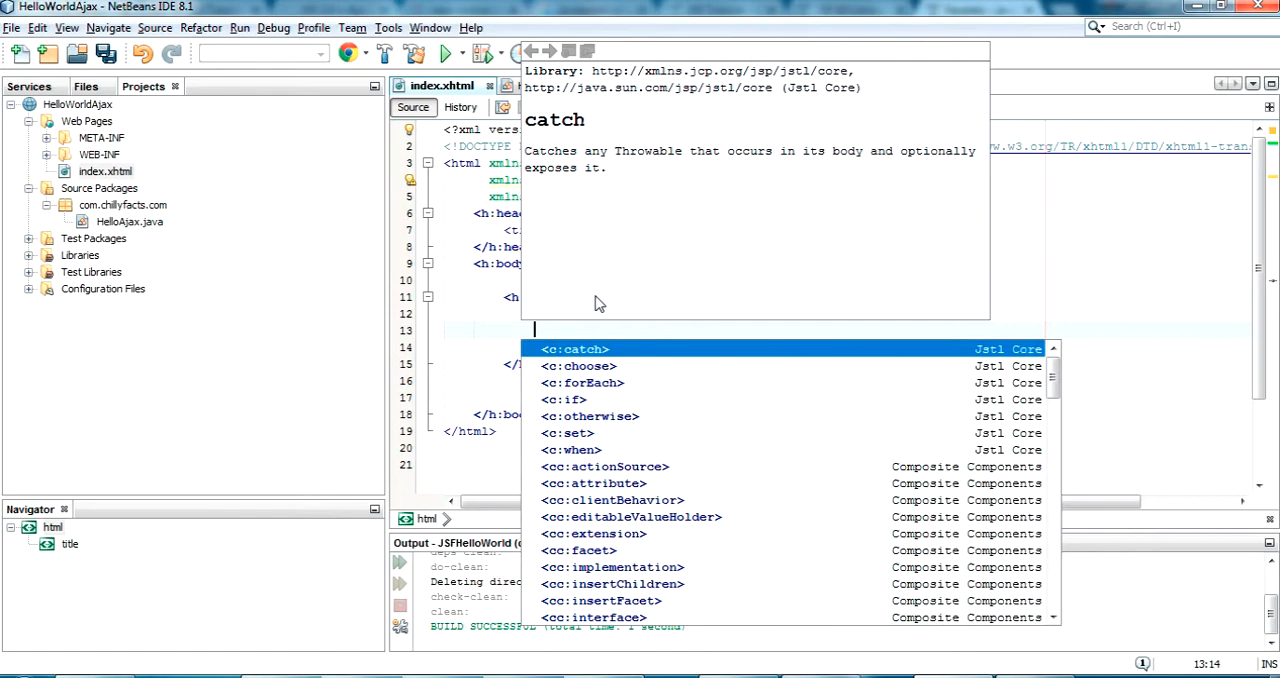
# Step: Inside the form, add the label 'Enter Name :' followed by an h:outputText element
pyautogui.write('Enter')
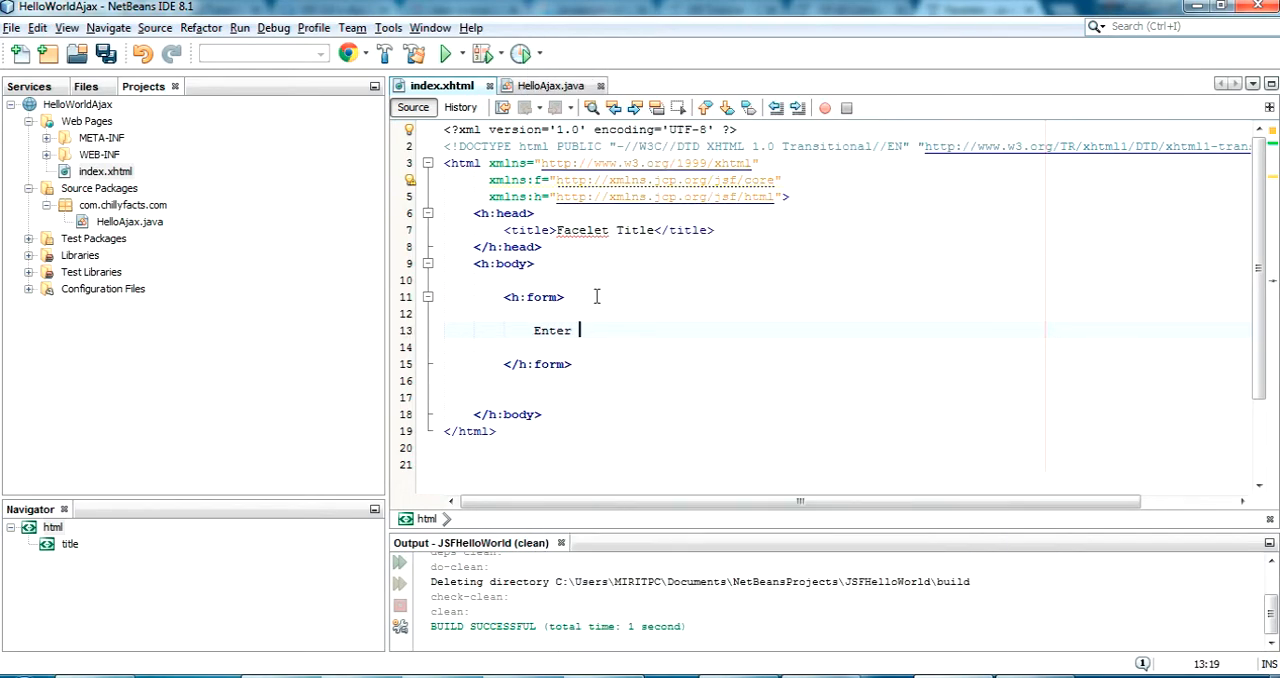
pyautogui.write('Name :')
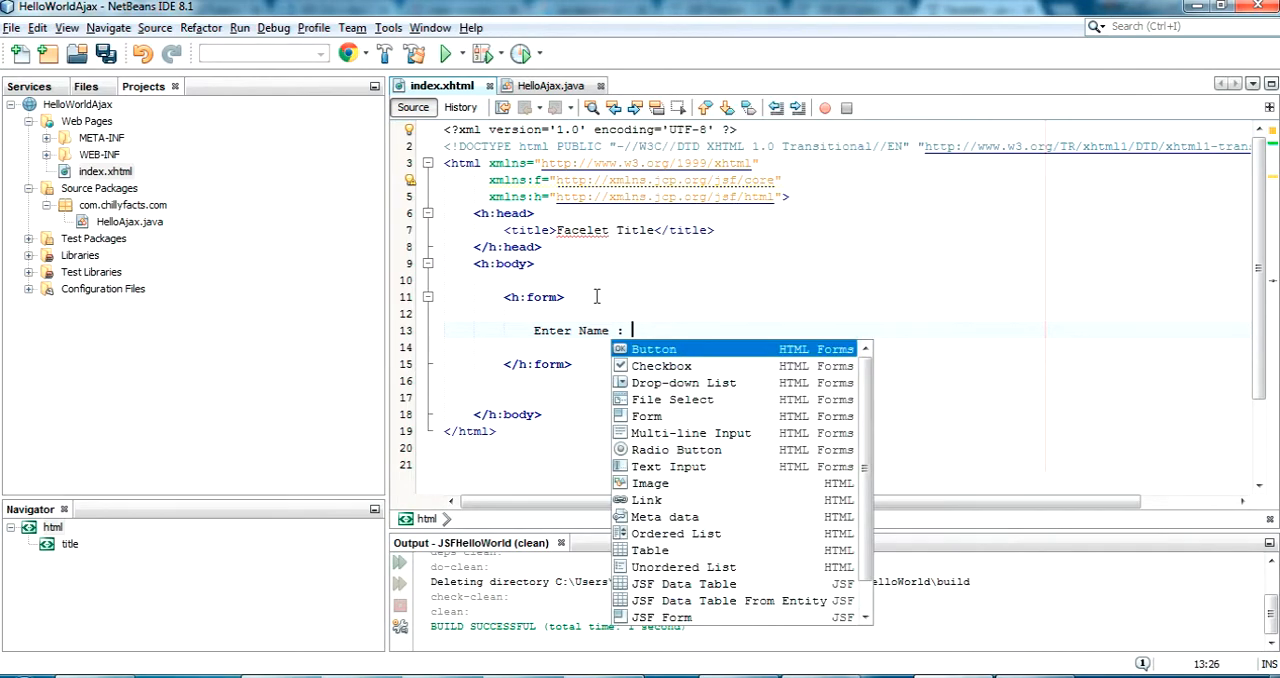
pyautogui.write('<h:c')
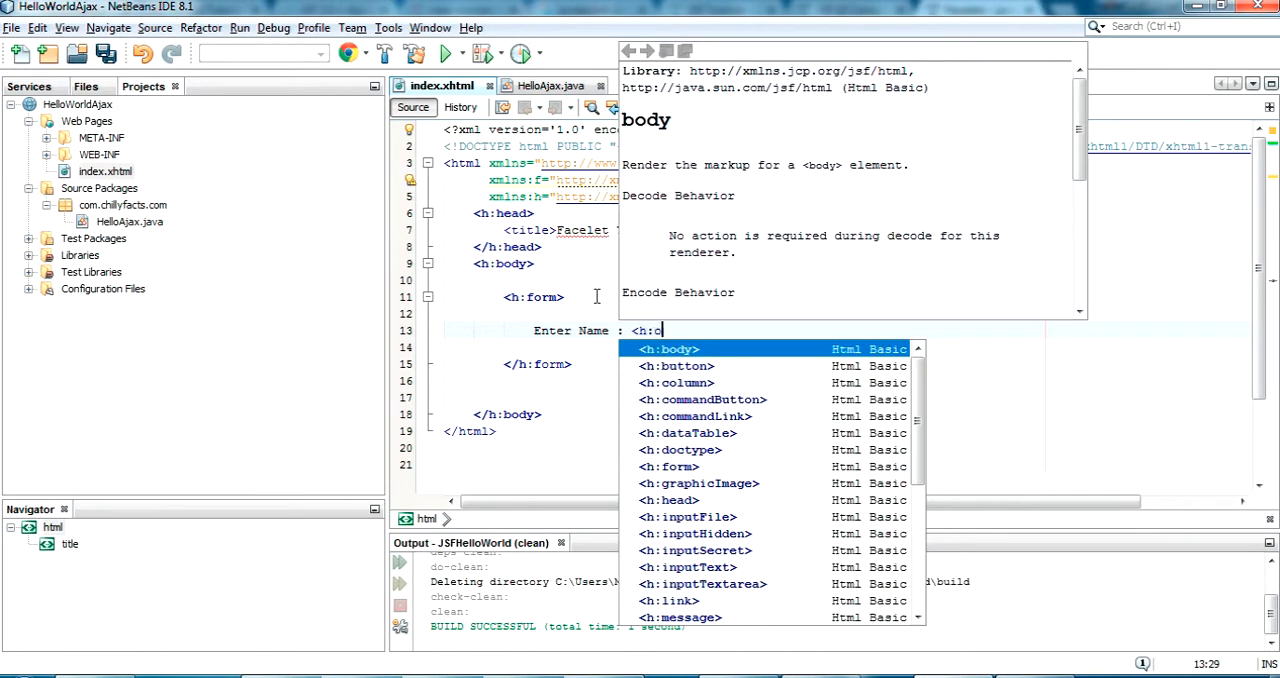
pyautogui.write('utputText')
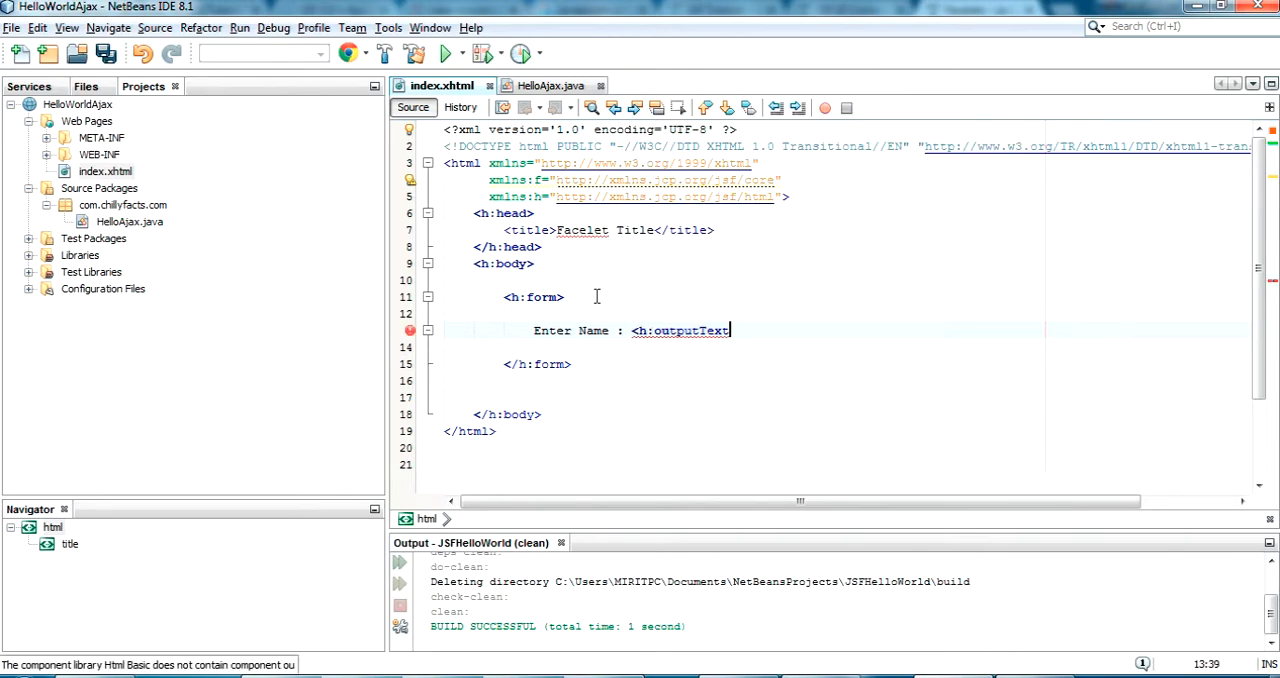
pyautogui.write('></h:outputText>')
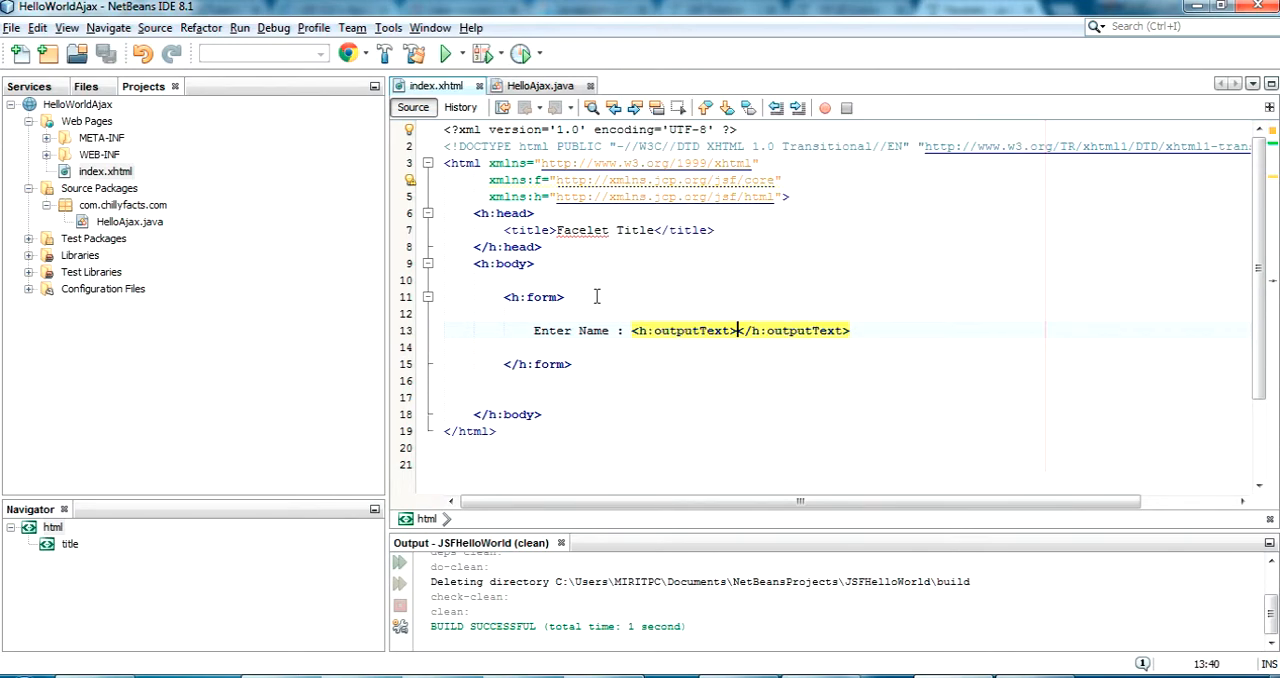
pyautogui.press('enter')
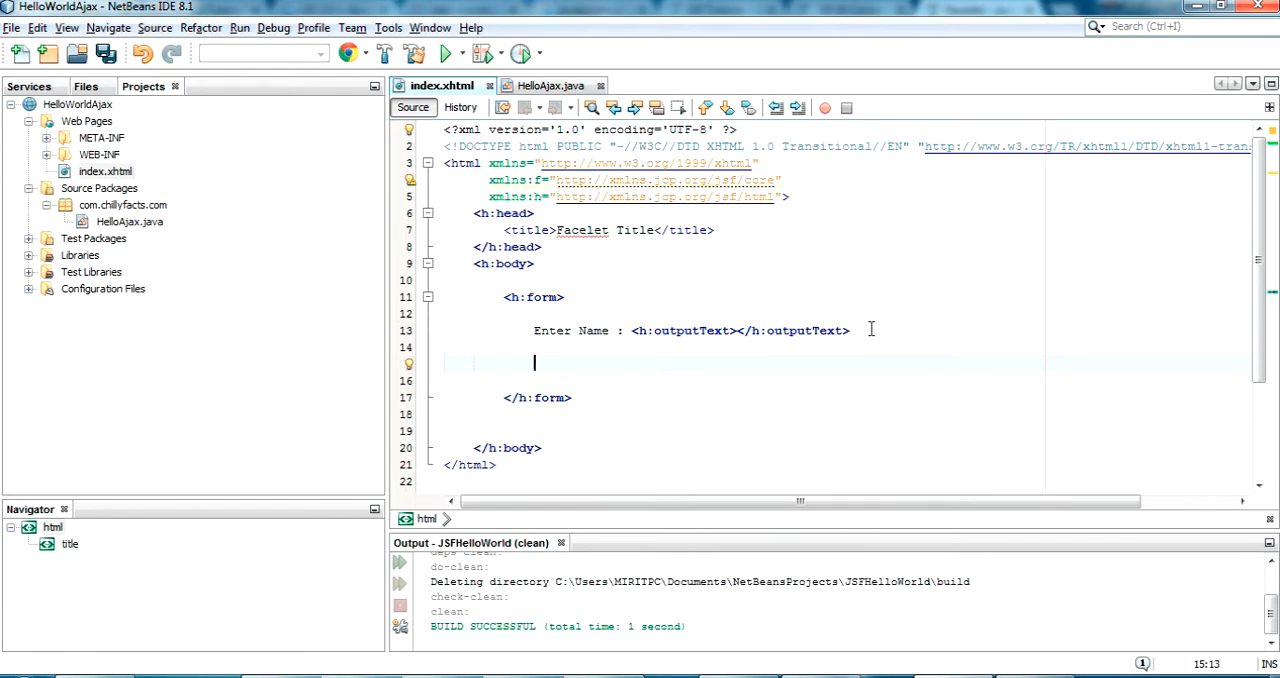
# Step: Add <h:commandButton value="Submit"> below the label, then select index.xhtml in Projects
pyautogui.write('H')
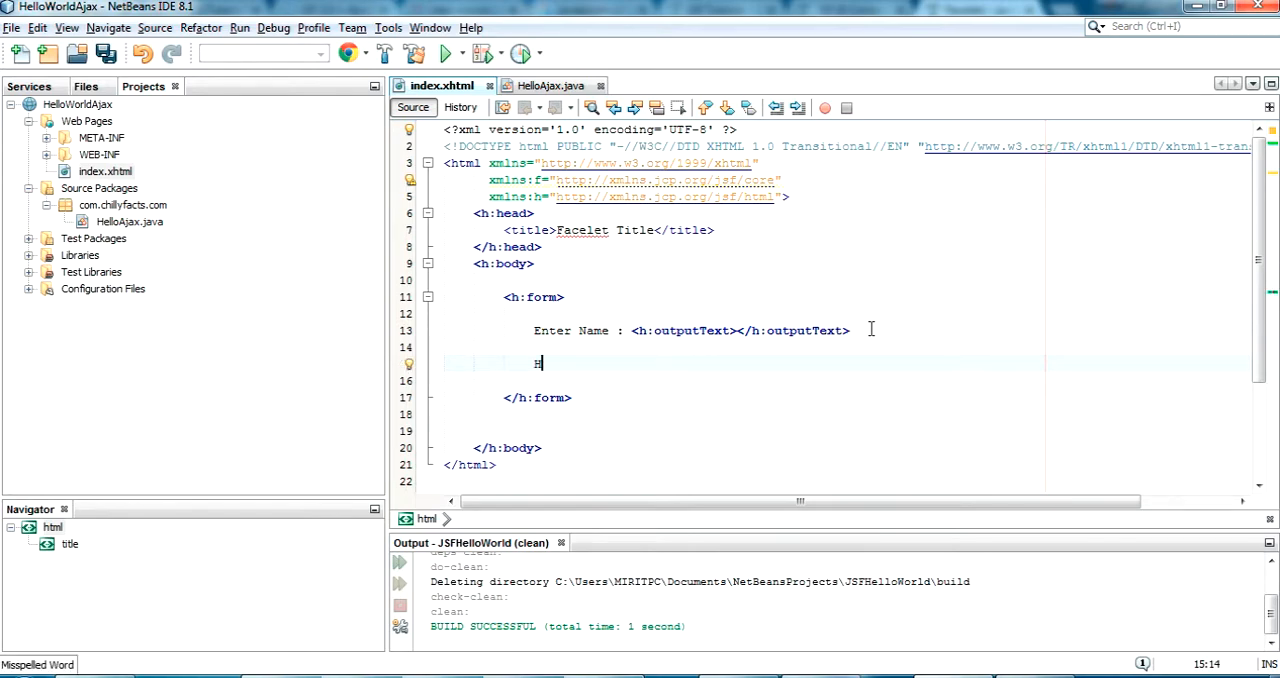
pyautogui.write('h')
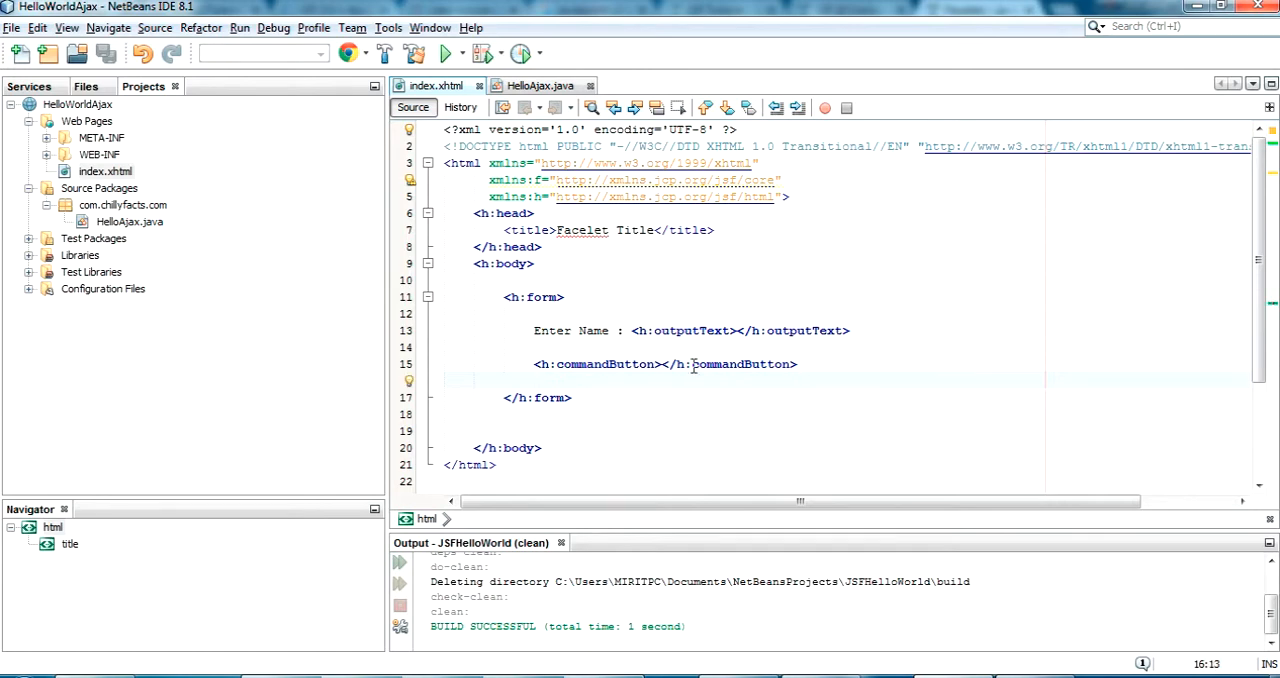
pyautogui.write('value="')
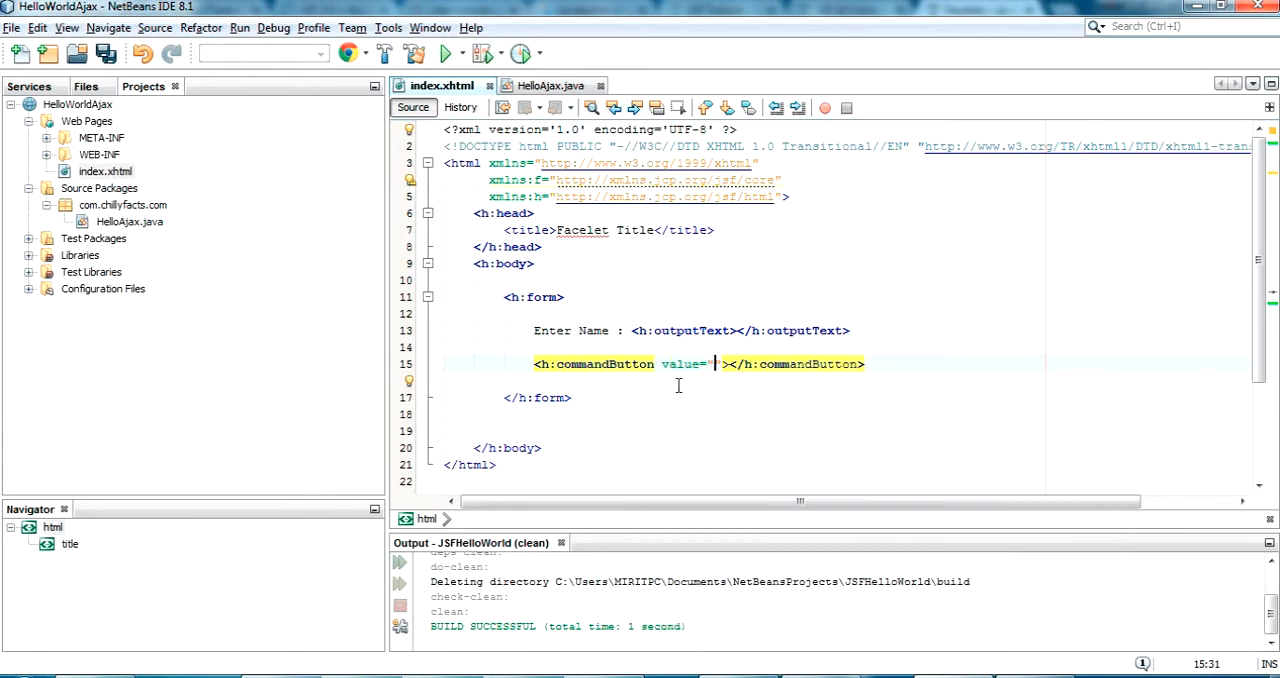
pyautogui.write('Submit')
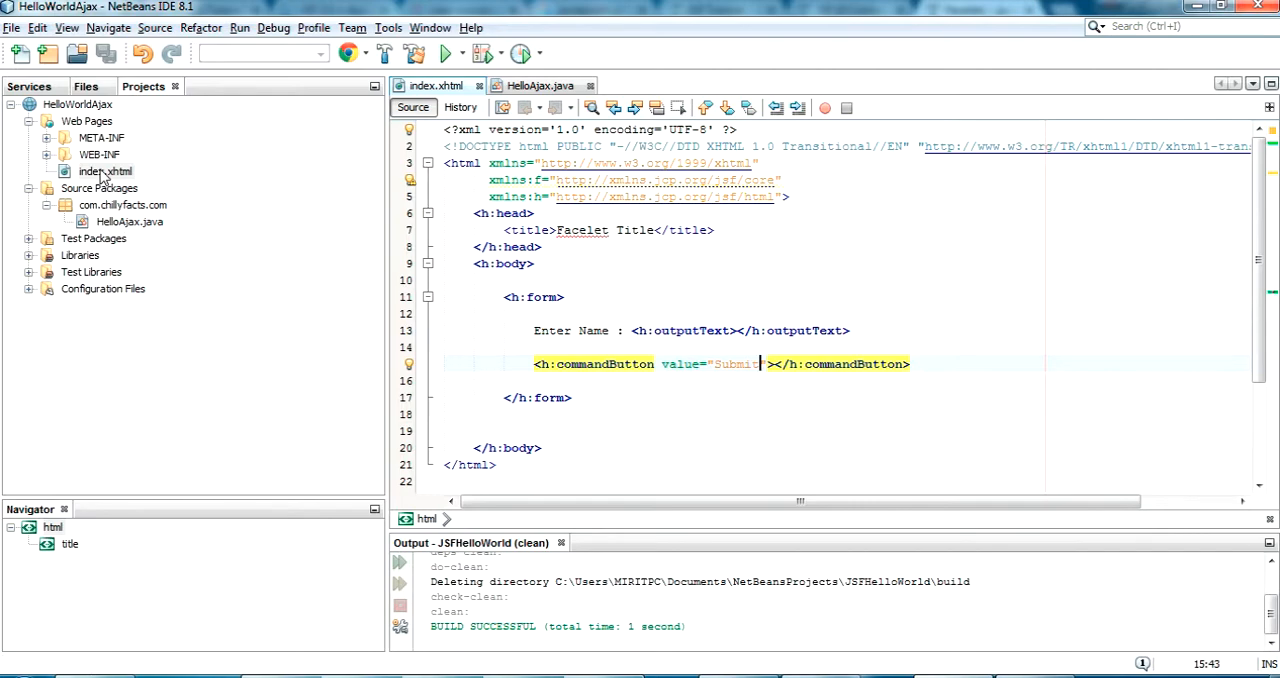
pyautogui.click(104, 171)
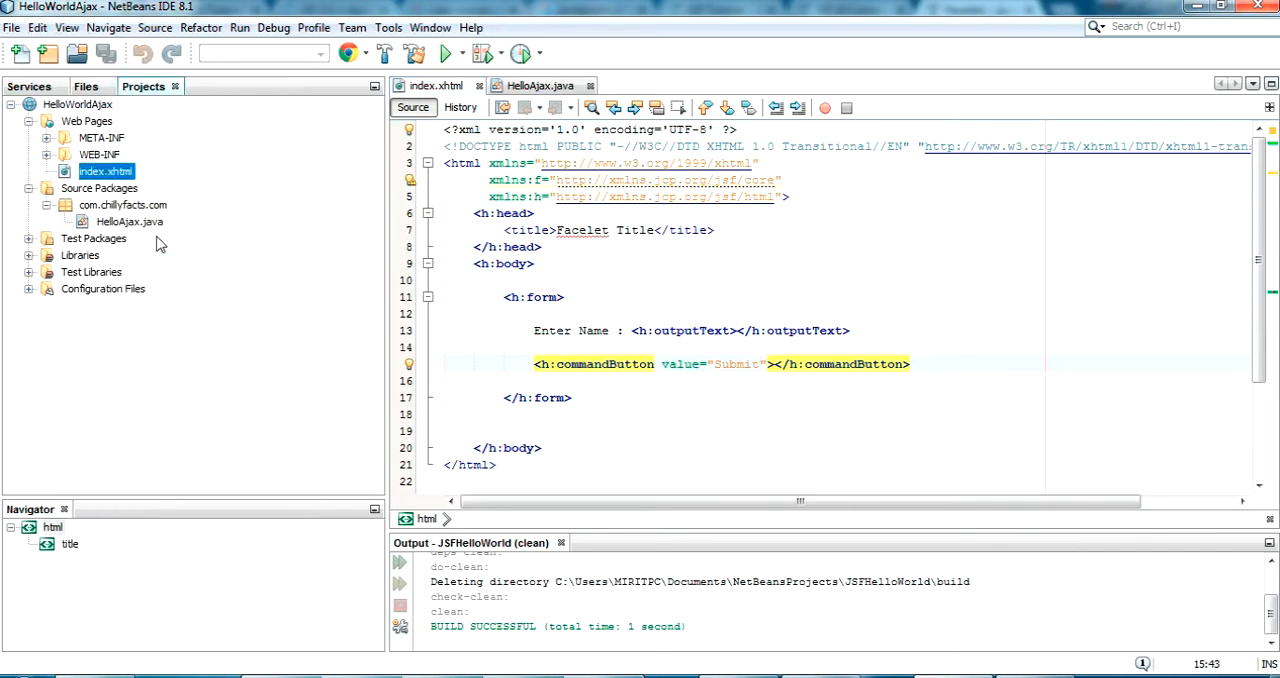
# Step: Delete the h:outputText tag after the Enter Name label in index.xhtml
pyautogui.click(444, 54)
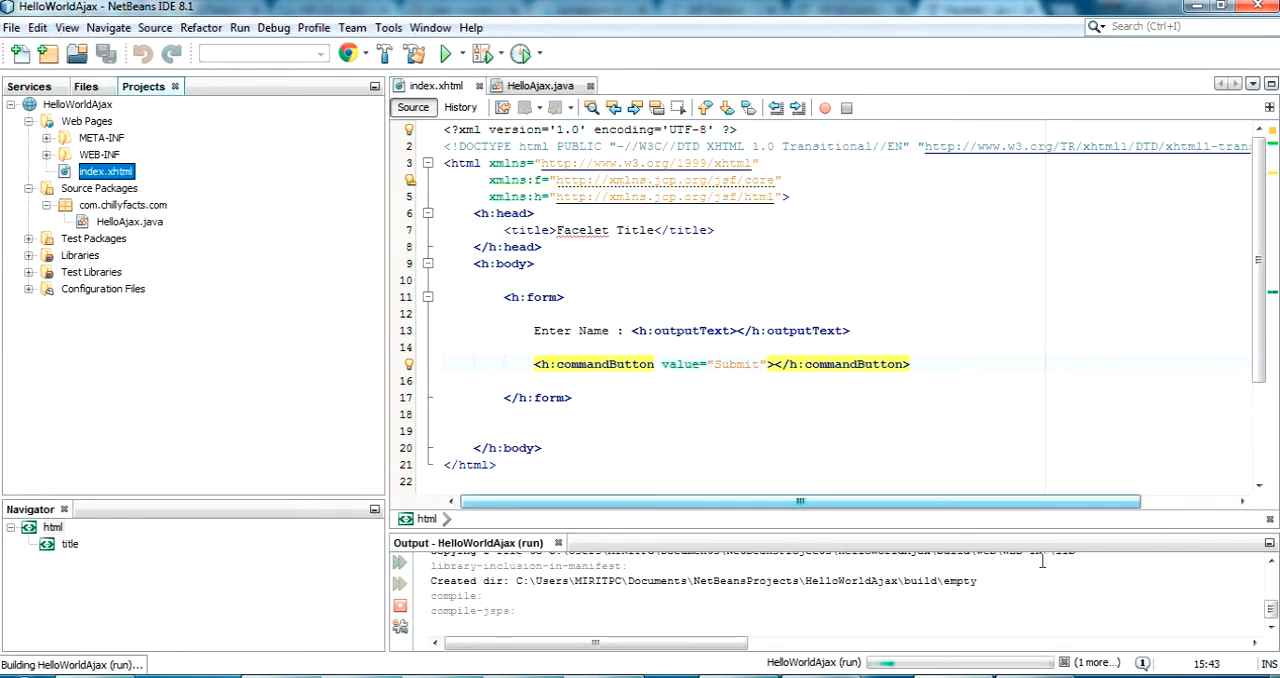
pyautogui.click(441, 53)
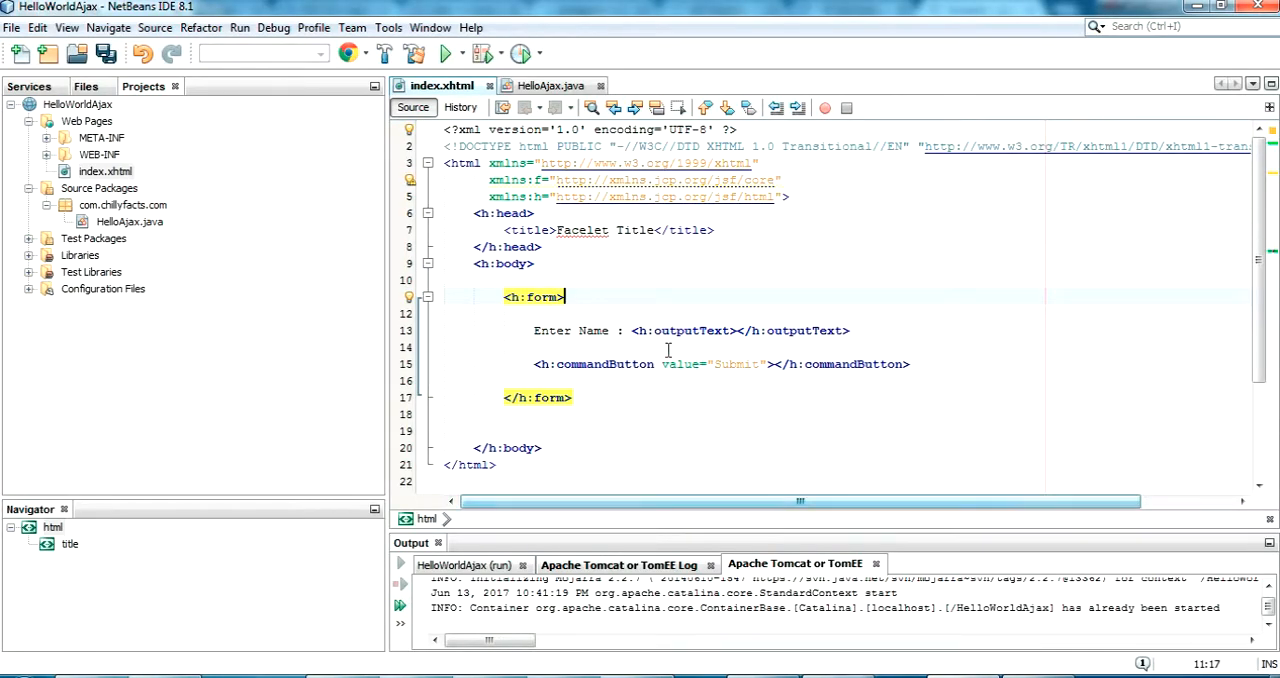
pyautogui.doubleClick(682, 330)
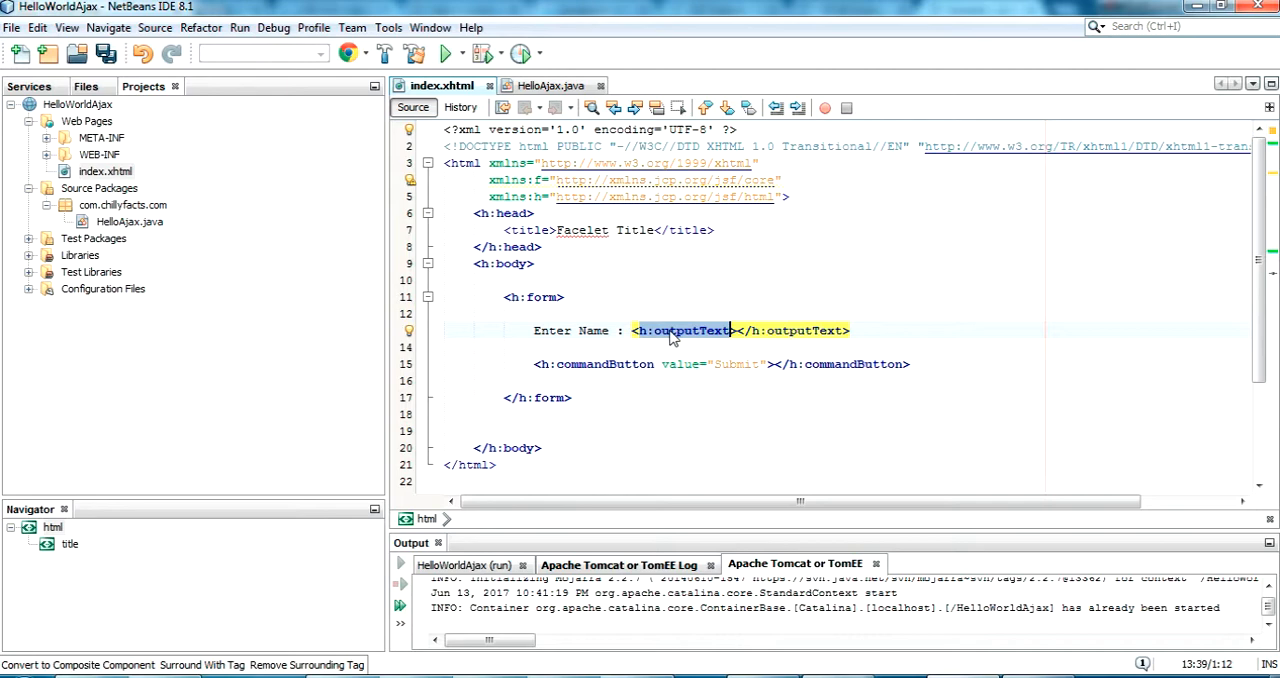
pyautogui.press('Delete')
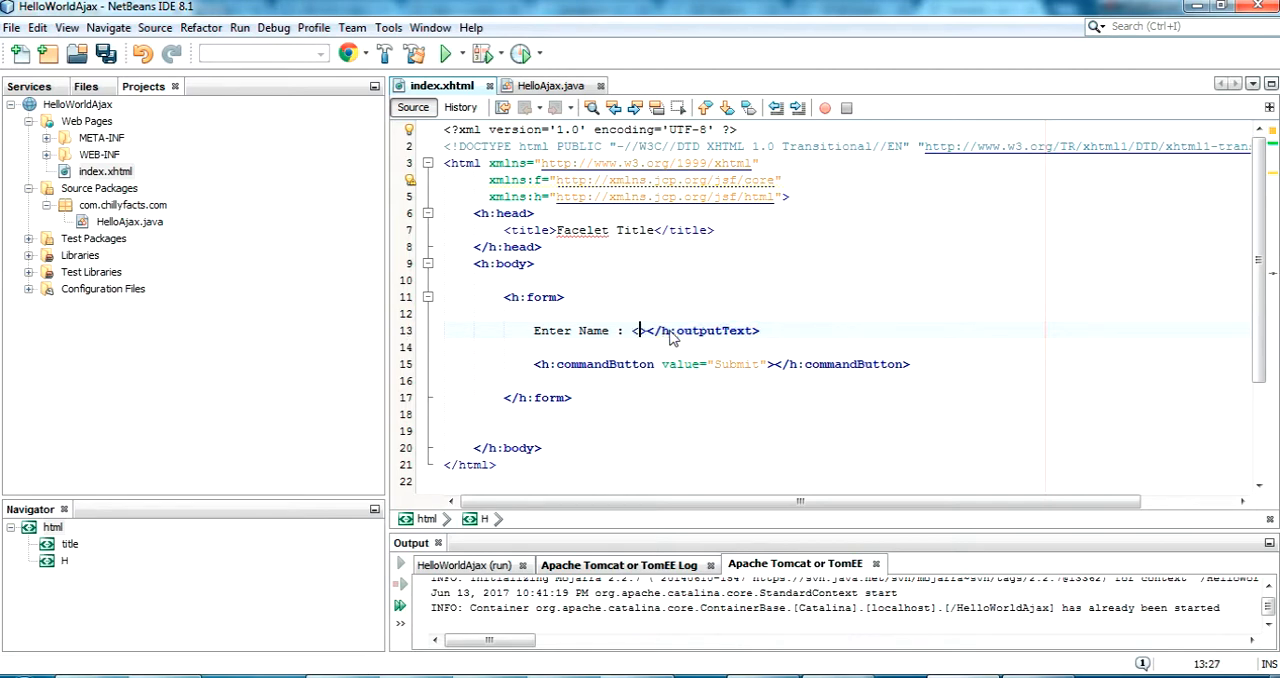
pyautogui.doubleClick(695, 330)
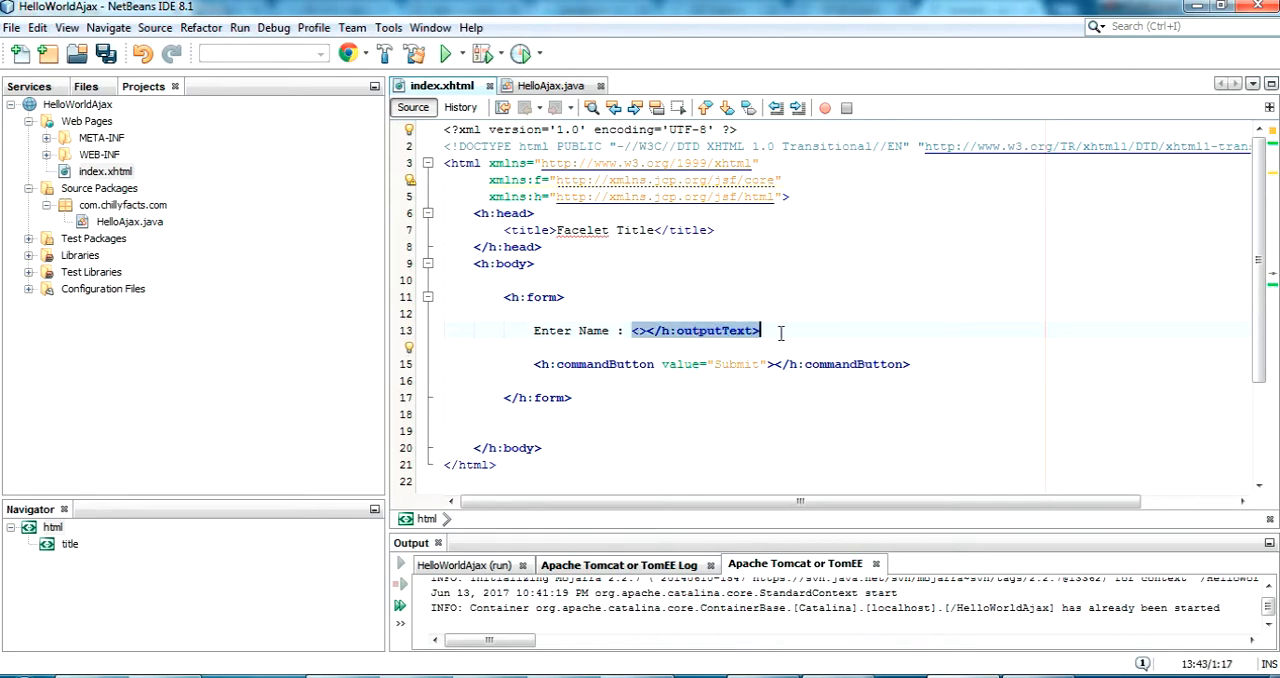
# Step: Type an h:inputText tag in its place, then begin a <br> tag
pyautogui.write('<')
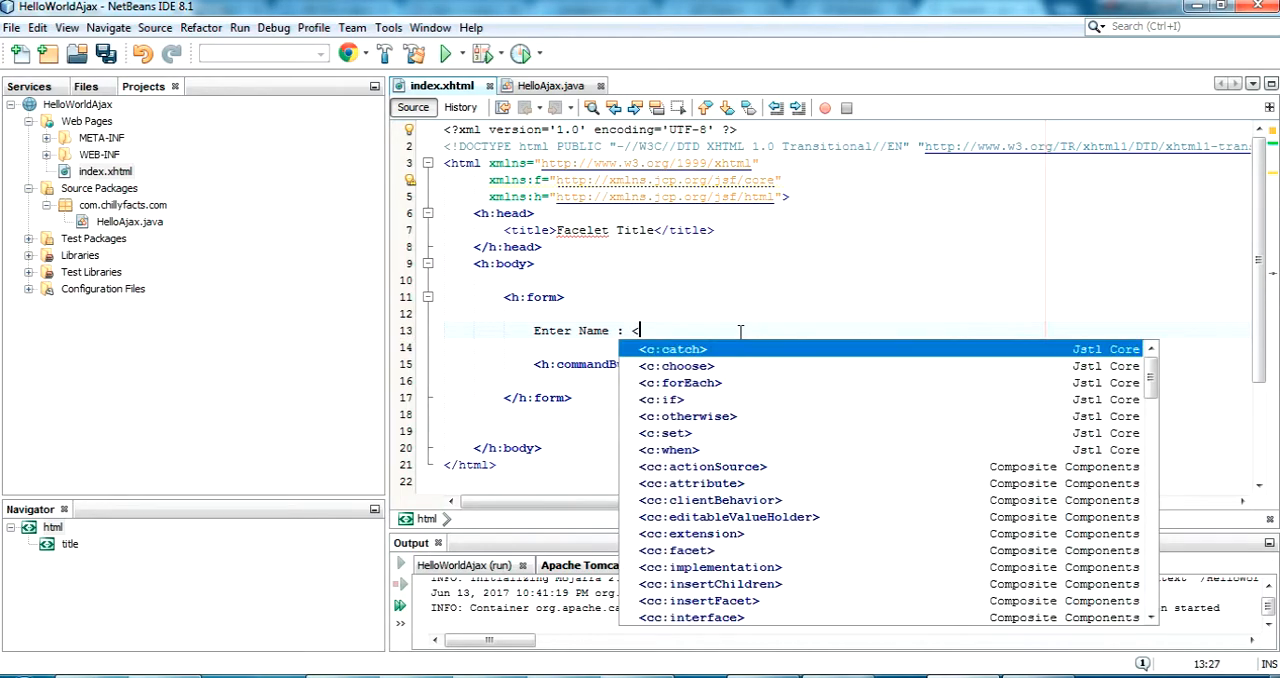
pyautogui.write('h:out')
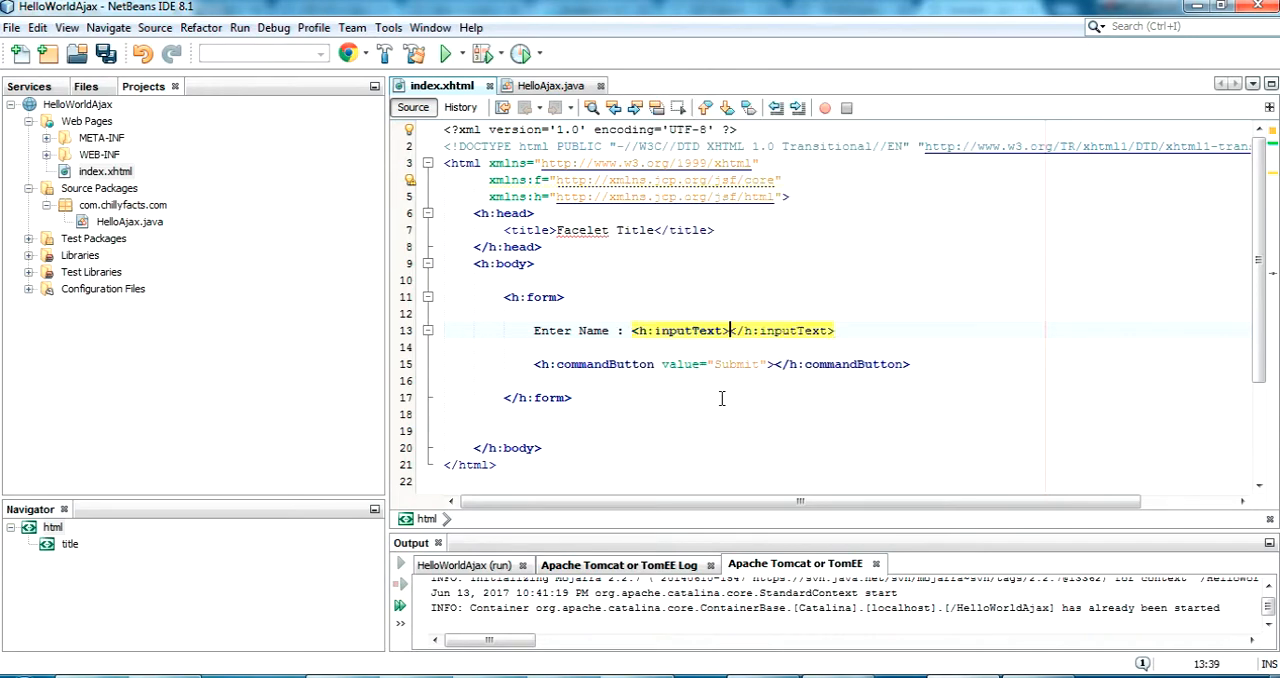
pyautogui.write('<')
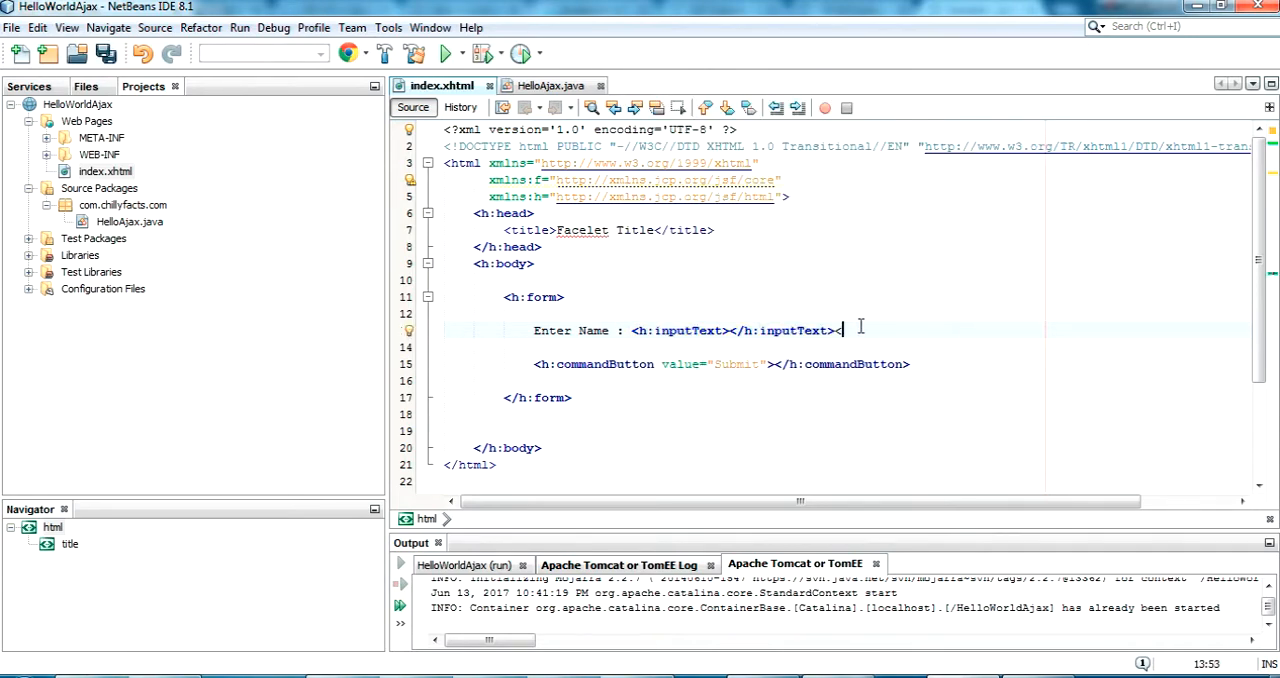
pyautogui.write('<br')
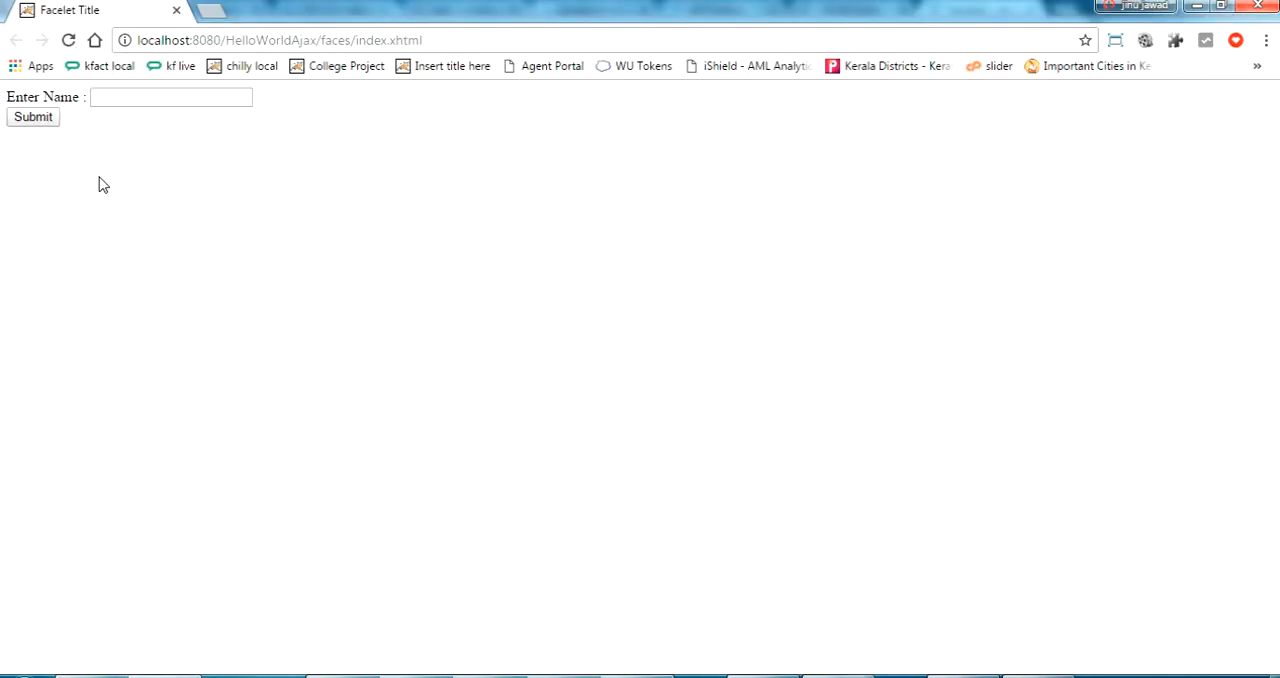
pyautogui.moveTo(509, 476)
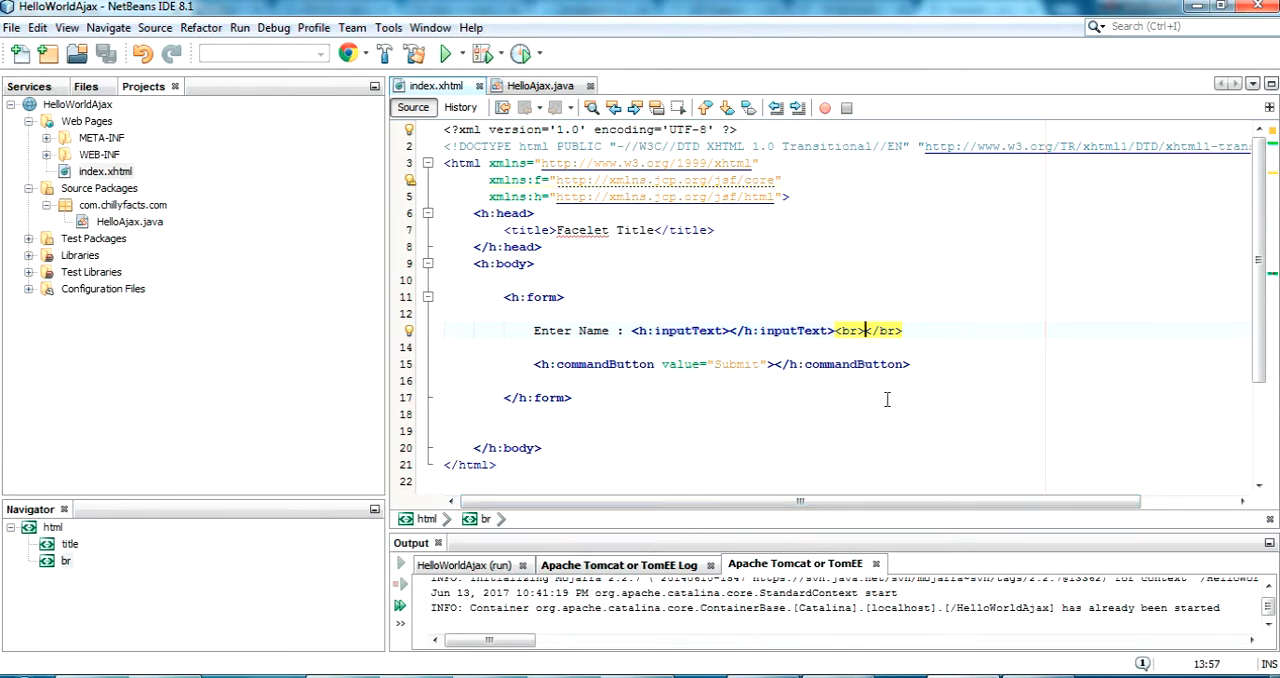
# Step: Add id="name" and value="#{helloAjax.name}" to the h:inputText tag
pyautogui.doubleClick(682, 330)
pyautogui.write(' id')
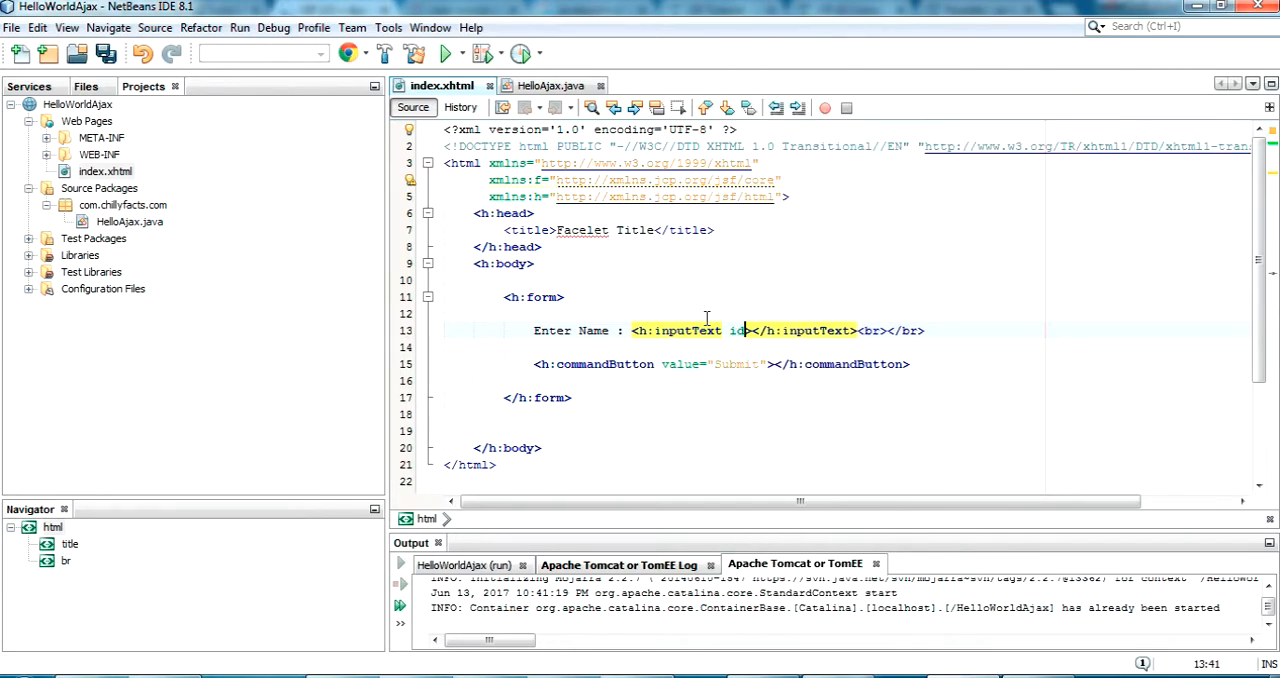
pyautogui.moveTo(786, 356)
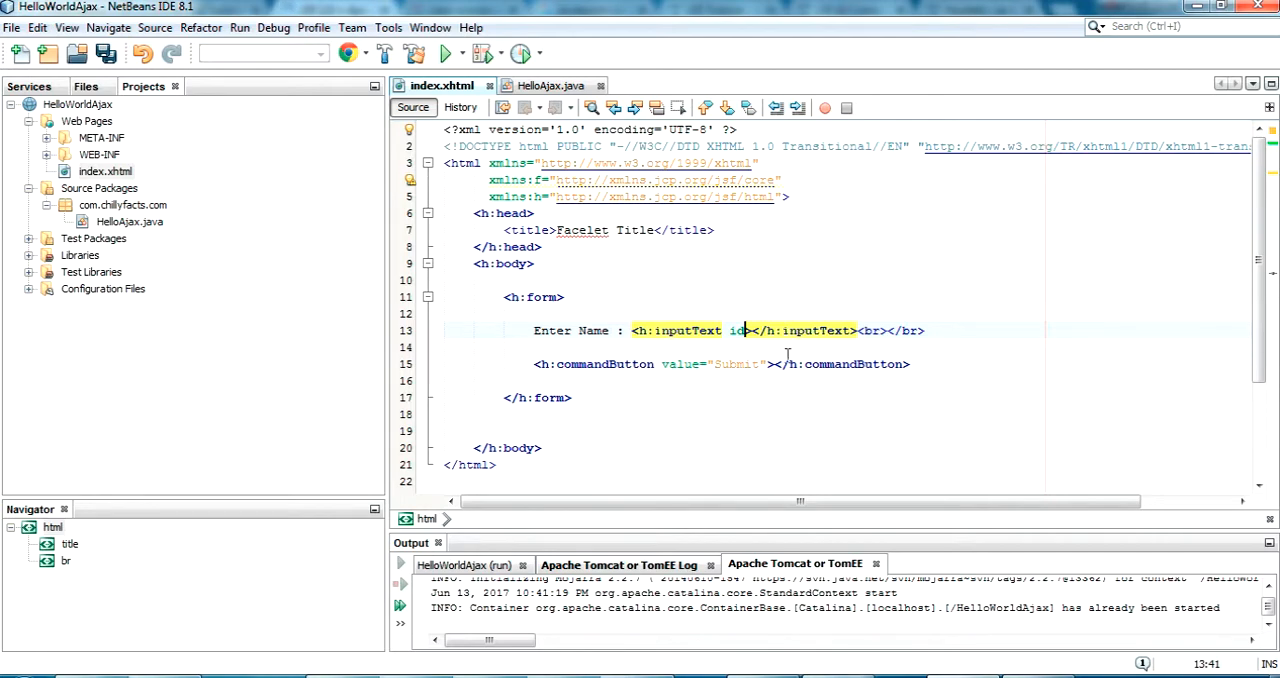
pyautogui.moveTo(784, 368)
pyautogui.write('="')
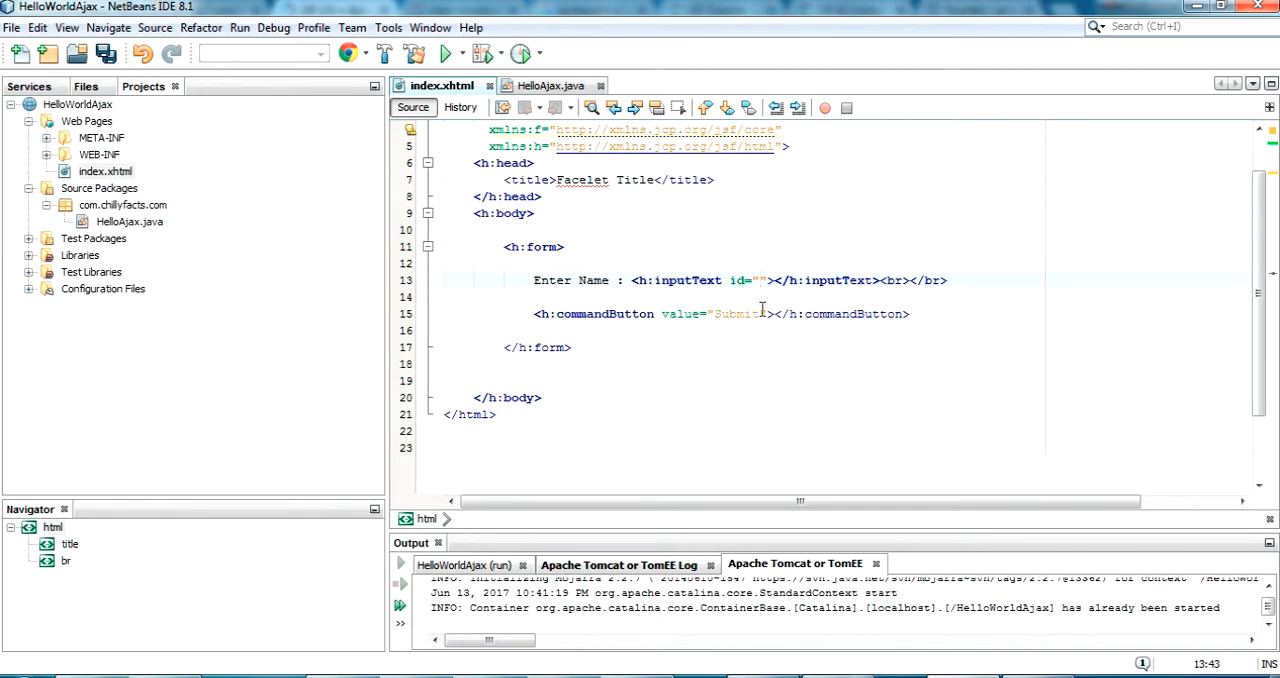
pyautogui.write('name')
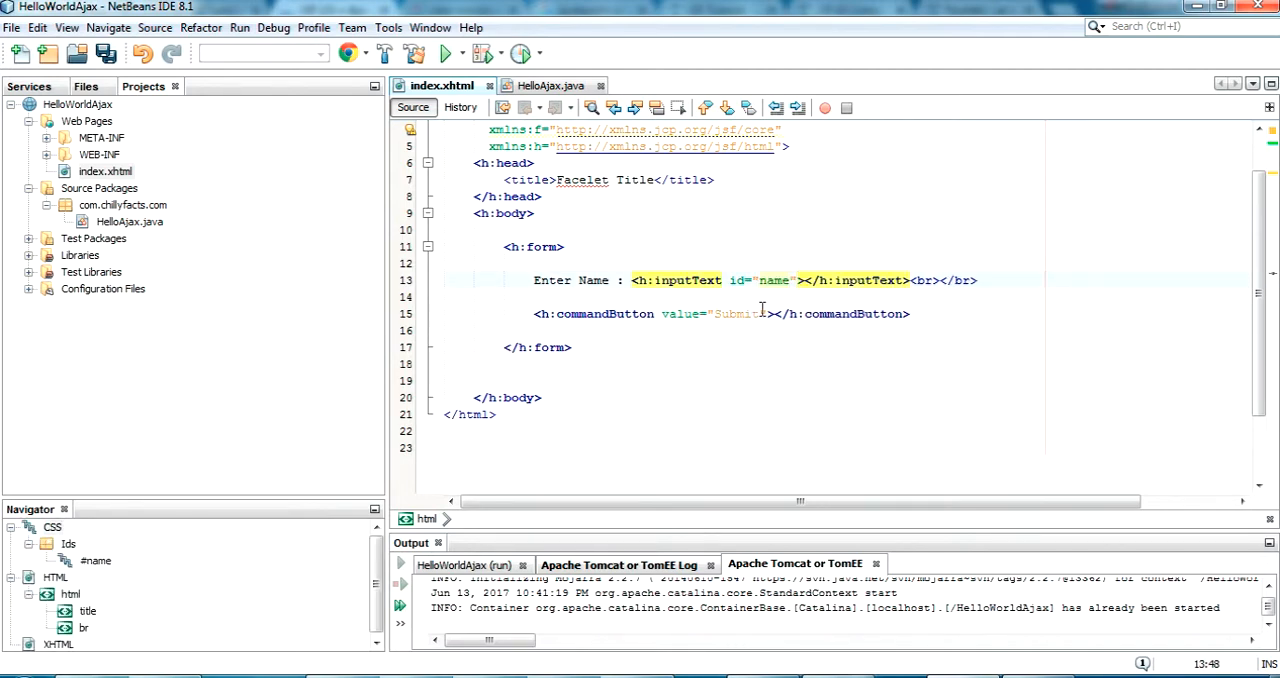
pyautogui.write('value="#')
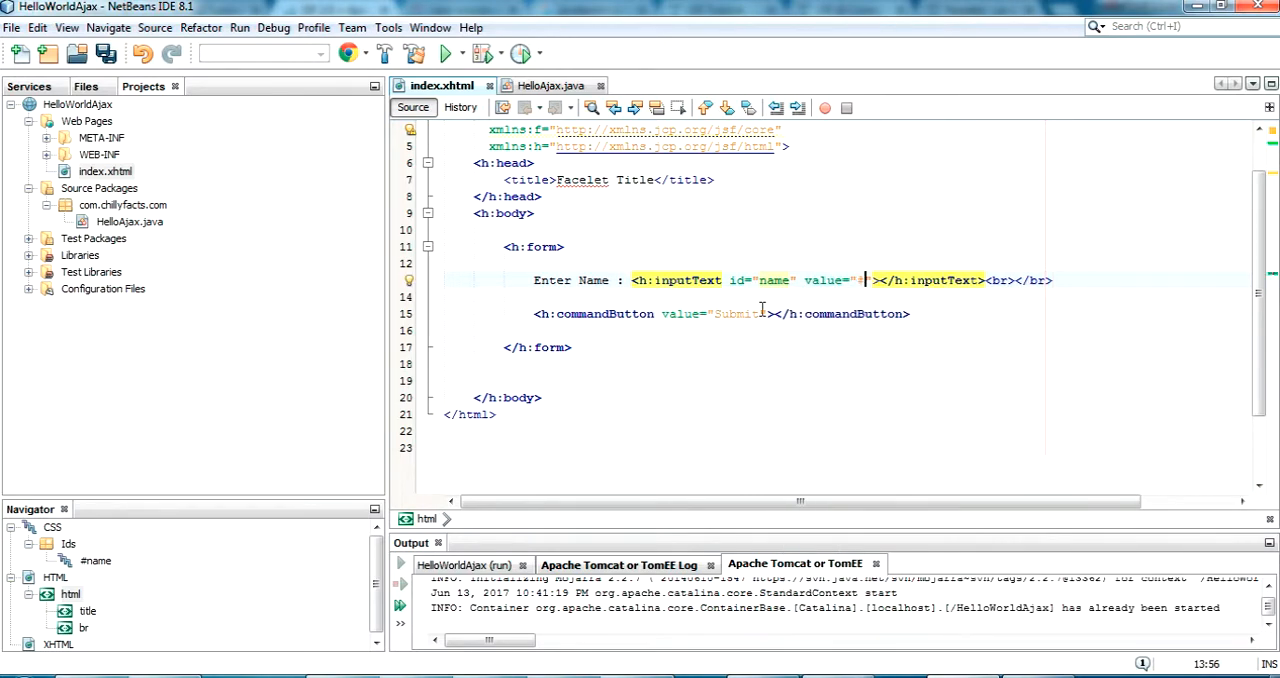
pyautogui.write('#{}')
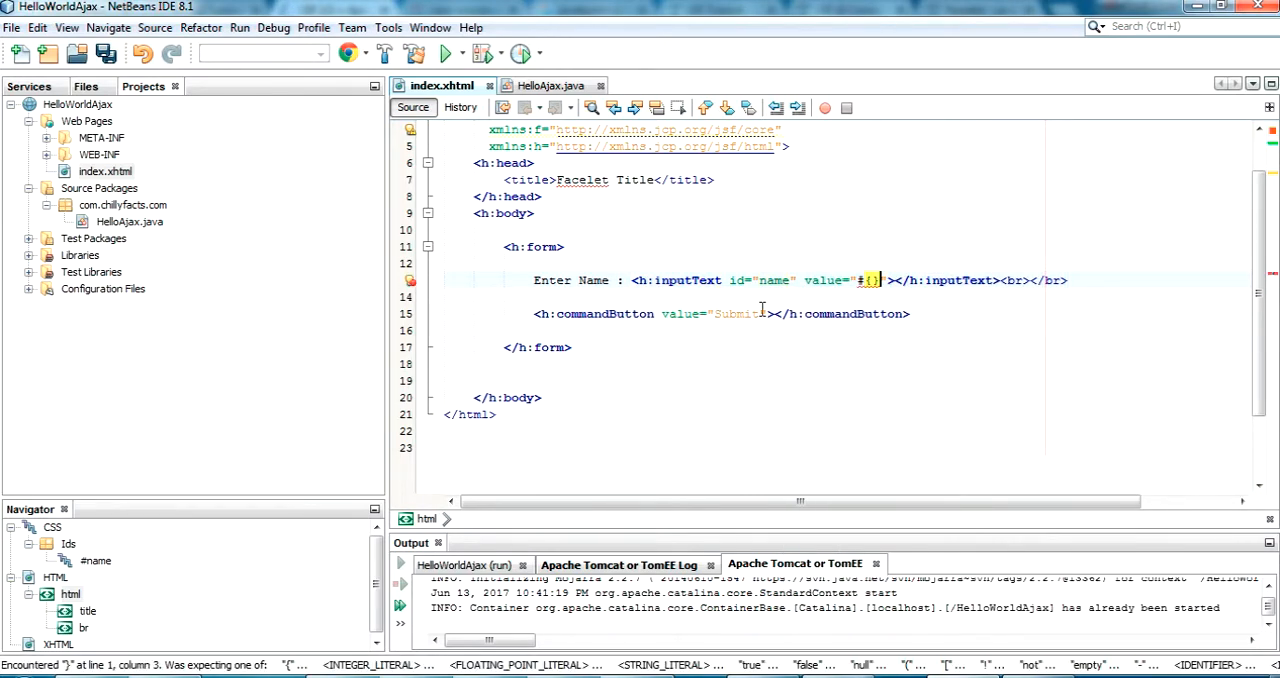
pyautogui.write('hell')
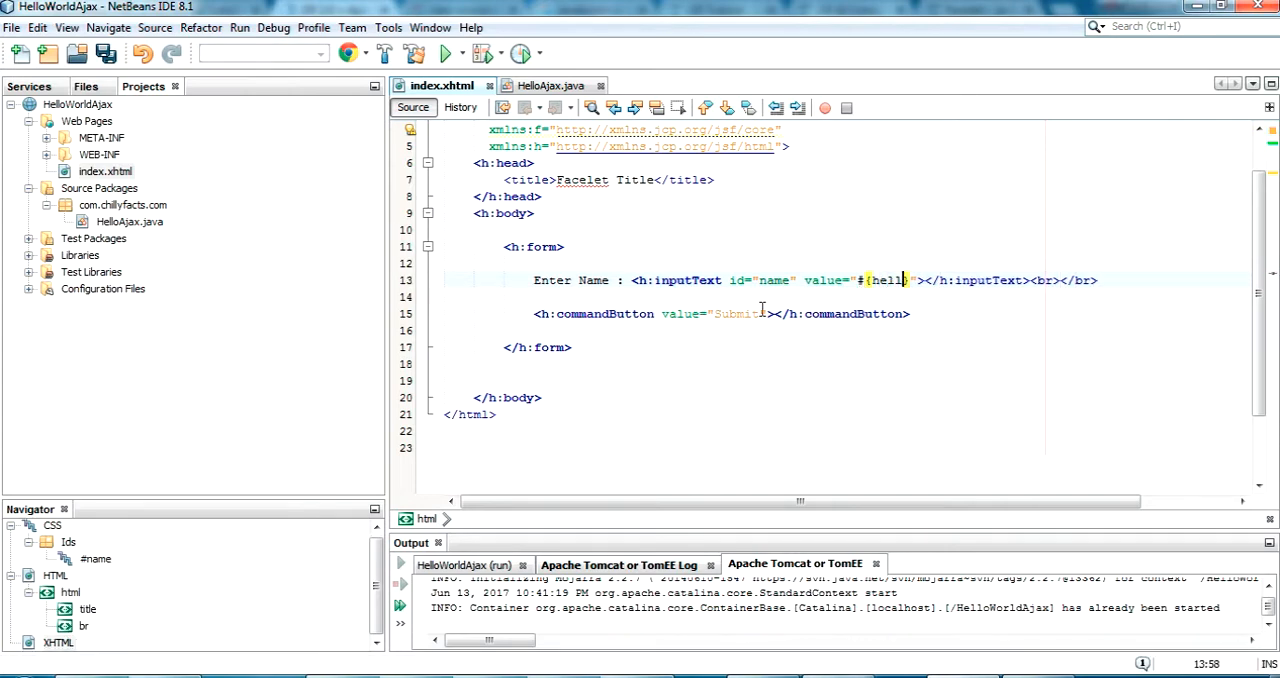
pyautogui.write('oAjax.')
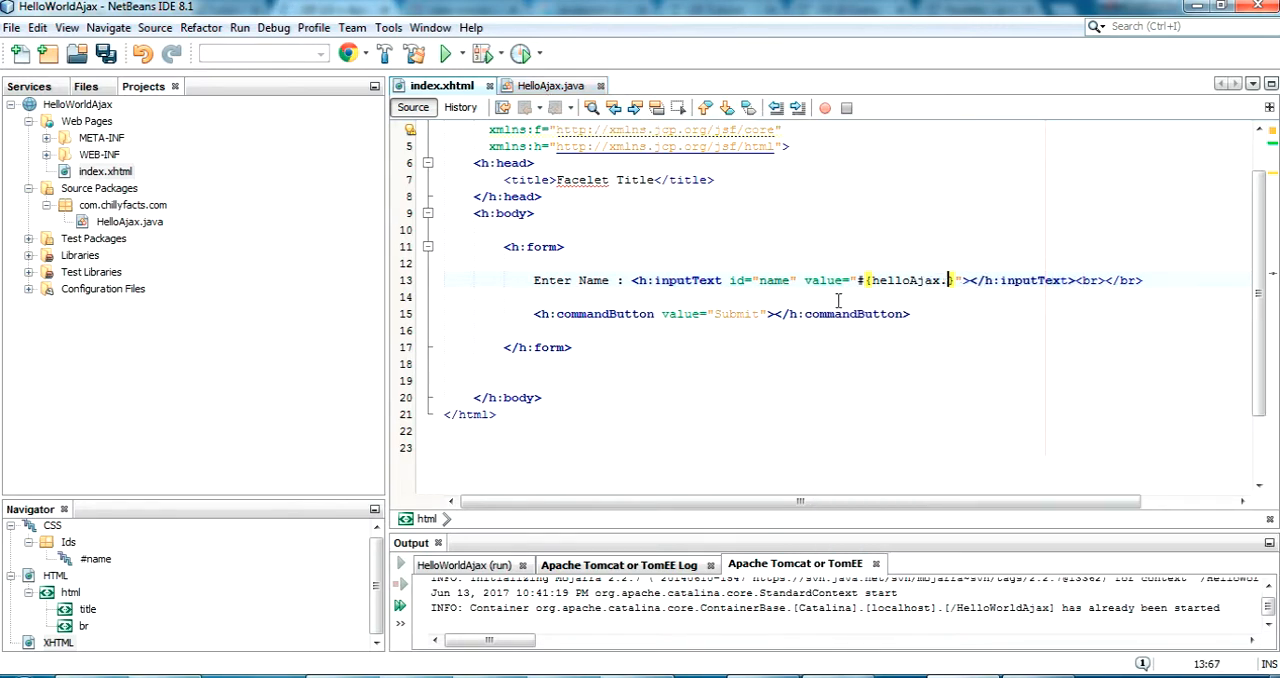
pyautogui.write('name')
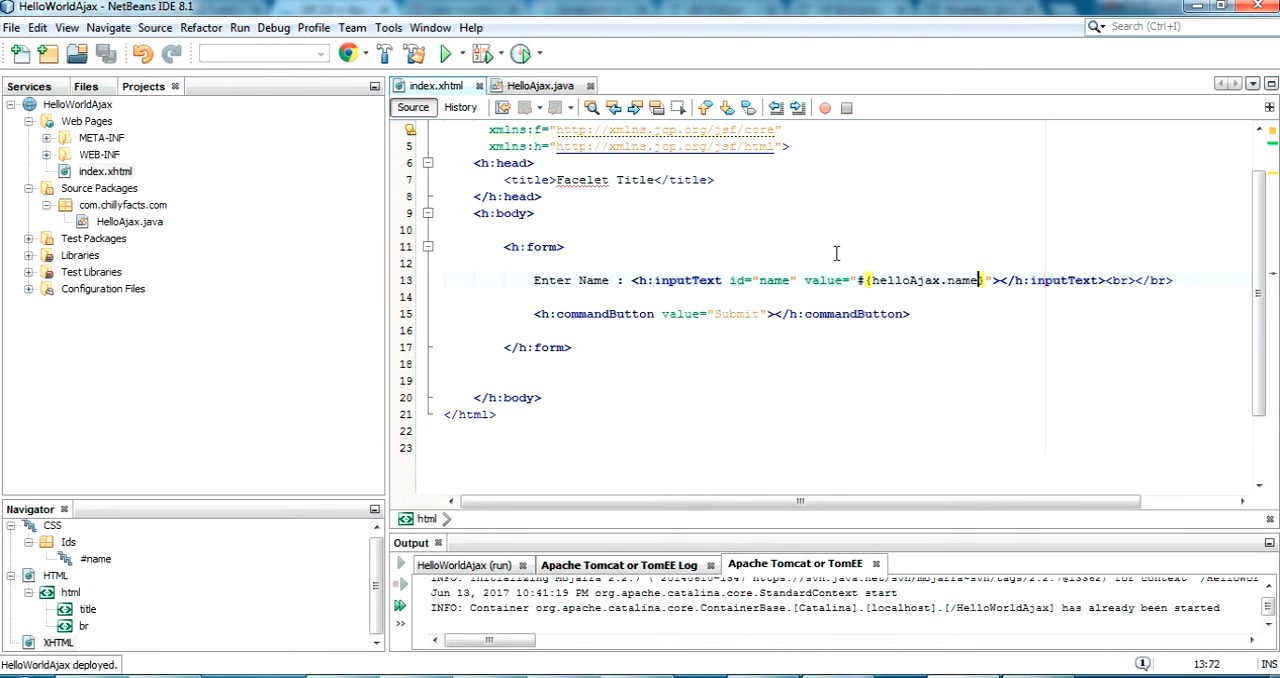
pyautogui.moveTo(868, 314)
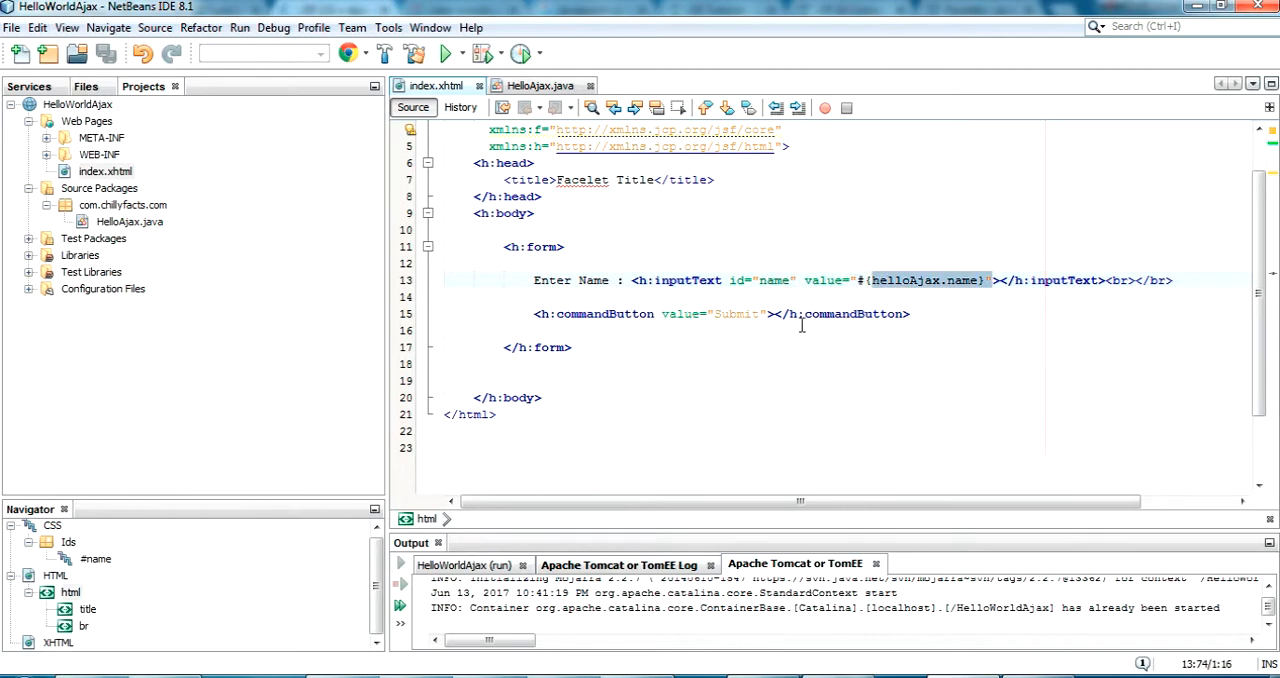
# Step: Nest <f:ajax execute="name" render=""> inside the Submit h:commandButton
pyautogui.click(773, 313)
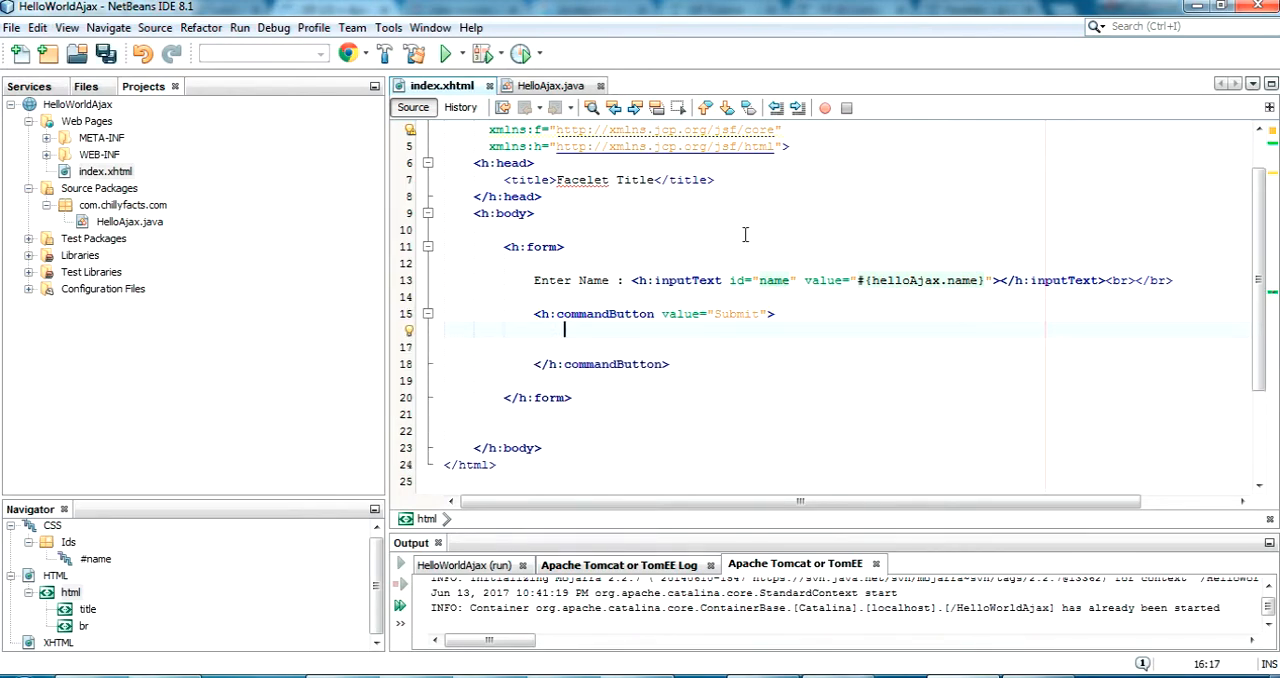
pyautogui.write('<f:ajax')
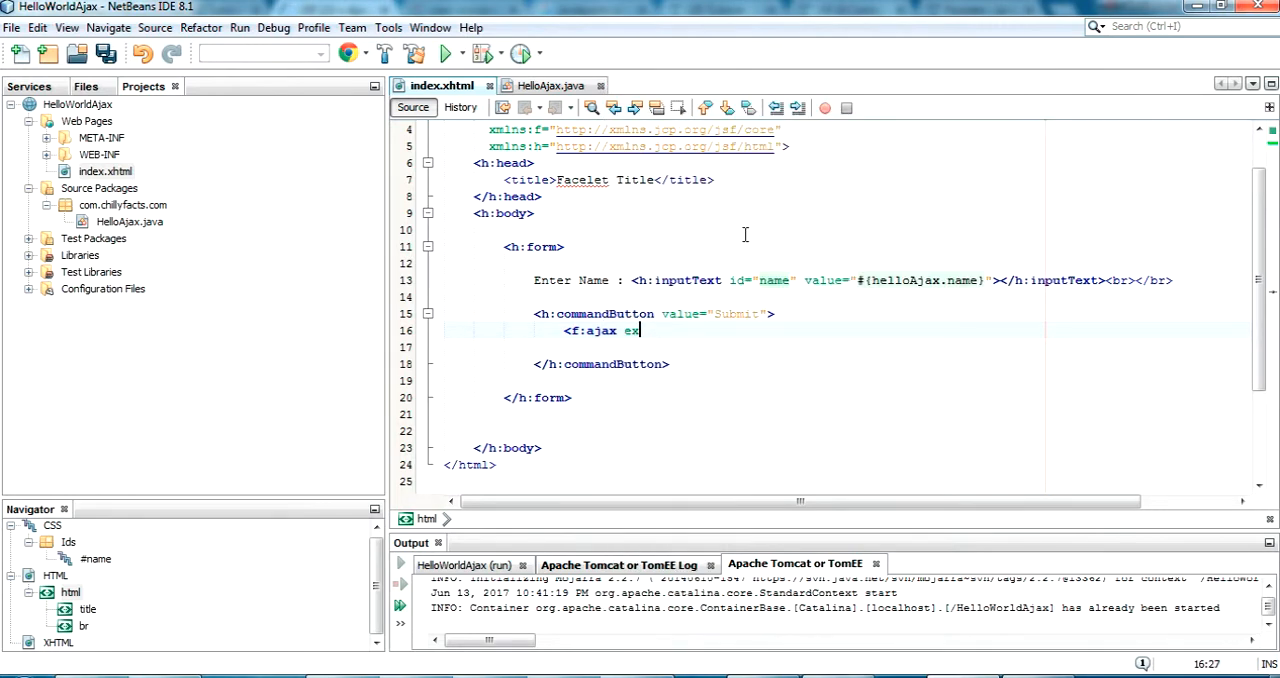
pyautogui.write('execute=""')
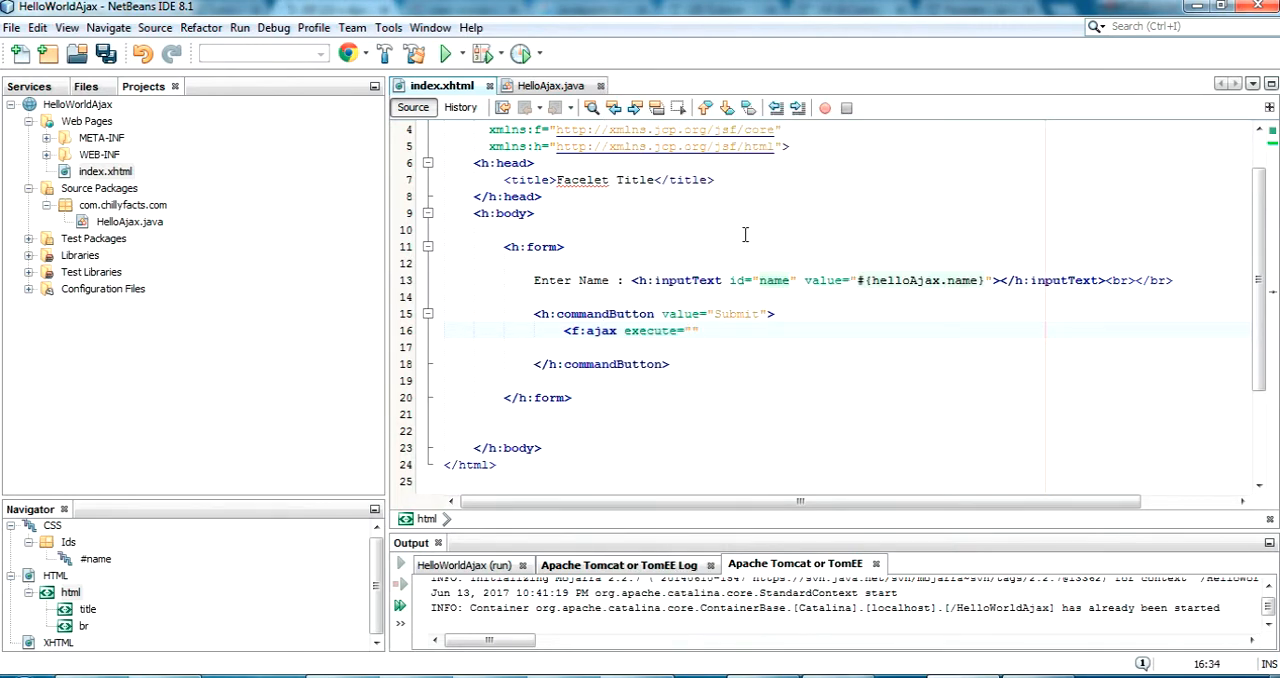
pyautogui.write('name')
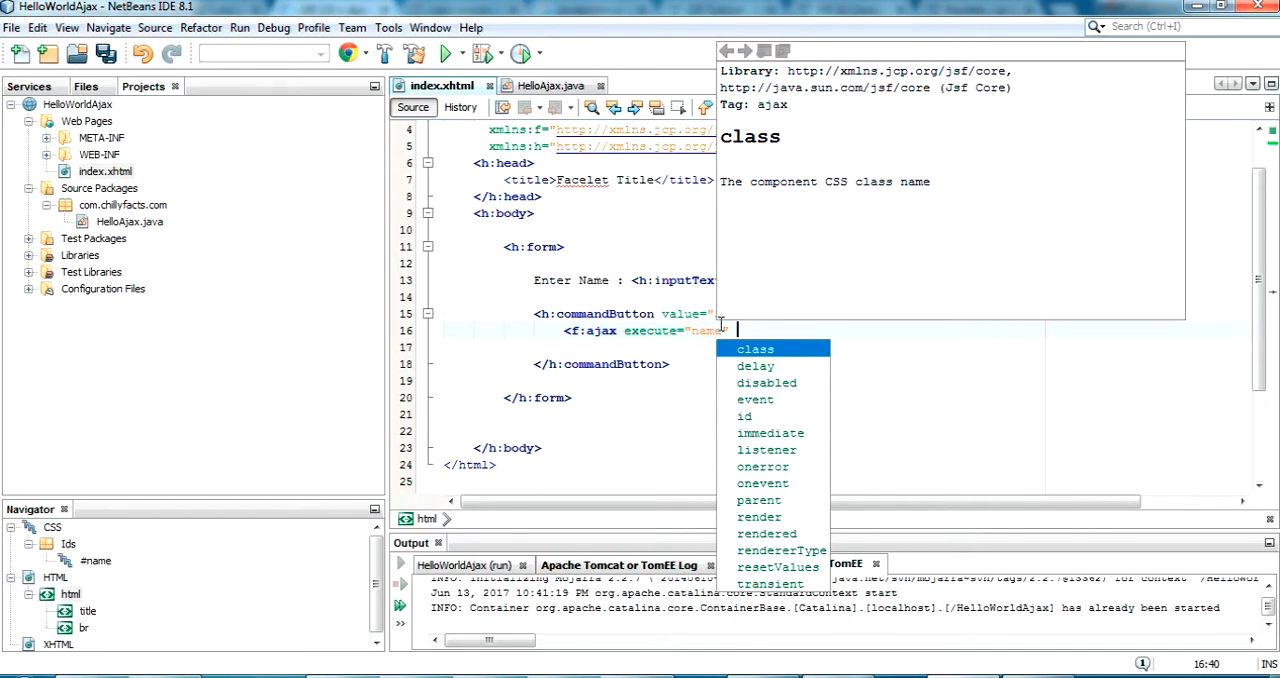
pyautogui.write('render="')
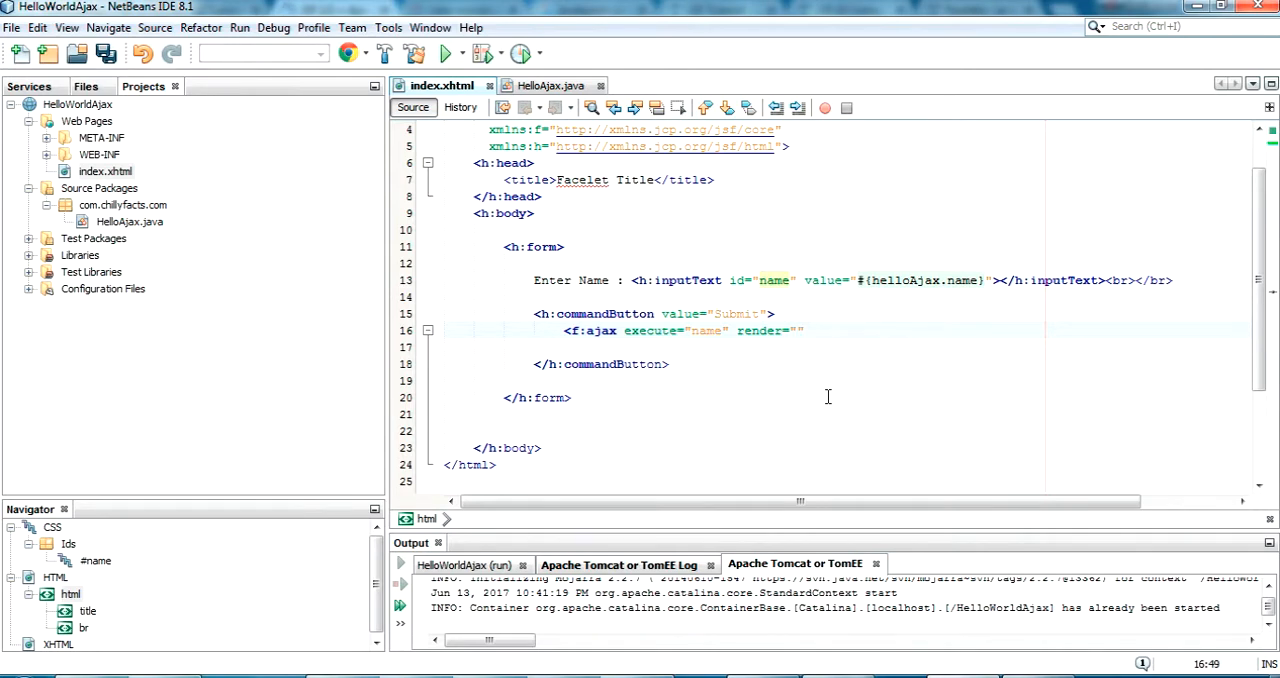
pyautogui.doubleClick(590, 331)
pyautogui.write('<h:')
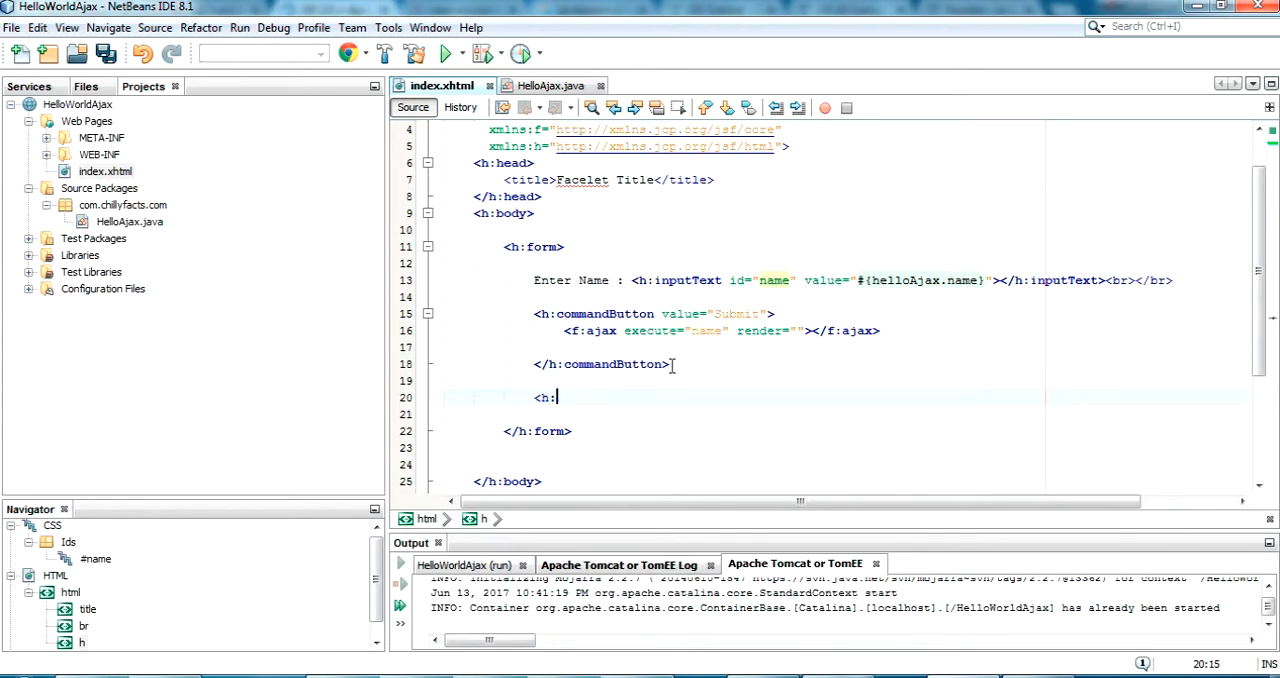
# Step: Type an h:outputText with id="output" and a value starting #{helloAjax. below Submit
pyautogui.write('outpu')
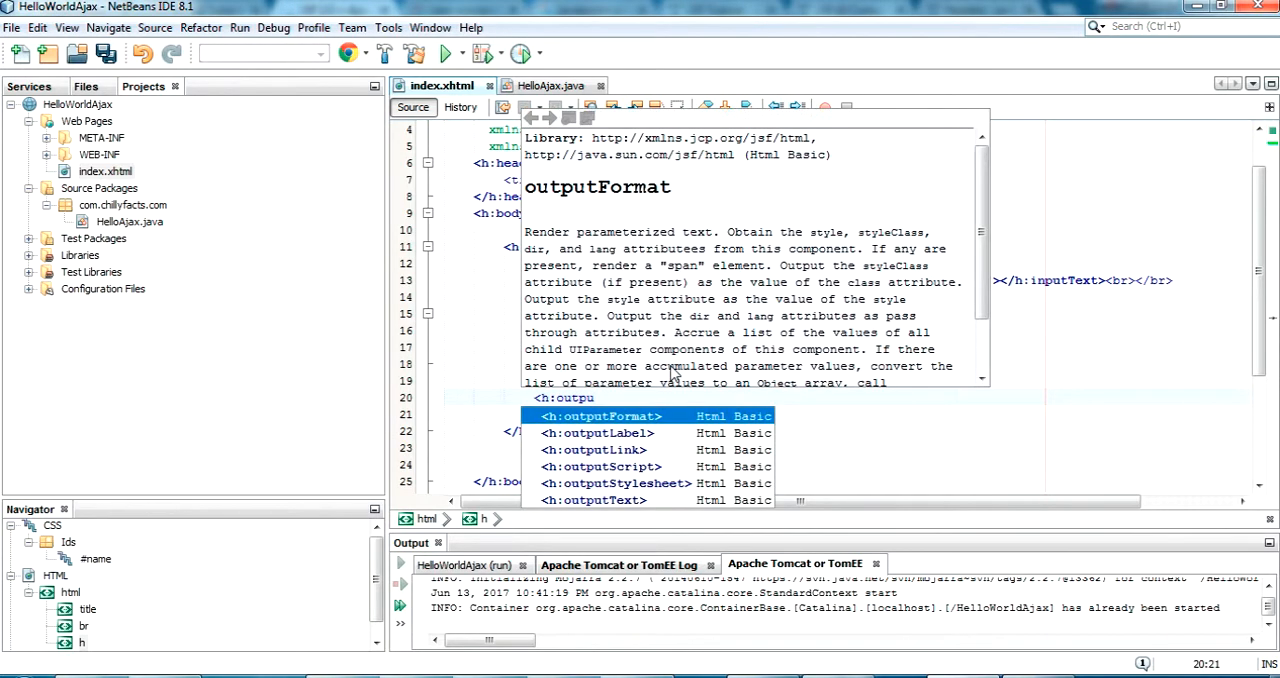
pyautogui.moveTo(617, 513)
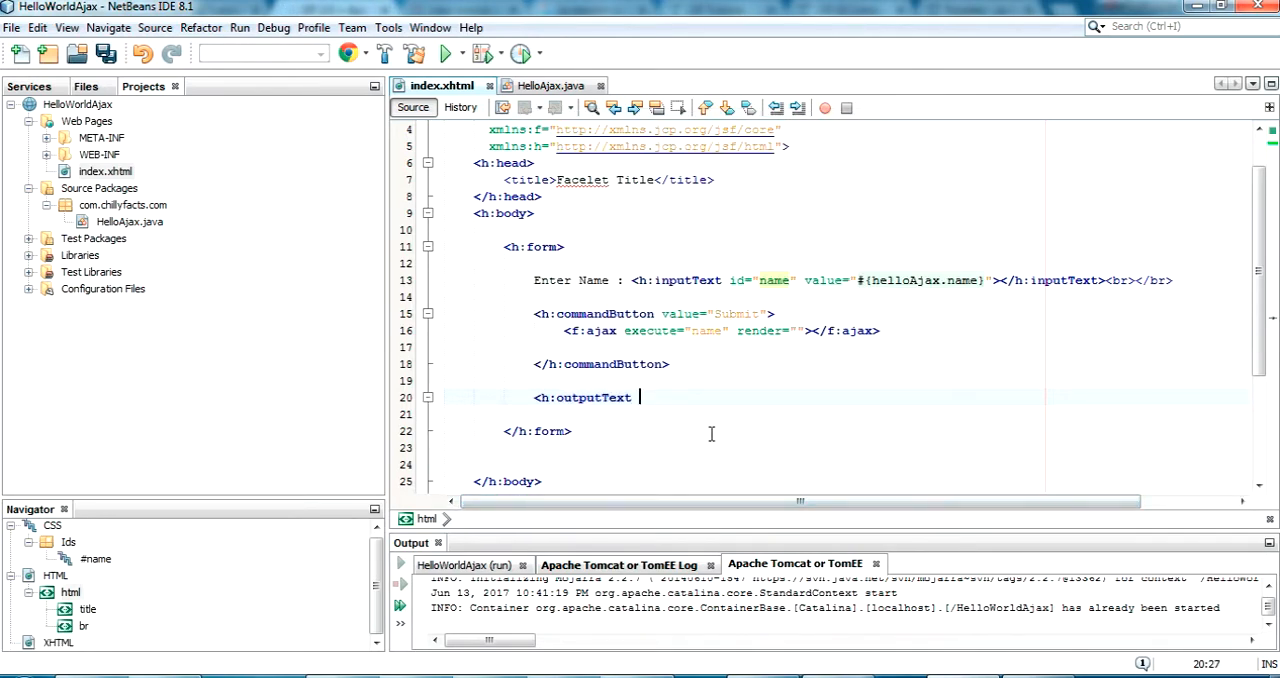
pyautogui.write('id="')
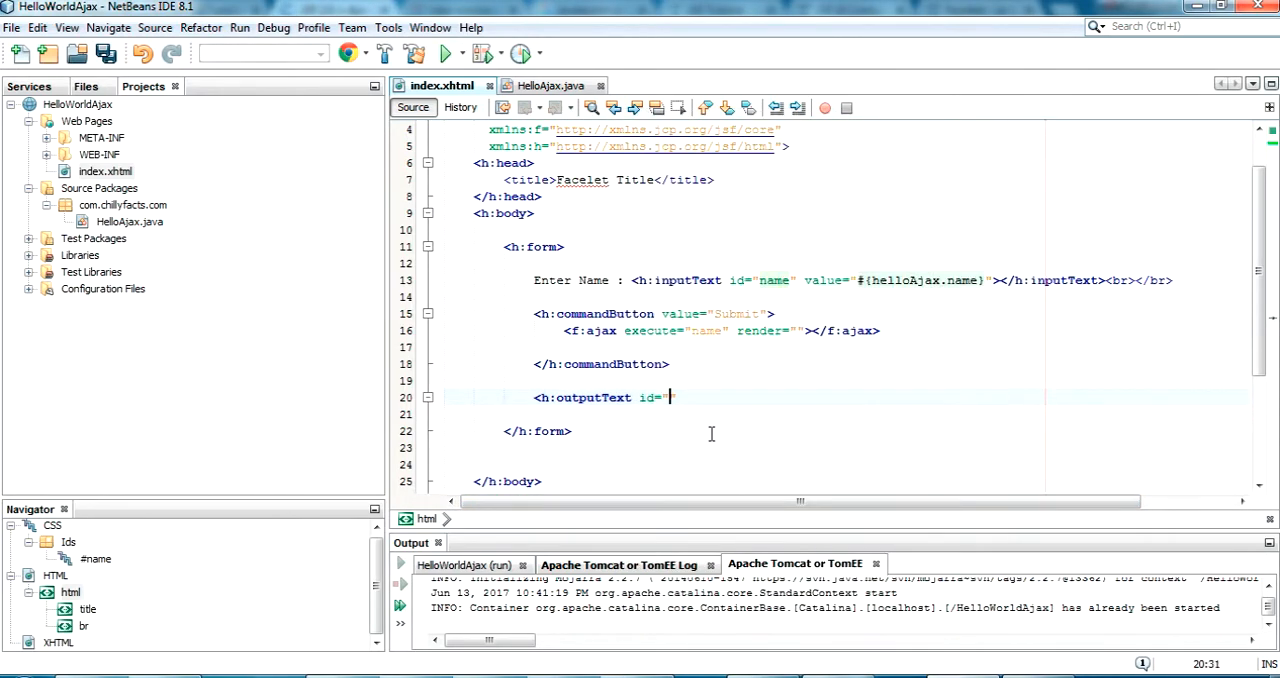
pyautogui.write('output')
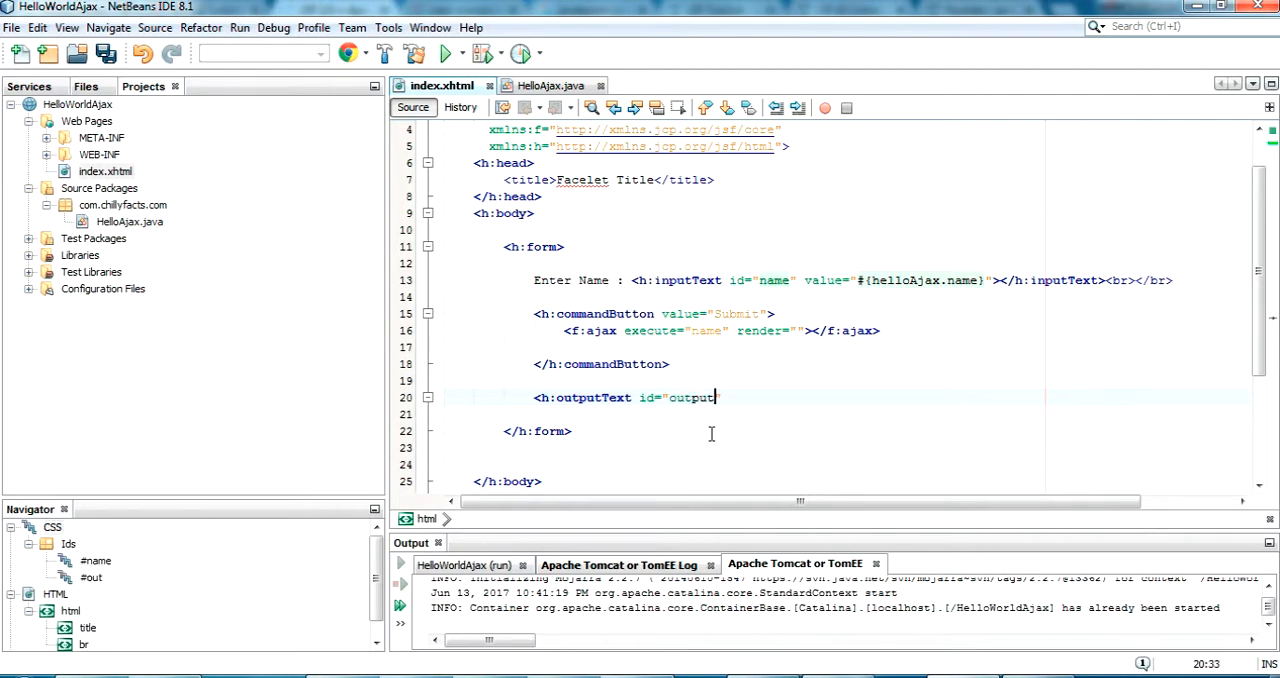
pyautogui.write('value="#"></h:outputText>')
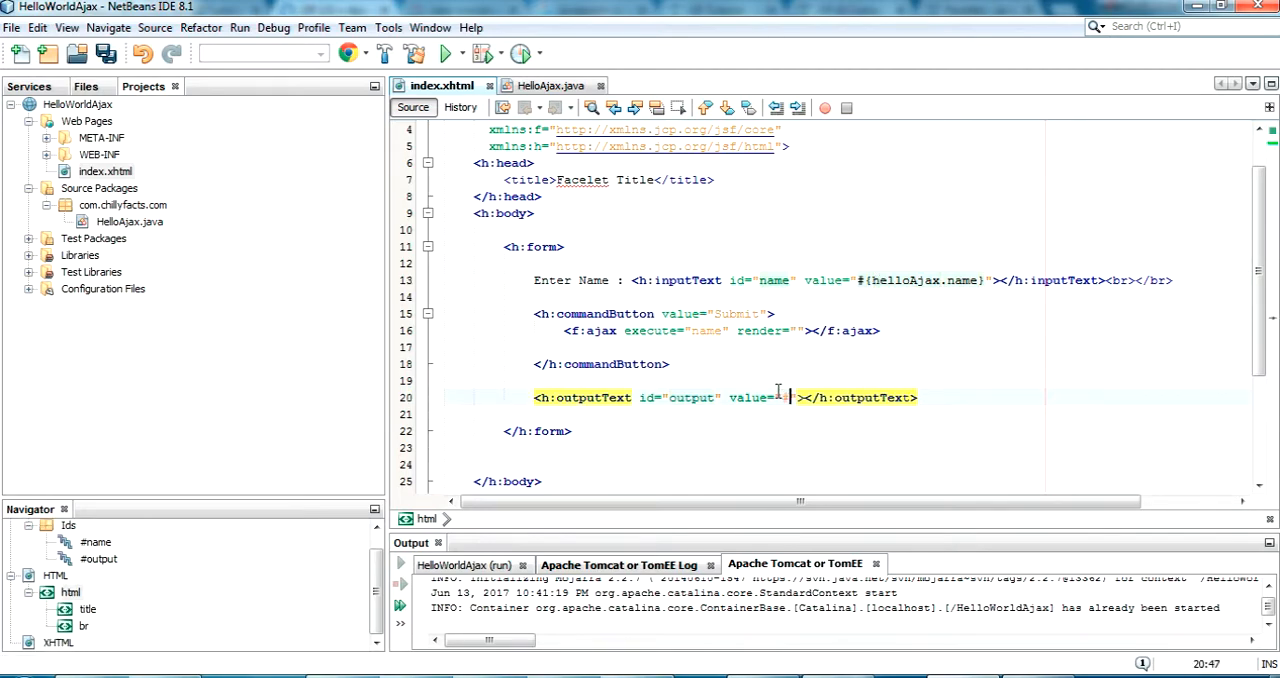
pyautogui.write('#{}')
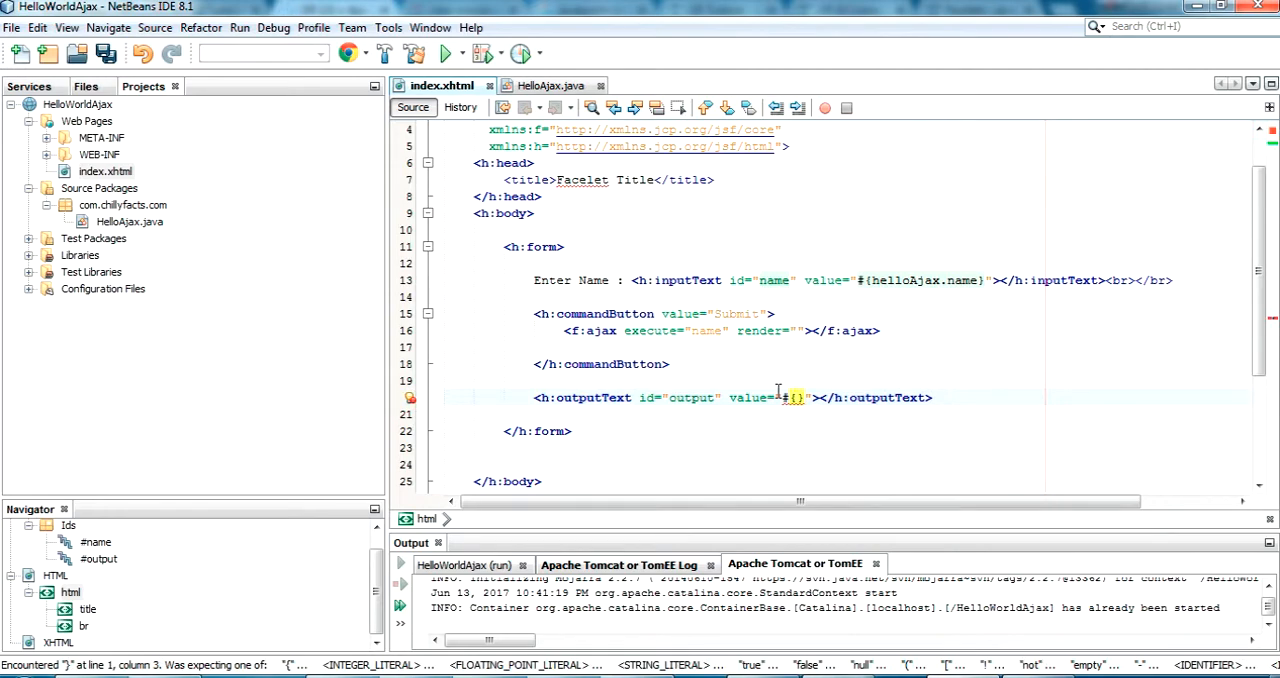
pyautogui.write('helloAjax')
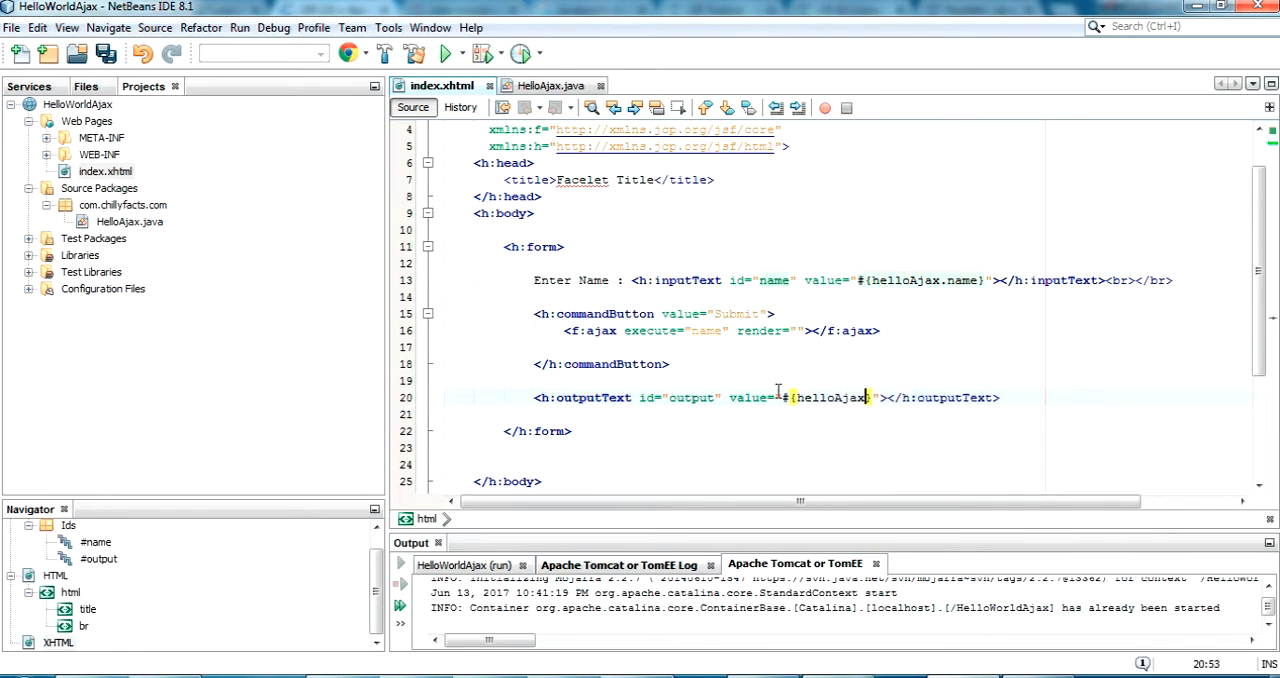
pyautogui.write('.')
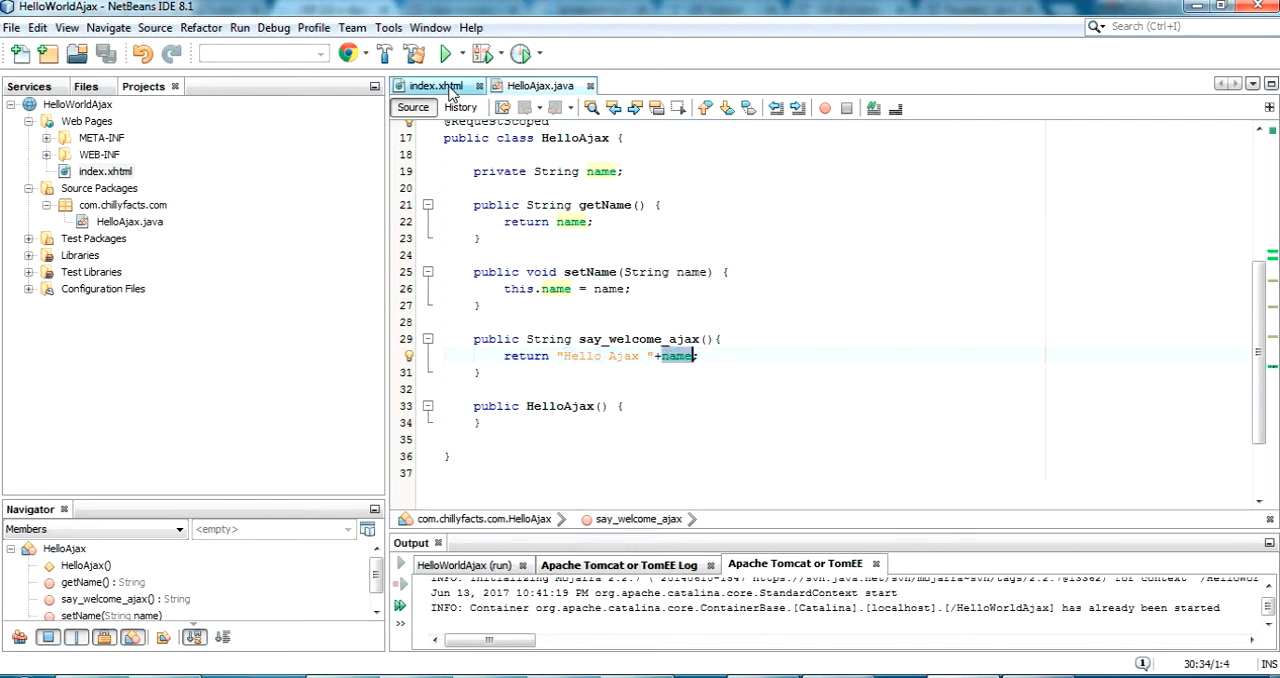
# Step: Complete value="#{helloAjax.say_welcome_ajax}" and set render="output" on f:ajax in index.xhtml
pyautogui.click(435, 85)
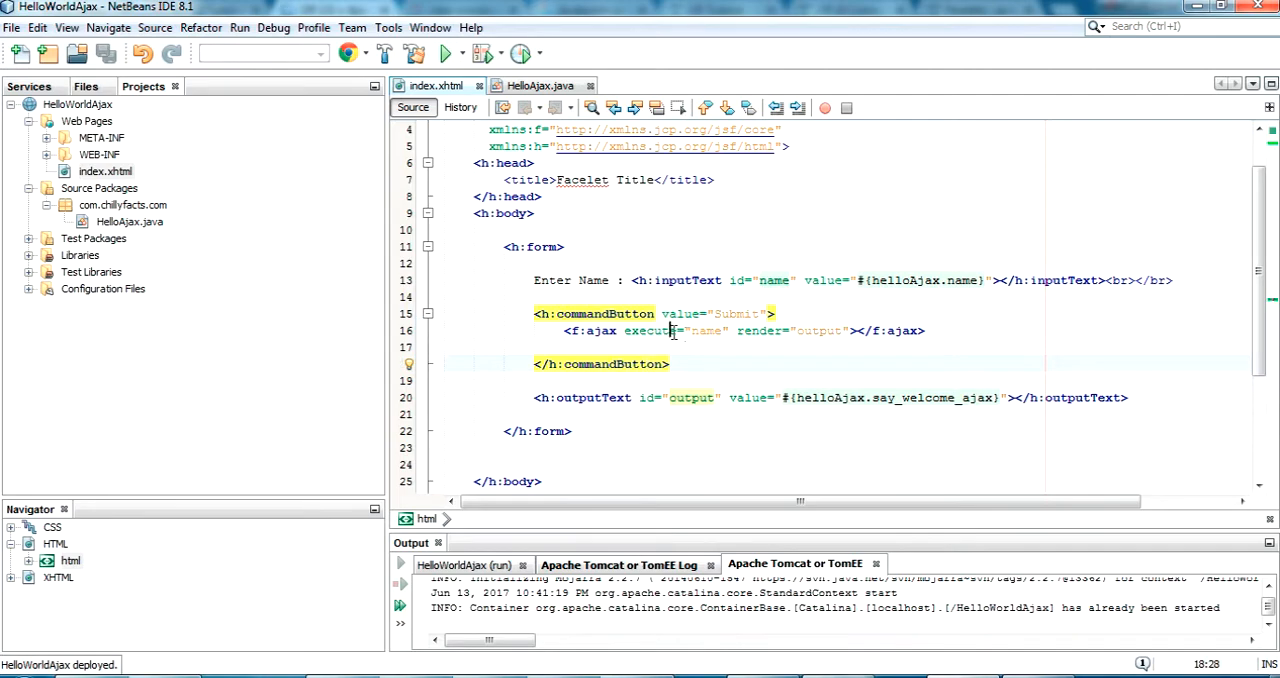
pyautogui.click(773, 280)
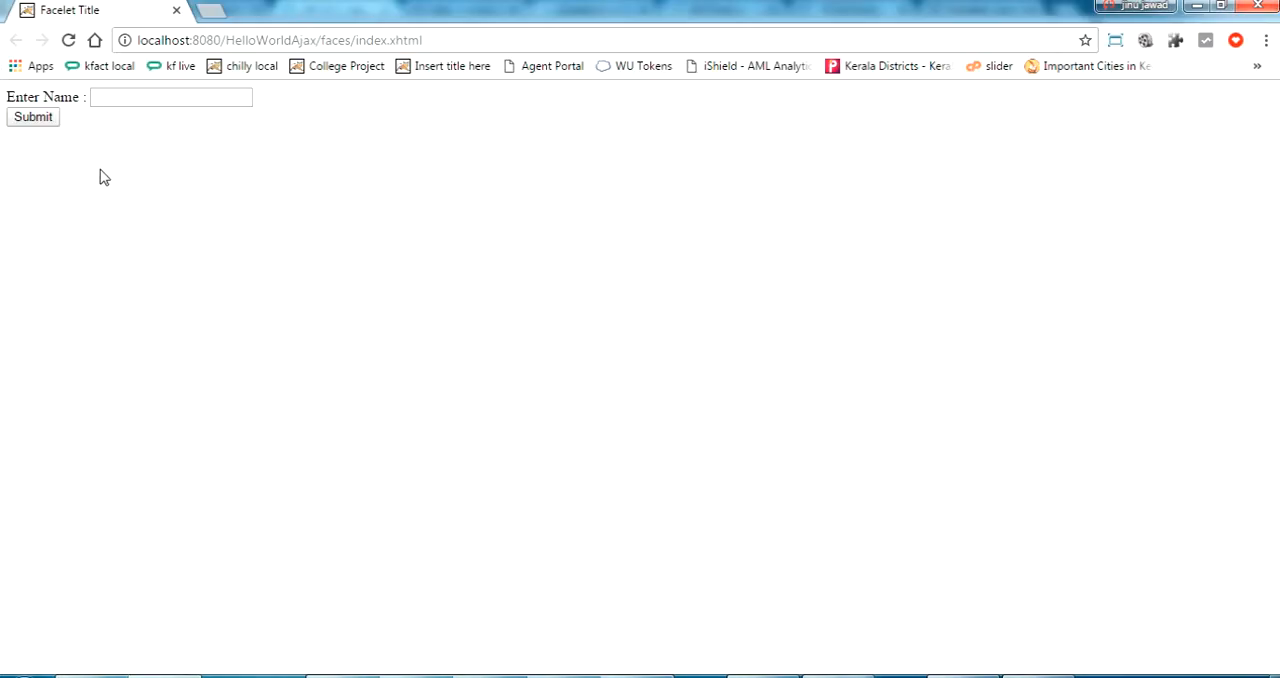
# Step: Reload localhost:8080/HelloWorldAjax/faces/index.xhtml in Chrome
pyautogui.click(68, 40)
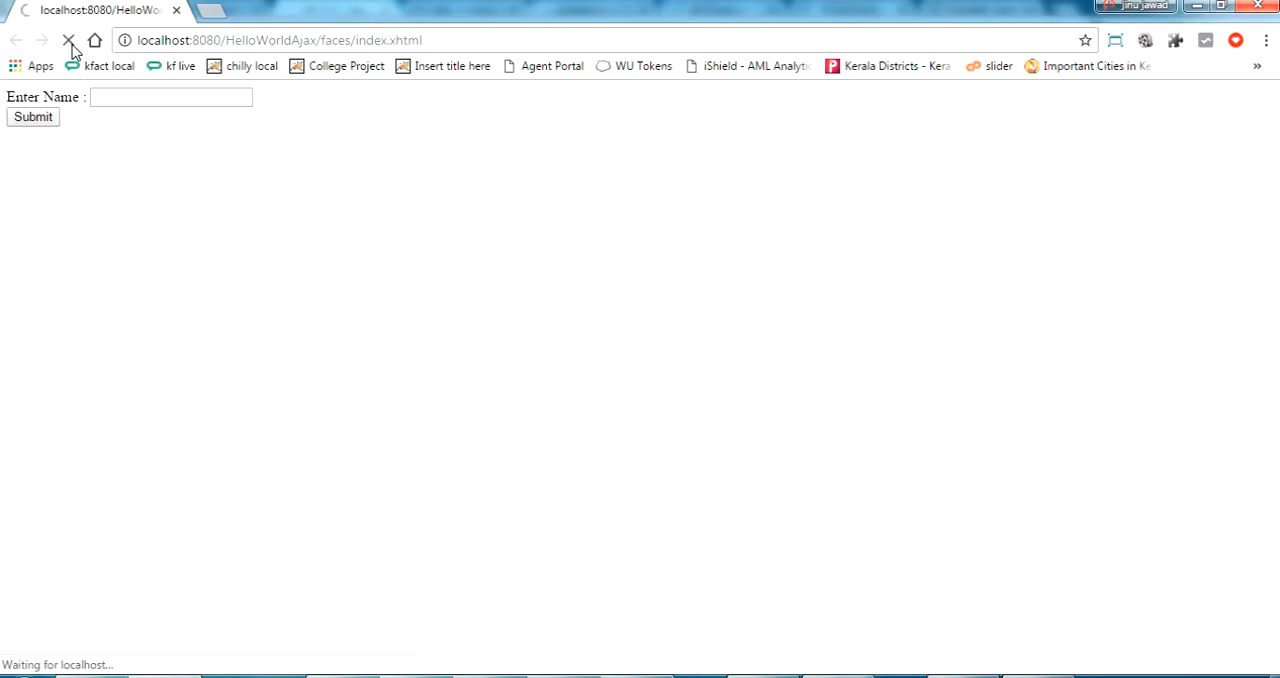
pyautogui.click(69, 40)
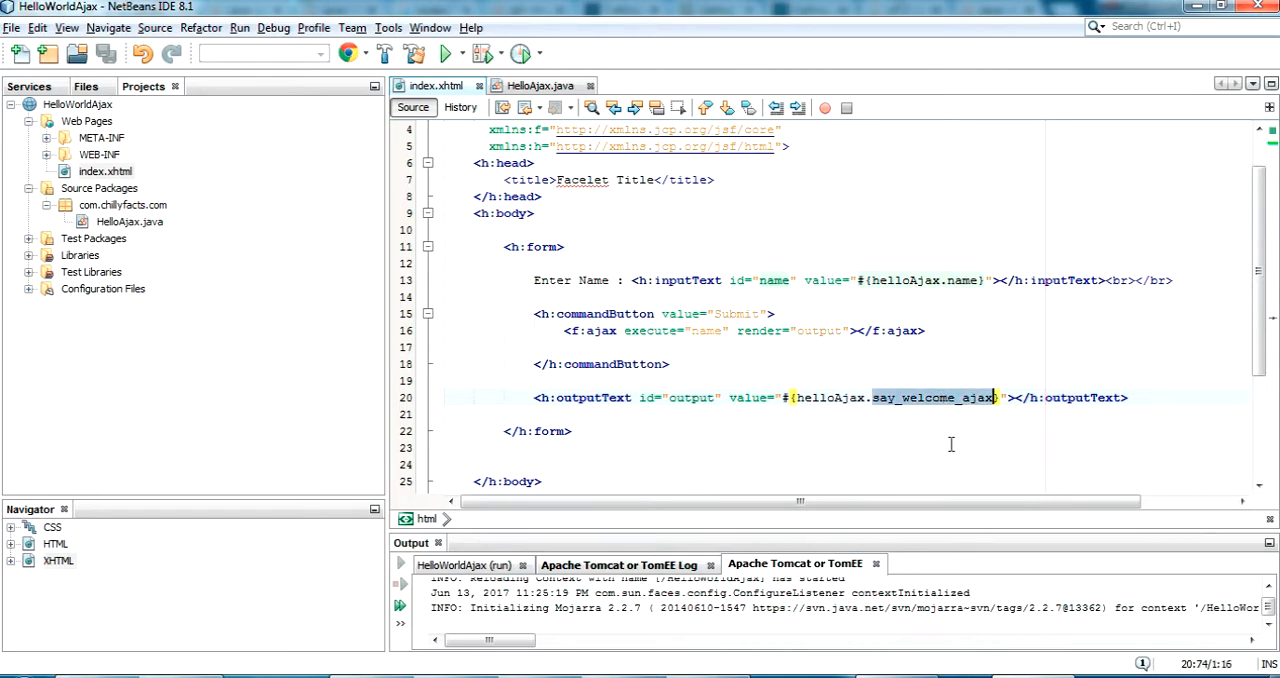
# Step: Cross-check the name and say_welcome_ajax bindings in HelloAjax.java, adding a blank line above say_welcome_ajax
pyautogui.click(540, 85)
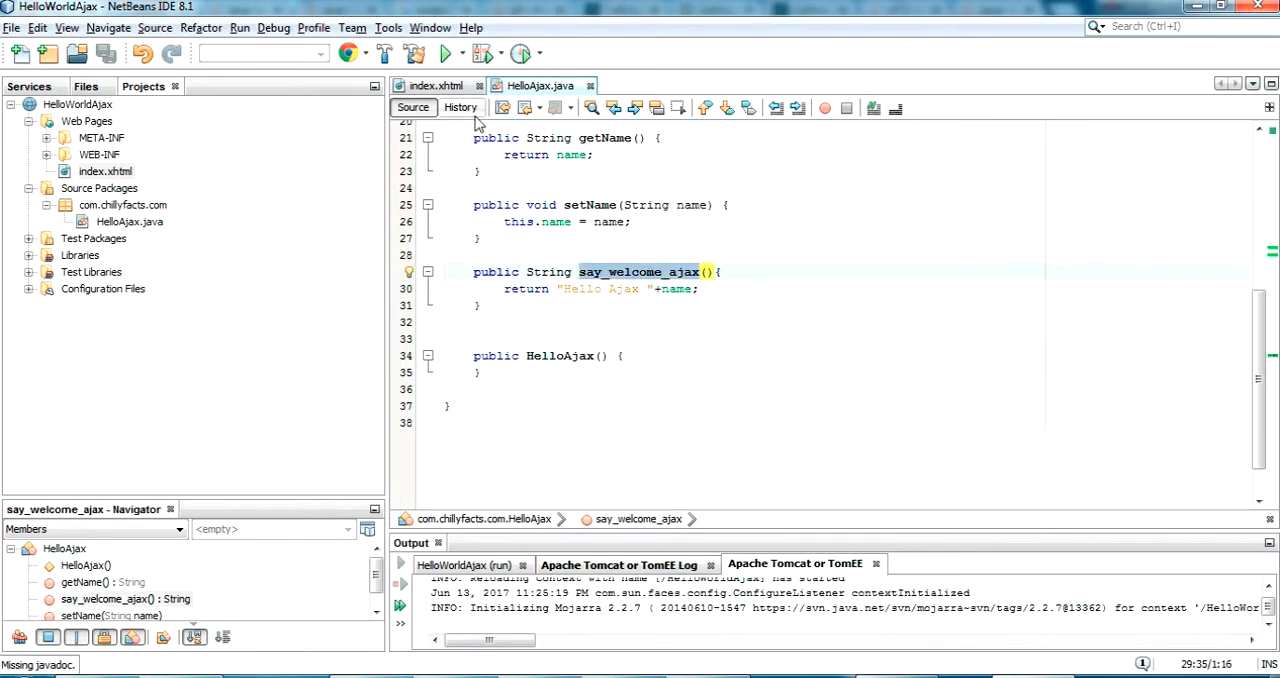
pyautogui.scroll(3)
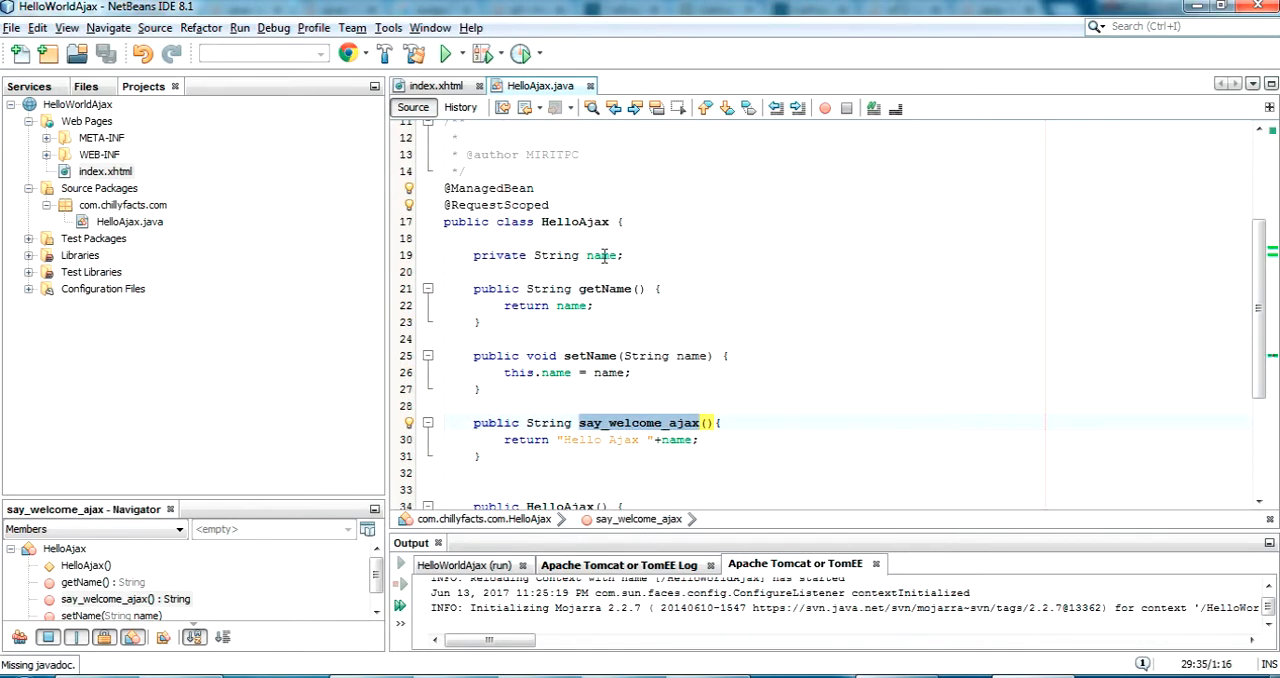
pyautogui.click(435, 85)
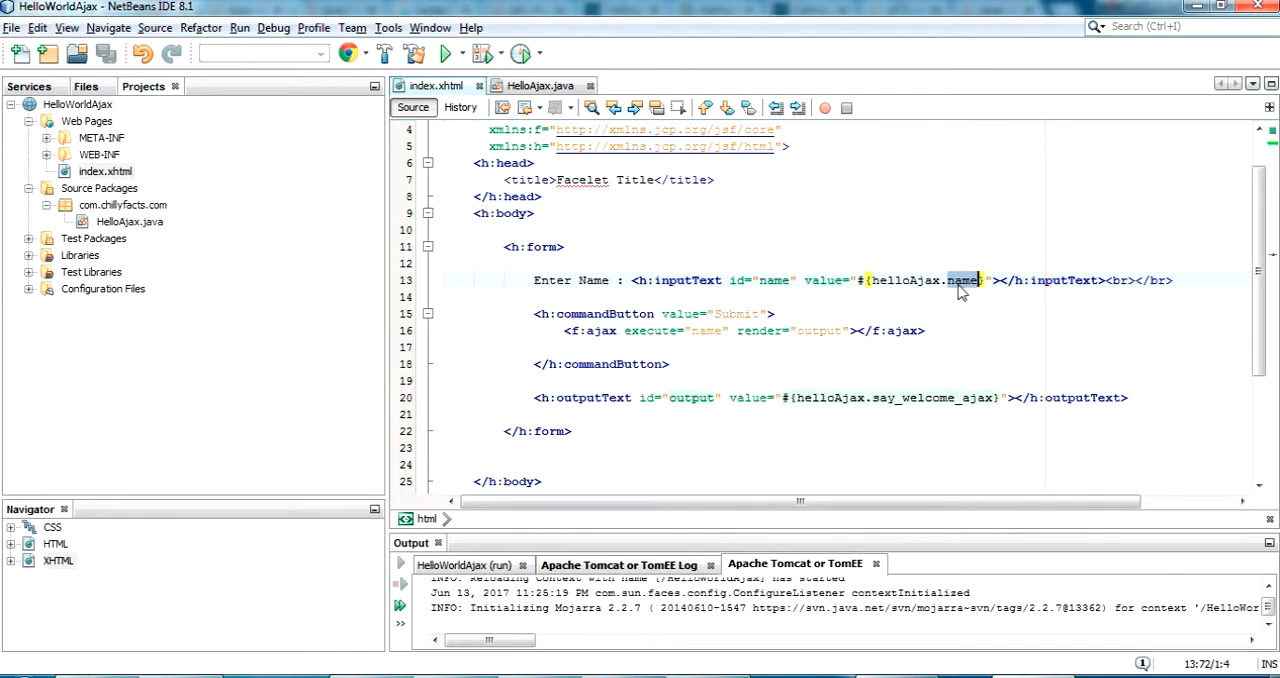
pyautogui.click(540, 85)
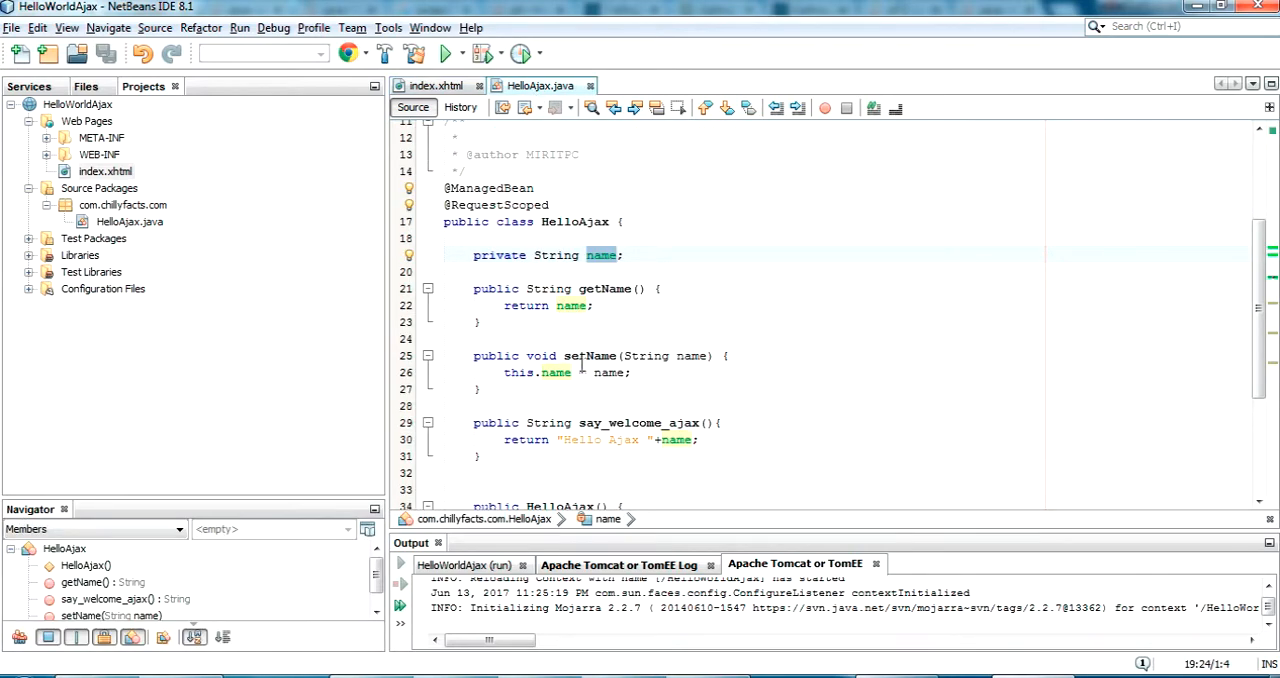
pyautogui.doubleClick(603, 289)
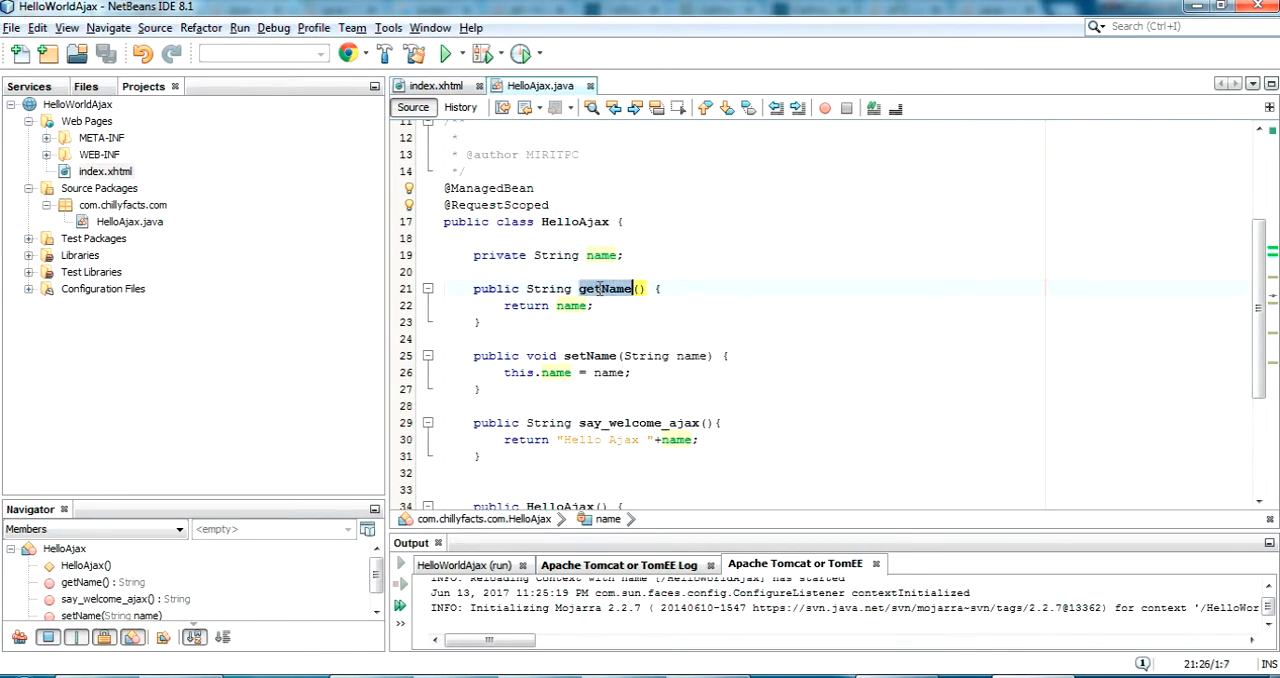
pyautogui.click(437, 85)
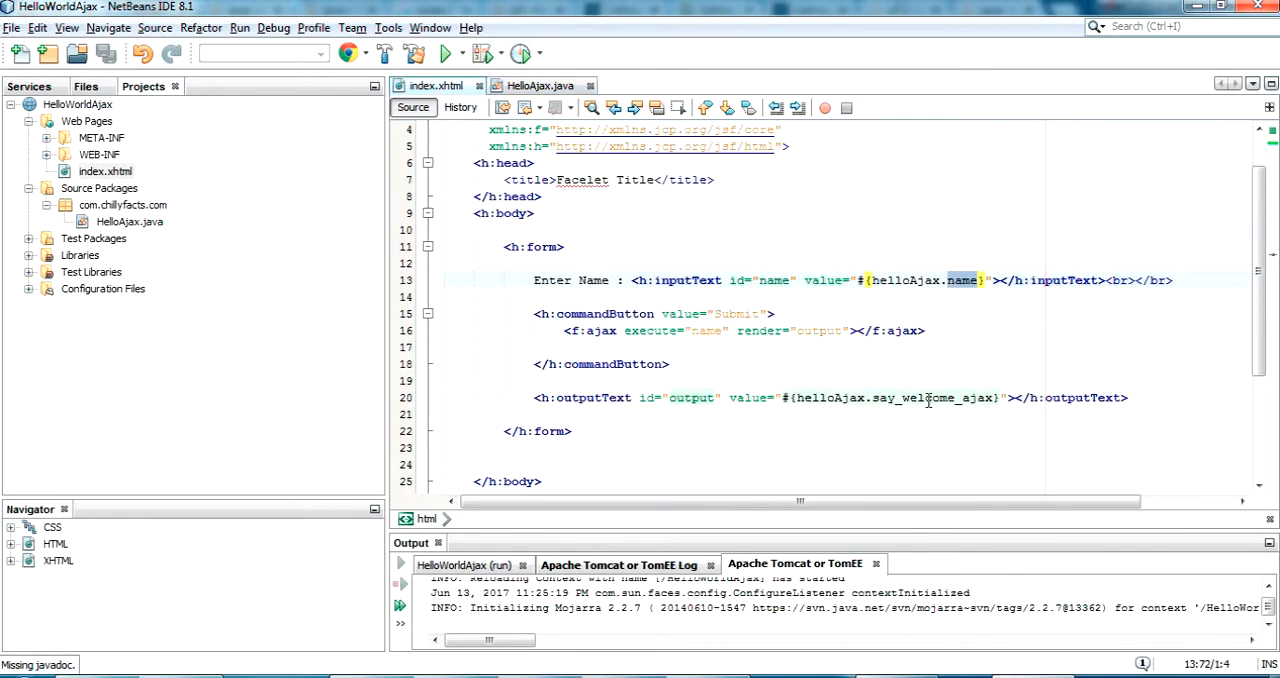
pyautogui.click(540, 85)
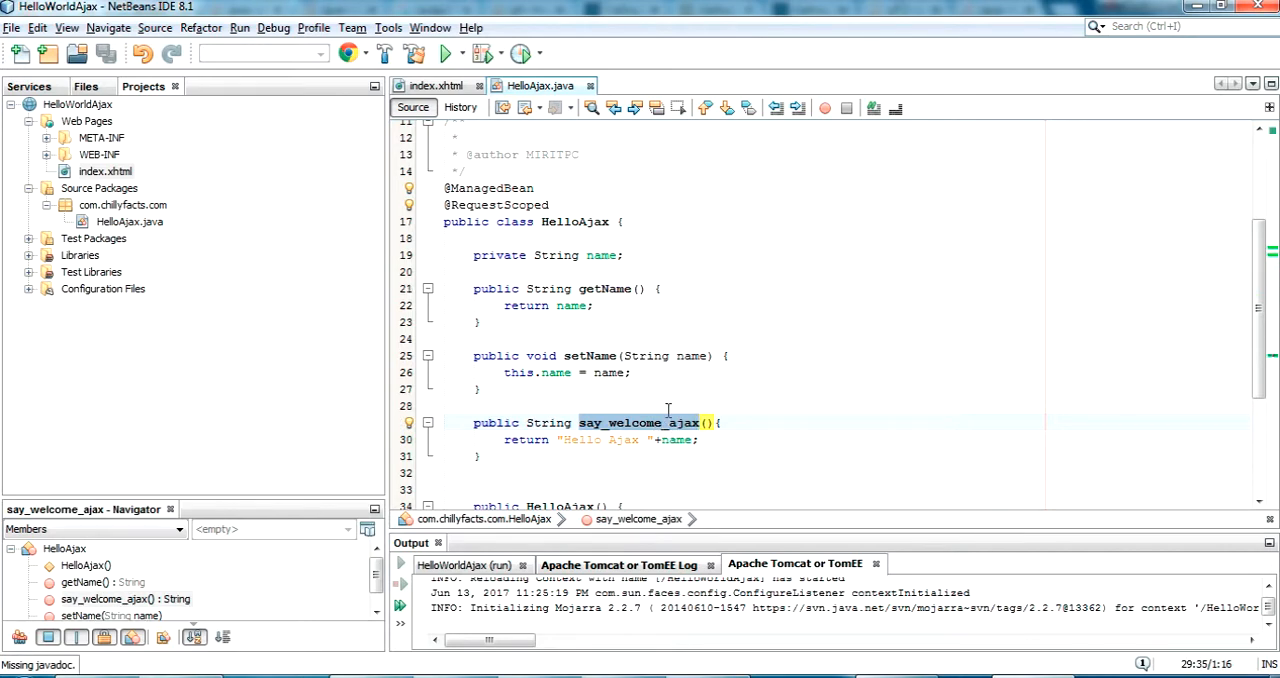
pyautogui.click(640, 405)
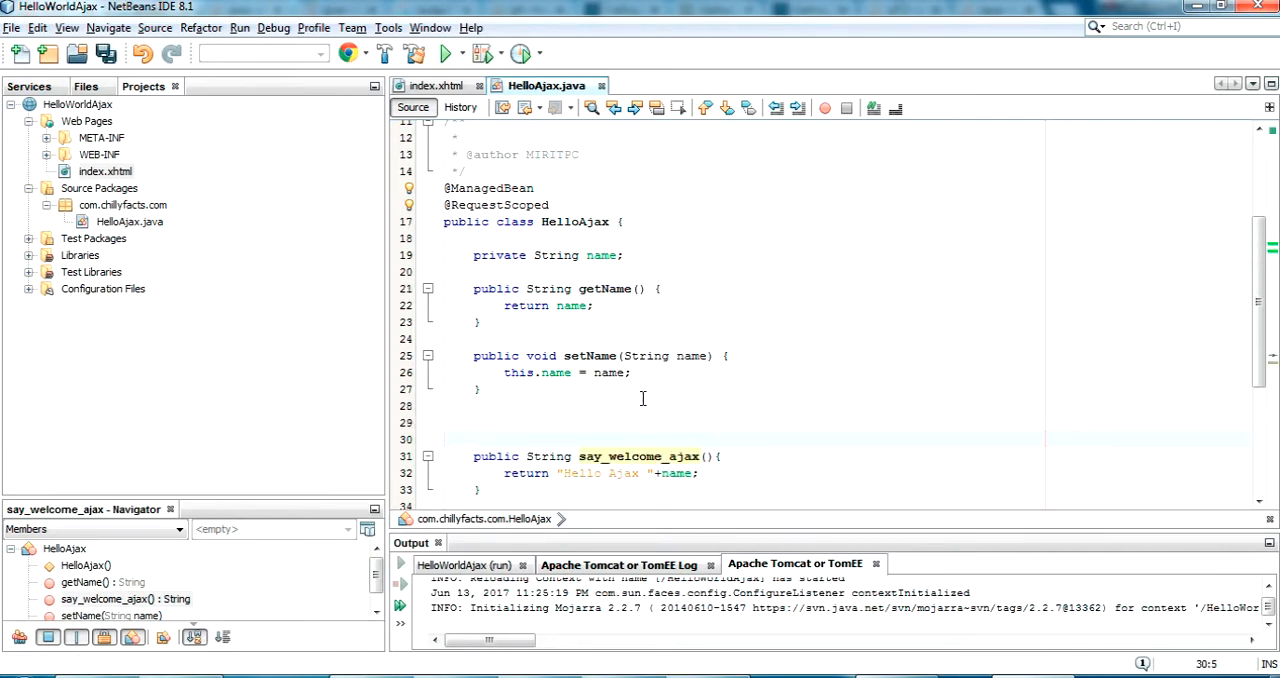
# Step: Rename the method to getSay_welcome_ajax(), delete the stray say_welcome_ajax field, and recheck index.xhtml
pyautogui.write('pre')
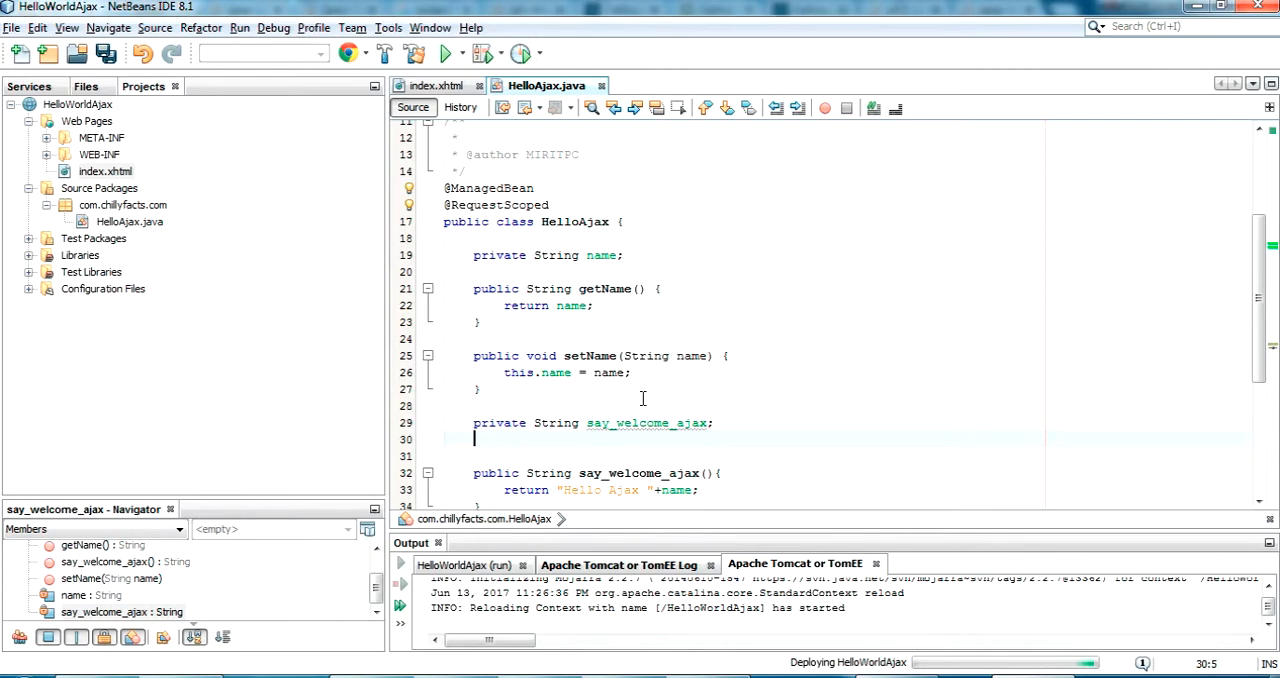
pyautogui.write('getS')
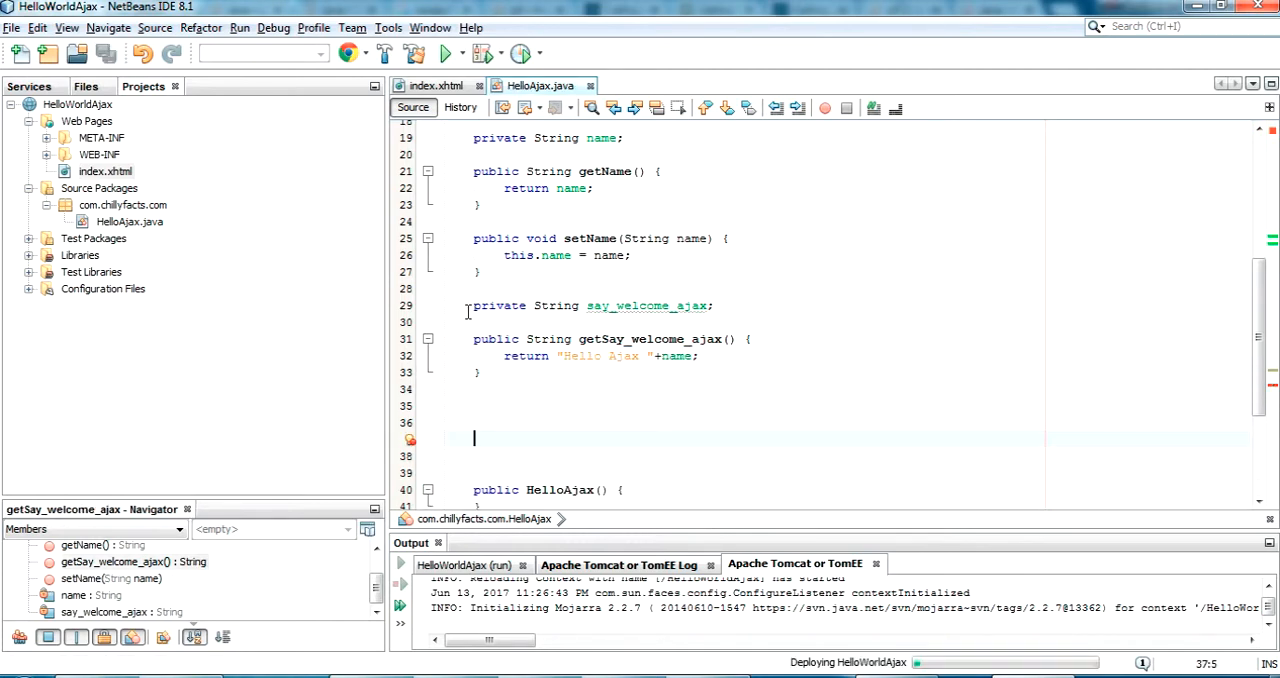
pyautogui.click(615, 305)
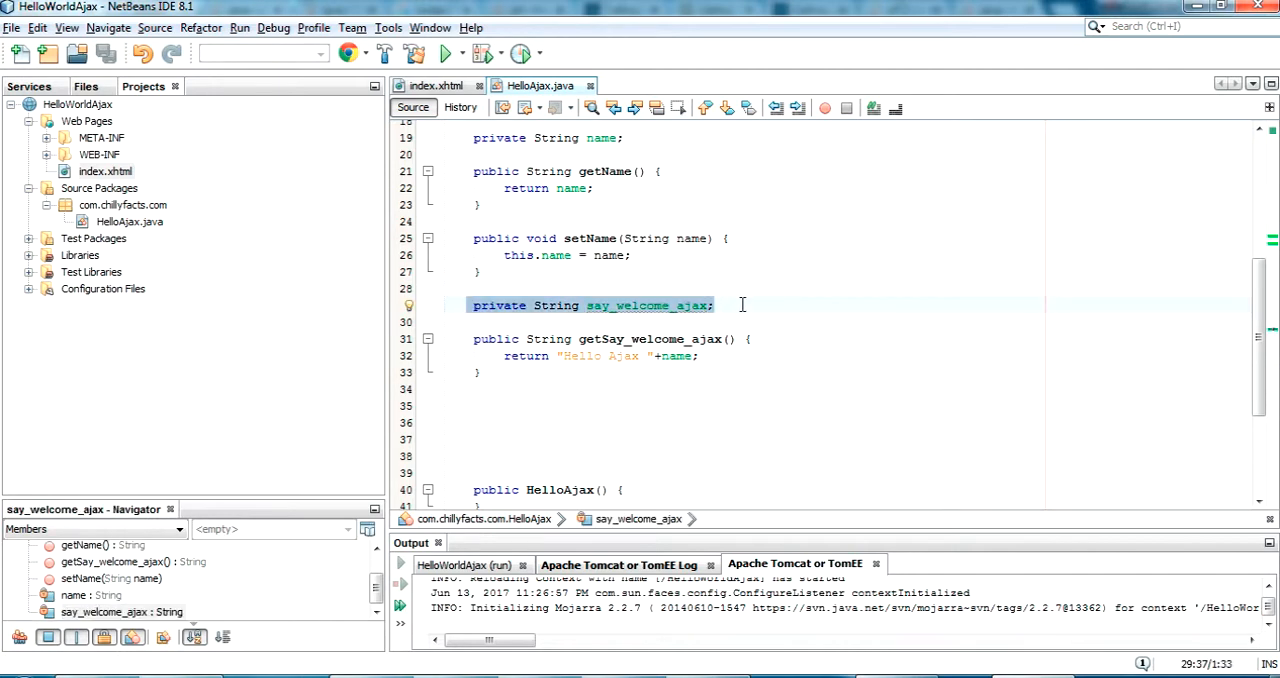
pyautogui.press('Delete')
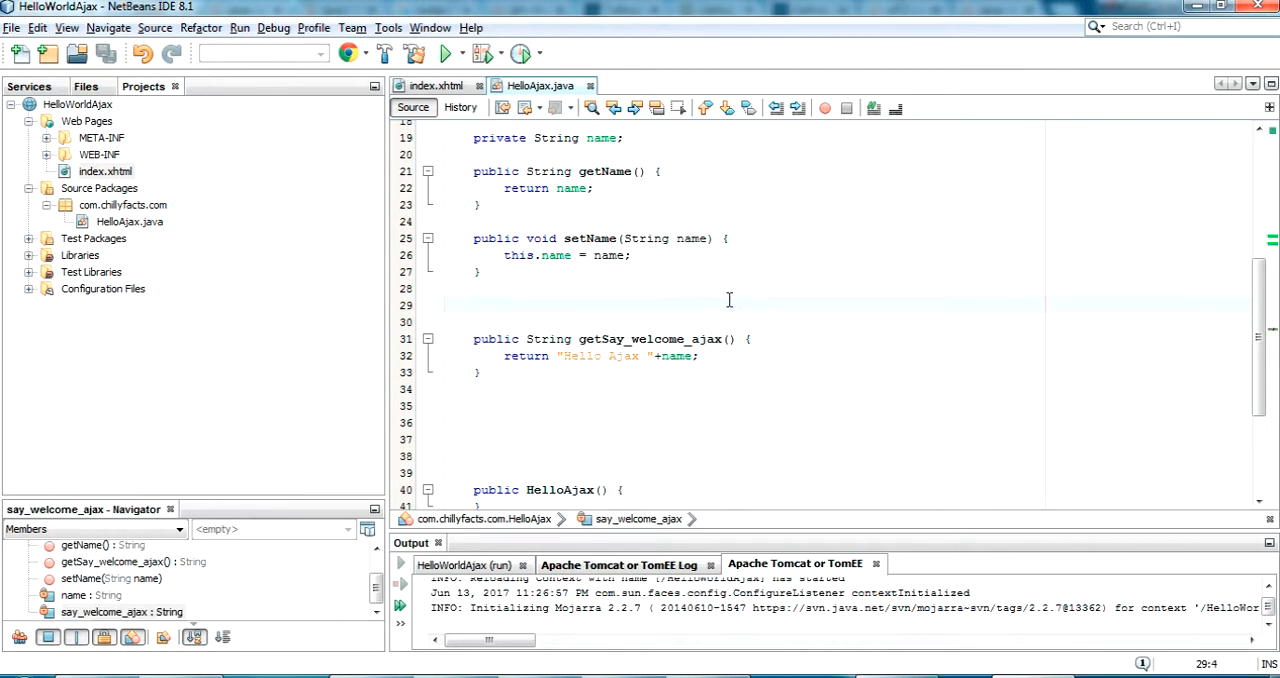
pyautogui.click(436, 85)
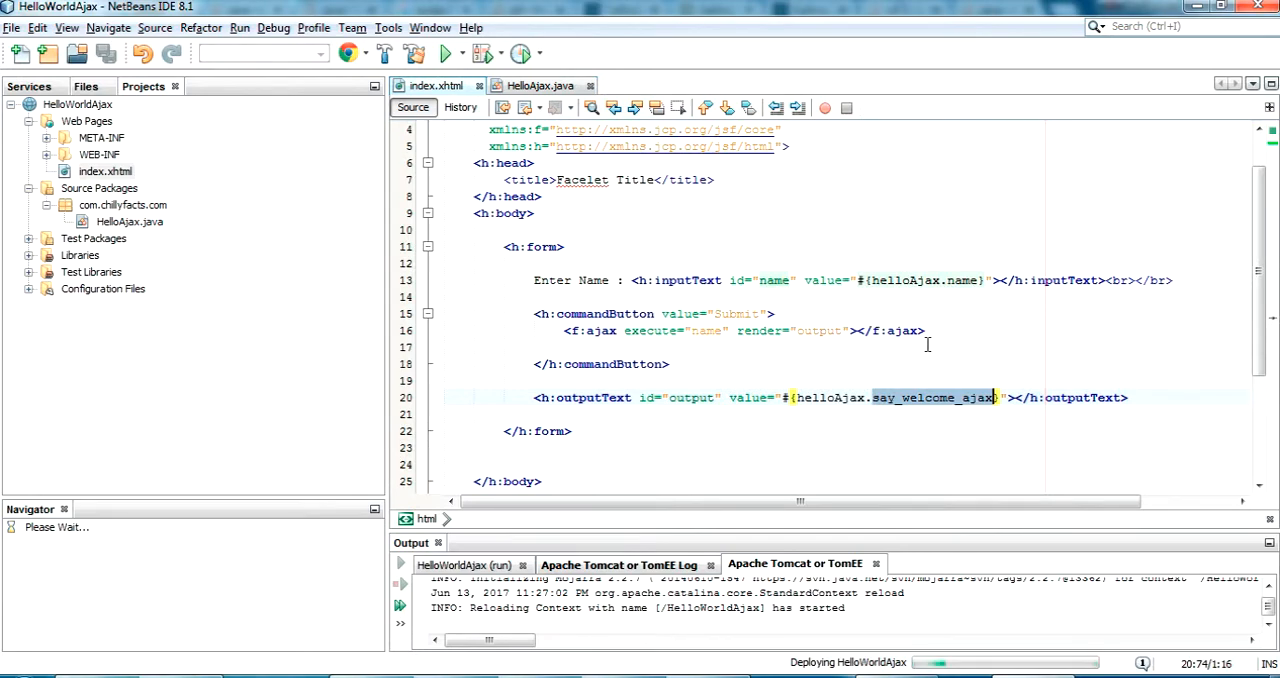
pyautogui.click(540, 85)
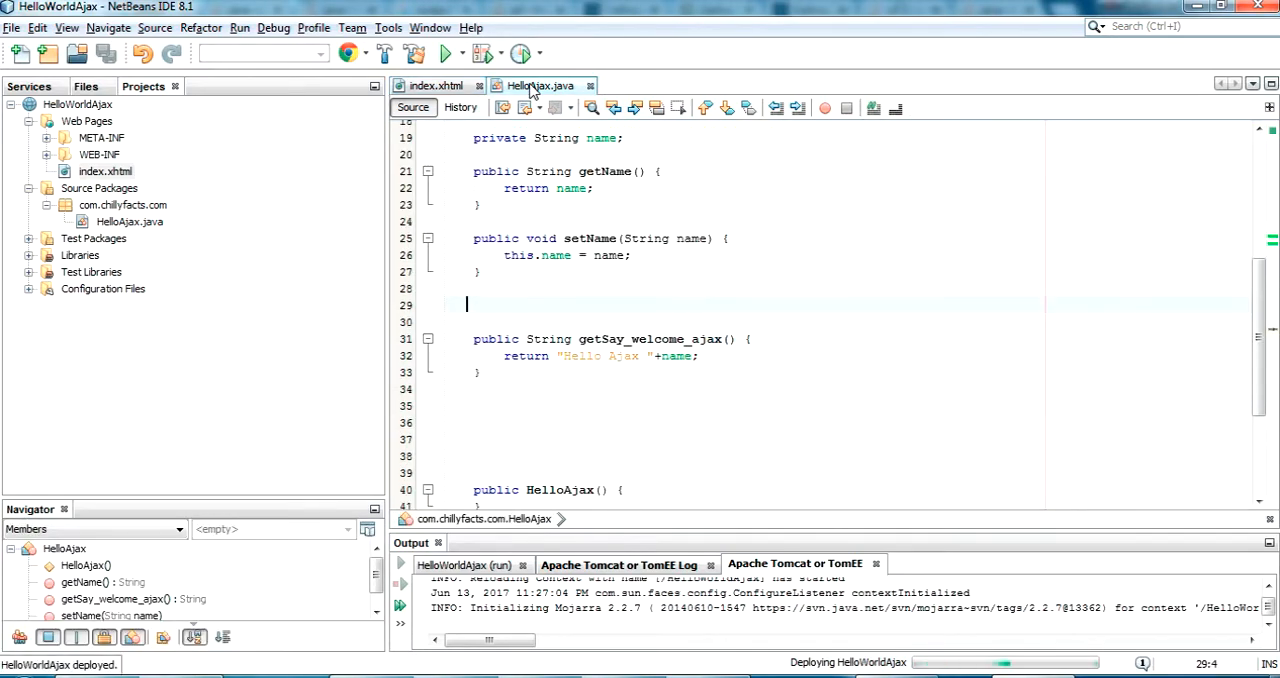
pyautogui.click(436, 85)
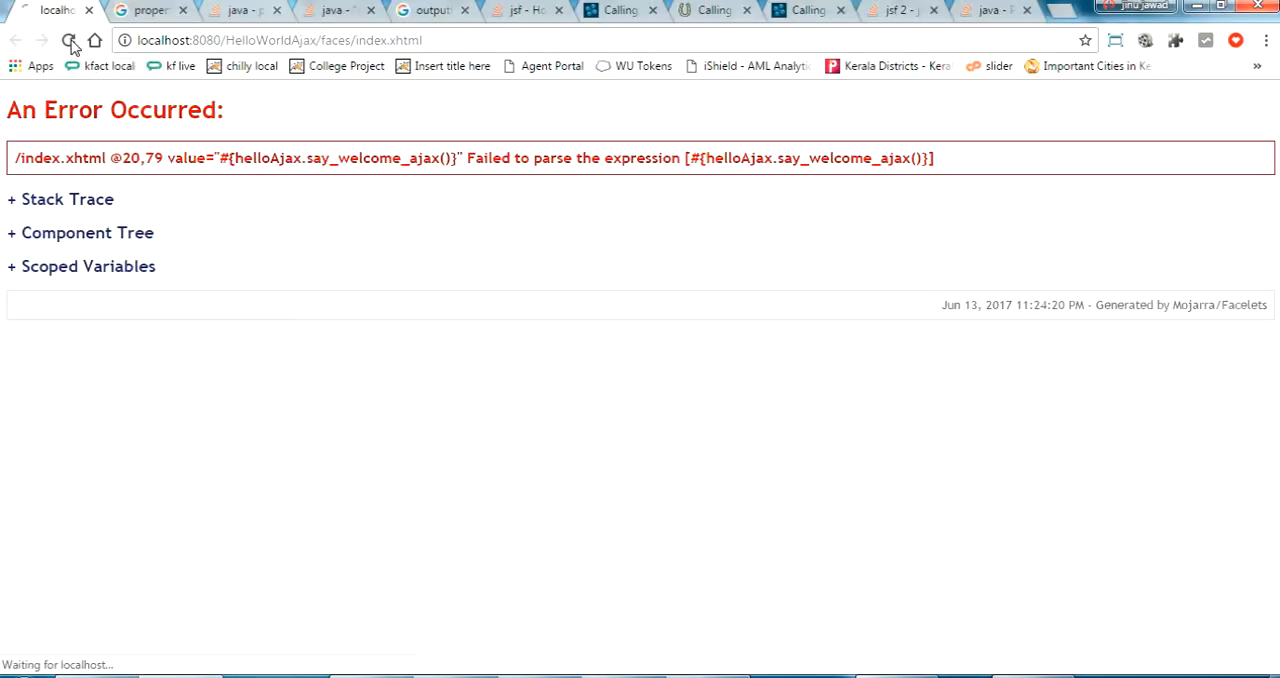
# Step: Reload the page in Chrome and select the say_welcome_ajax binding in index.xhtml
pyautogui.click(68, 40)
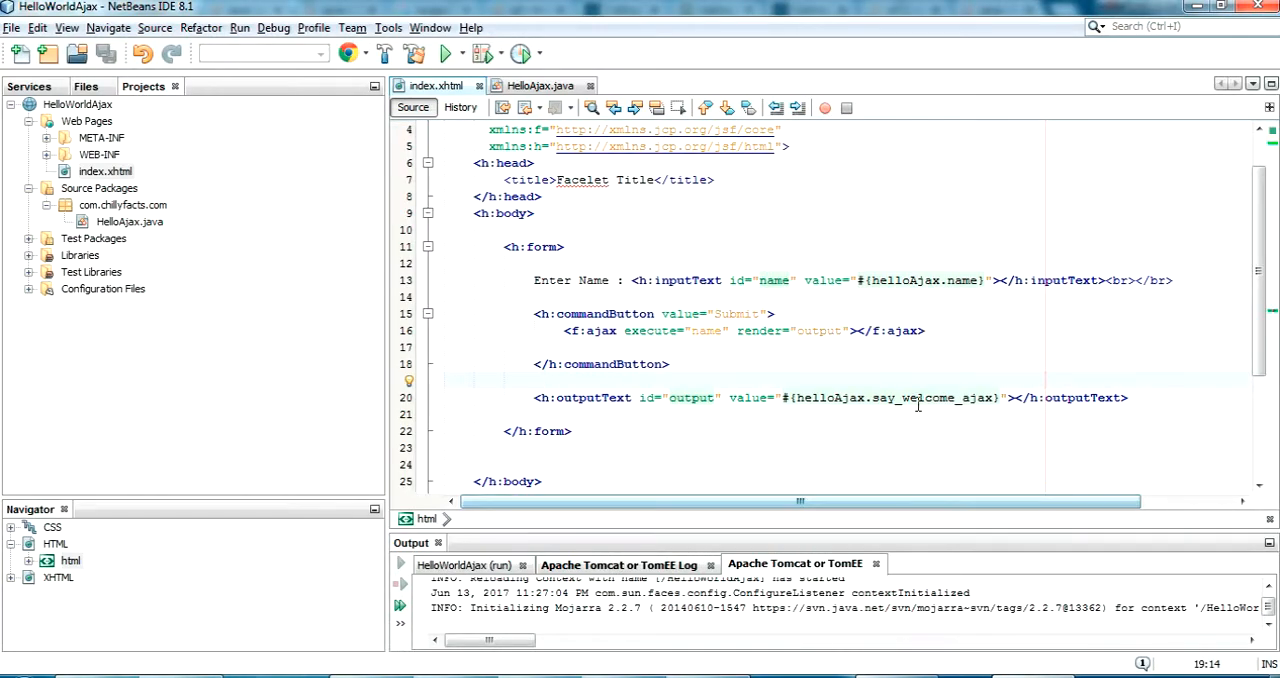
pyautogui.doubleClick(932, 398)
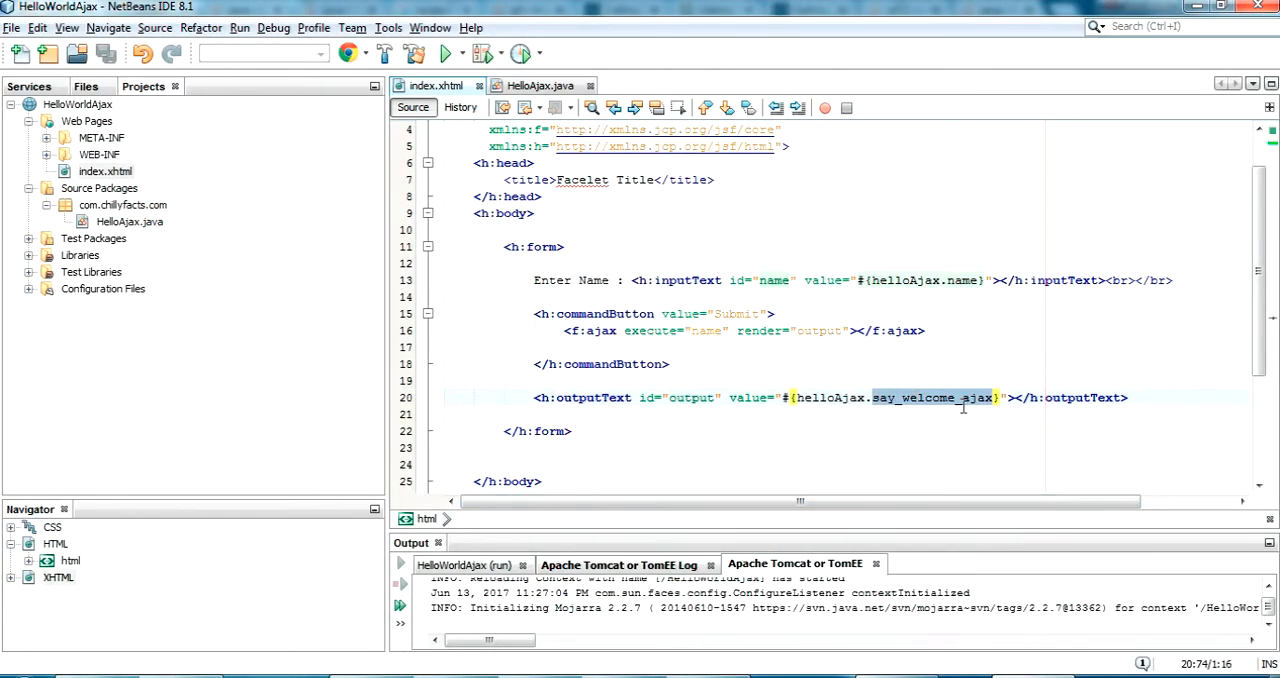
pyautogui.click(540, 85)
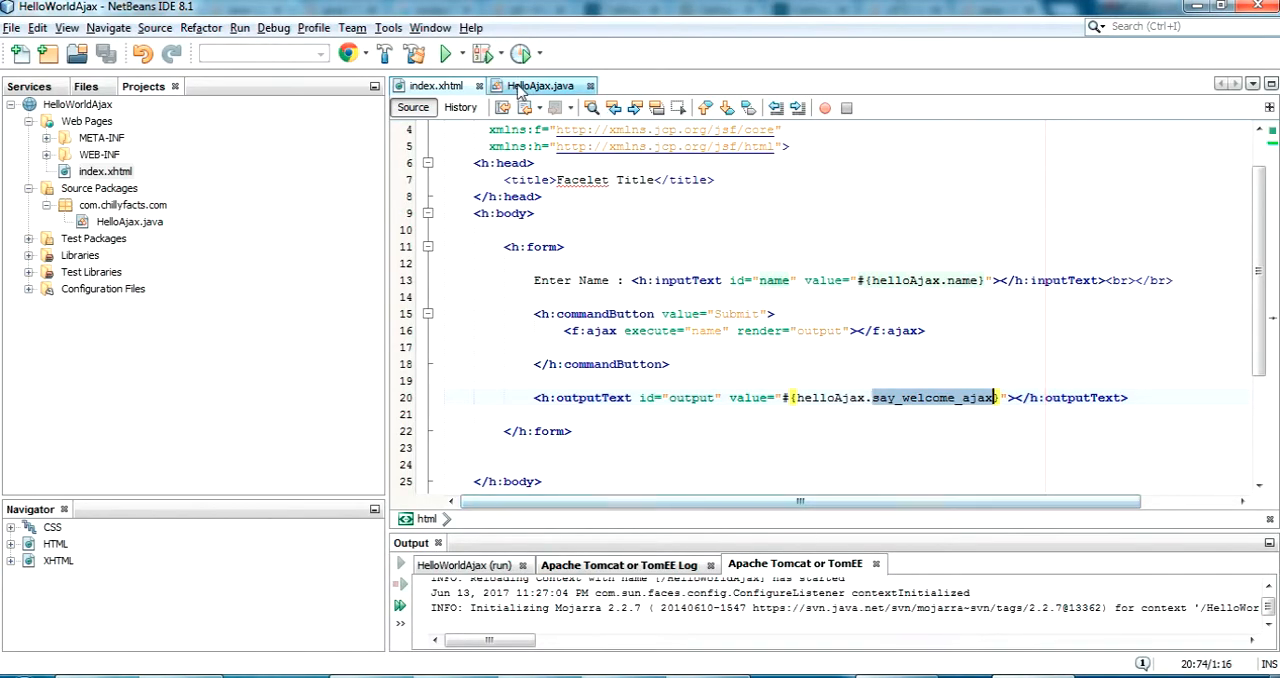
# Step: Add the condition if (name==null || name.equals("")) to getSay_welcome_ajax and save
pyautogui.click(540, 85)
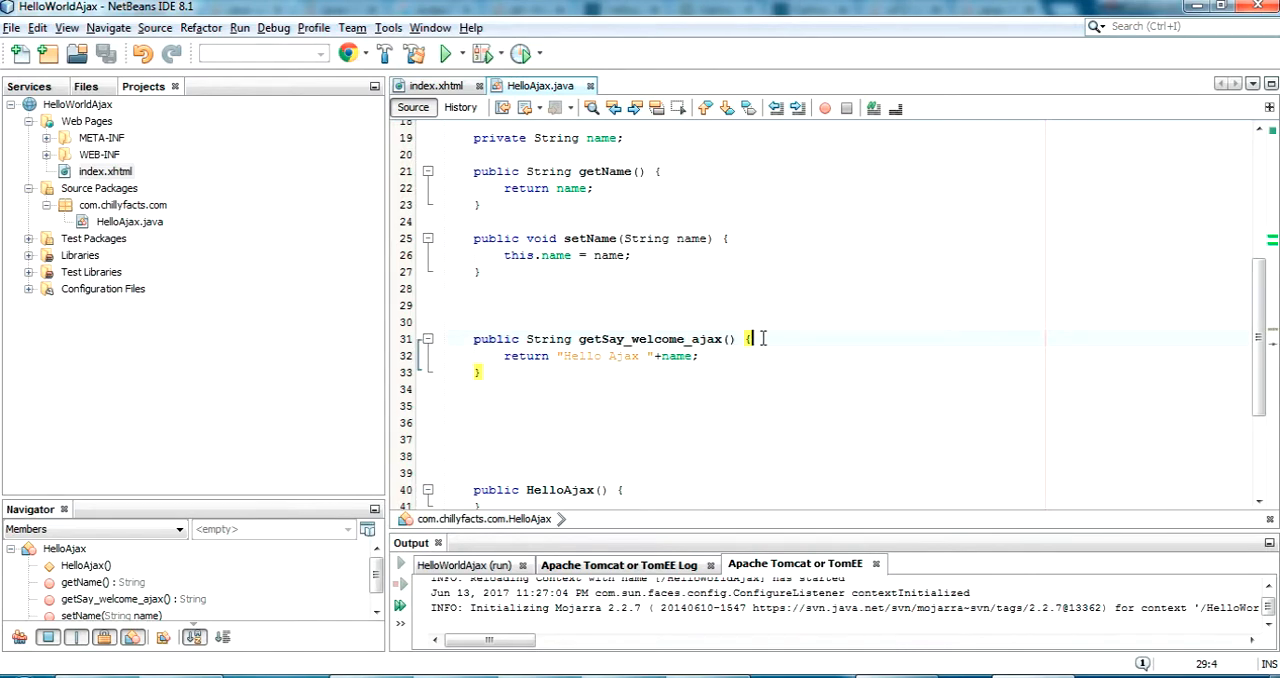
pyautogui.write('if(){')
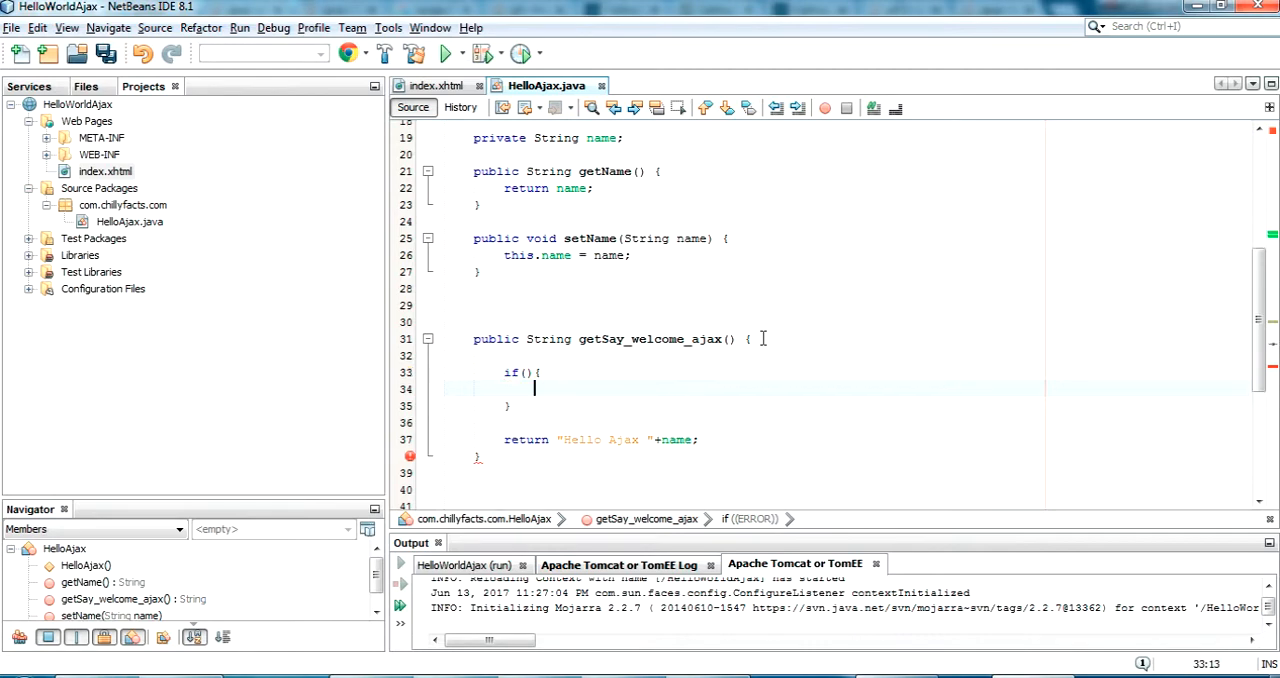
pyautogui.write('n')
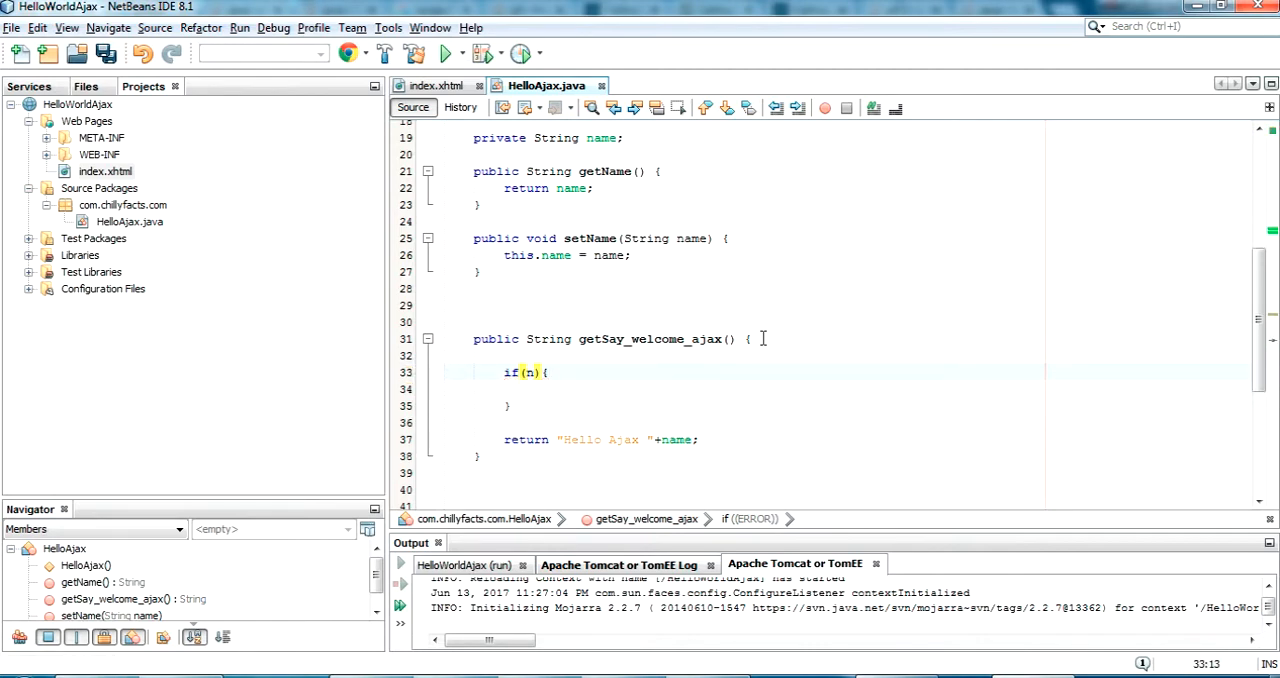
pyautogui.write('ame')
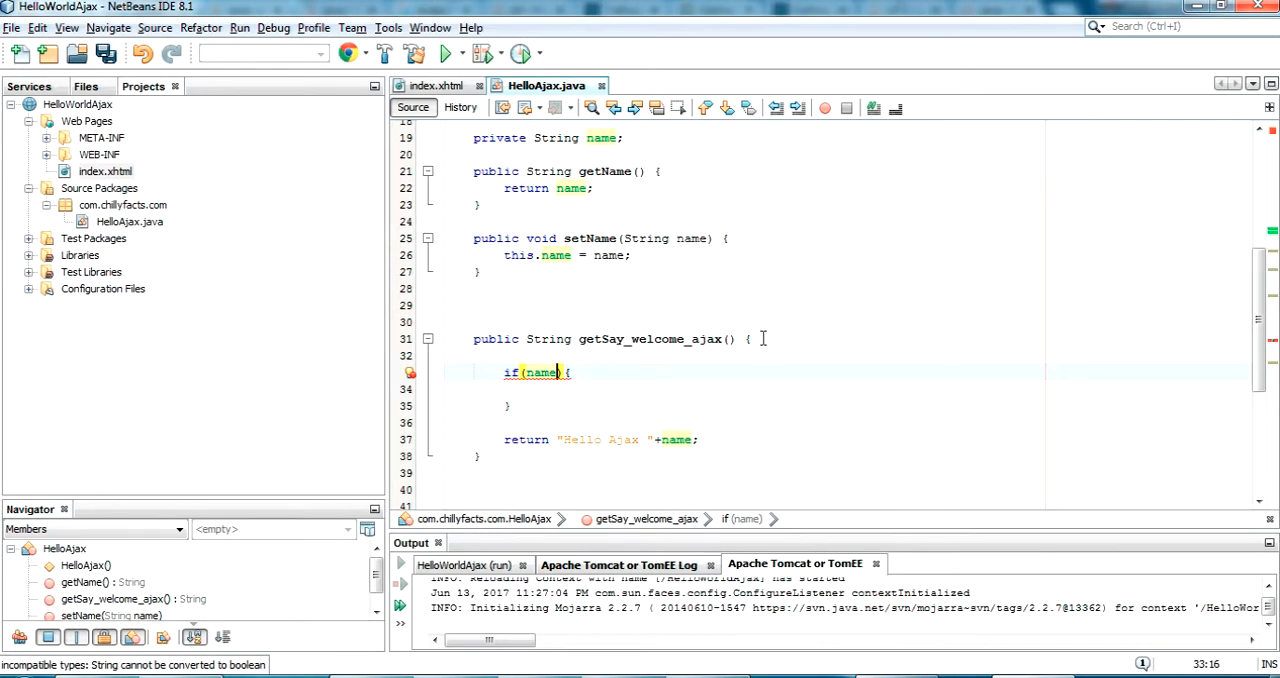
pyautogui.write('==null')
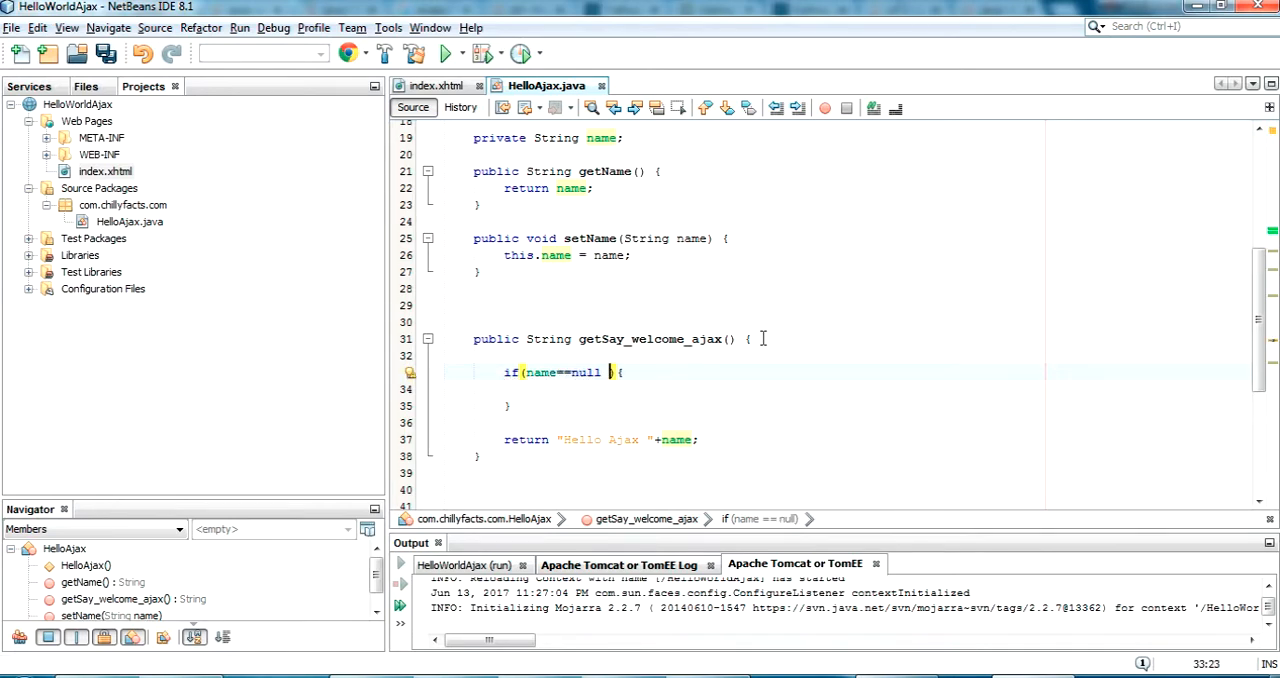
pyautogui.write('|| name.')
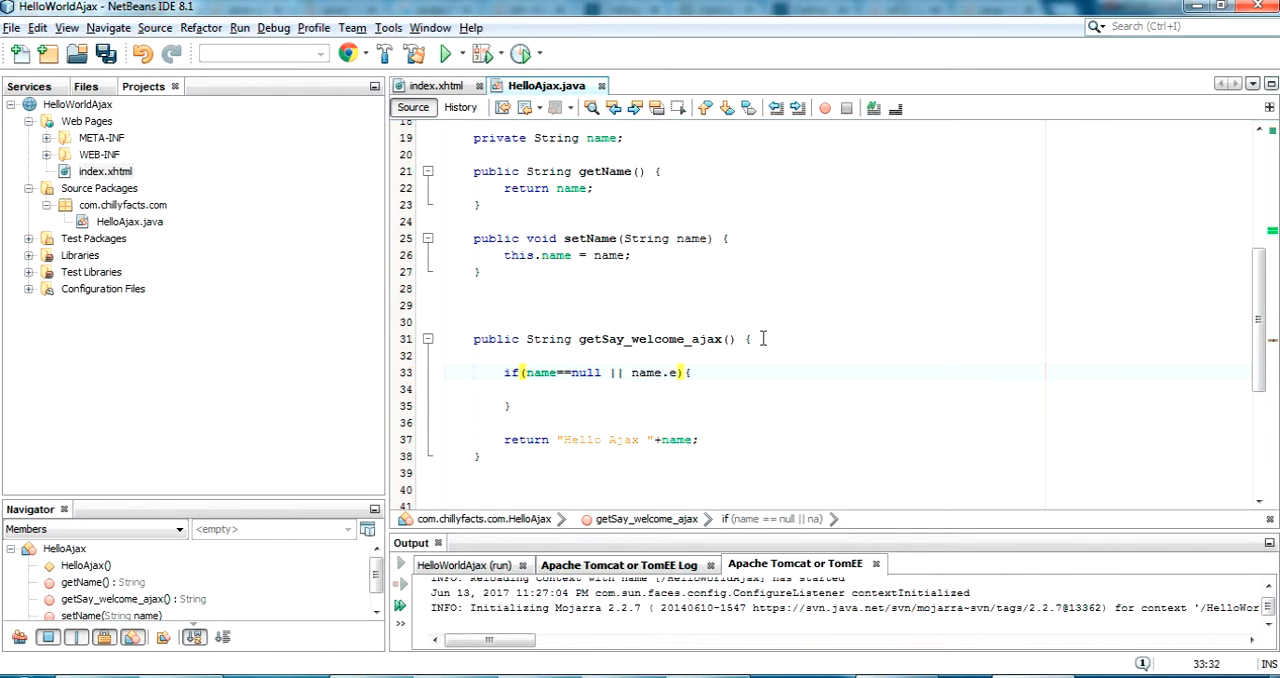
pyautogui.write('e)')
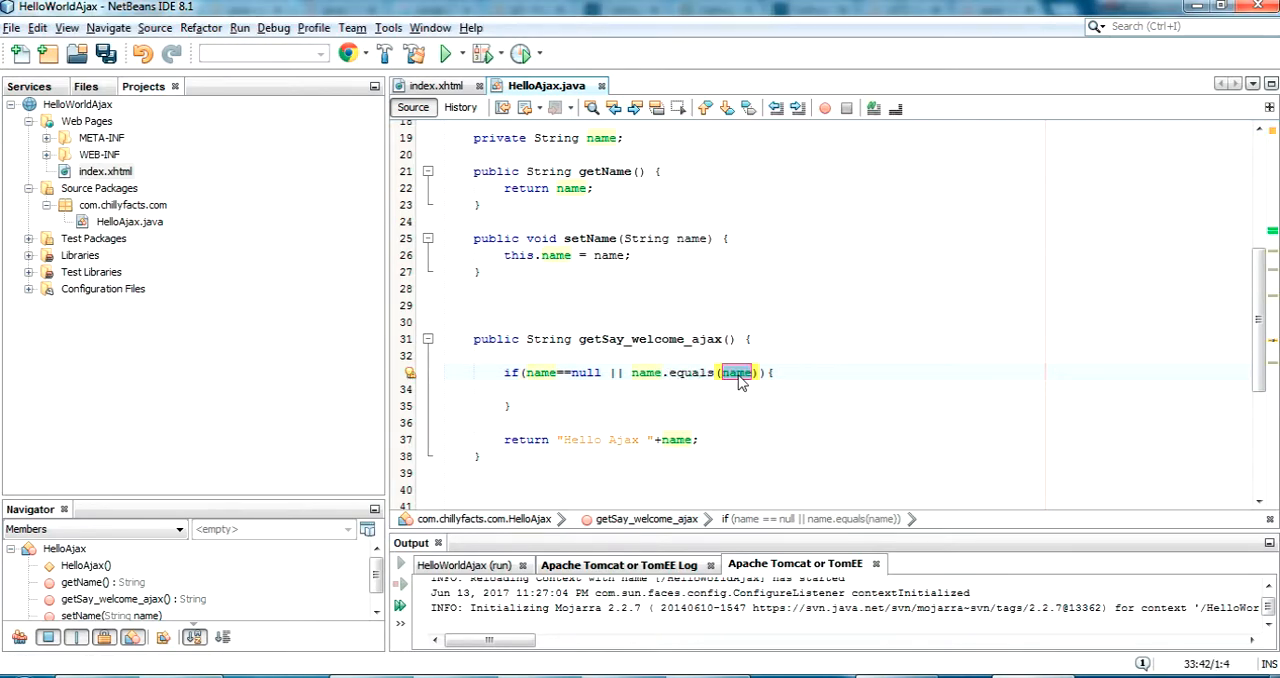
pyautogui.write('""')
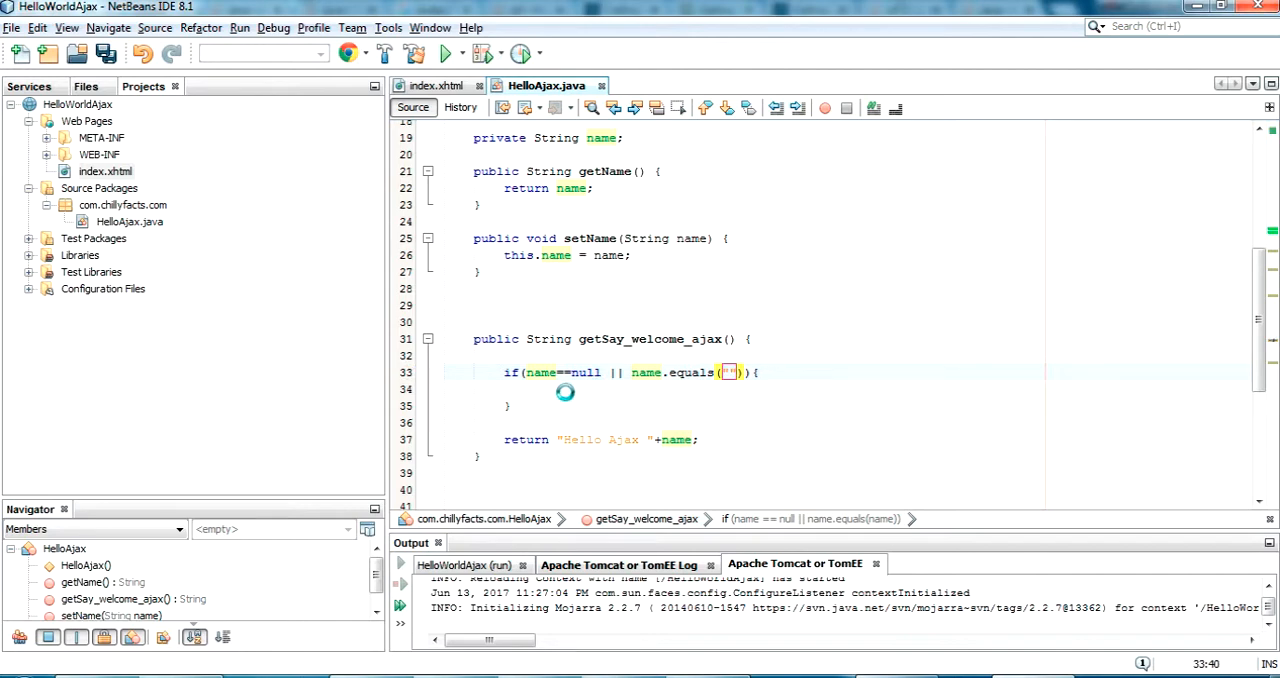
pyautogui.press('ctrl+s')
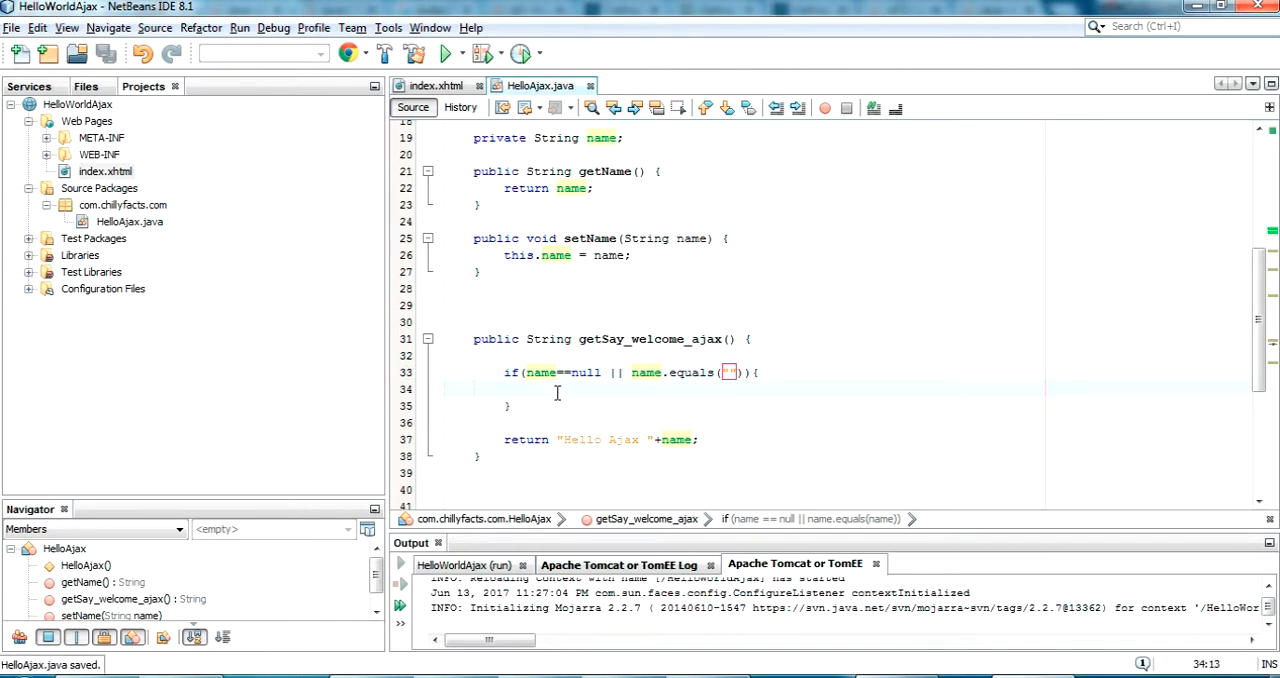
# Step: Return "" in that case, otherwise return "Hello Ajax "+name
pyautogui.write('return "";')
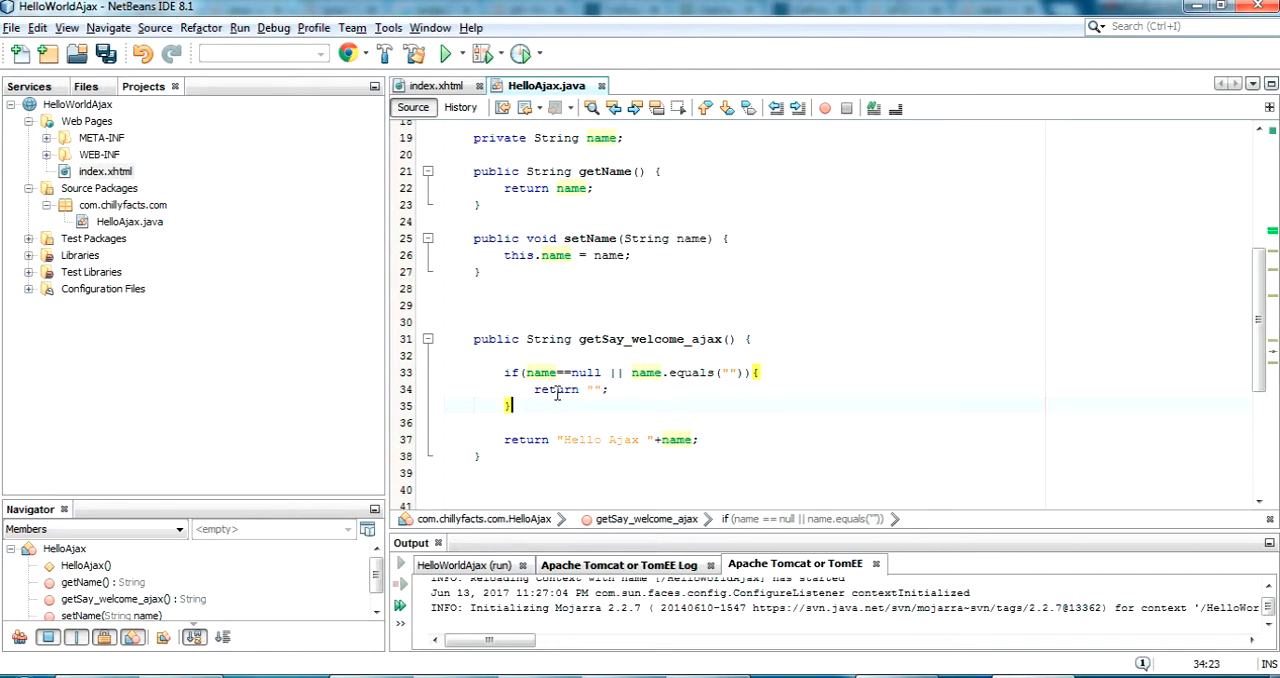
pyautogui.write('else{')
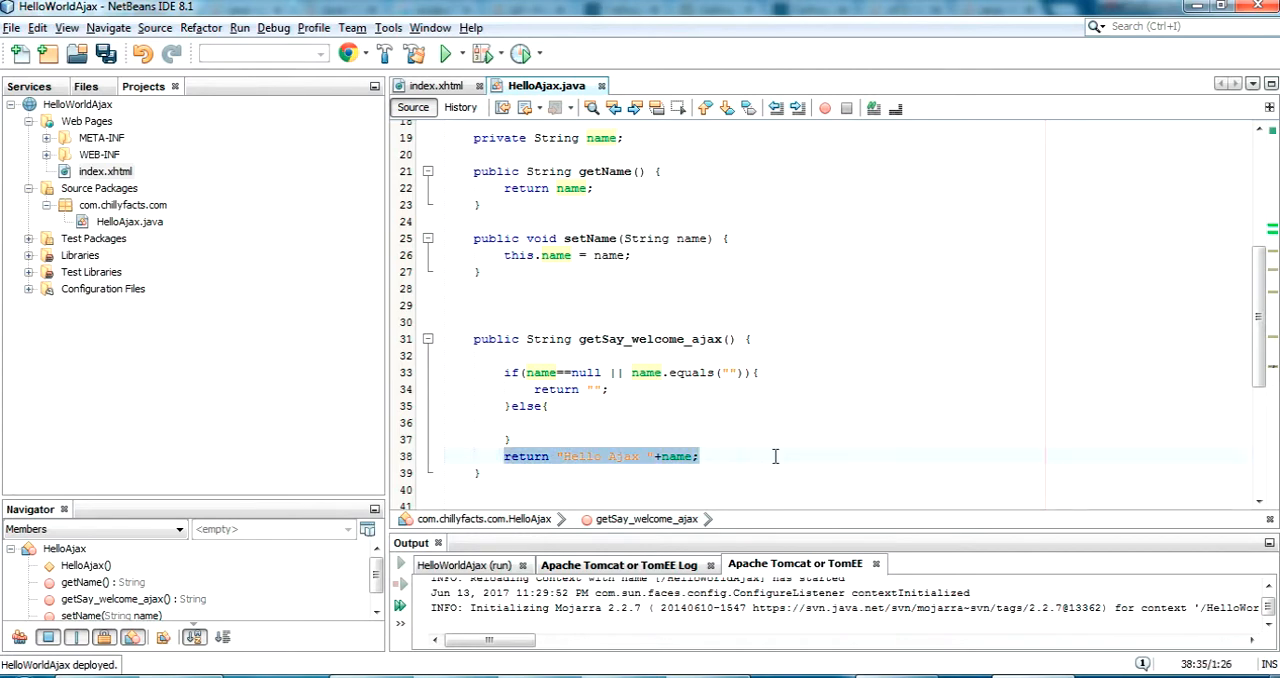
pyautogui.press('Delete')
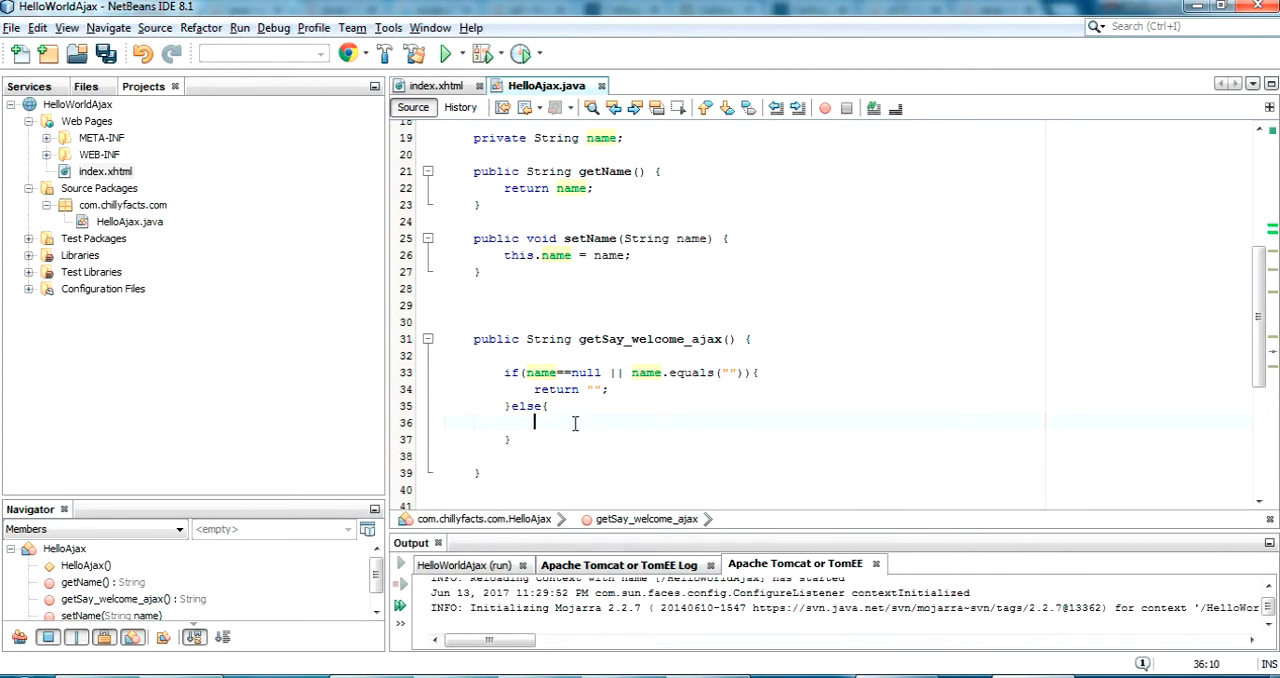
pyautogui.write('return "Hello Ajax "+name;')
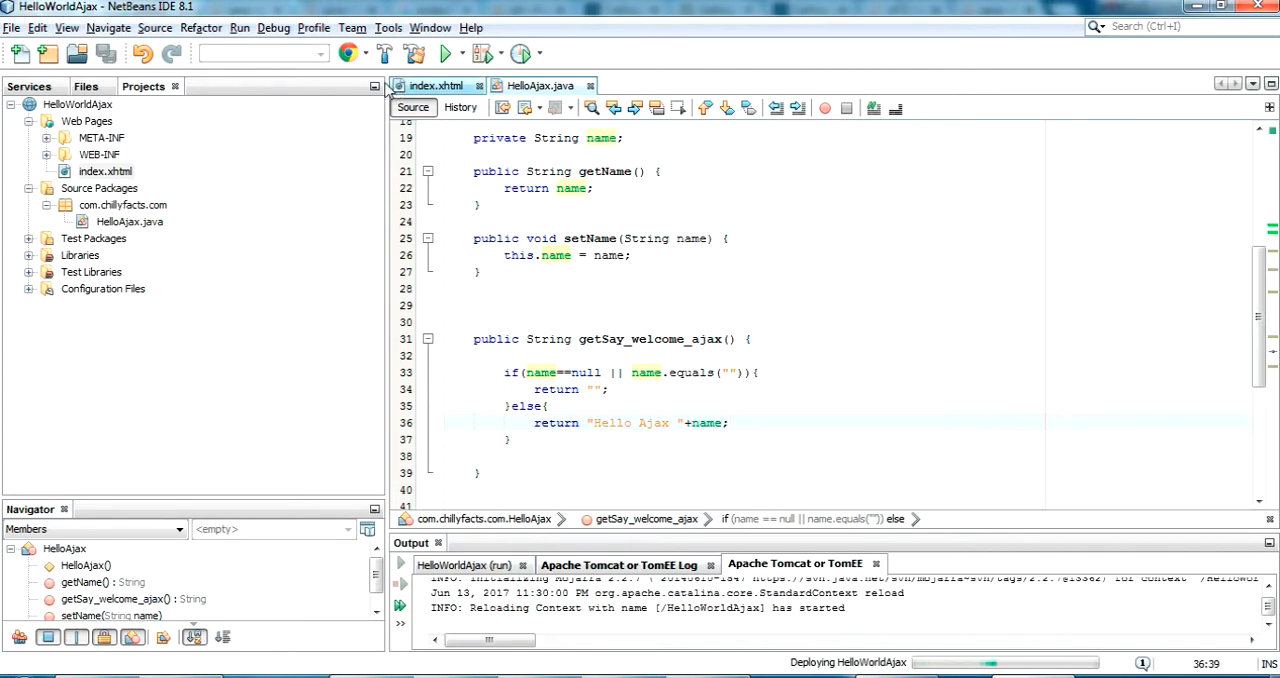
pyautogui.click(436, 85)
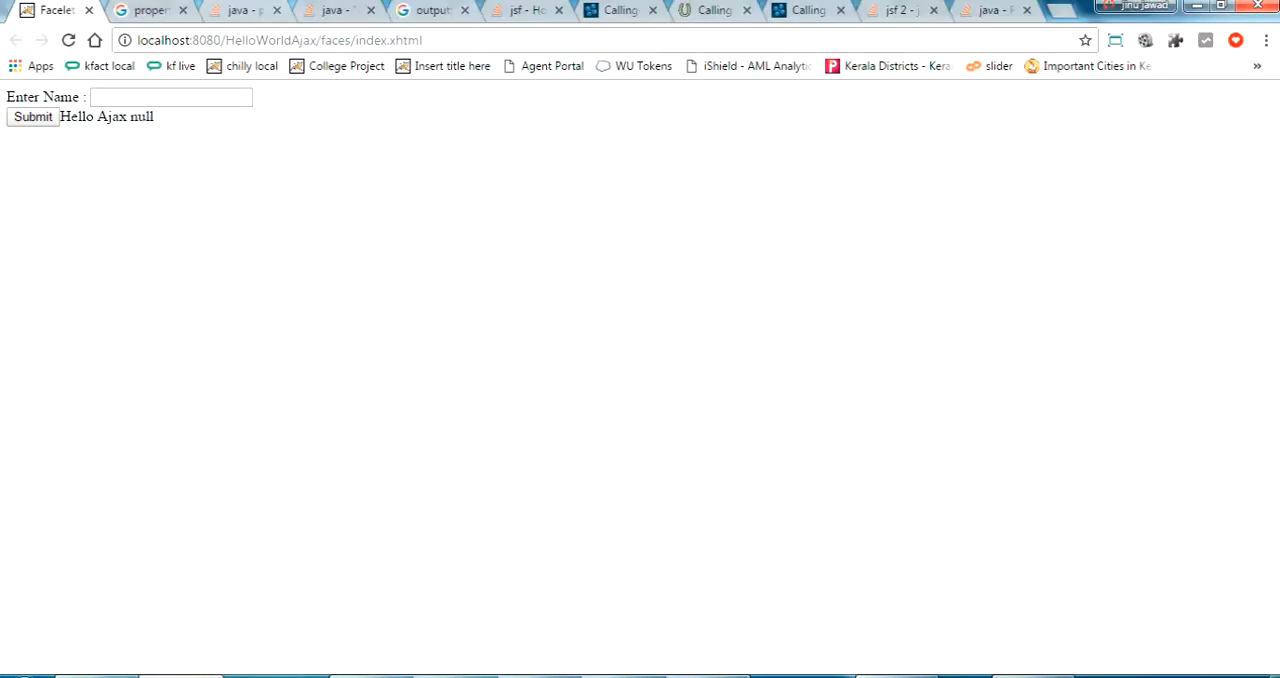
# Step: Reload the page in Chrome, enter the name 'jinjawad', and submit to confirm 'Hello Ajax' appears
pyautogui.click(68, 40)
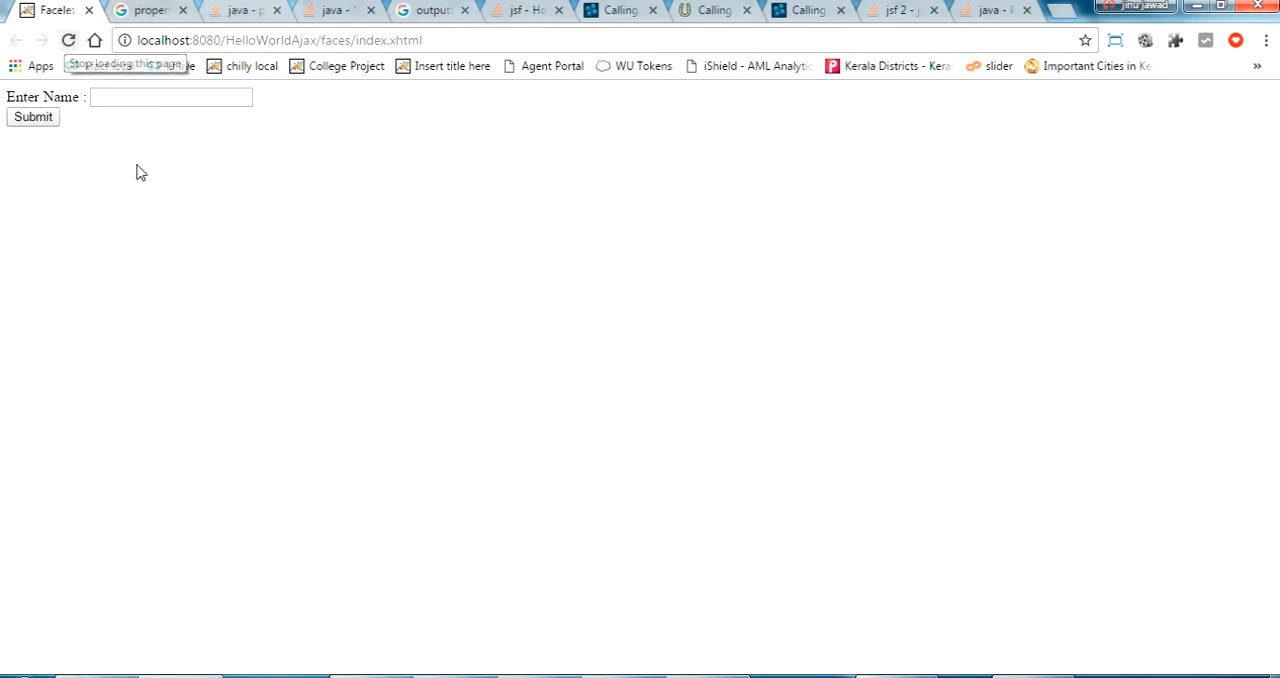
pyautogui.write('jin')
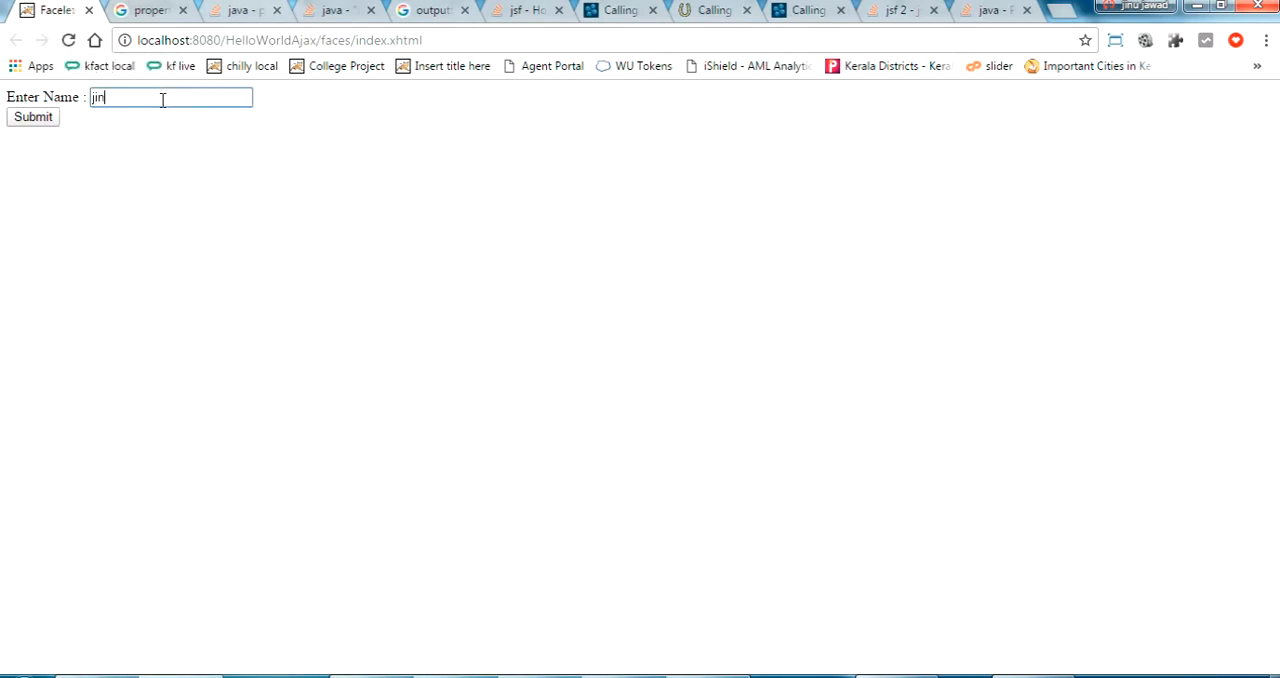
pyautogui.write('u')
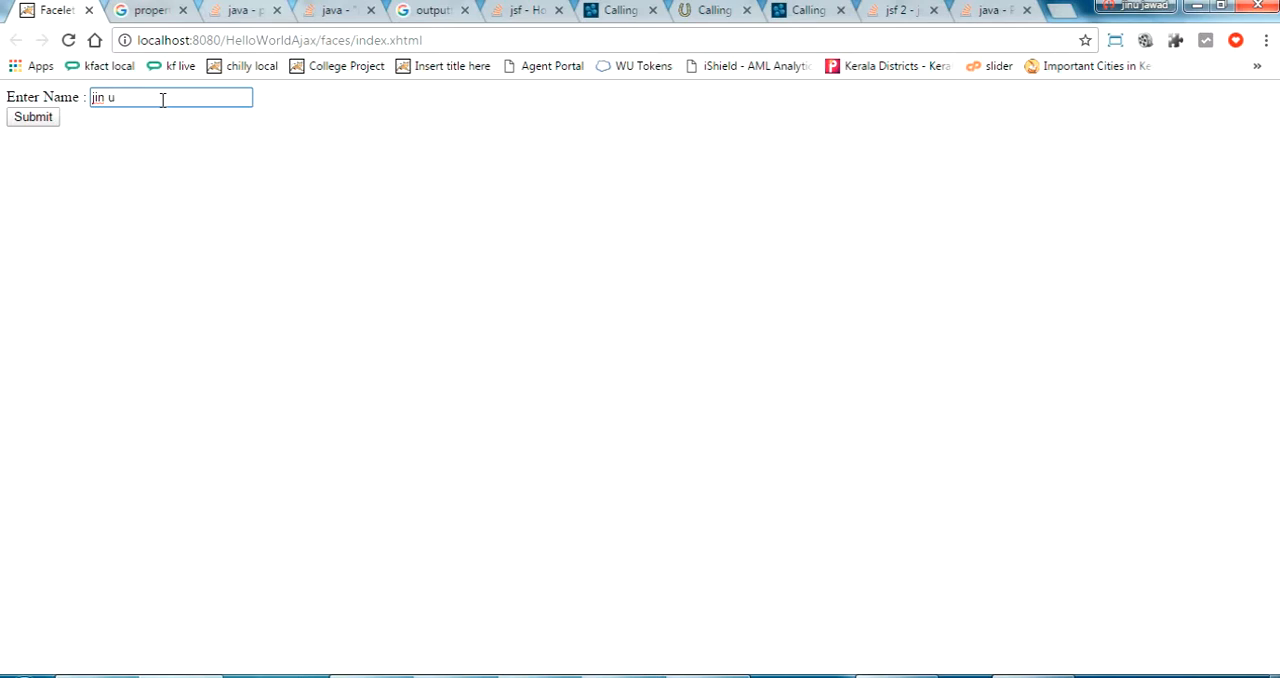
pyautogui.press('Backspace')
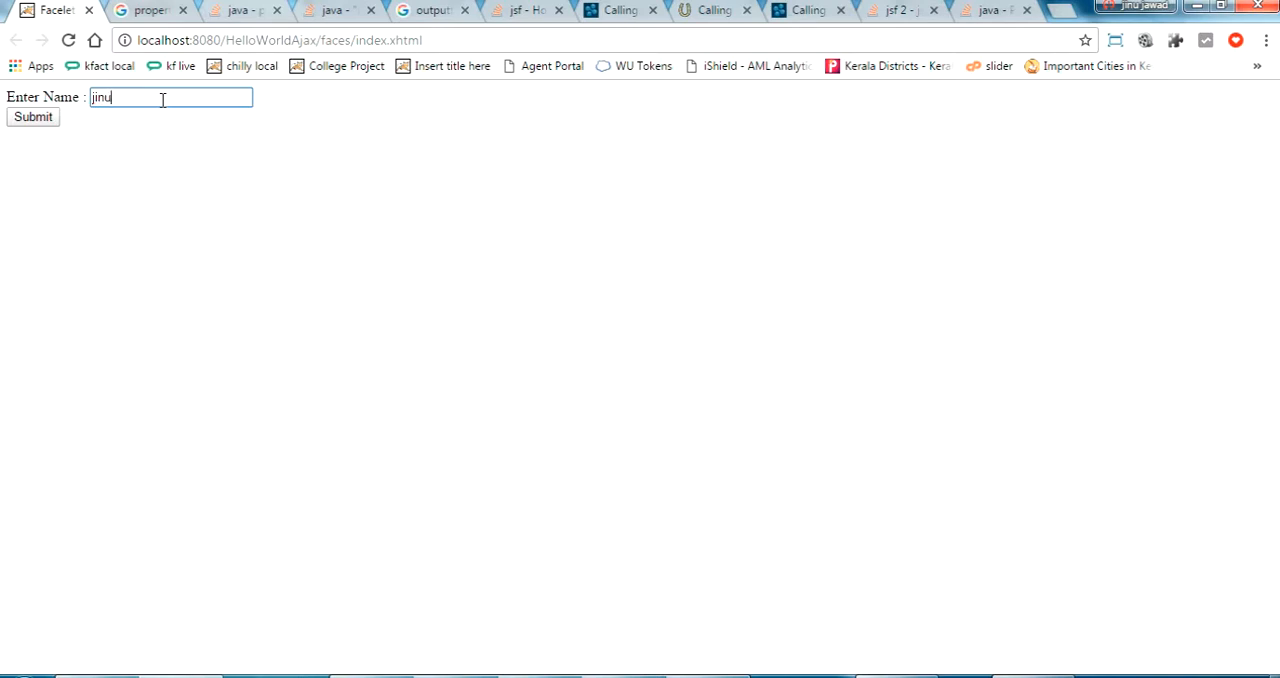
pyautogui.write('jawad')
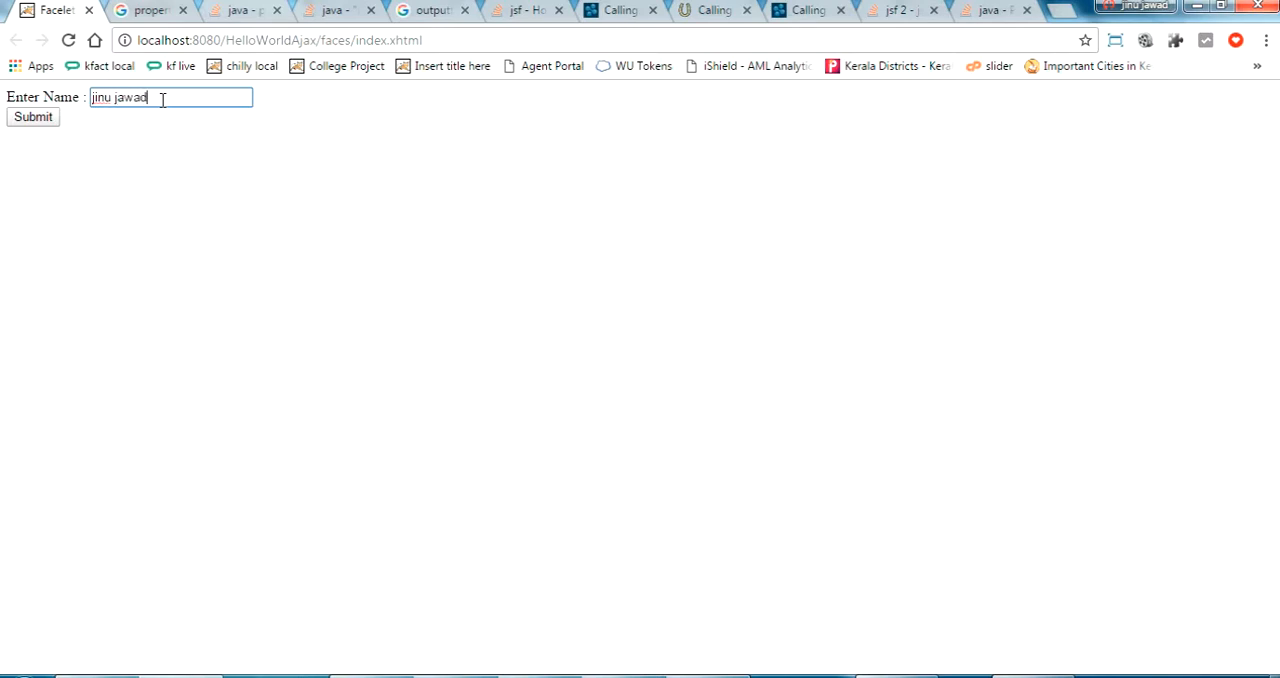
pyautogui.moveTo(84, 140)
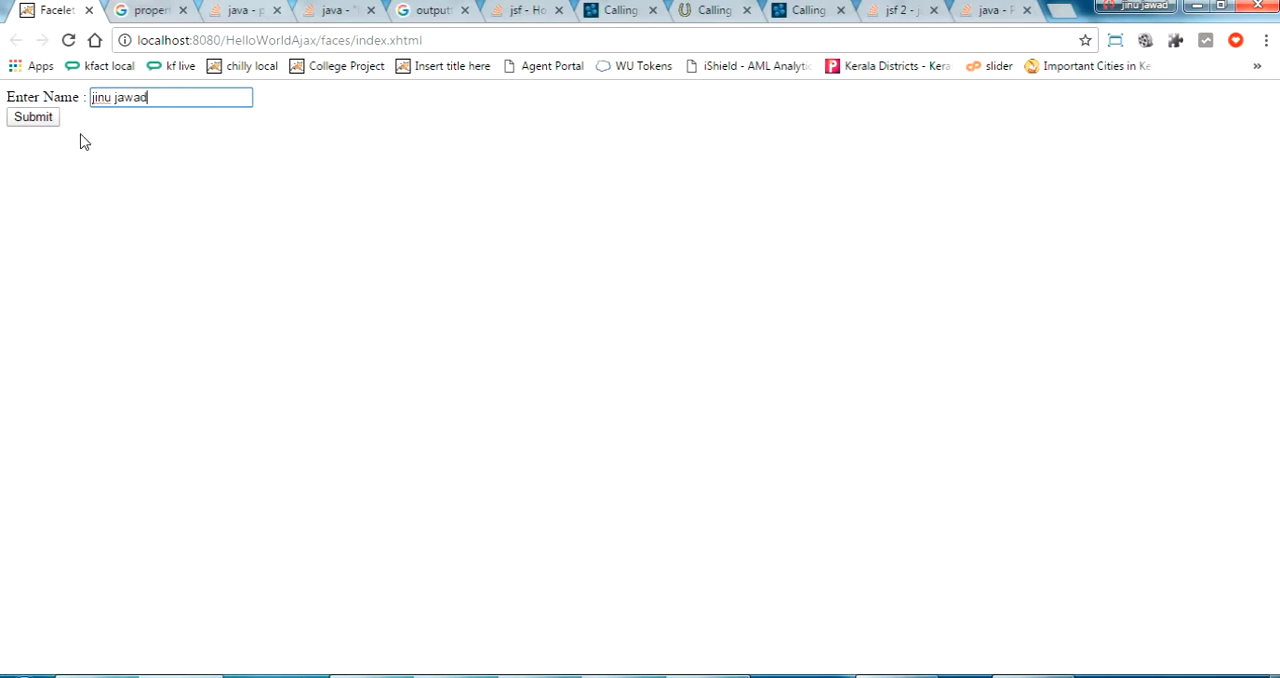
pyautogui.click(33, 116)
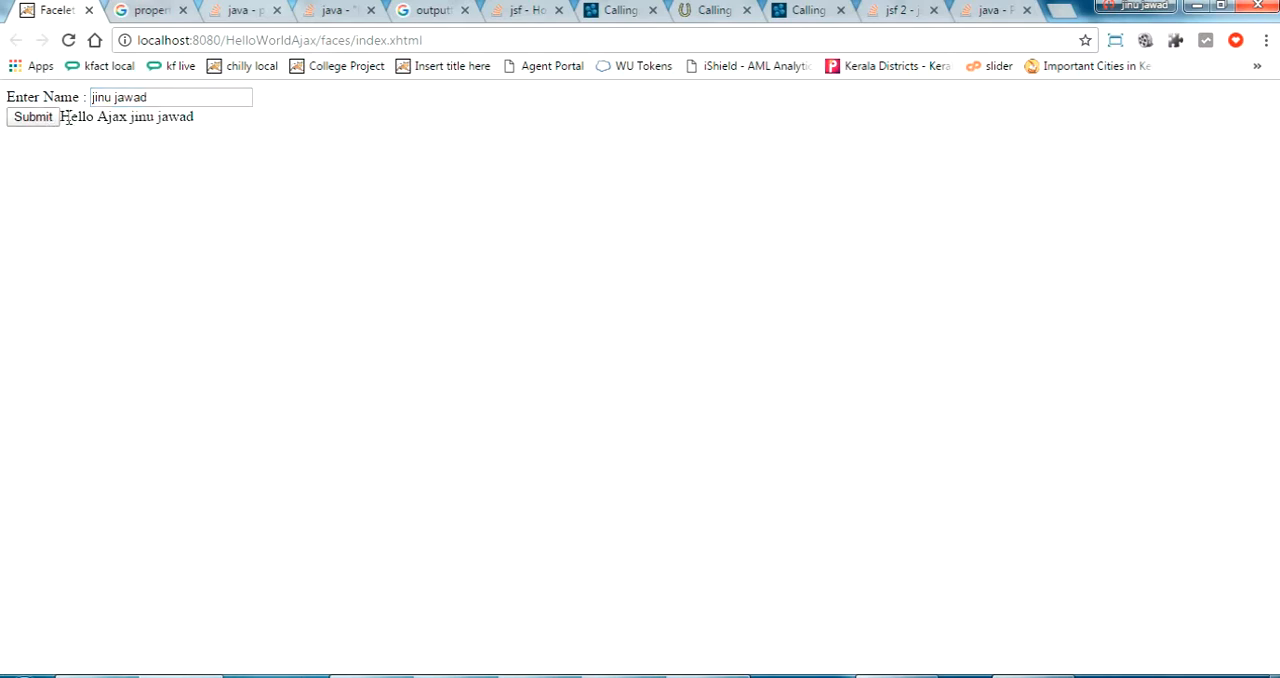
pyautogui.doubleClick(126, 116)
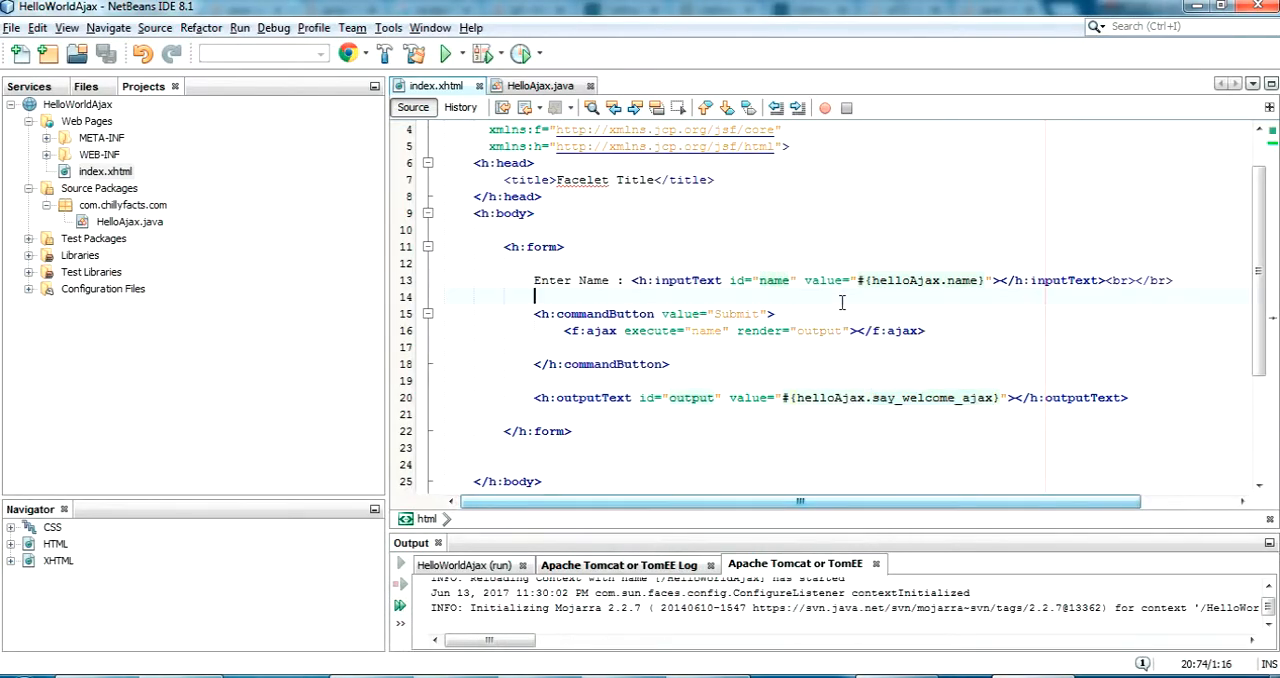
pyautogui.scroll(-3)
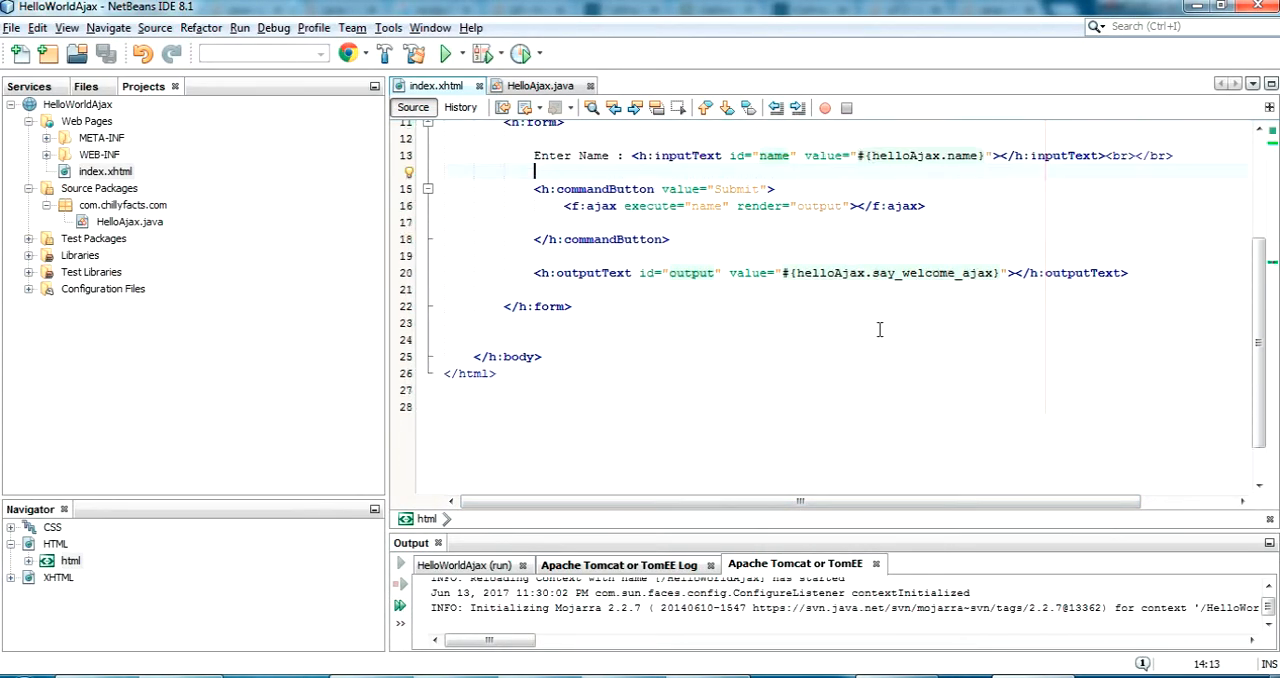
pyautogui.scroll(3)
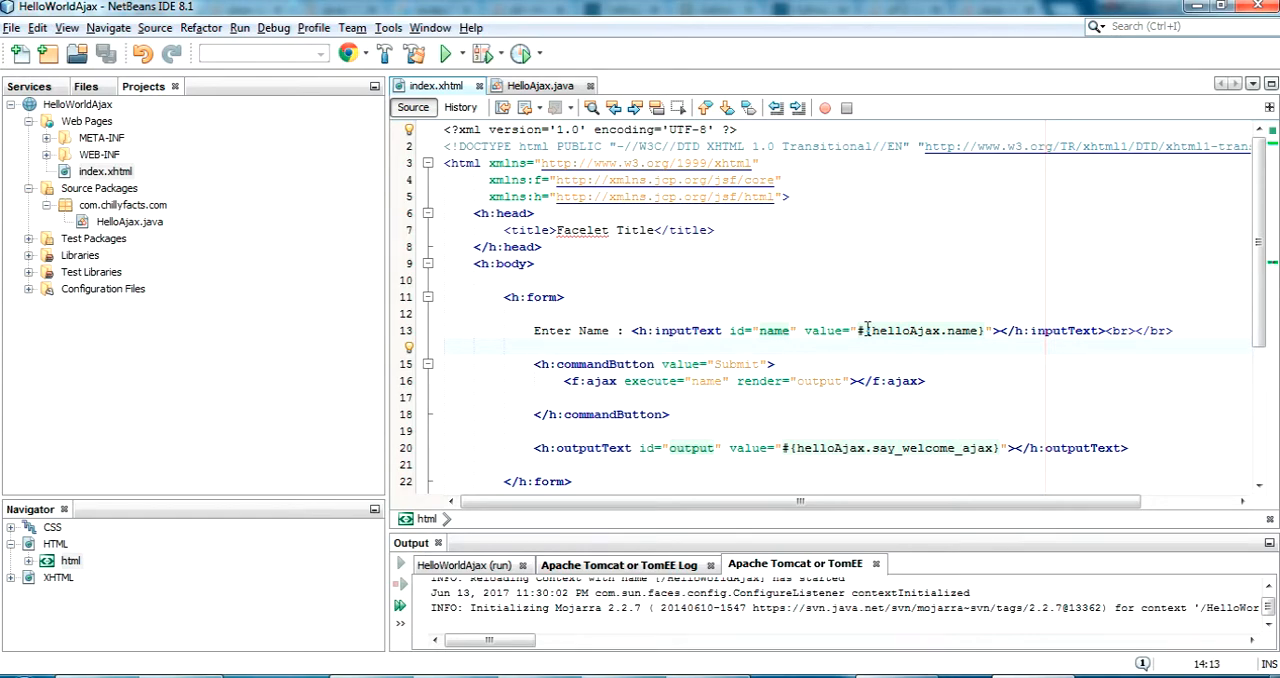
pyautogui.click(534, 347)
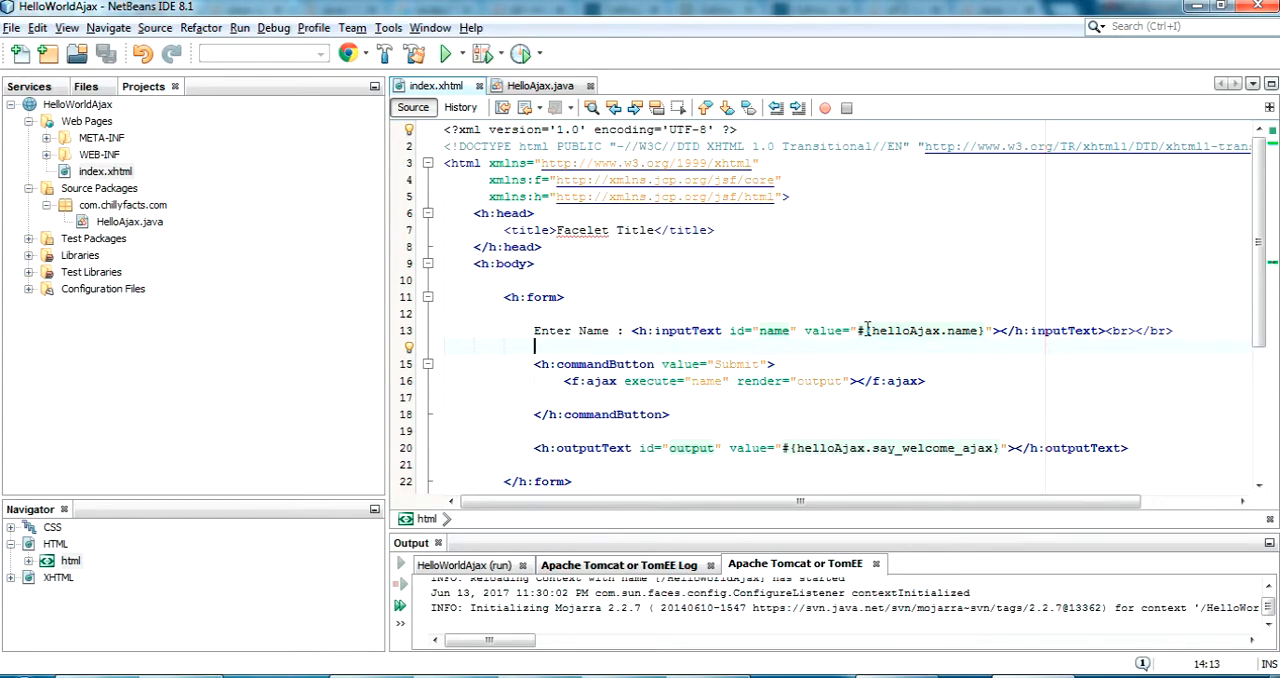
pyautogui.click(540, 85)
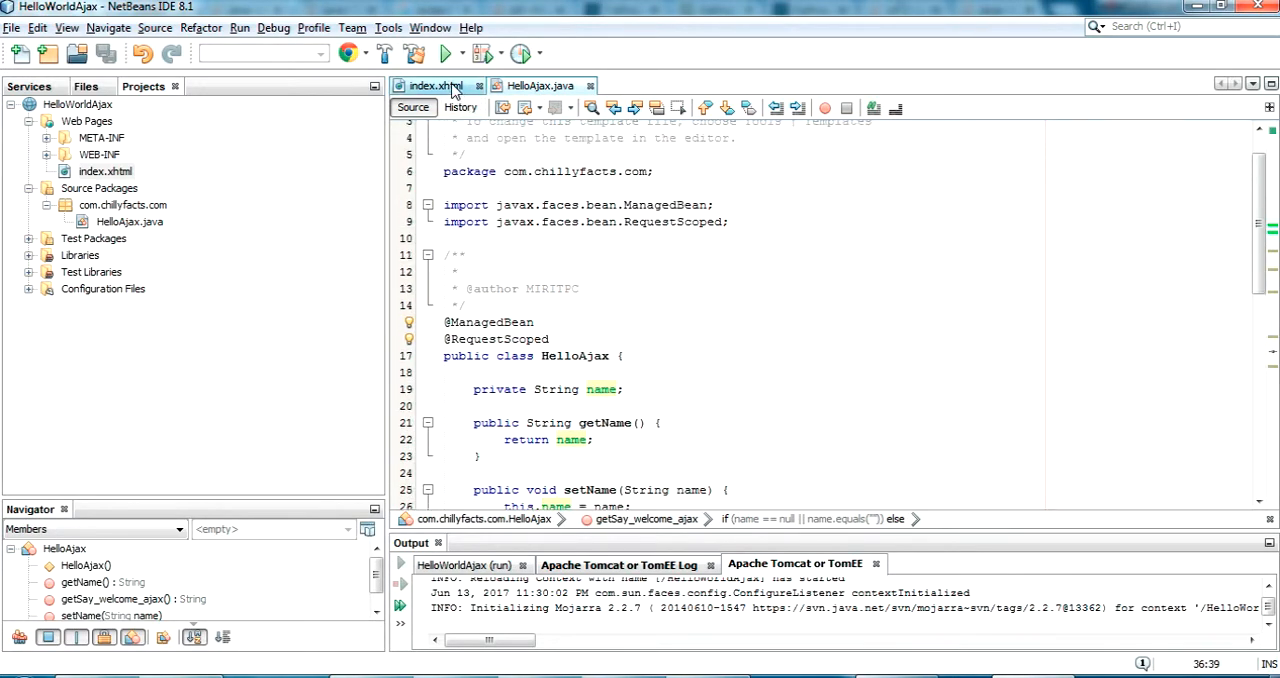
pyautogui.click(432, 85)
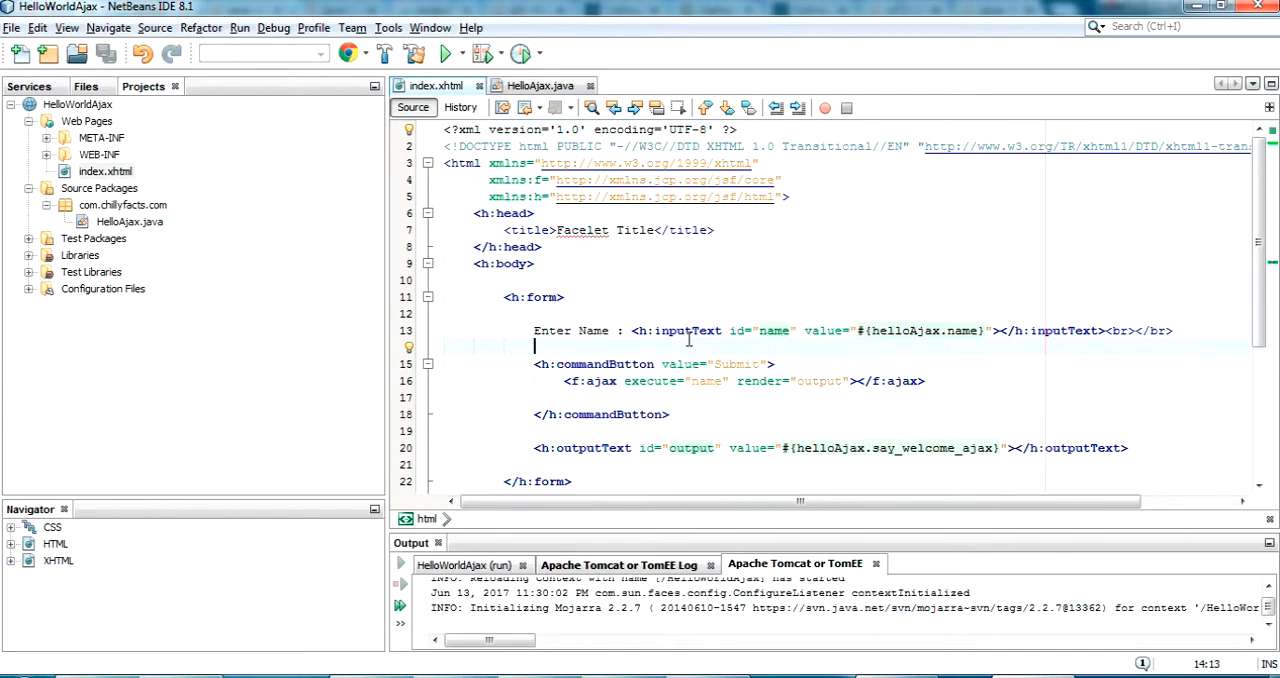